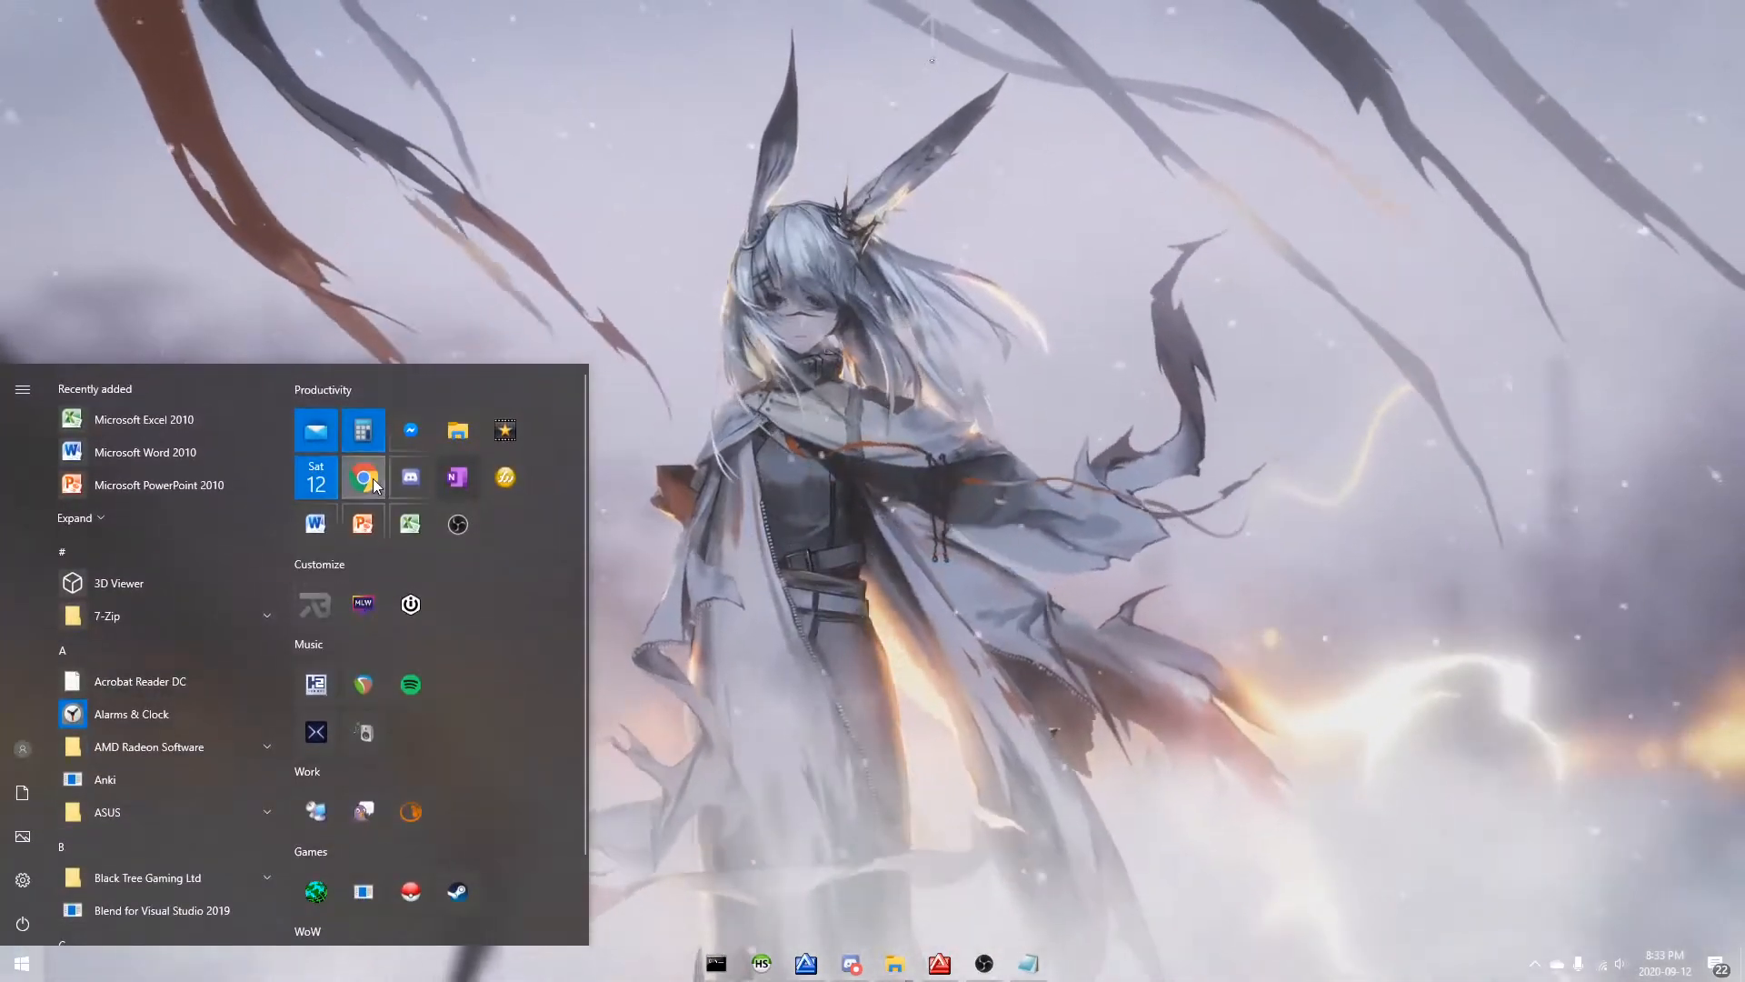
Step: Search Google for 'trinity creator' in Chrome and open the OwnedCore release post
{"action": "left_click", "coordinate": [362, 476]}
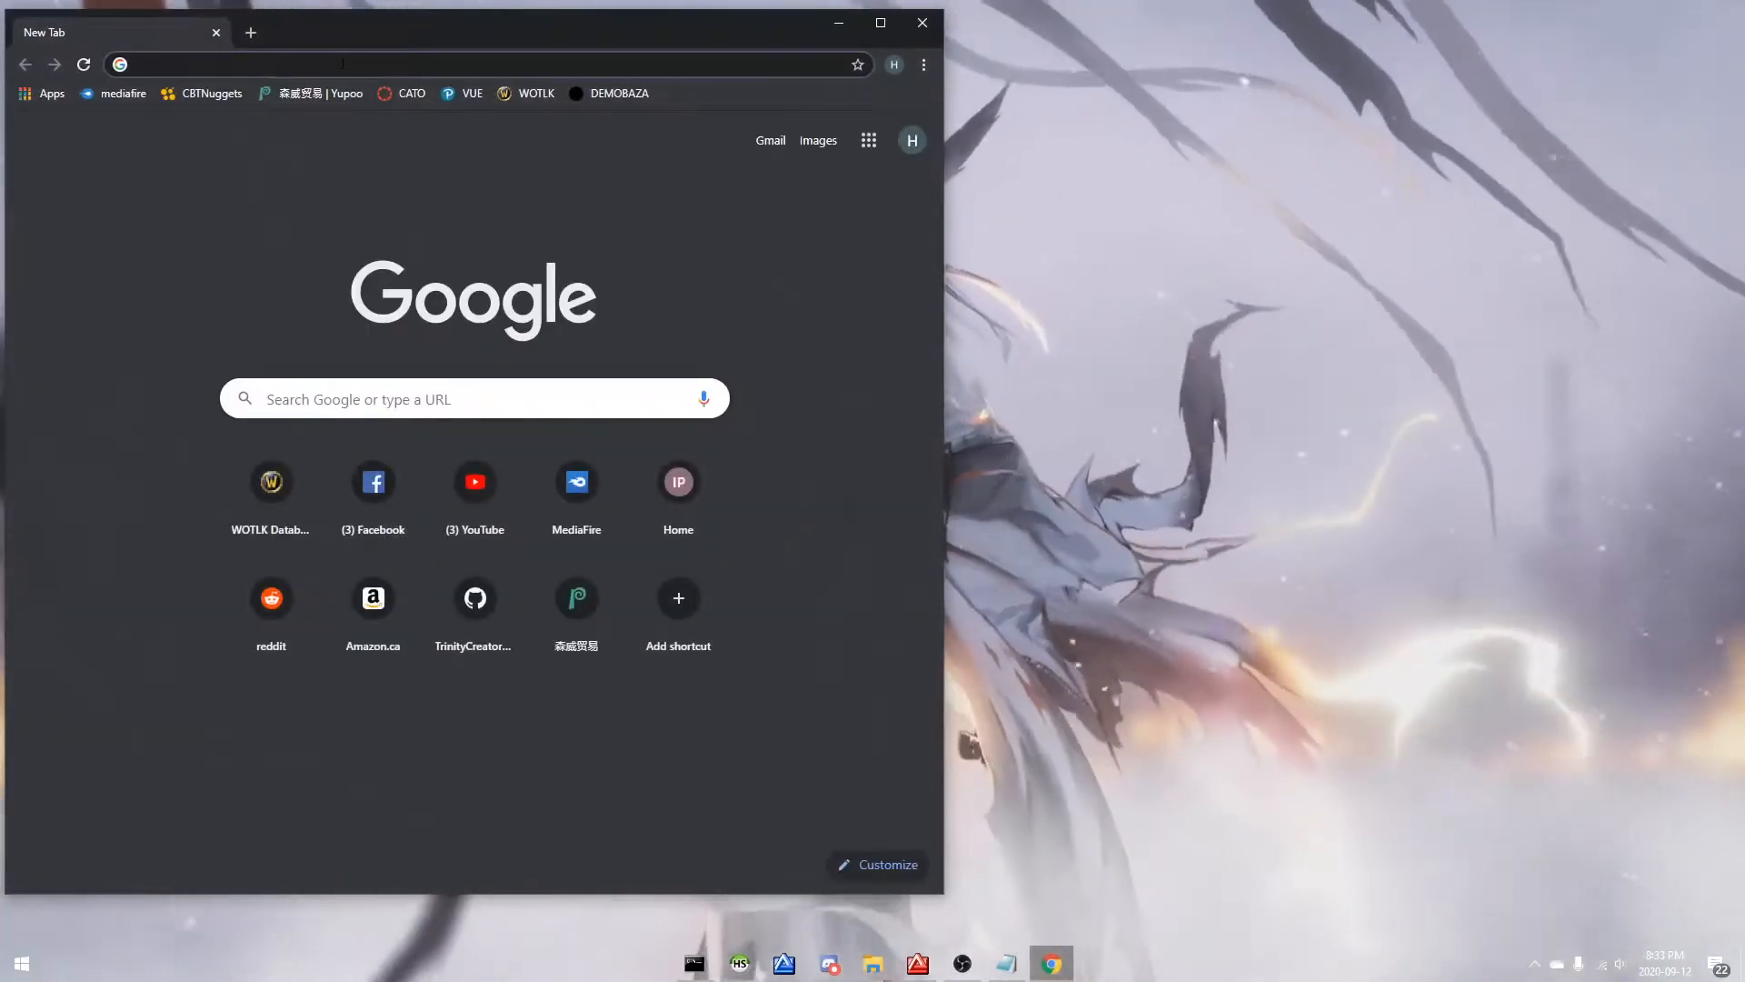
{"action": "type", "text": "trinity creator"}
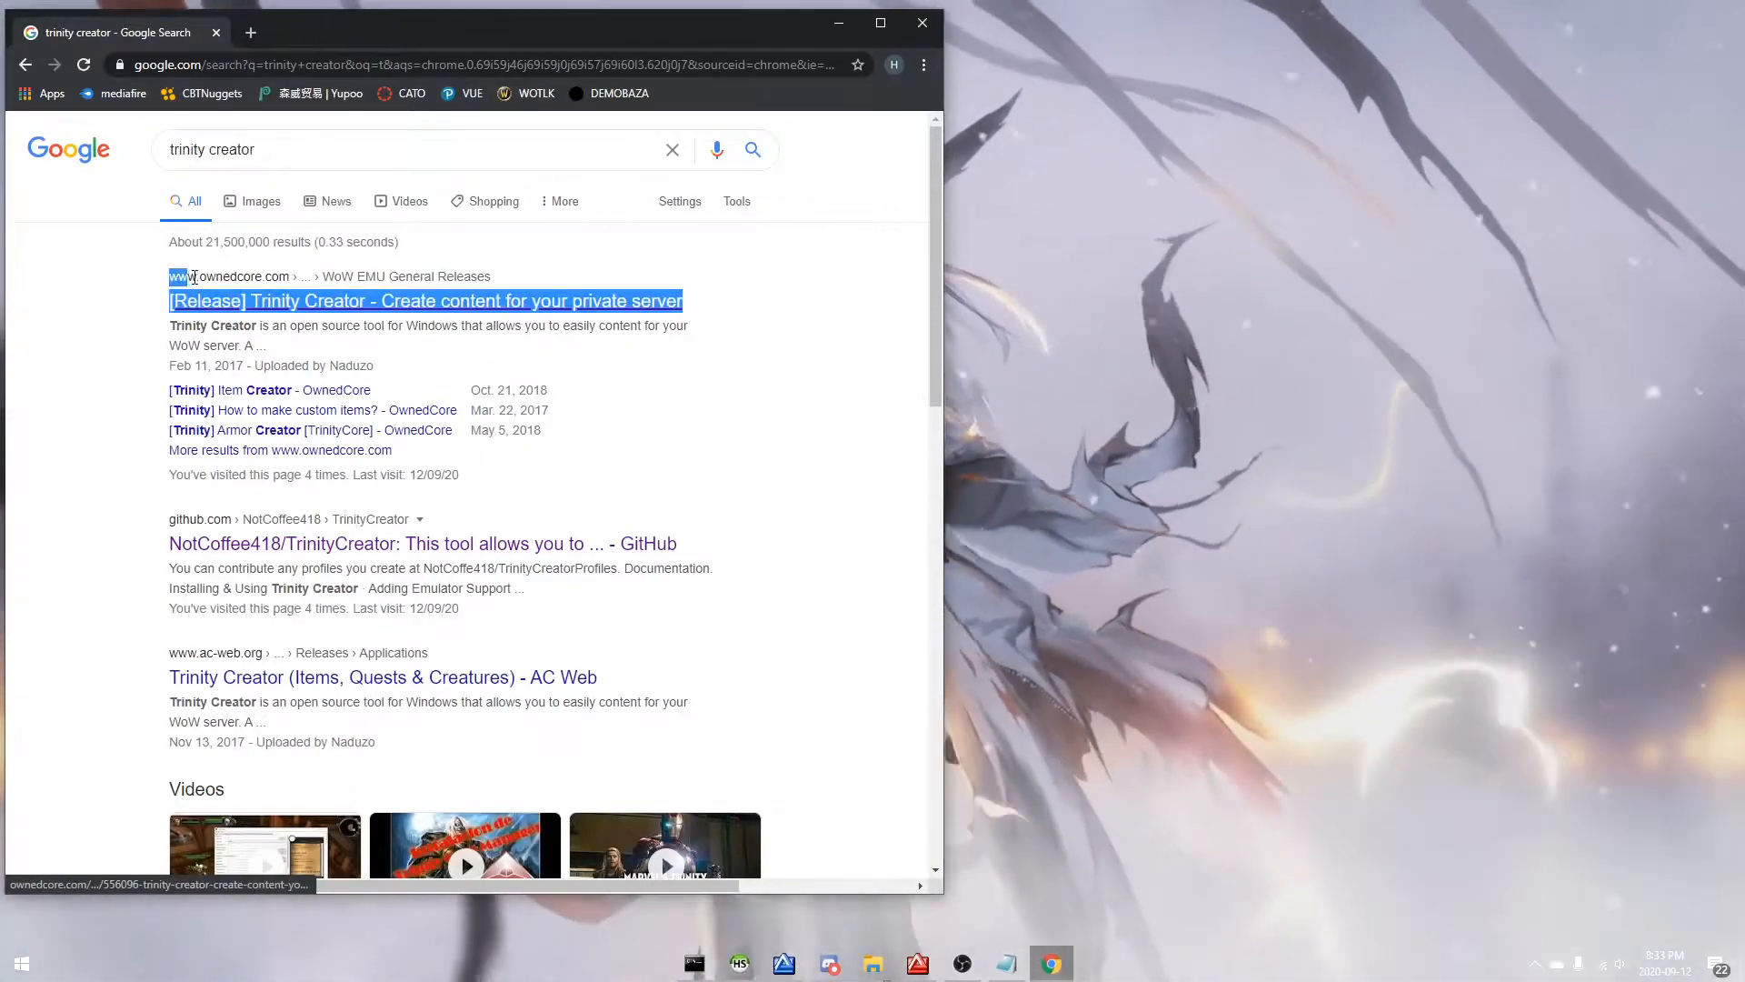
{"action": "left_click", "coordinate": [426, 301]}
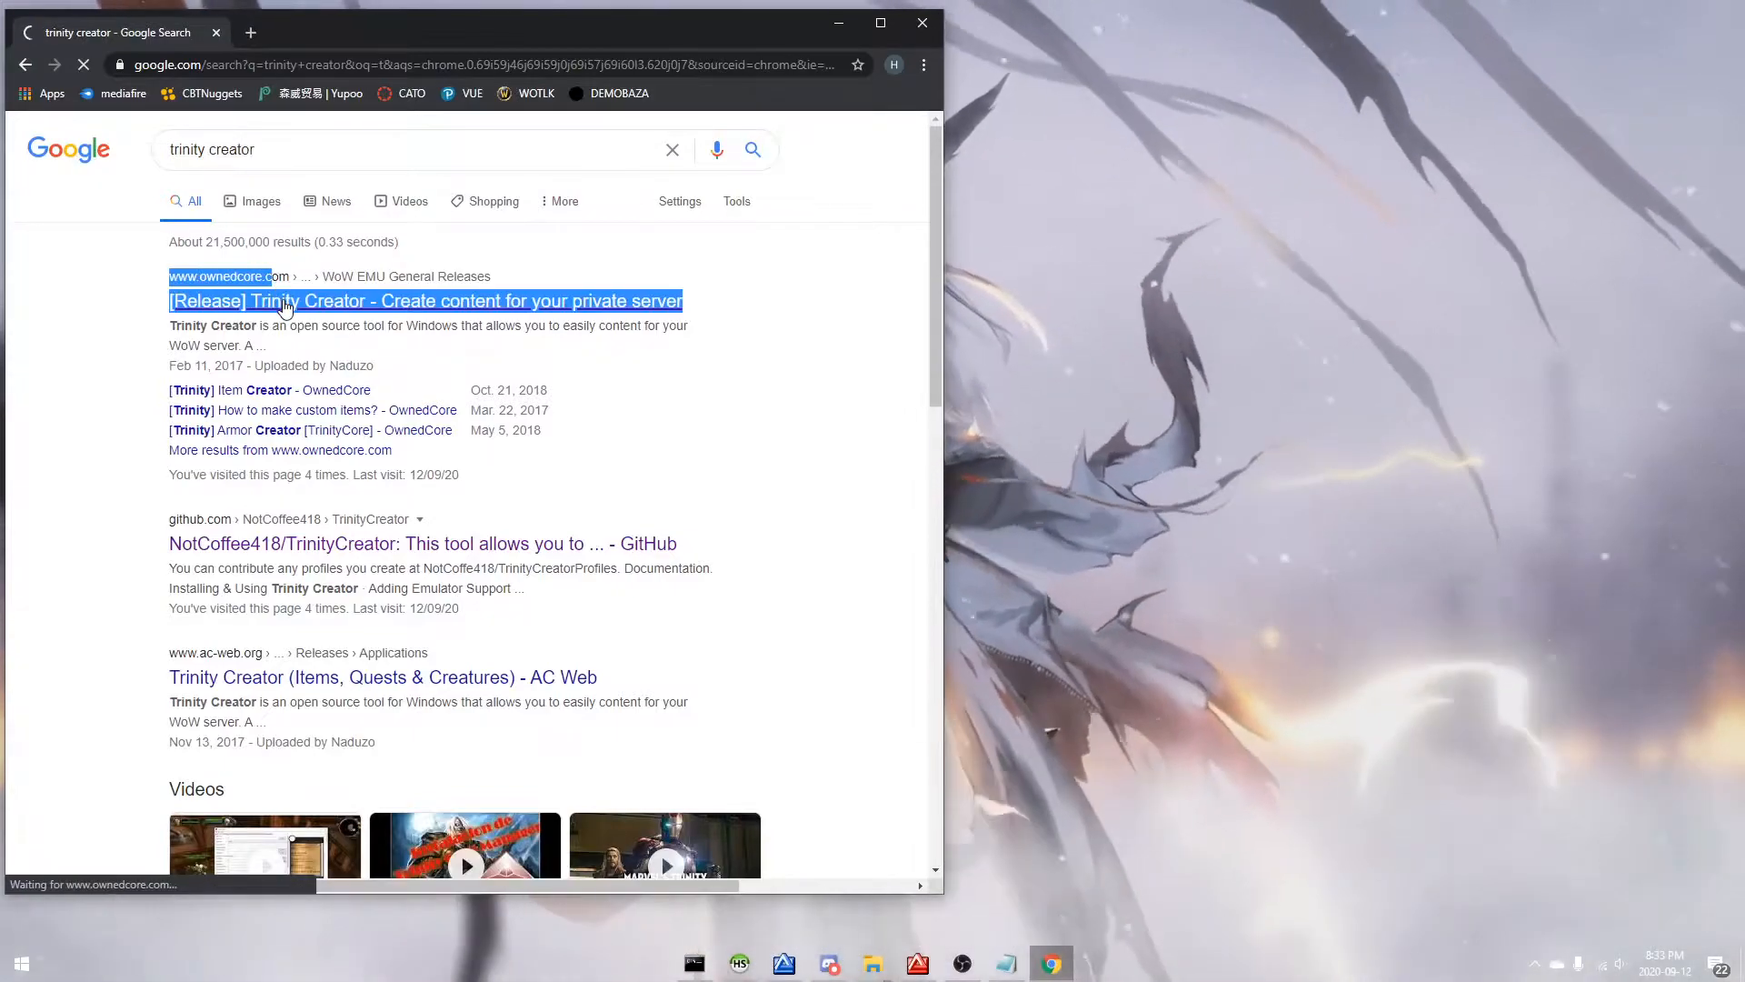
{"action": "left_click", "coordinate": [426, 301]}
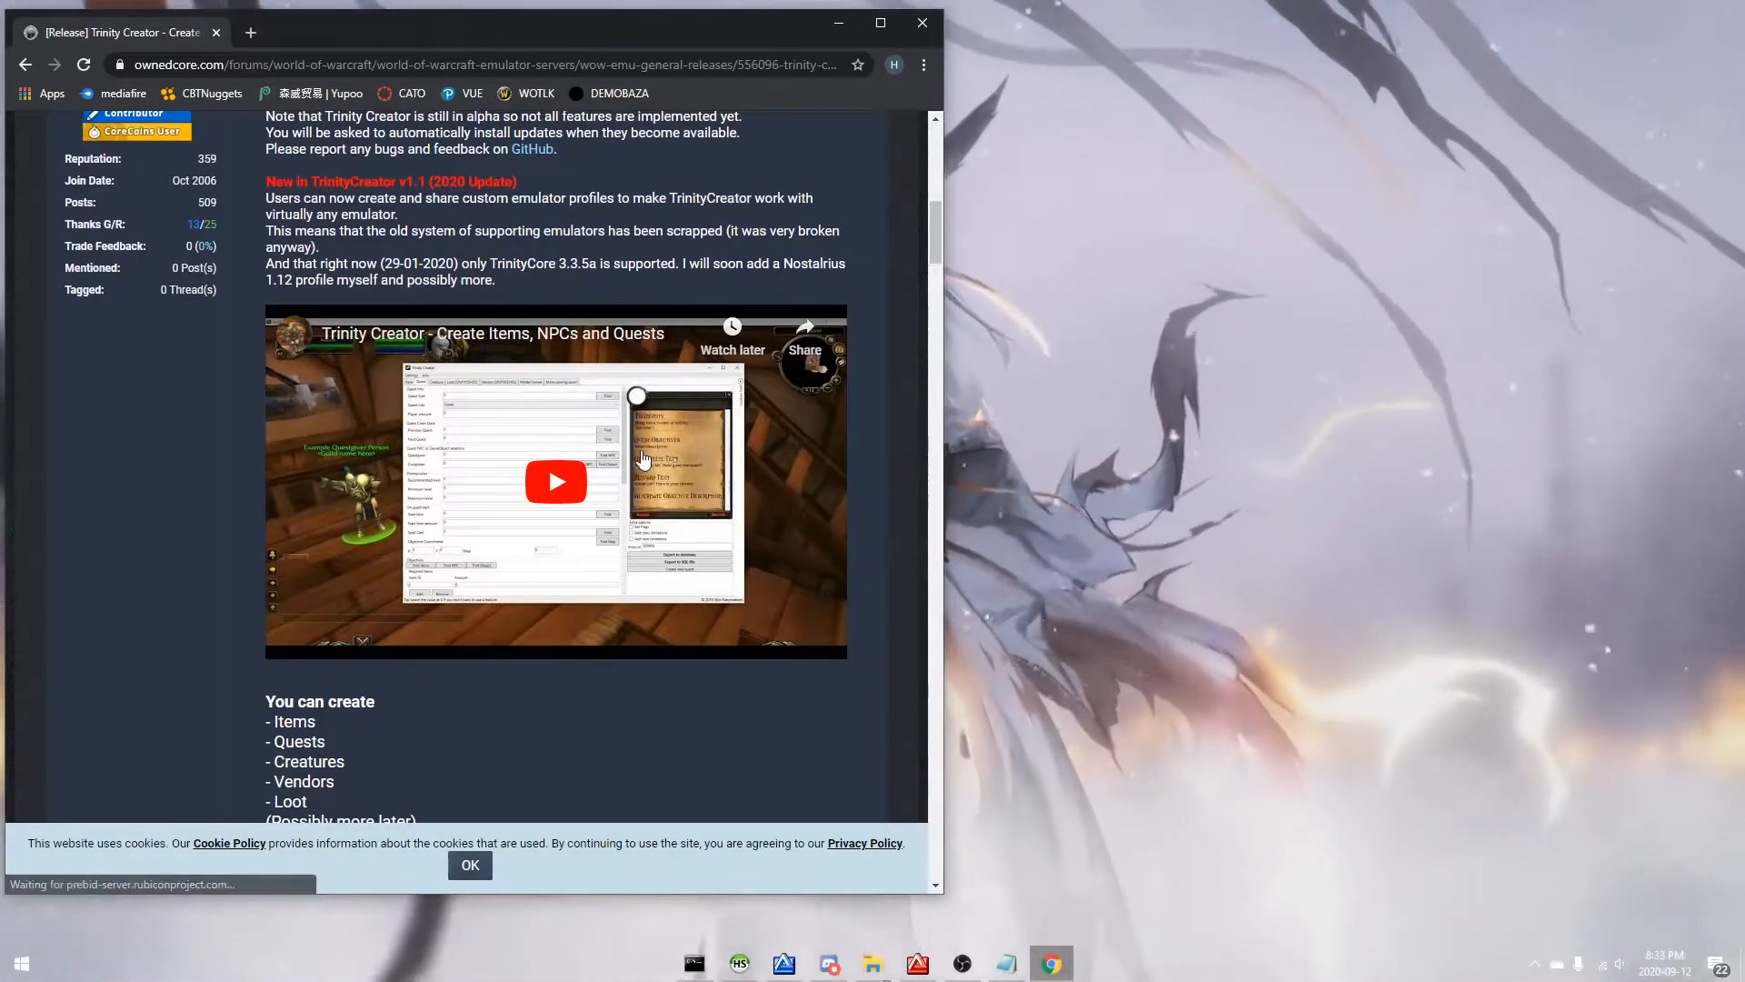
{"action": "scroll", "scroll_direction": "down", "scroll_amount": 3}
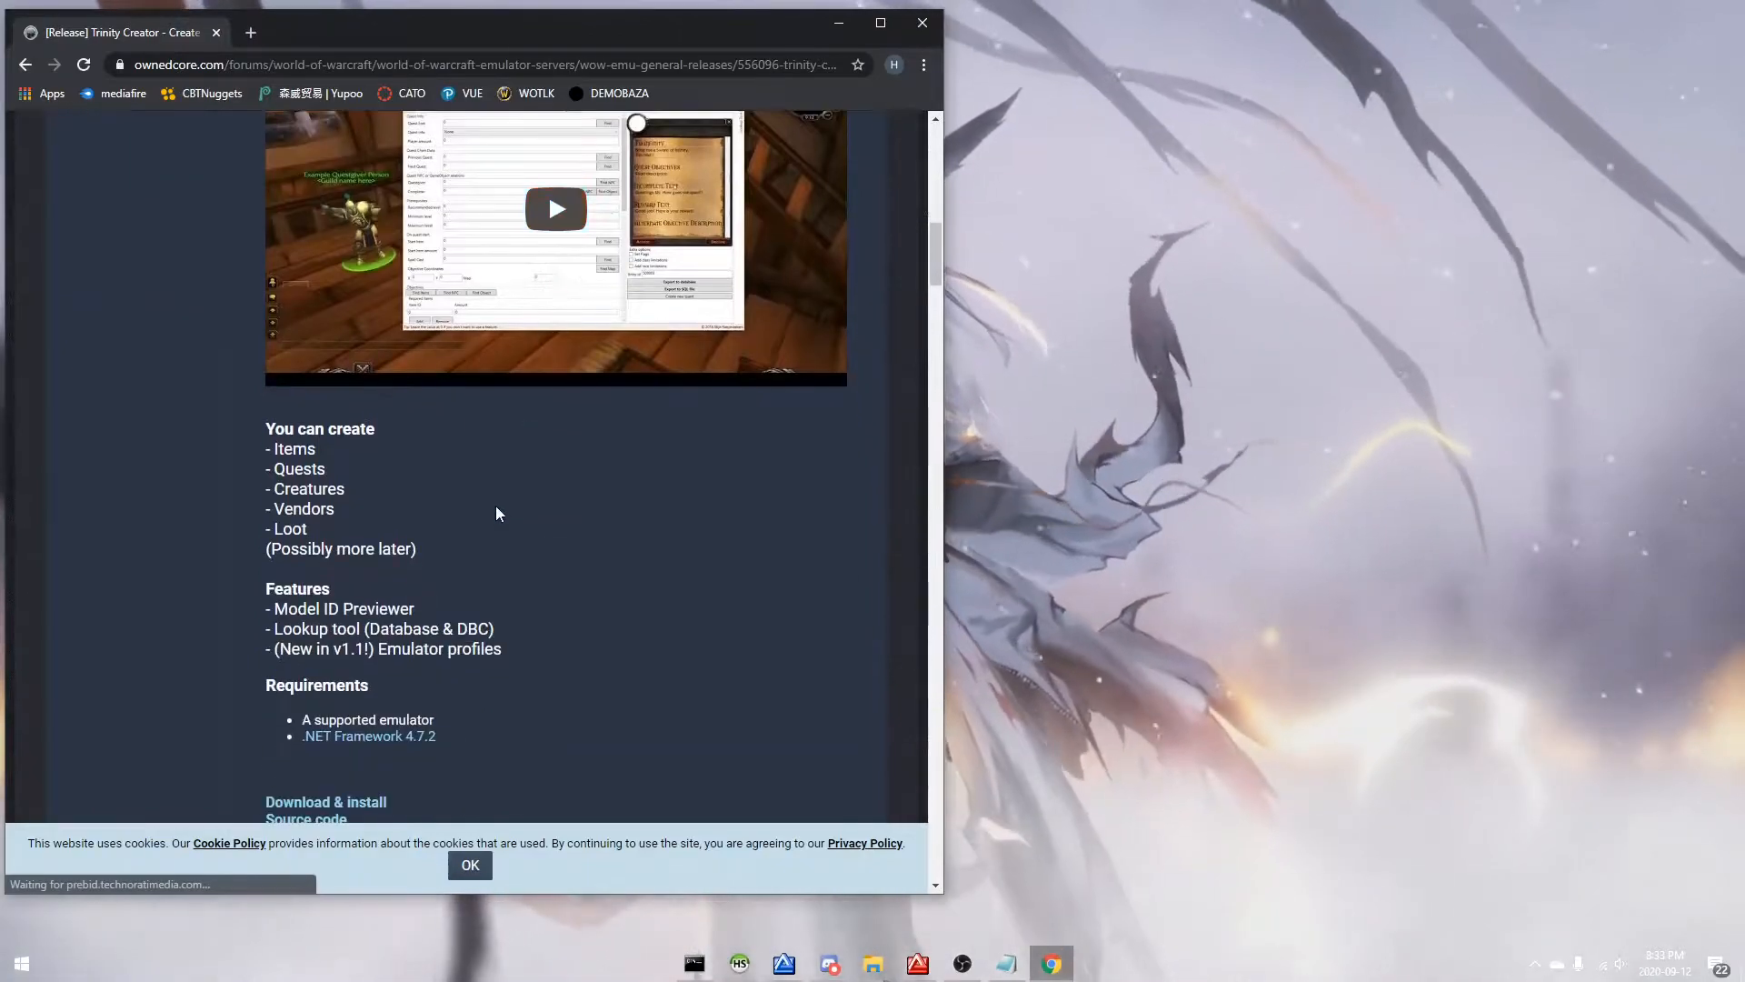
Step: Download TrinityCreatorSetup.msi from the v1.1.1.113 GitHub release assets
{"action": "left_click", "coordinate": [326, 801]}
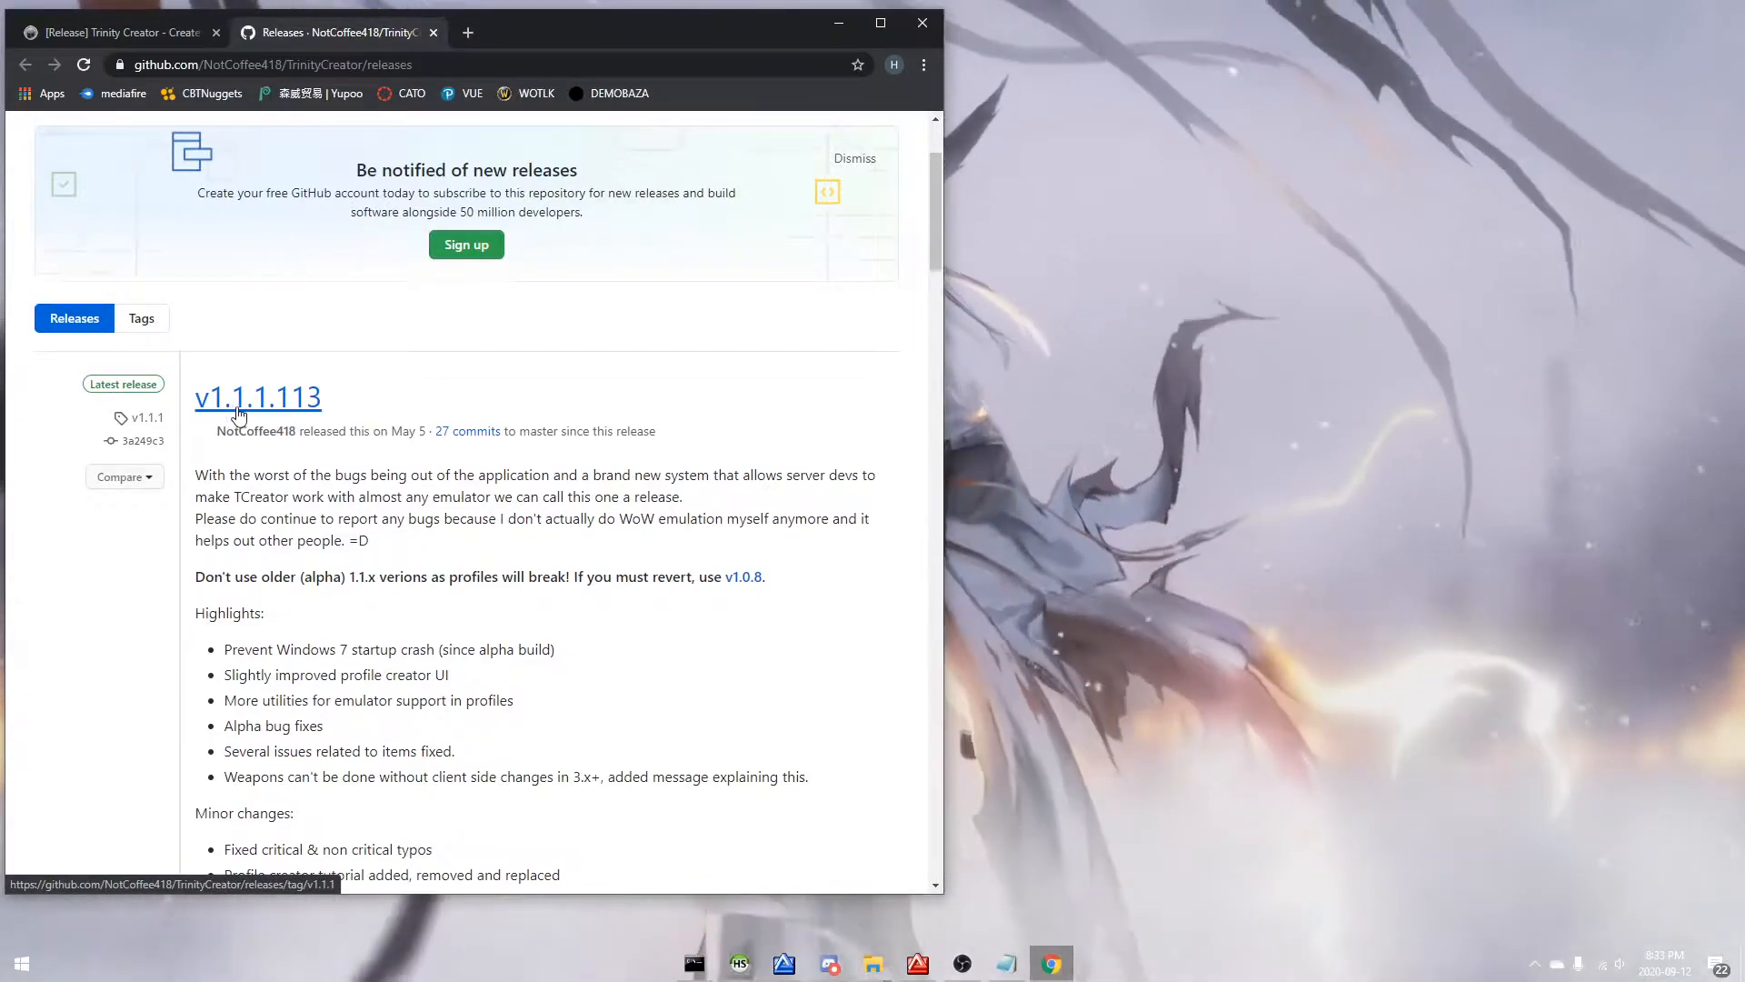
{"action": "scroll", "scroll_direction": "down", "scroll_amount": 3}
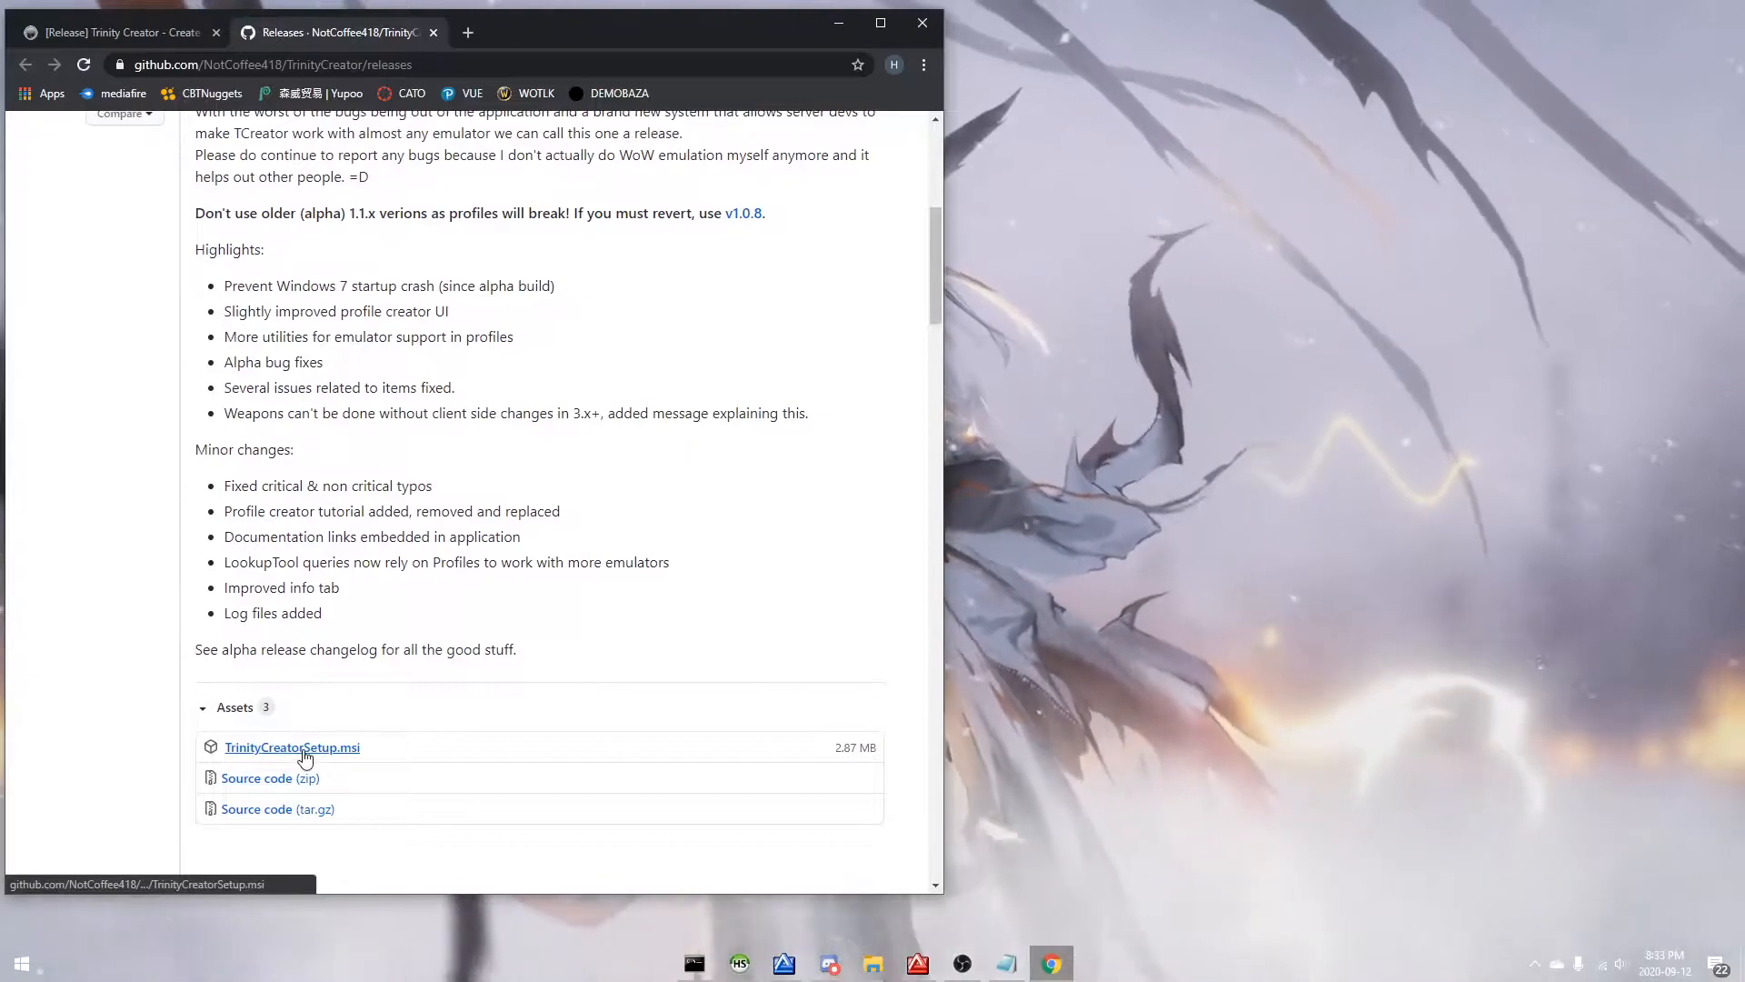
{"action": "left_click", "coordinate": [292, 748]}
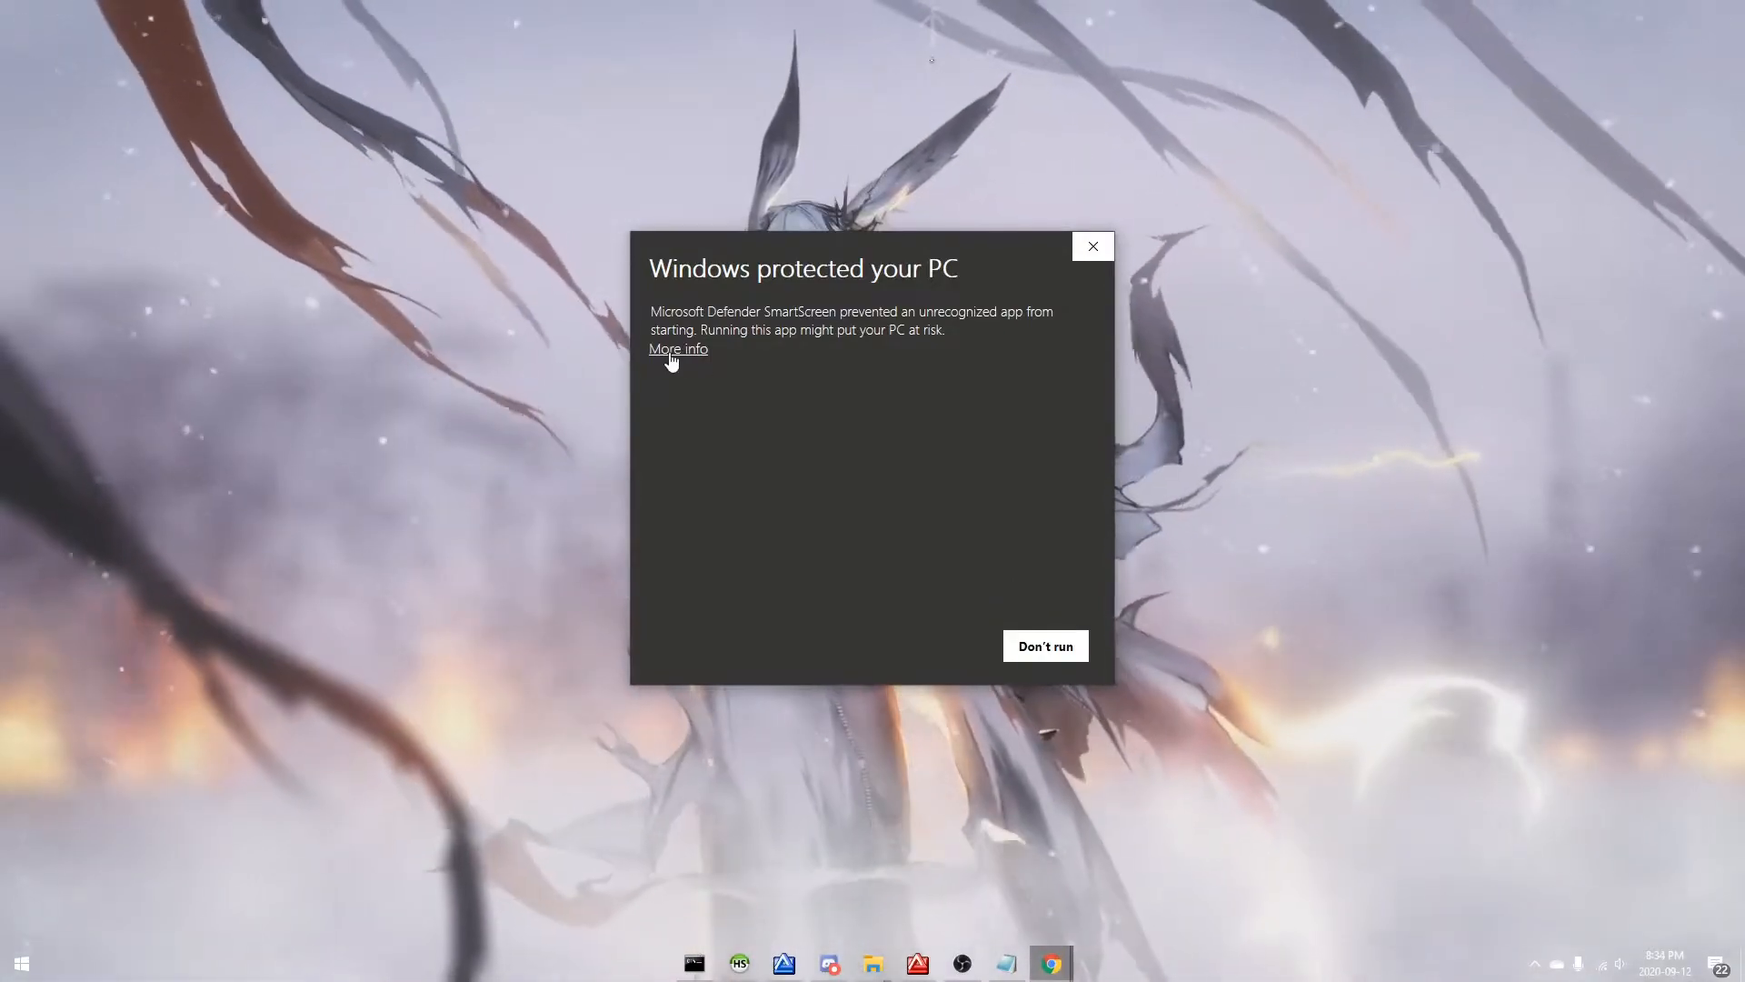
Step: Run the installer past SmartScreen, cancel setup for the existing install, and launch Trinity Creator
{"action": "left_click", "coordinate": [678, 348]}
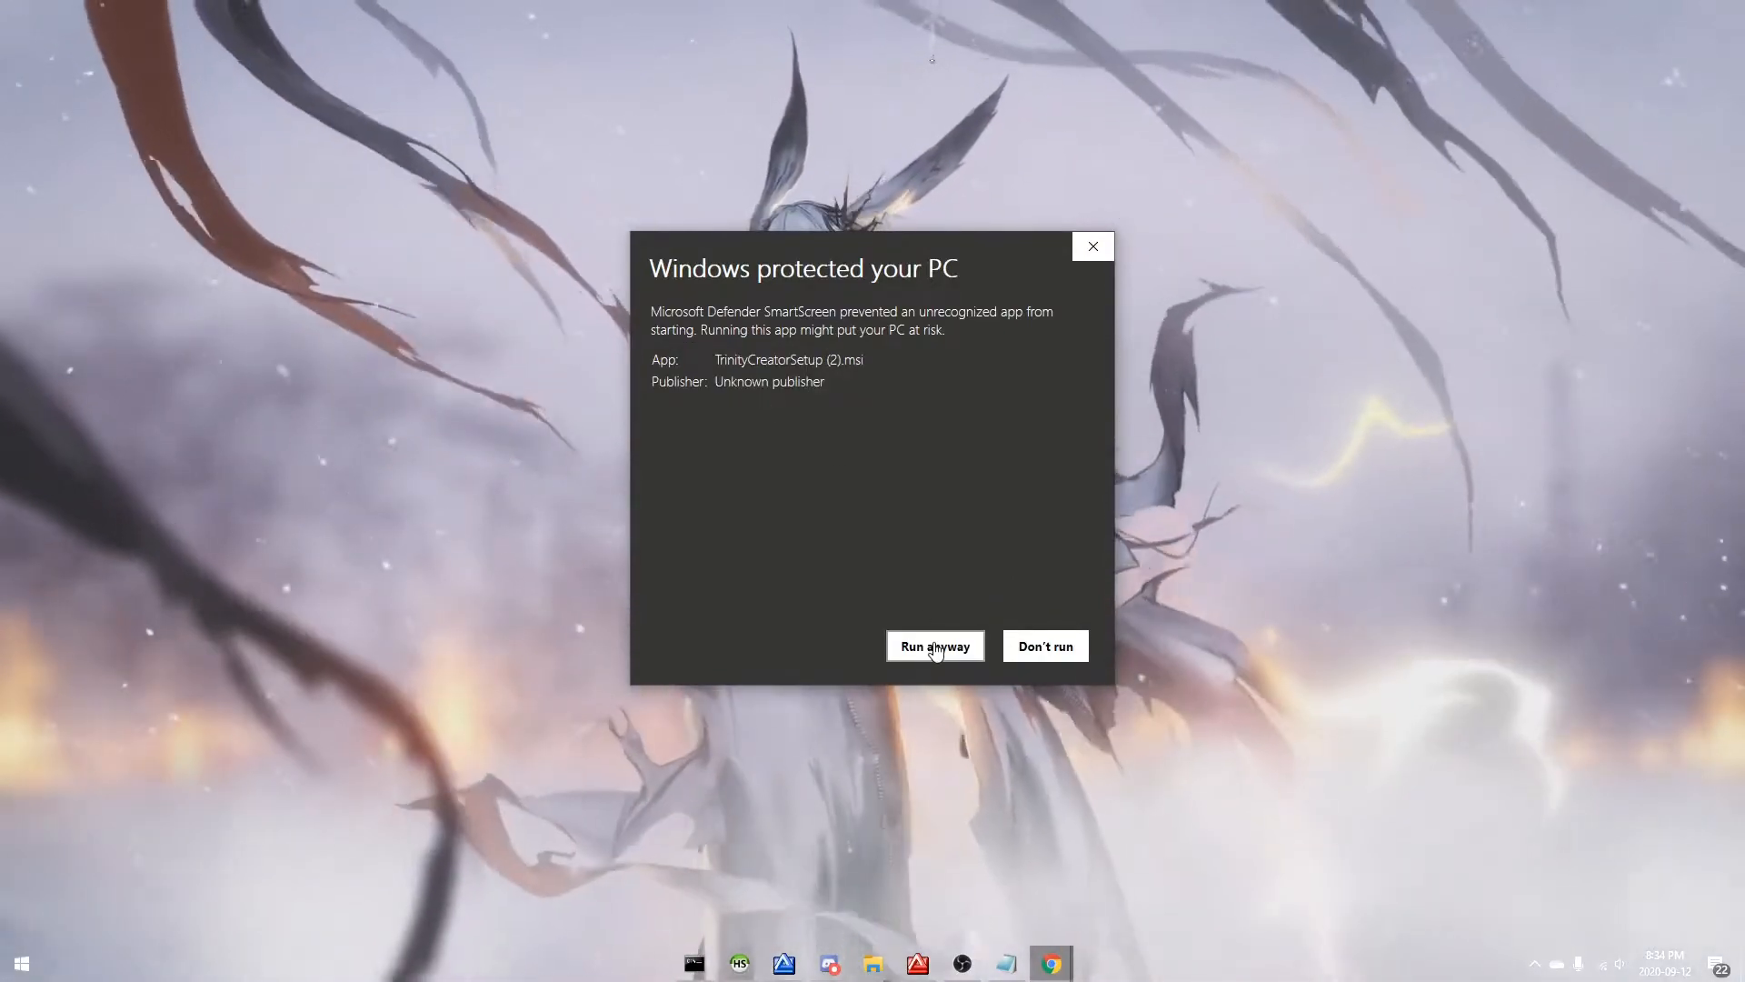
{"action": "left_click", "coordinate": [936, 645]}
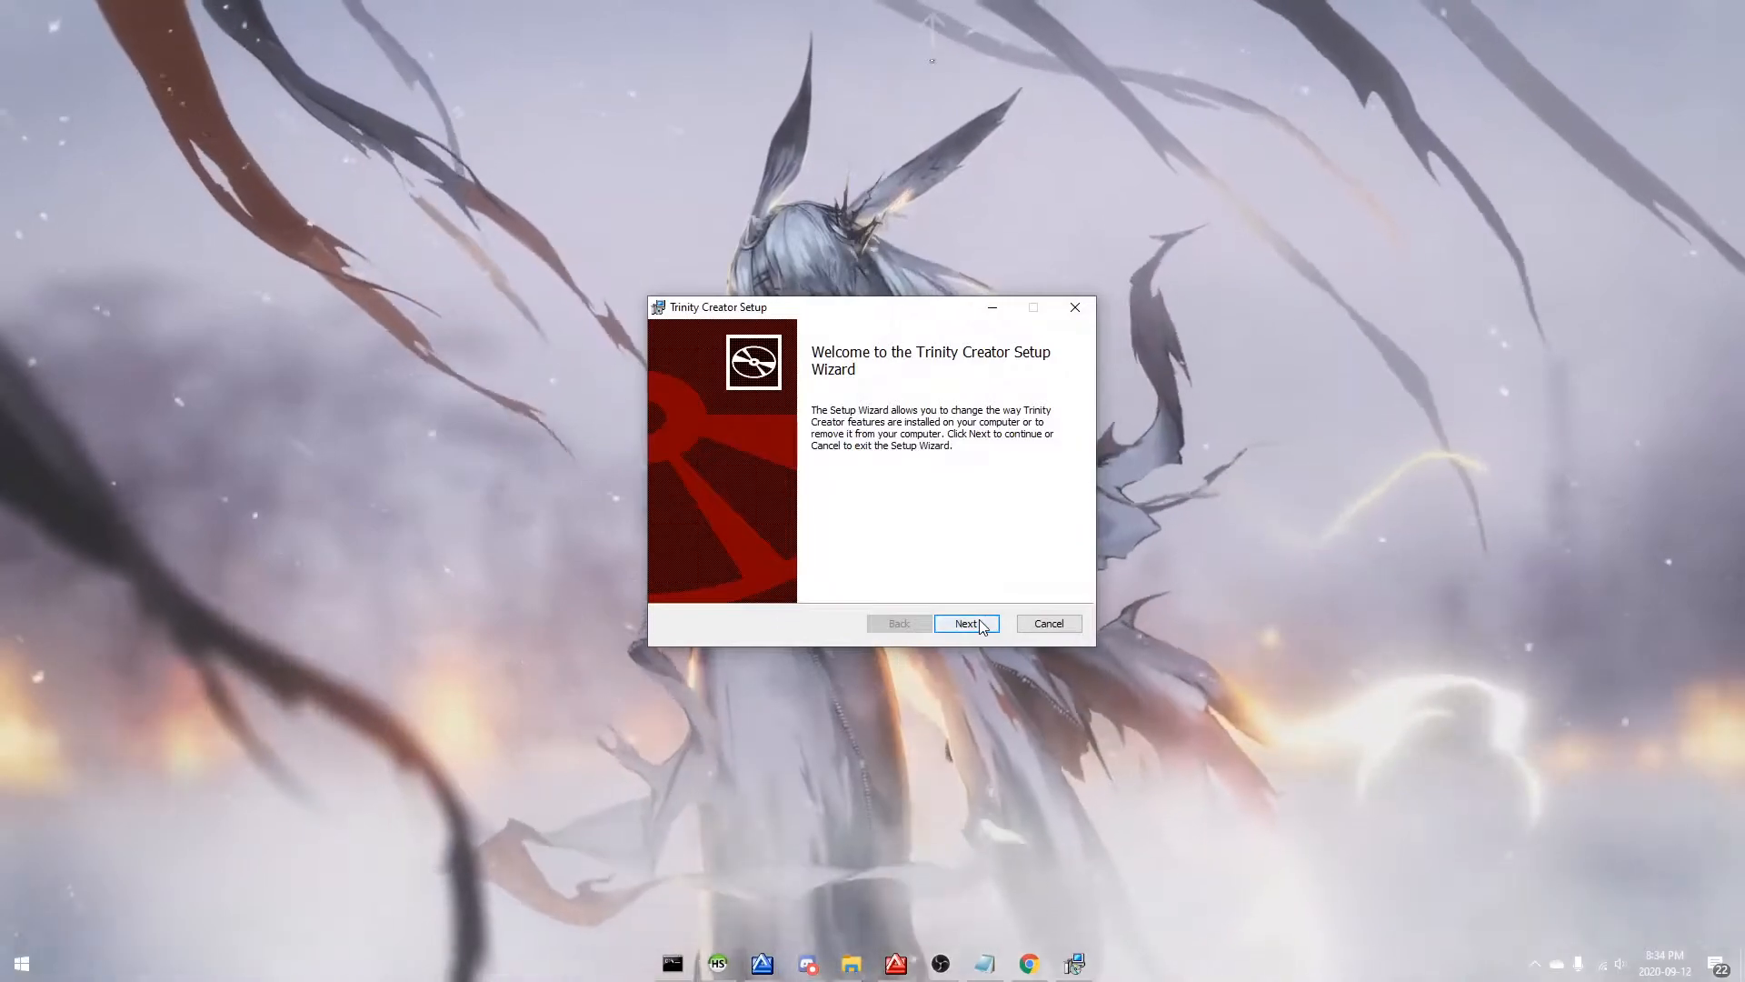
{"action": "left_click", "coordinate": [966, 624]}
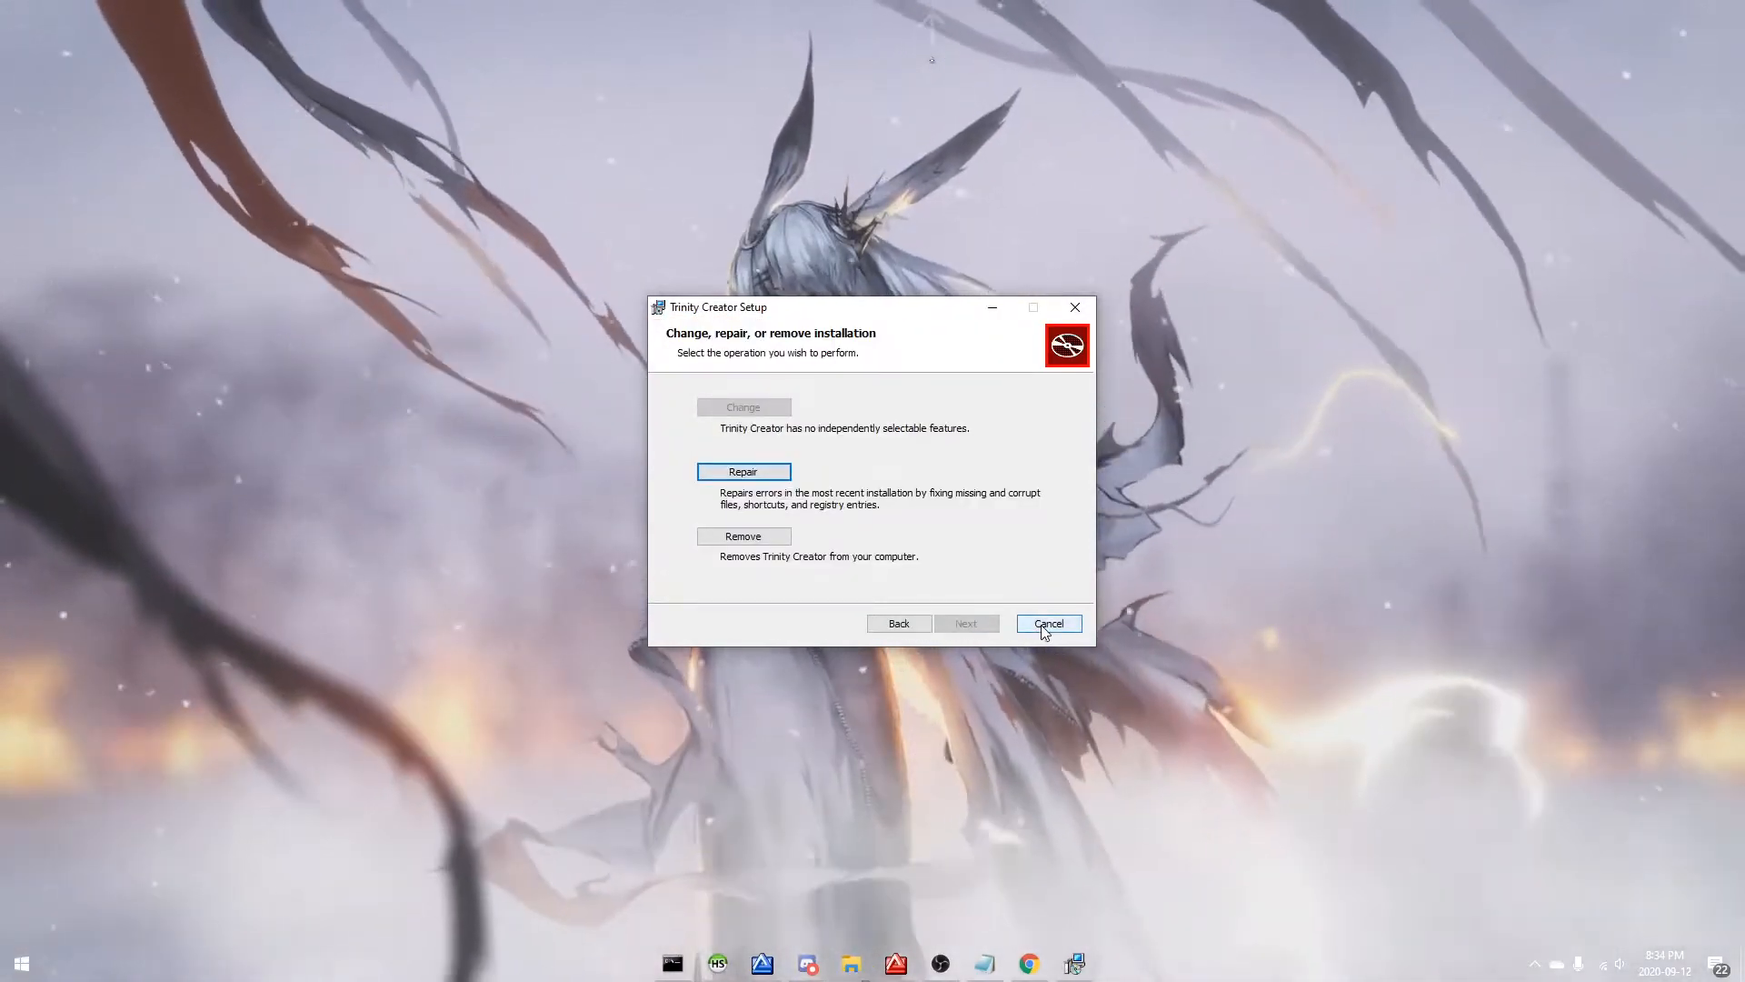
{"action": "left_click", "coordinate": [1047, 622]}
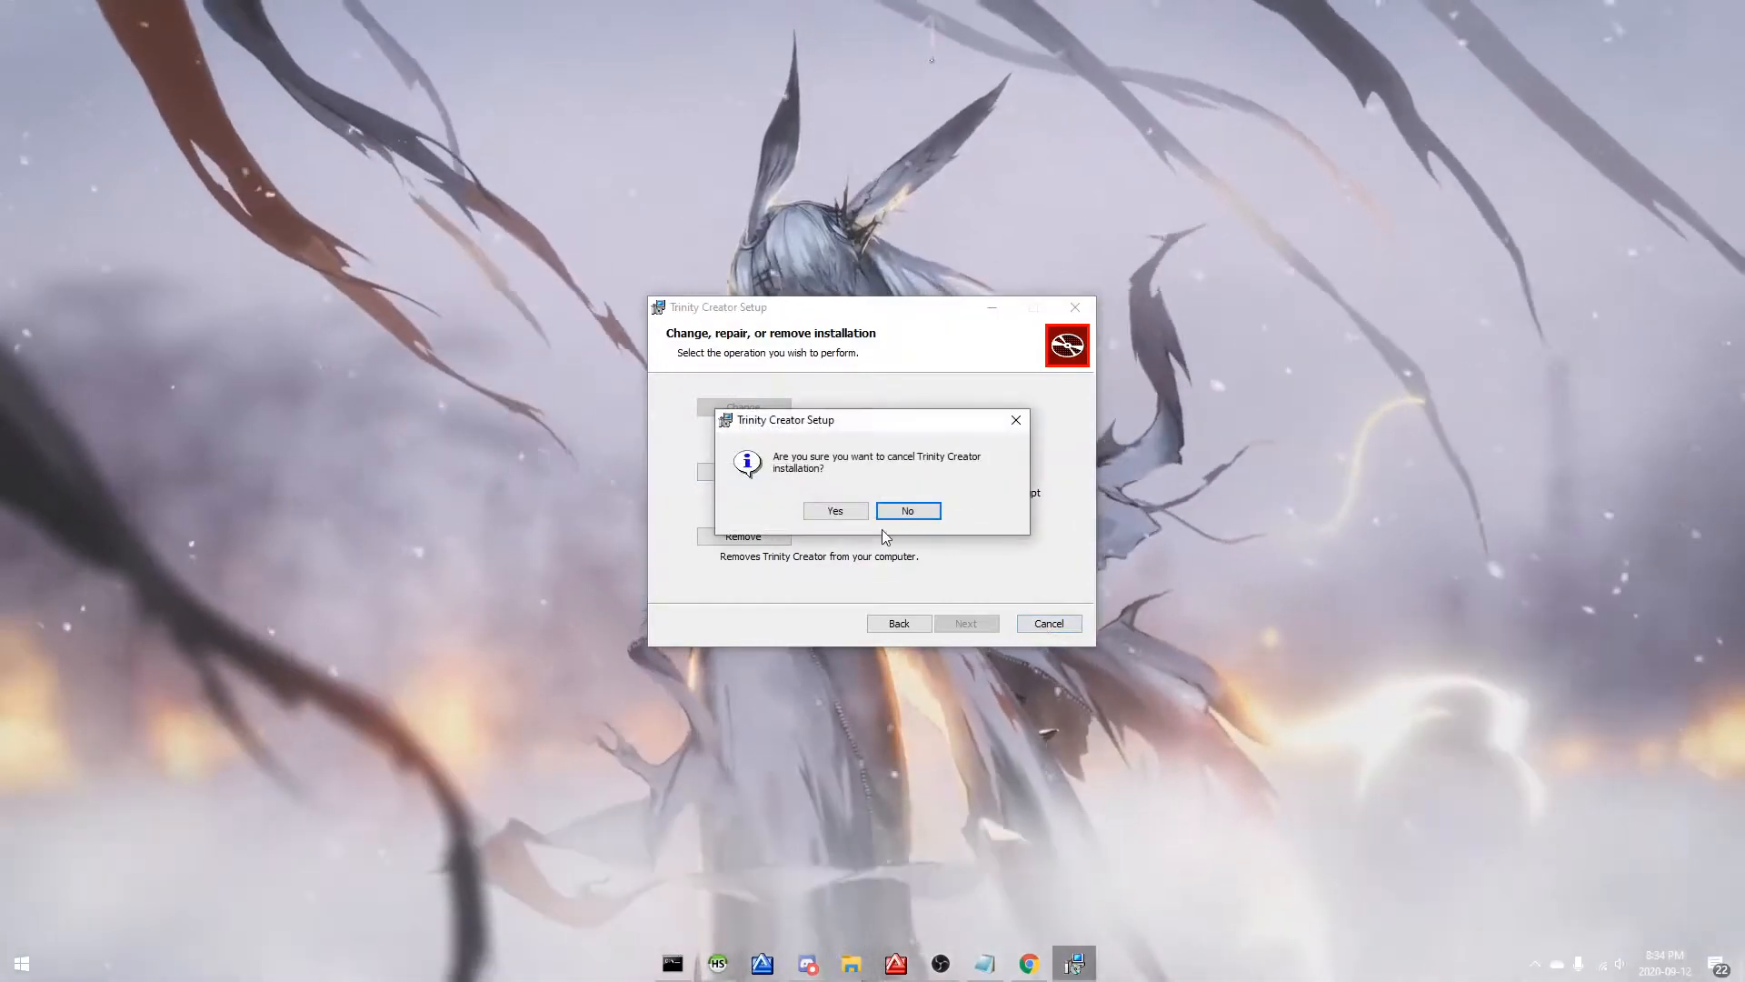
{"action": "left_click", "coordinate": [834, 510]}
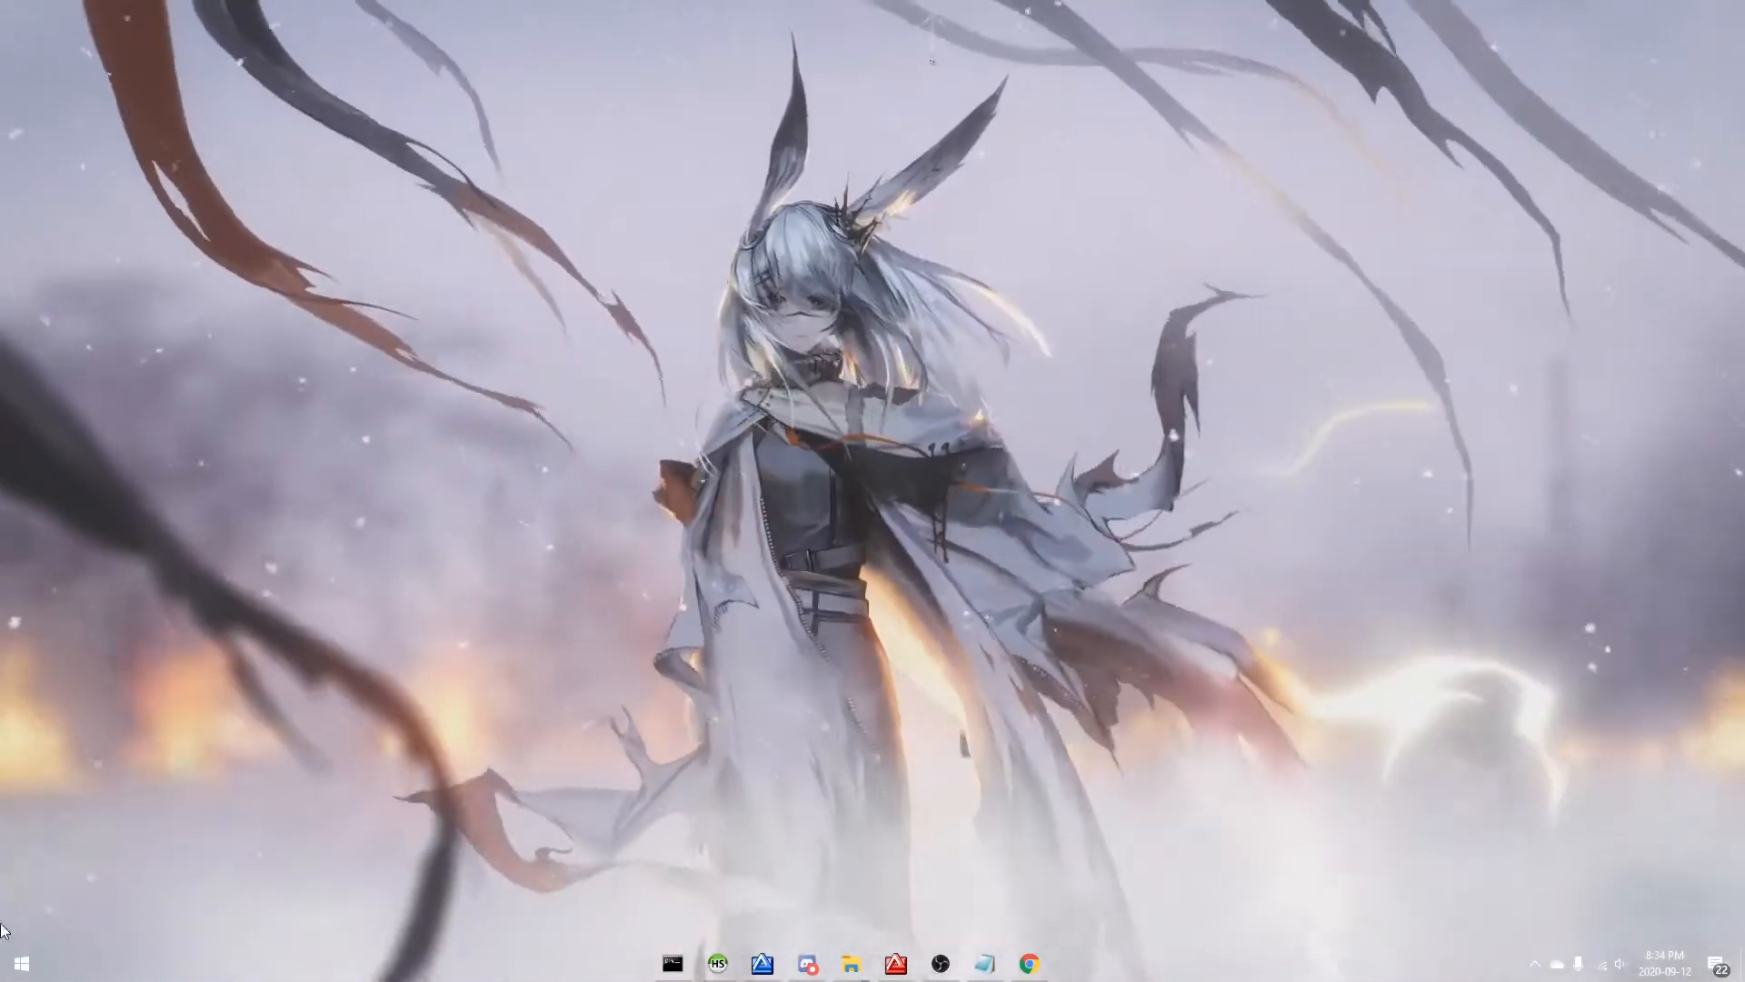
{"action": "left_click", "coordinate": [18, 963]}
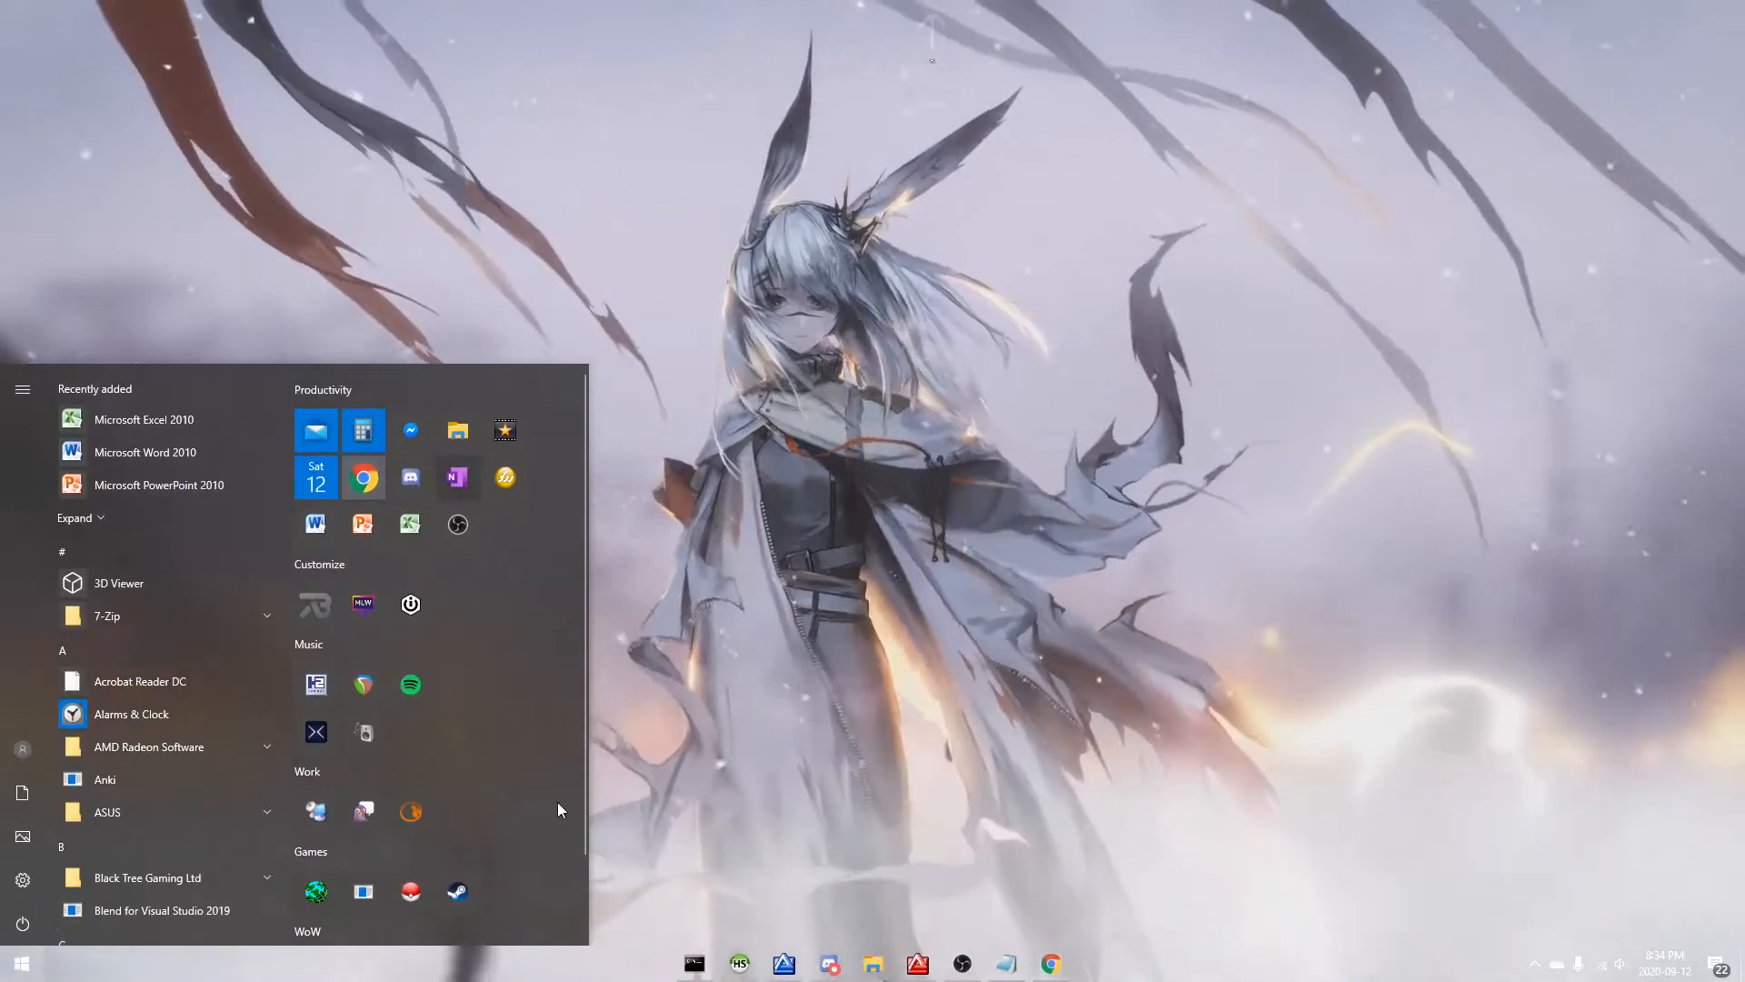
{"action": "left_click", "coordinate": [562, 807]}
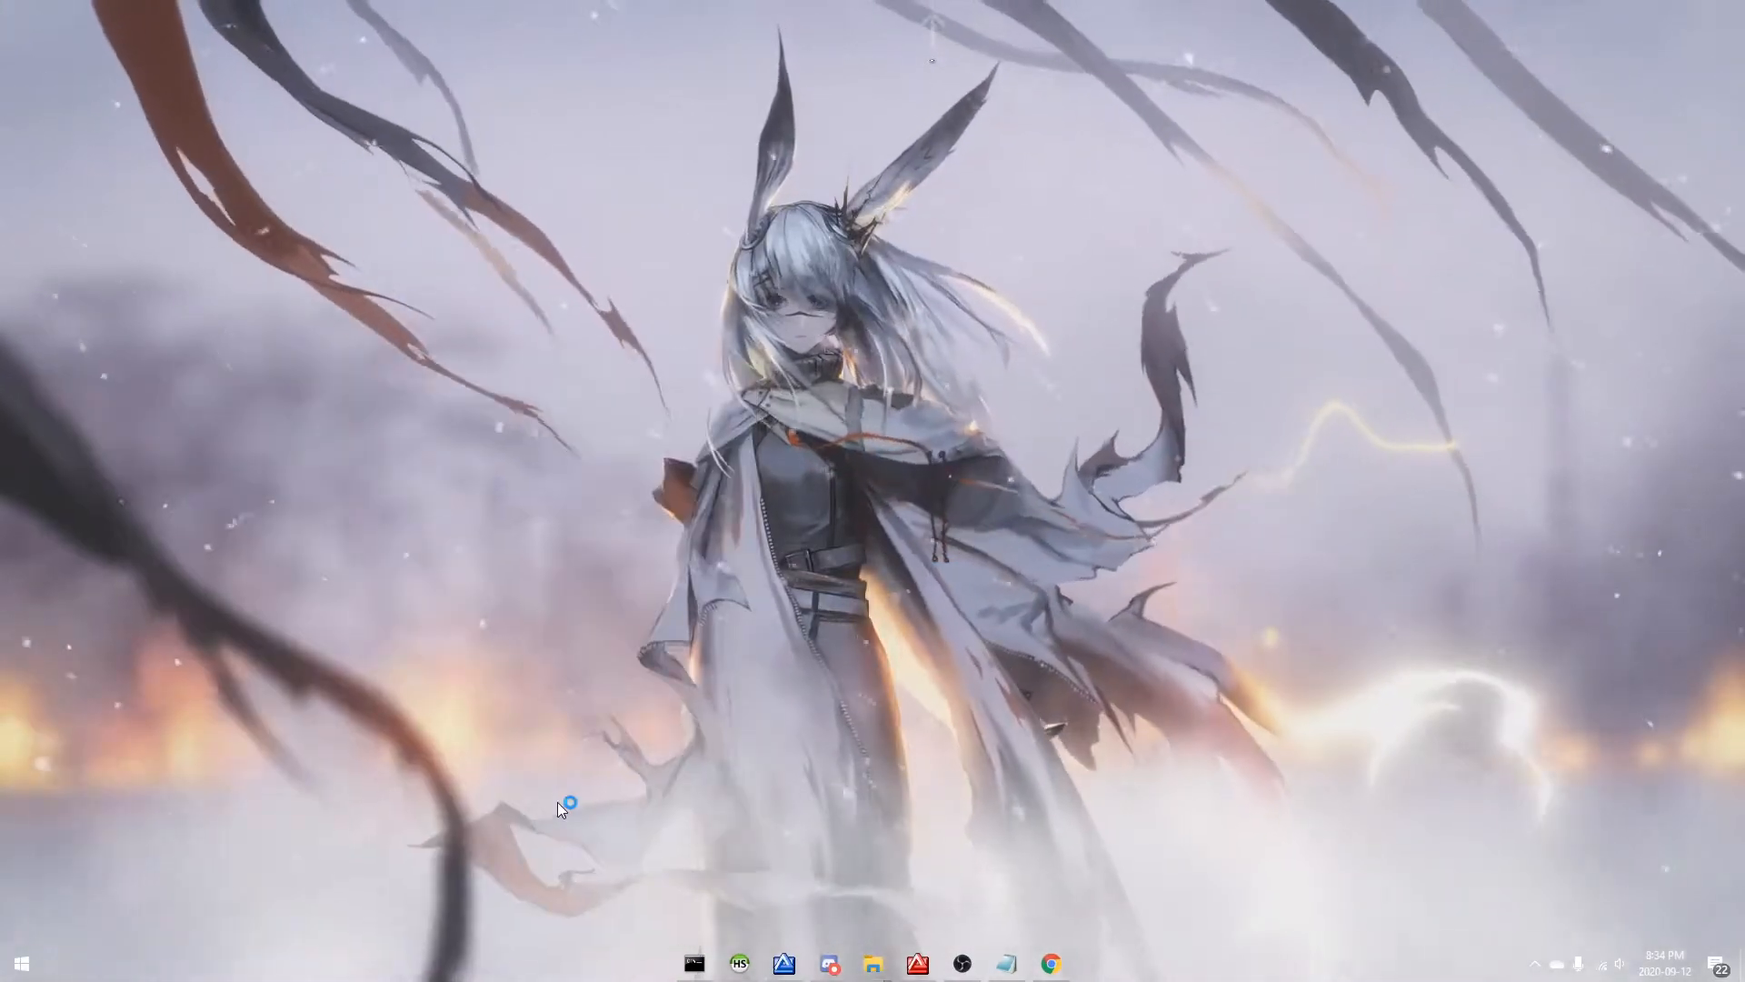
Step: Review the emulator profile list in Trinity Creator, then close the profile chooser
{"action": "left_click", "coordinate": [1093, 962]}
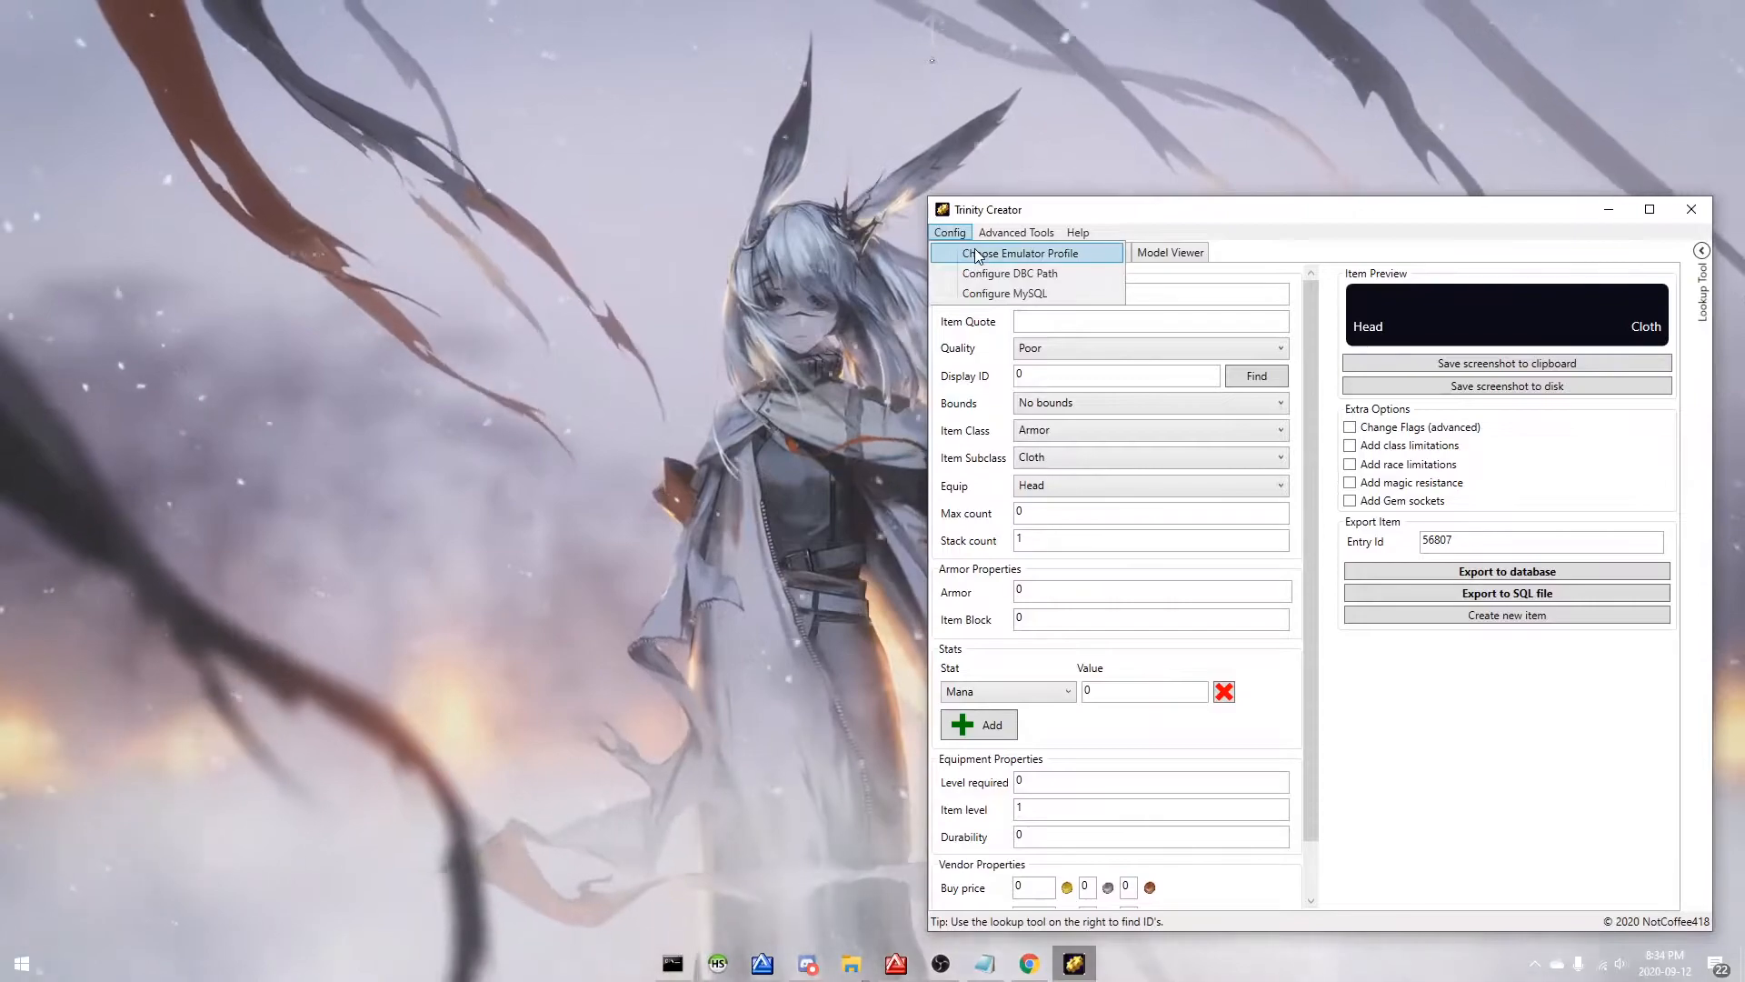
{"action": "left_click", "coordinate": [1015, 252]}
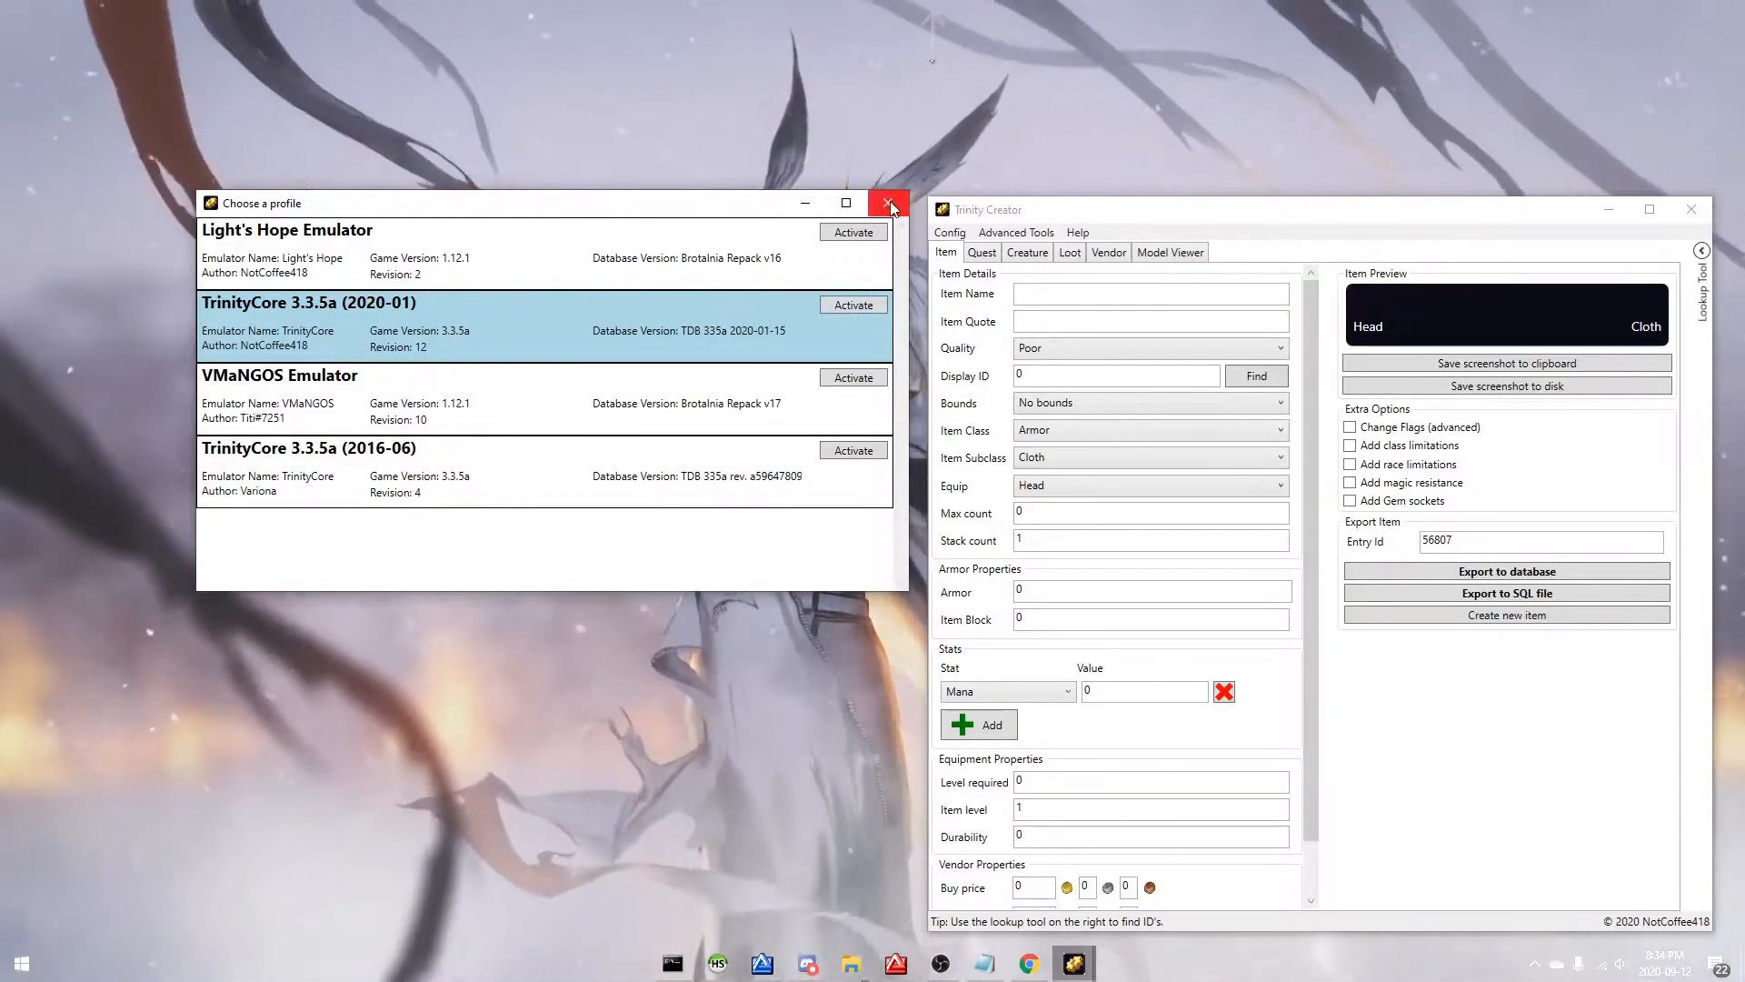
{"action": "left_click", "coordinate": [889, 203]}
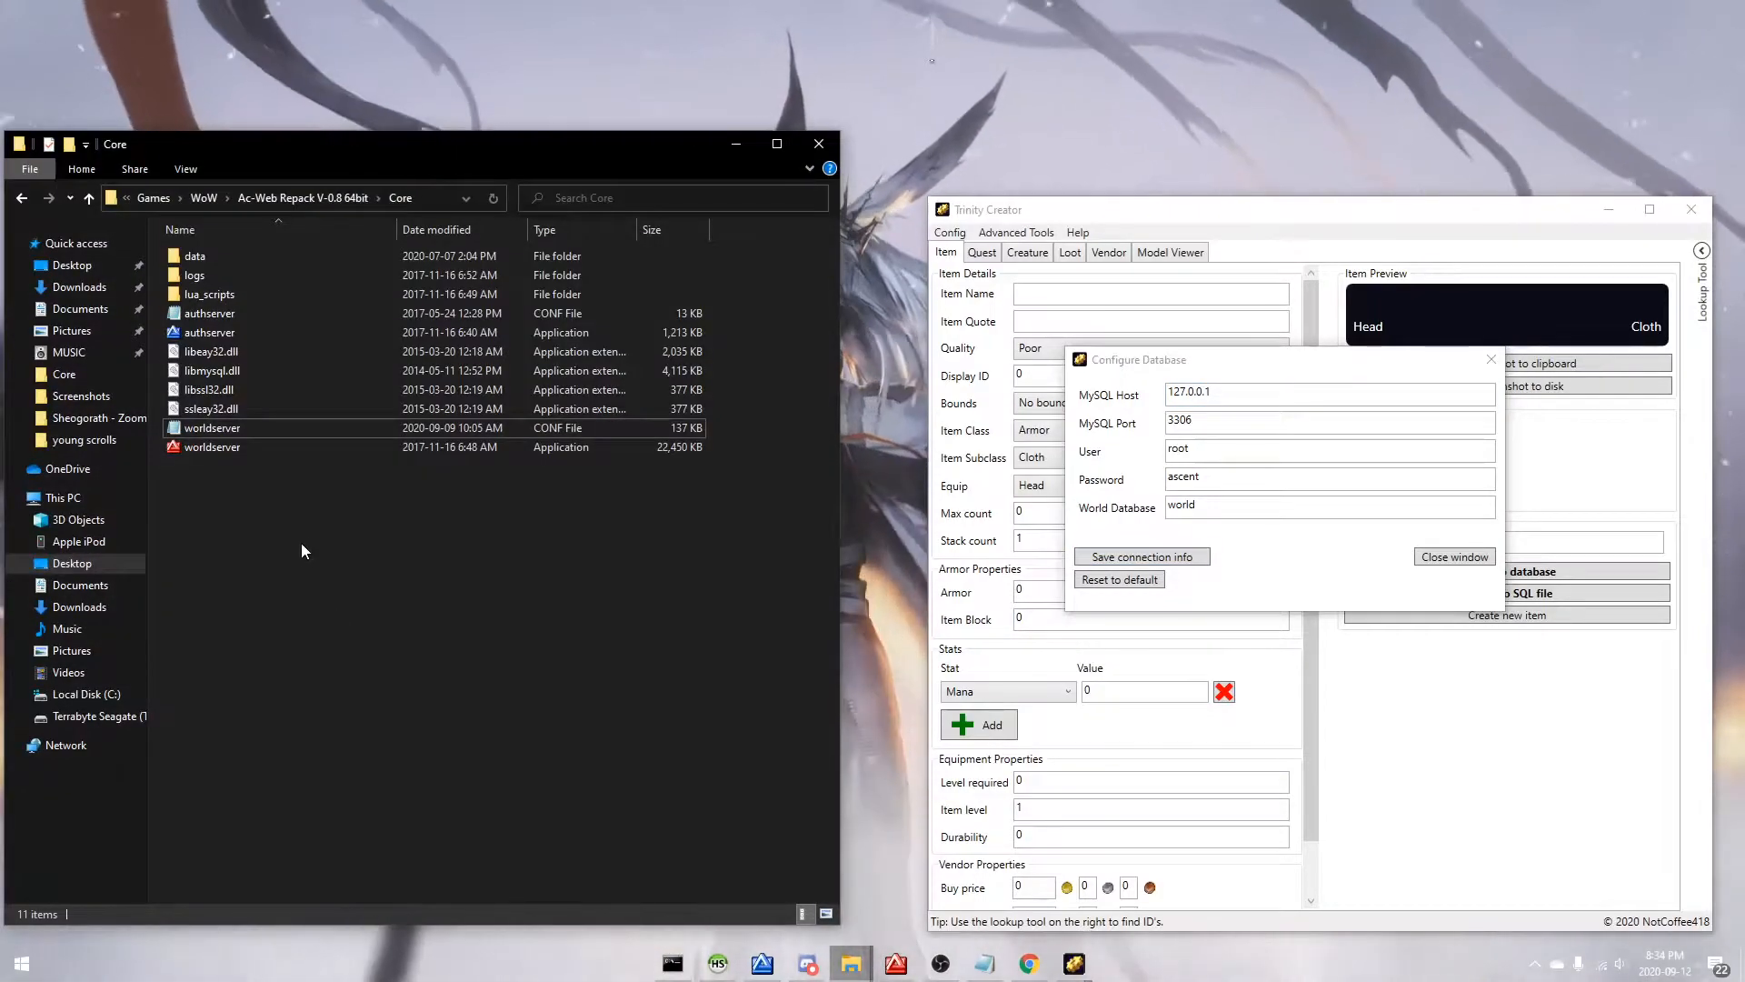
Step: Open the worldserver config from WoW > Ac-Web Repack V-0.8 64bit > Core in Notepad
{"action": "left_click", "coordinate": [21, 198]}
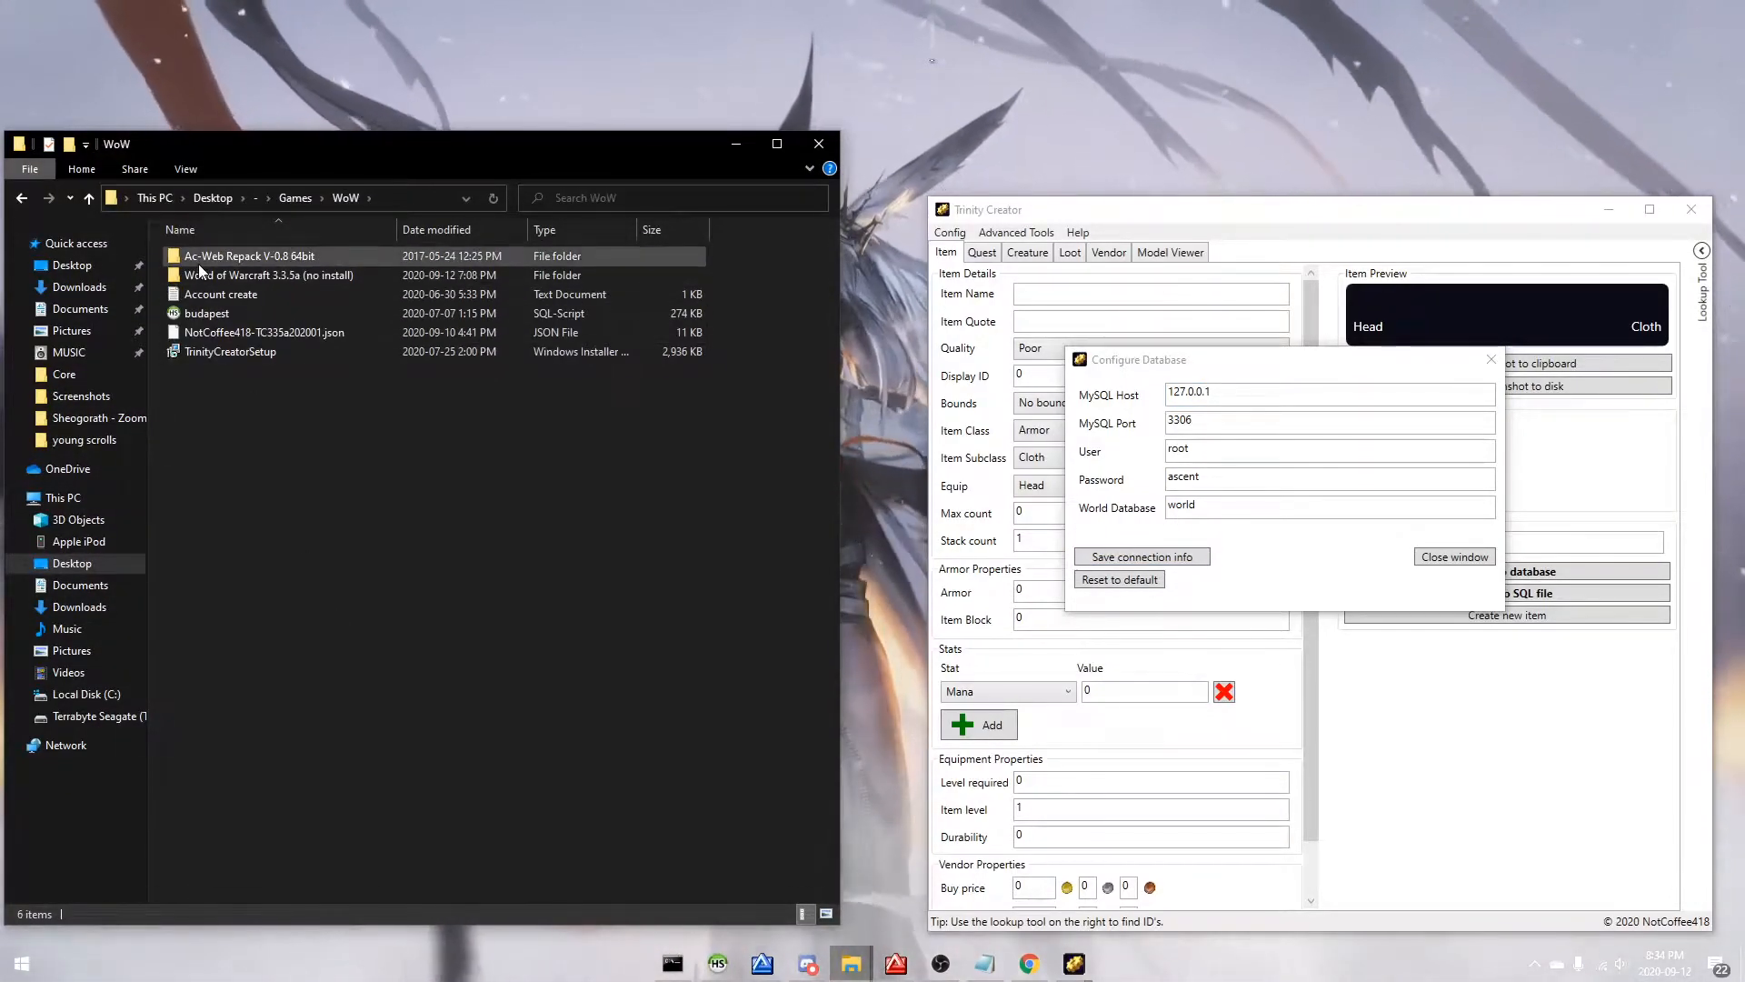
{"action": "double_click", "coordinate": [249, 256]}
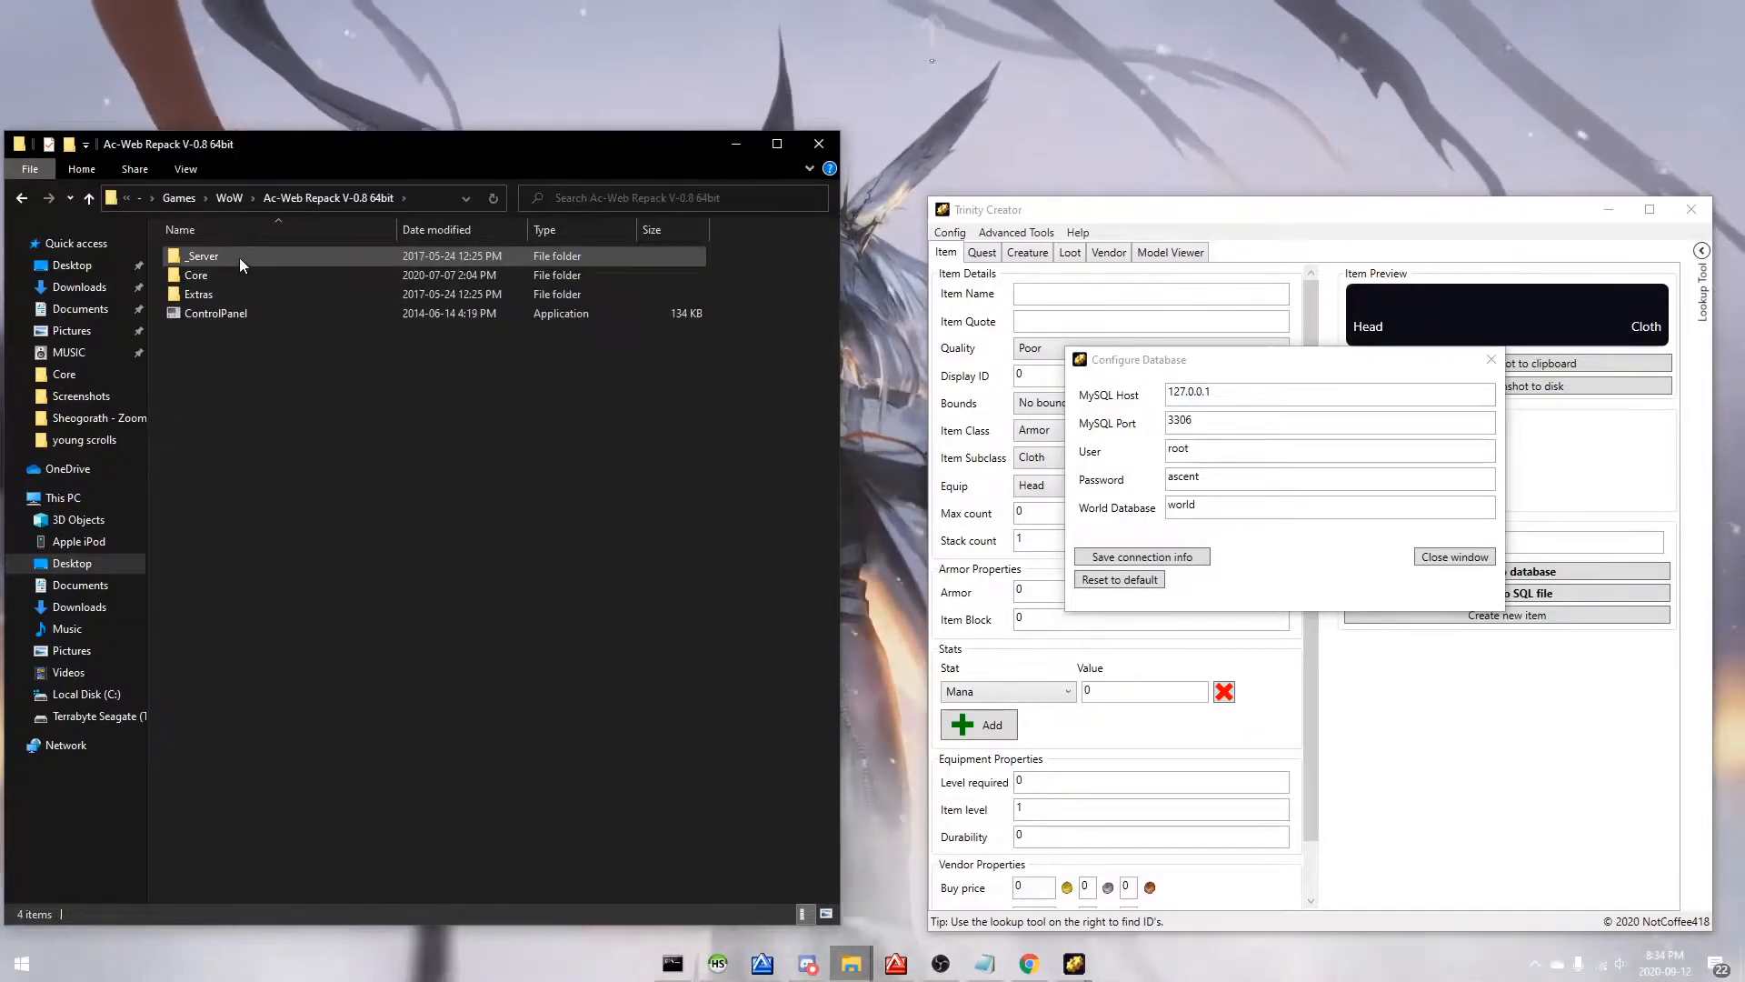
{"action": "double_click", "coordinate": [195, 275]}
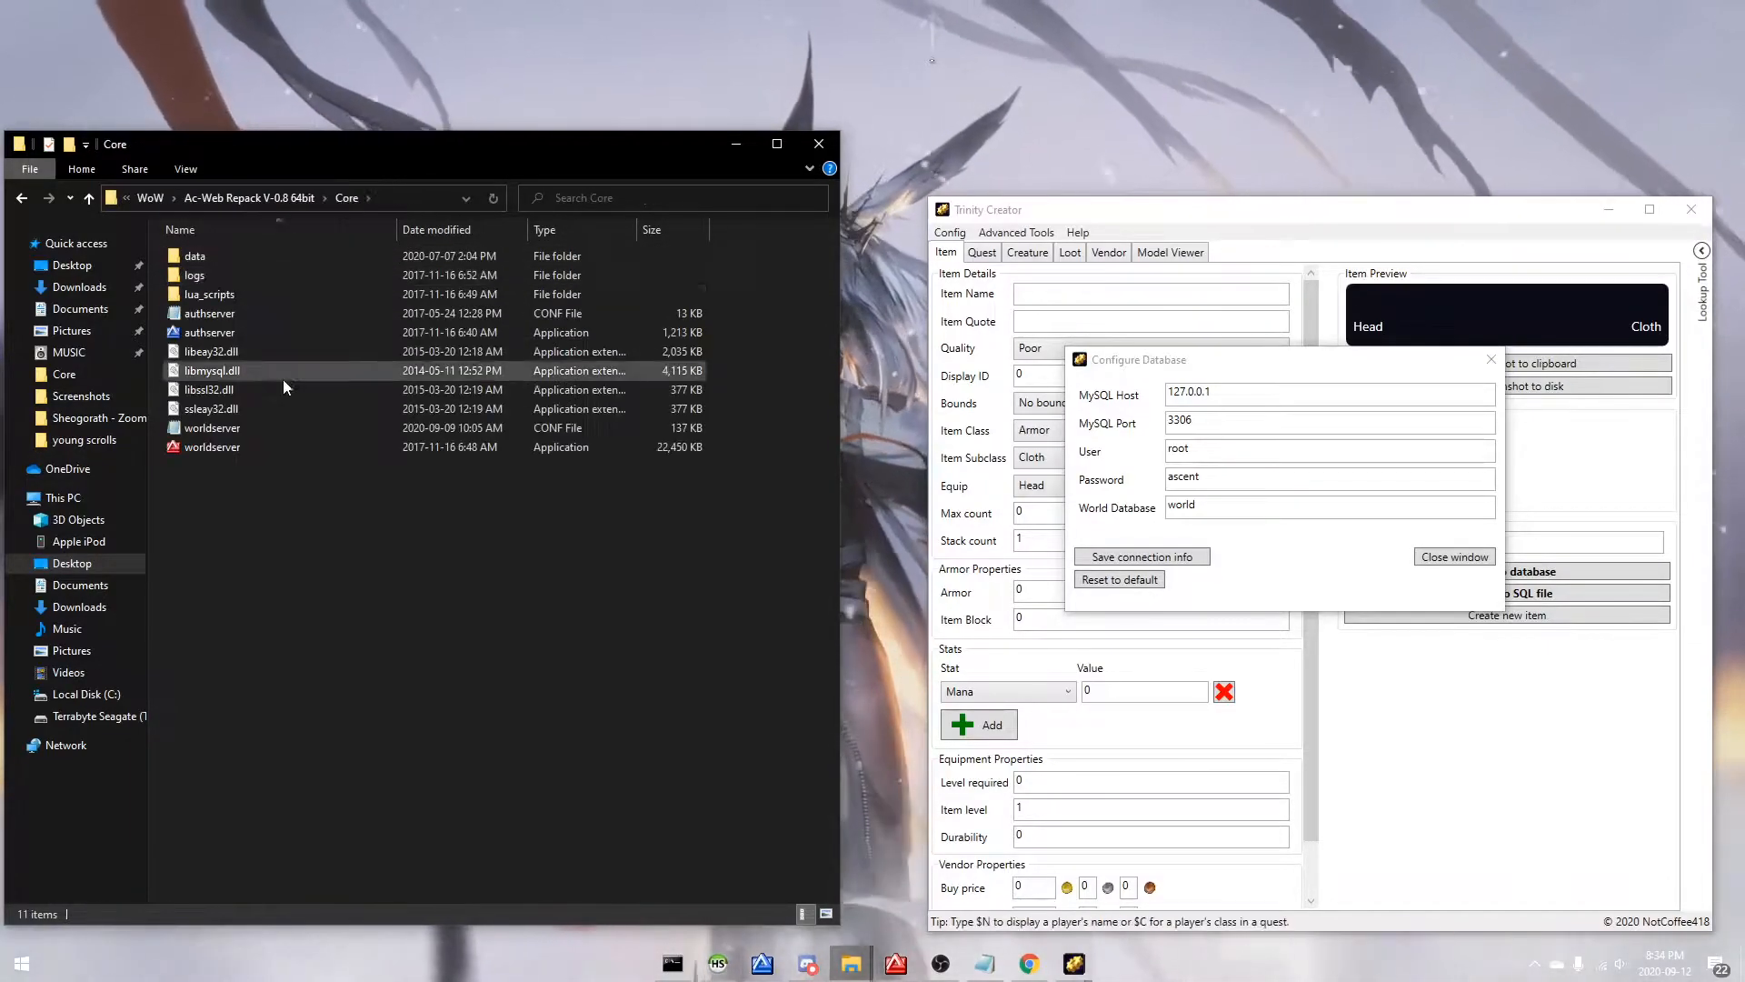
{"action": "double_click", "coordinate": [212, 427]}
{"action": "type", "text": "W"}
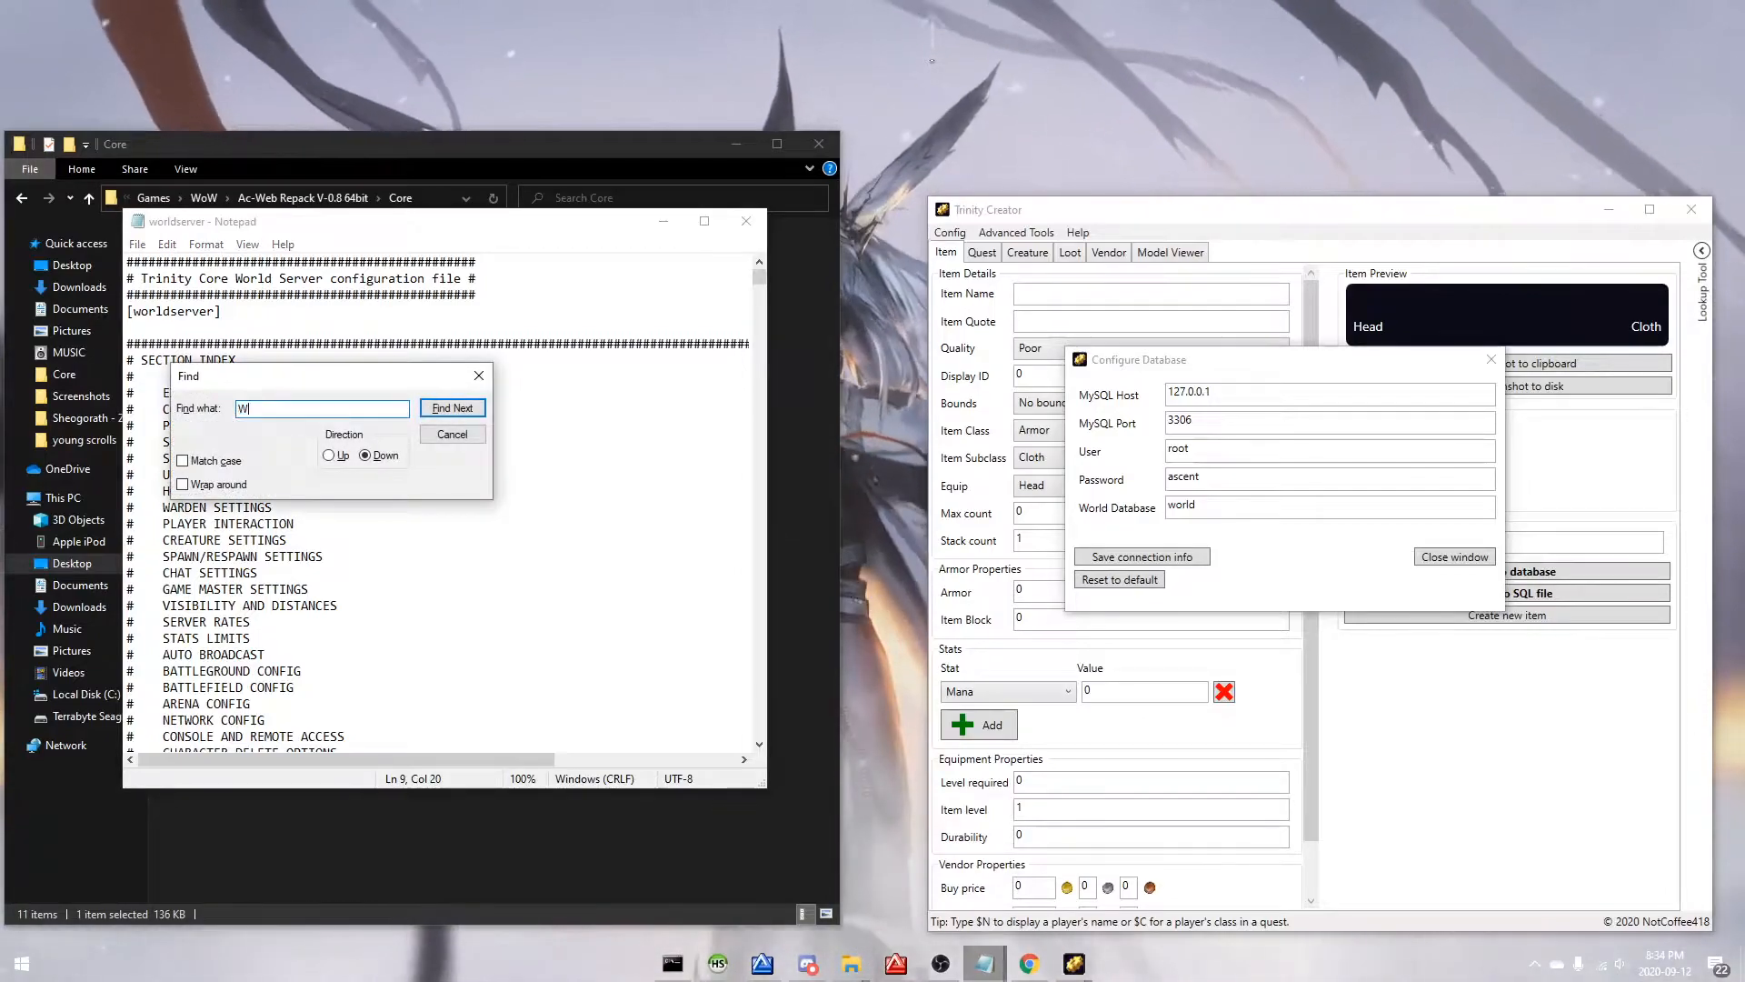
Step: Find and mark the WorldDatabaseInfo connection line in worldserver.conf
{"action": "type", "text": "orld"}
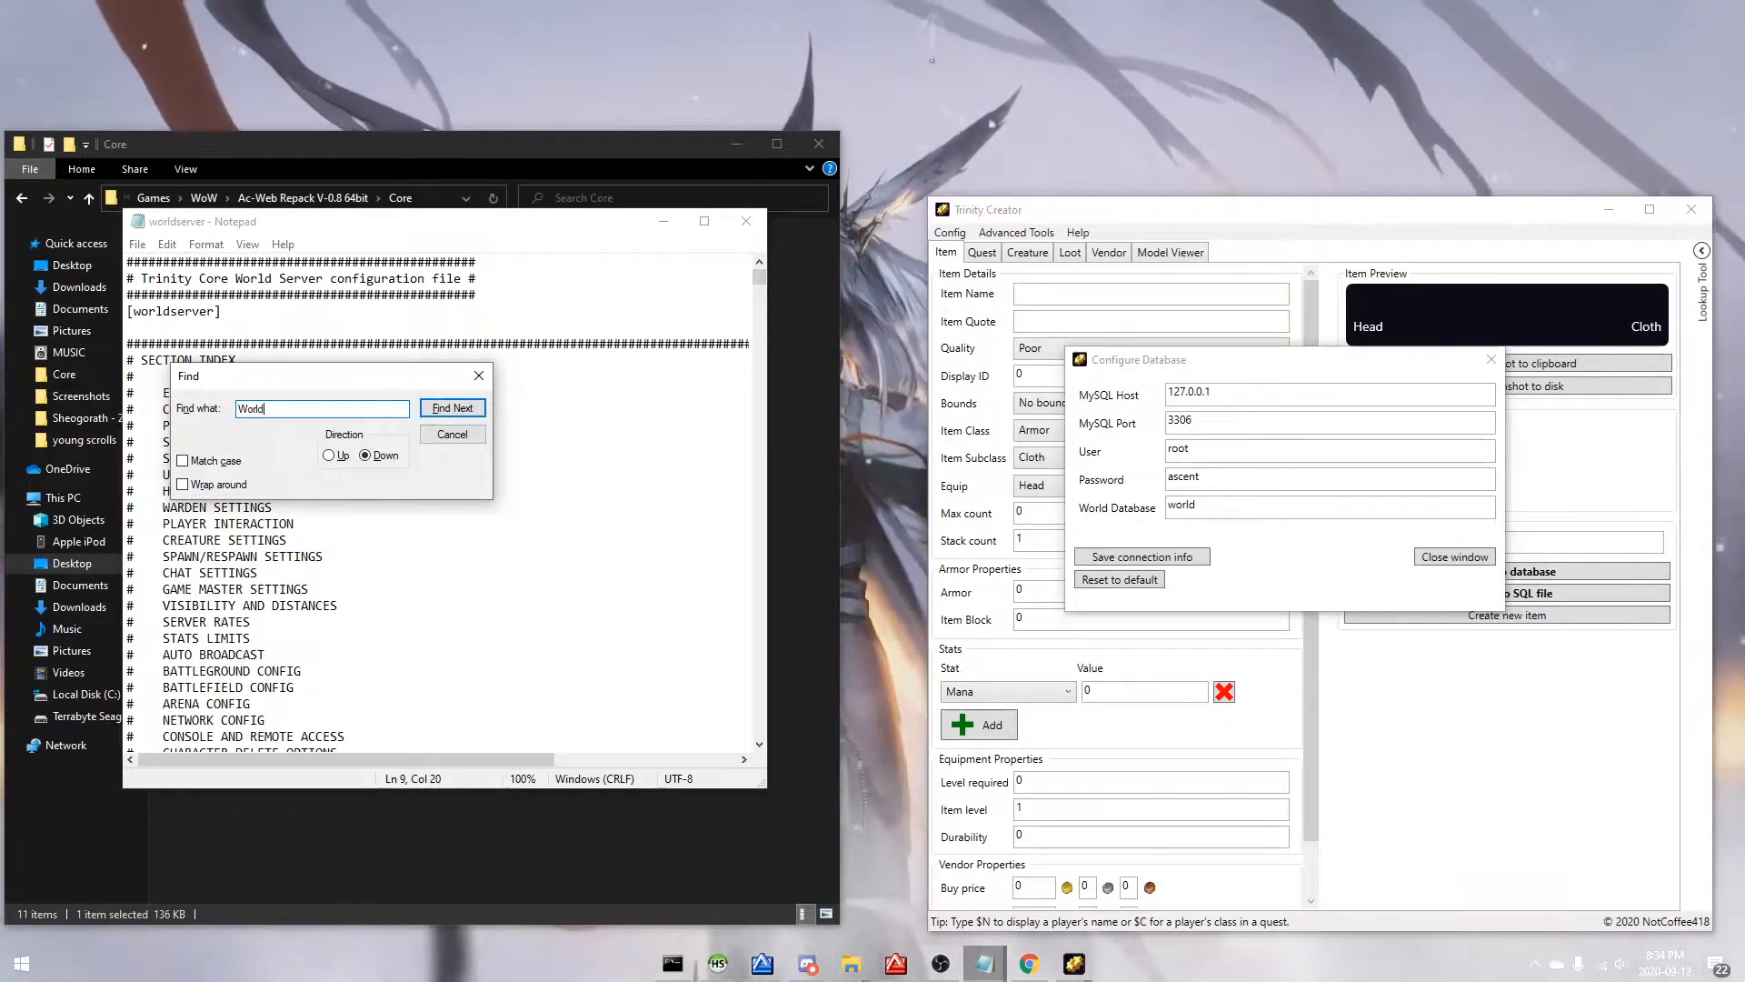
{"action": "left_click", "coordinate": [452, 407]}
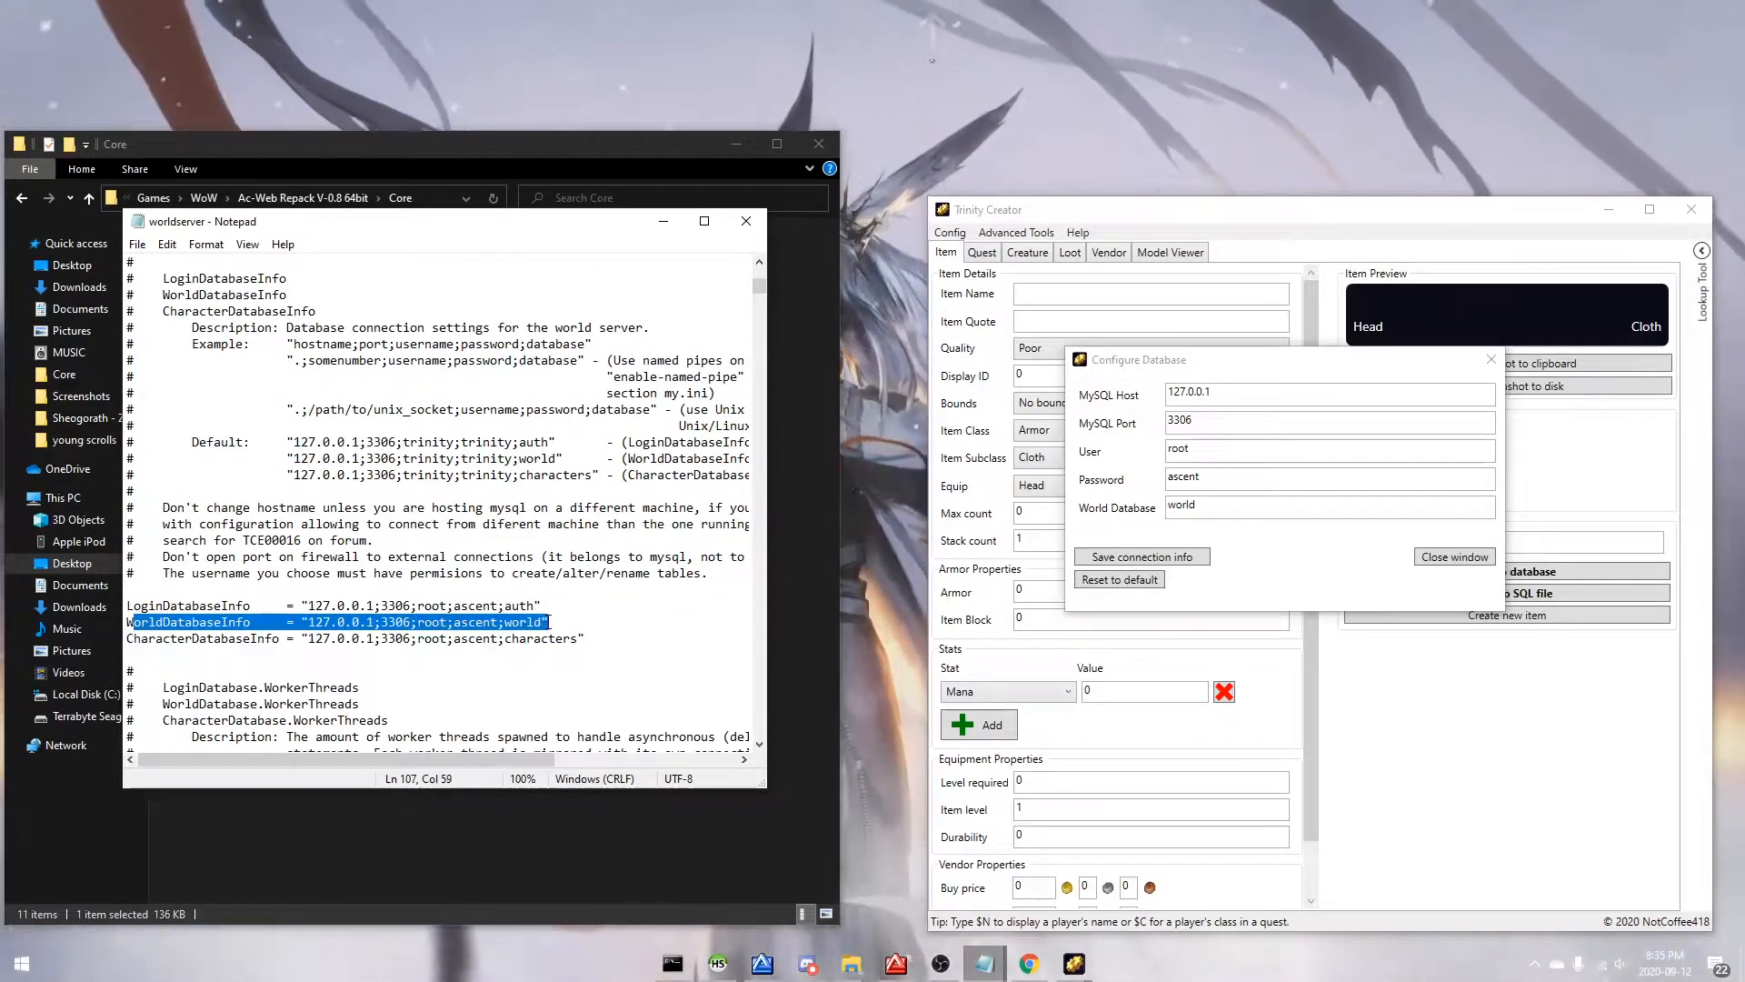
{"action": "left_click_drag", "start_coordinate": [1133, 358], "coordinate": [838, 507]}
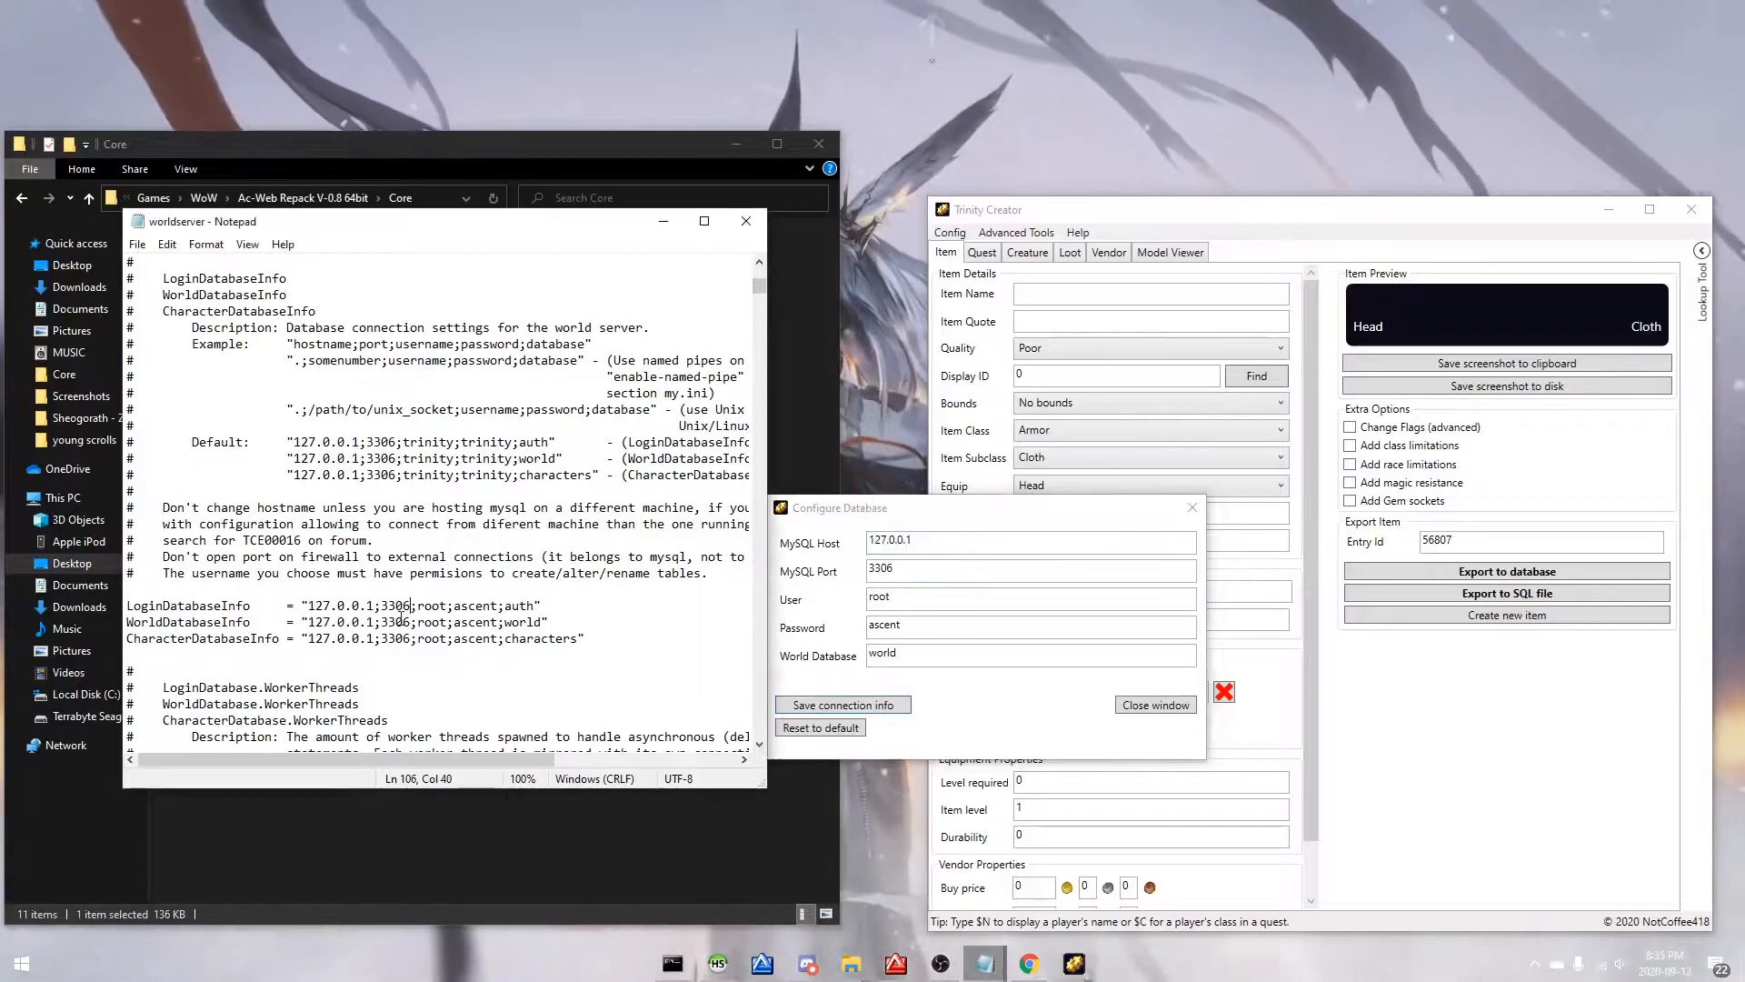
Step: Confirm the 'world' database name and save Trinity Creator's MySQL connection settings
{"action": "left_click", "coordinate": [420, 621]}
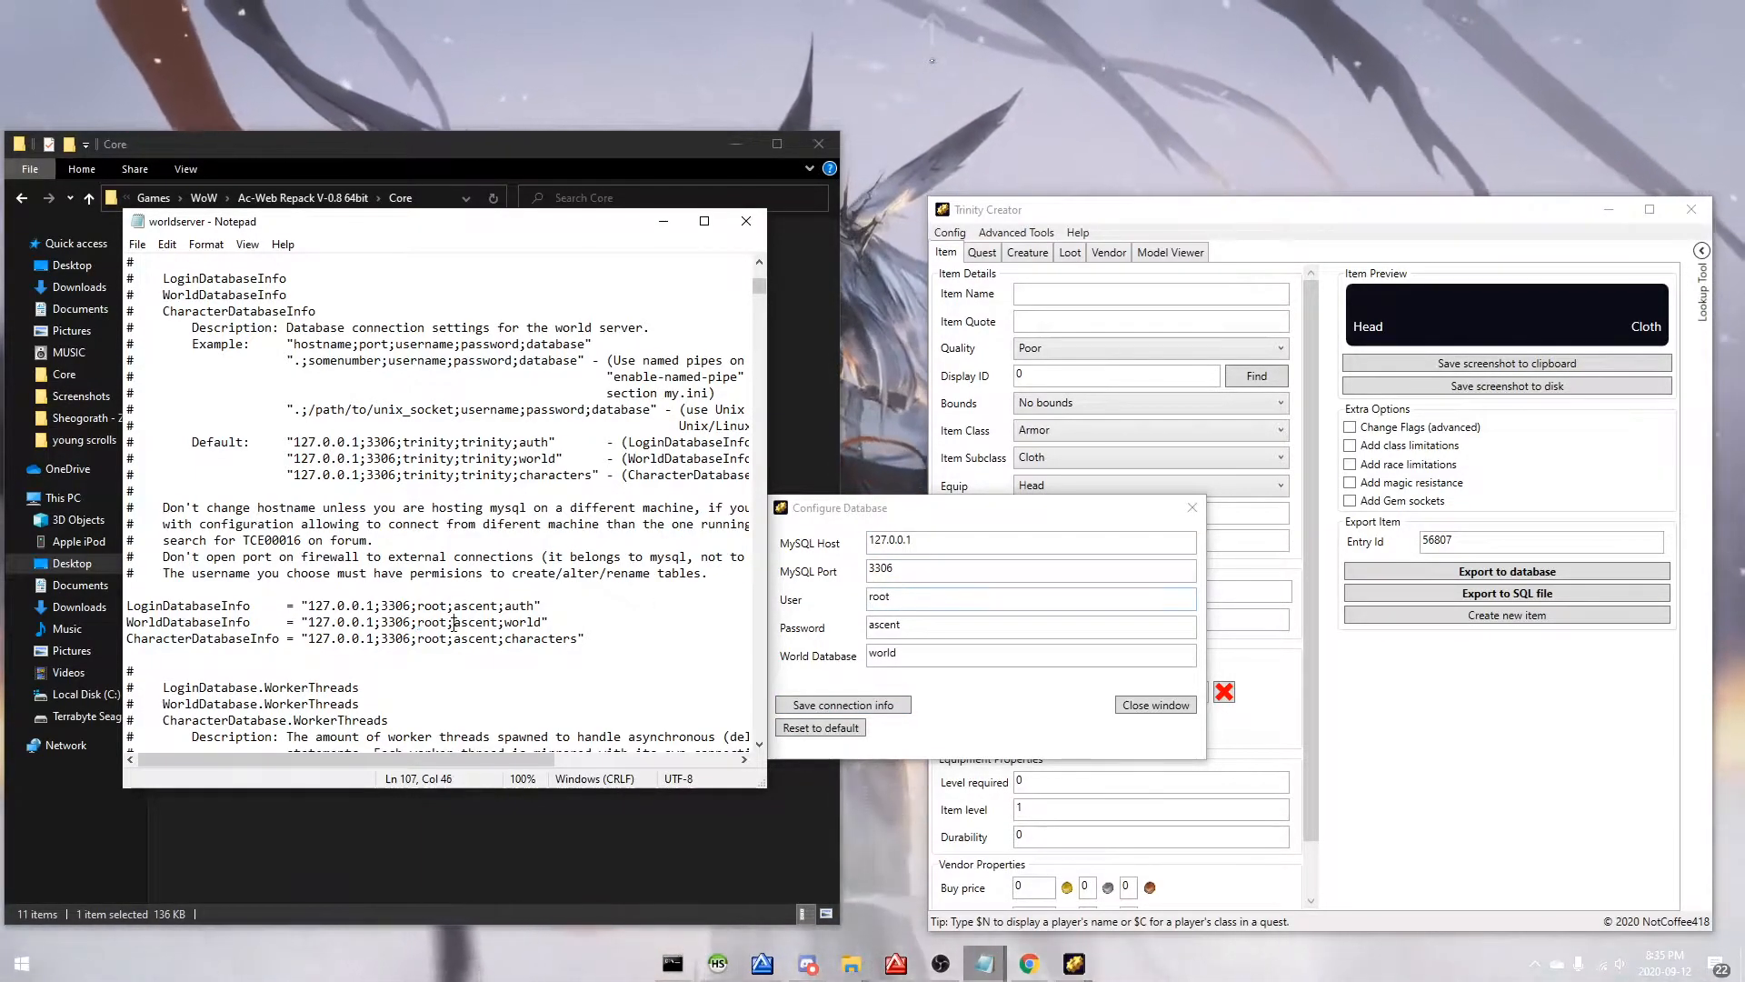
{"action": "double_click", "coordinate": [521, 621]}
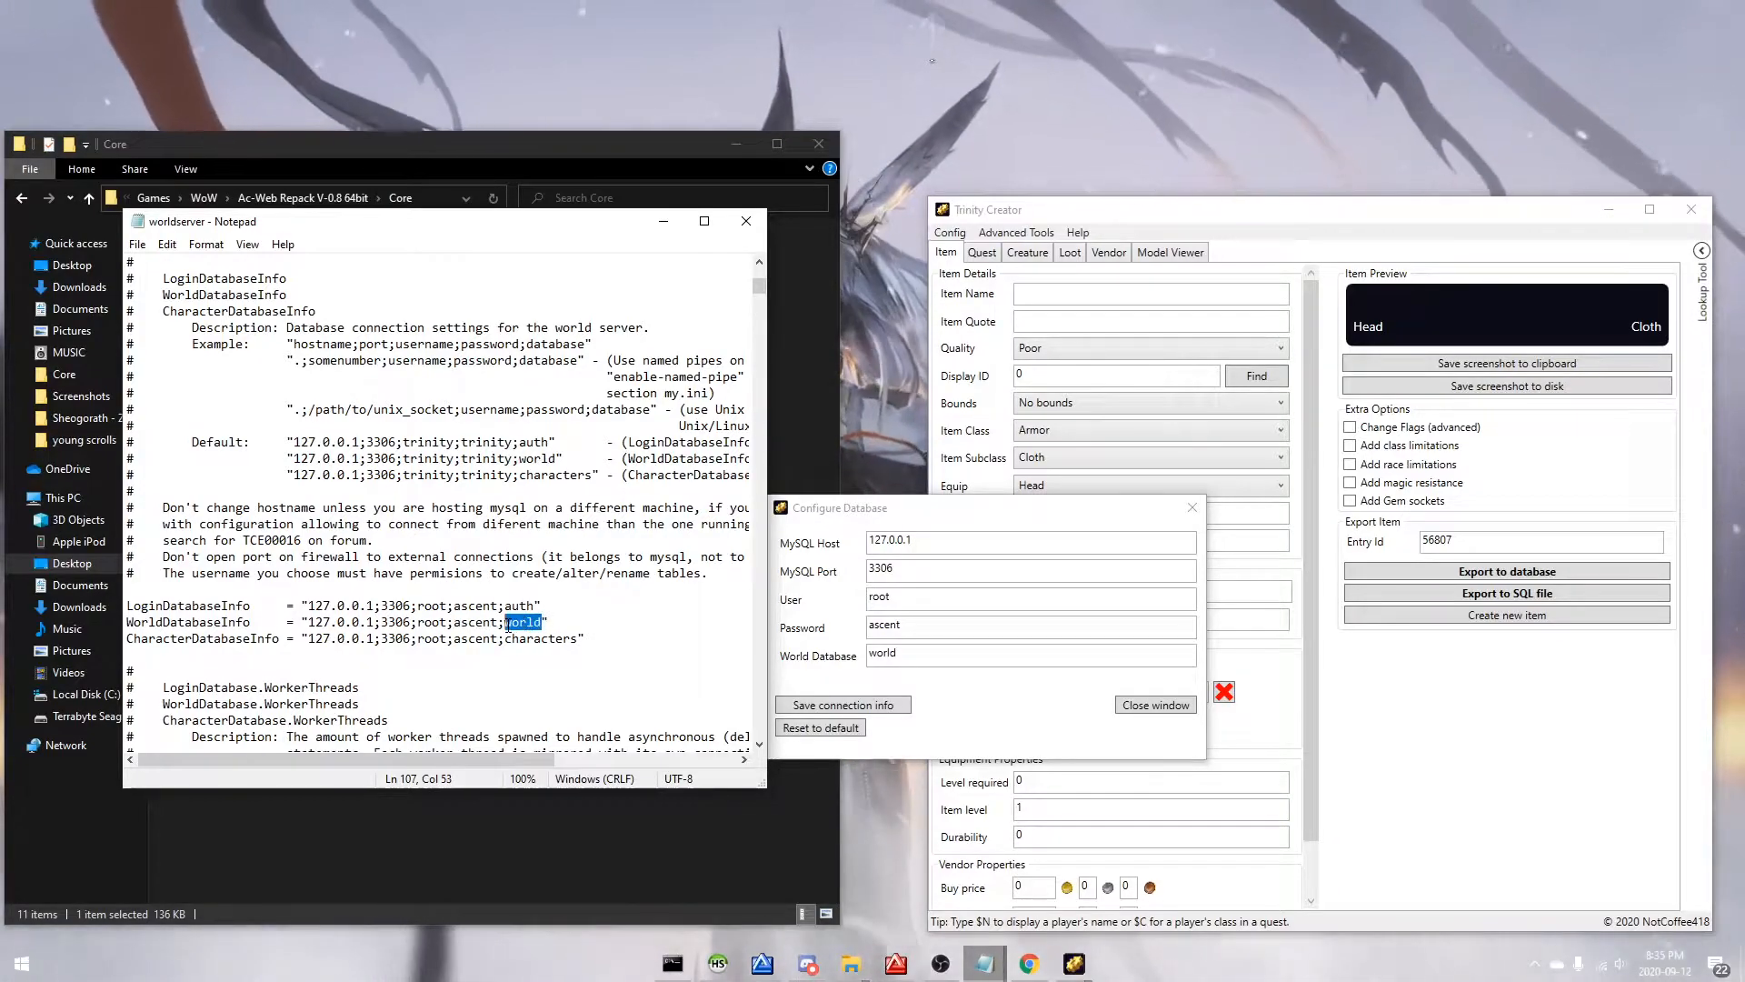
{"action": "left_click", "coordinate": [842, 705]}
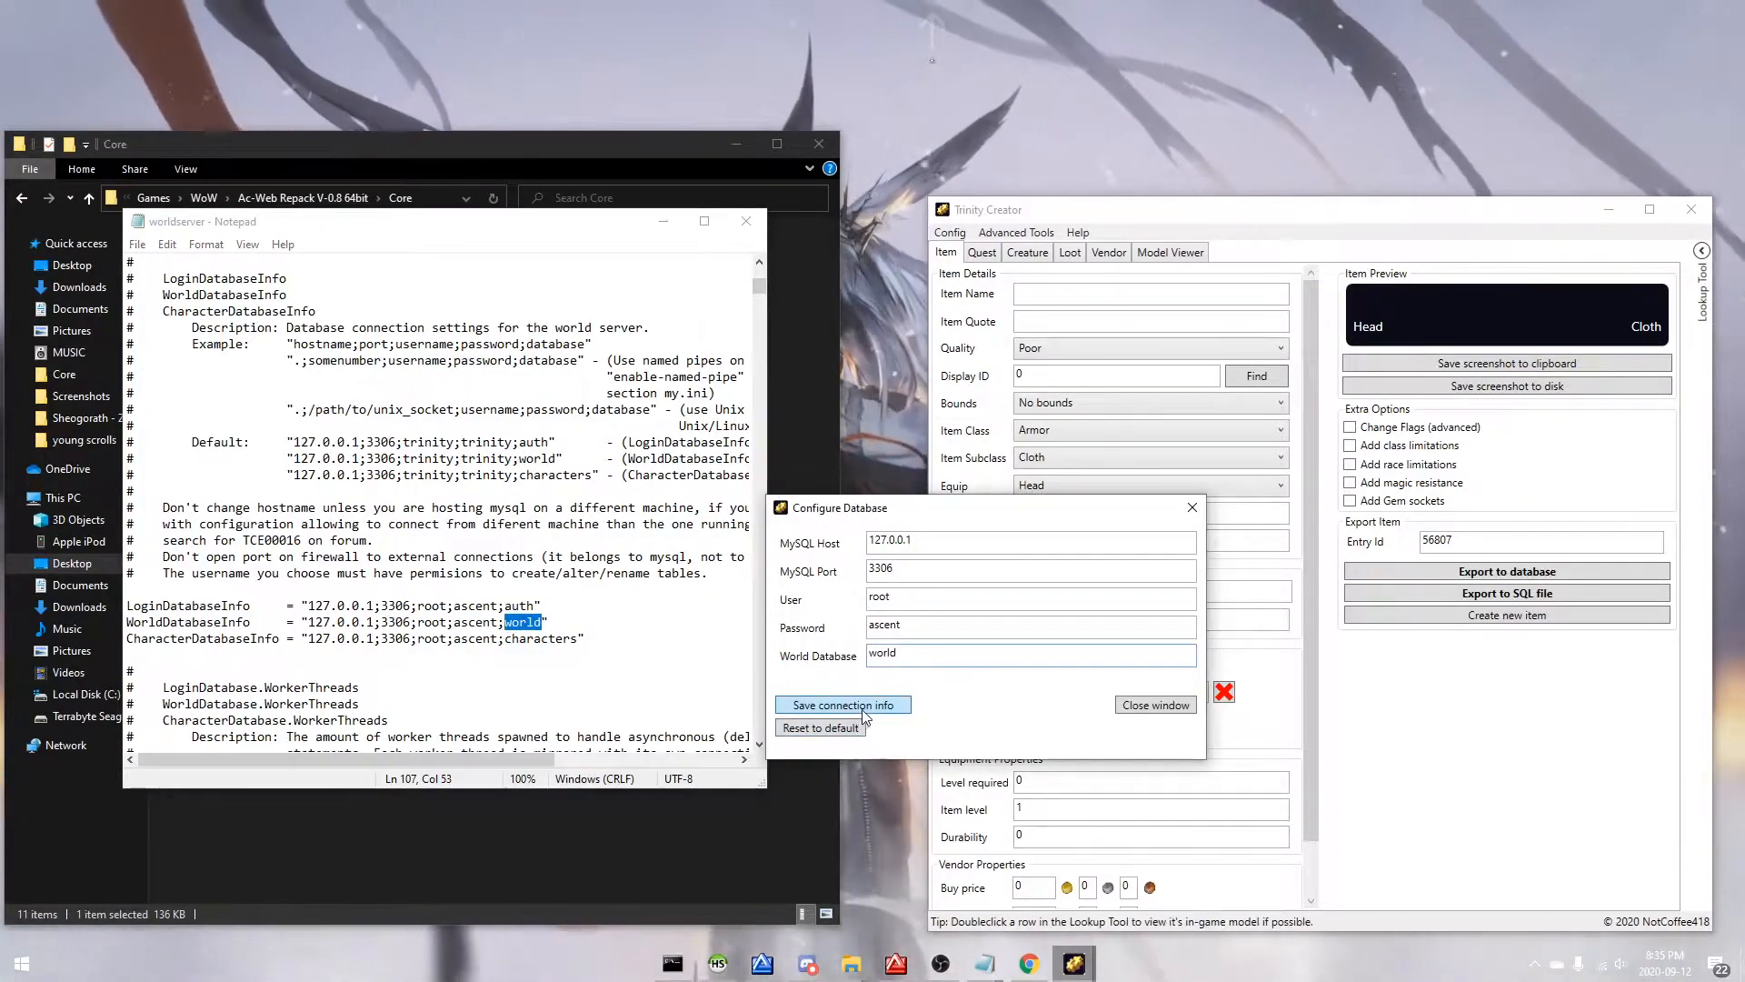
{"action": "left_click", "coordinate": [1154, 705]}
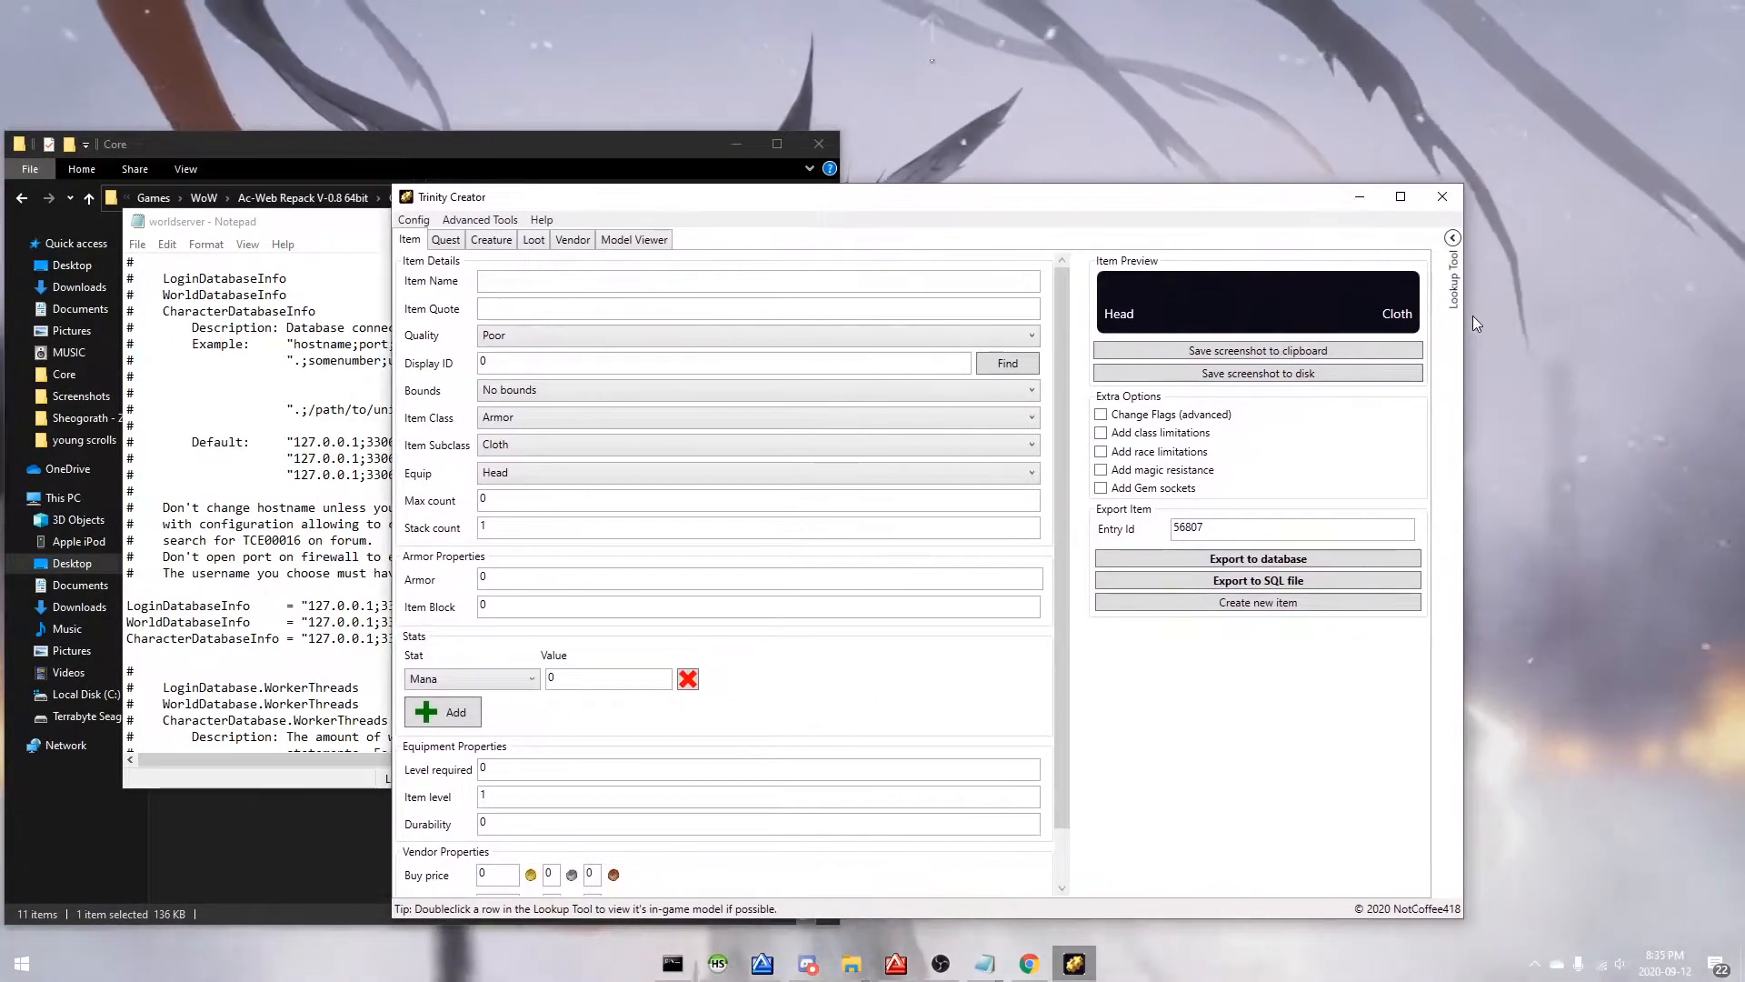
{"action": "left_click", "coordinate": [1452, 237]}
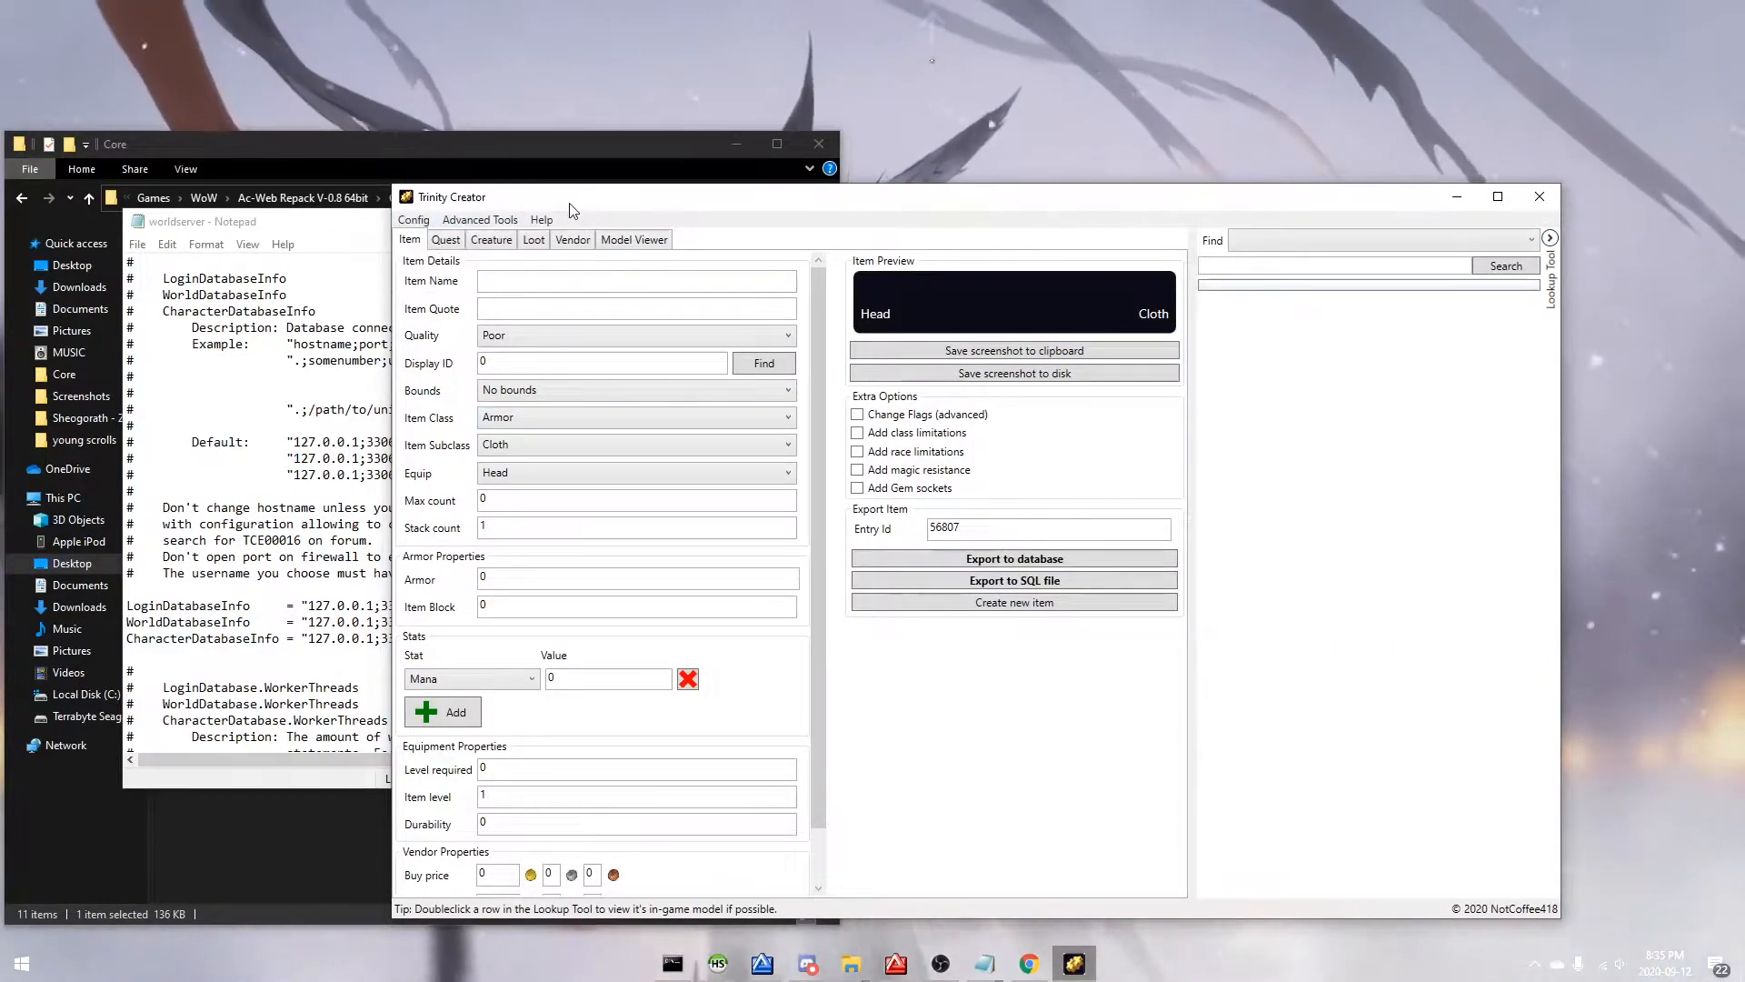
Step: Browse WOTLK Database cloaks filtered to level 60 or lower and open Cloak of Firemaw
{"action": "left_click", "coordinate": [1027, 963]}
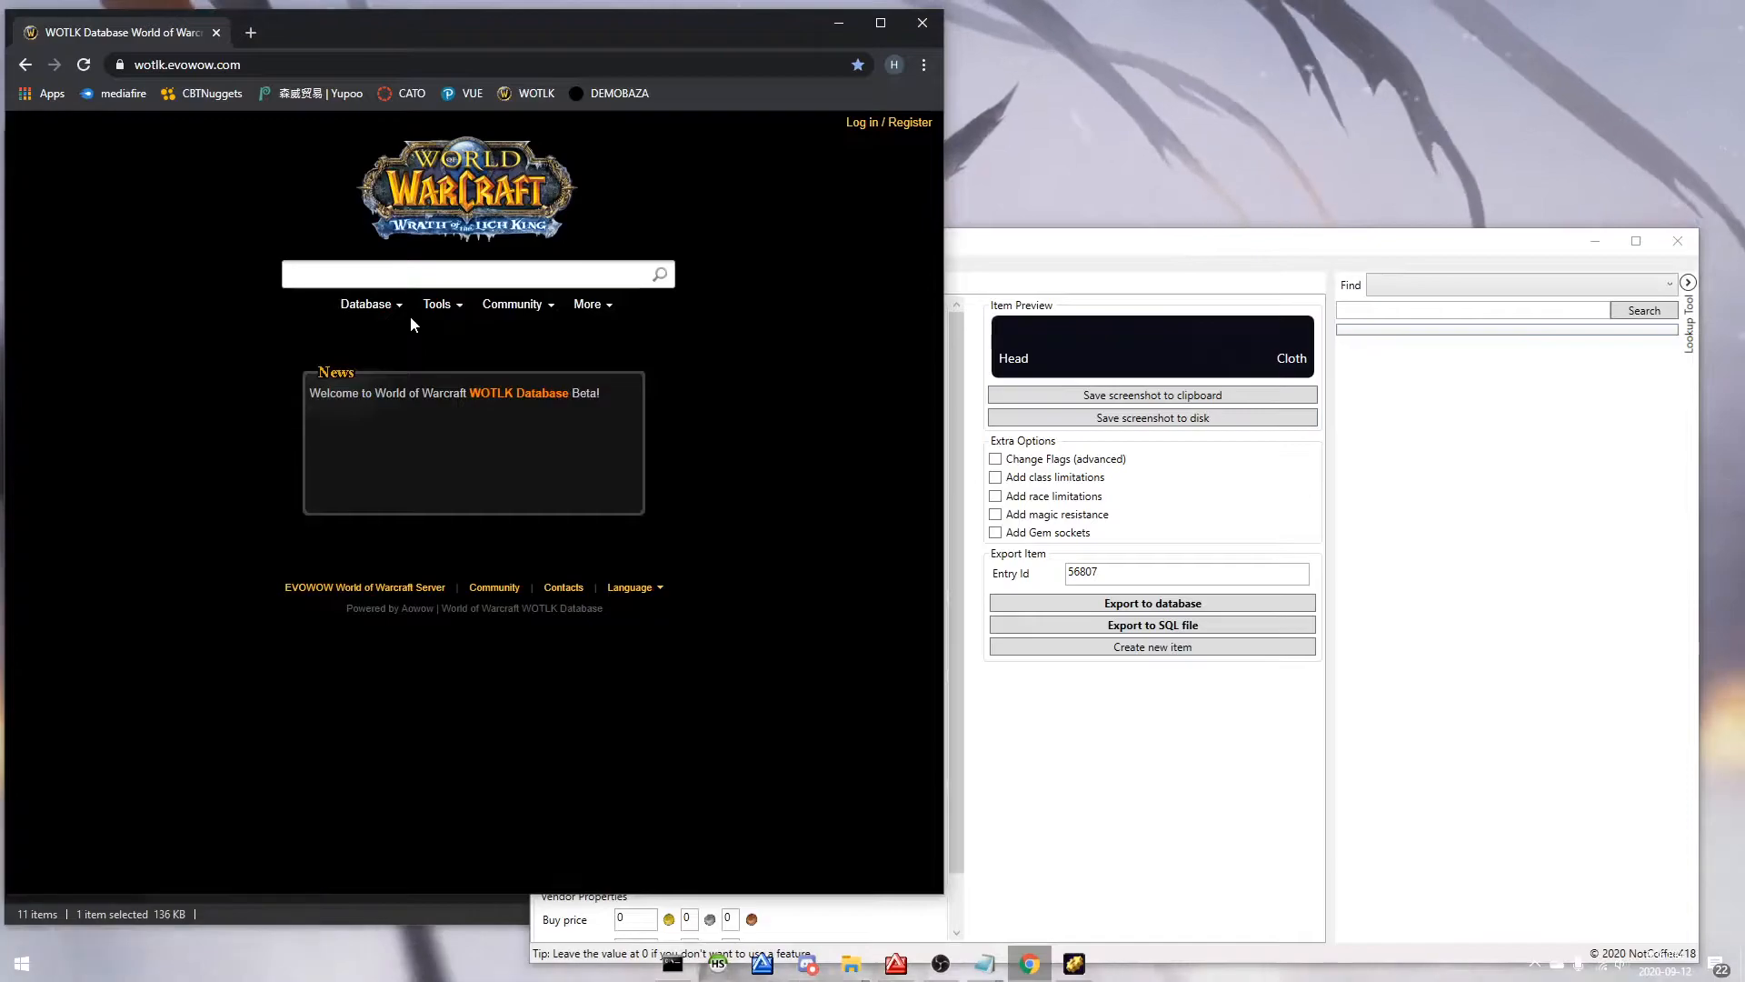
{"action": "left_click", "coordinate": [366, 304]}
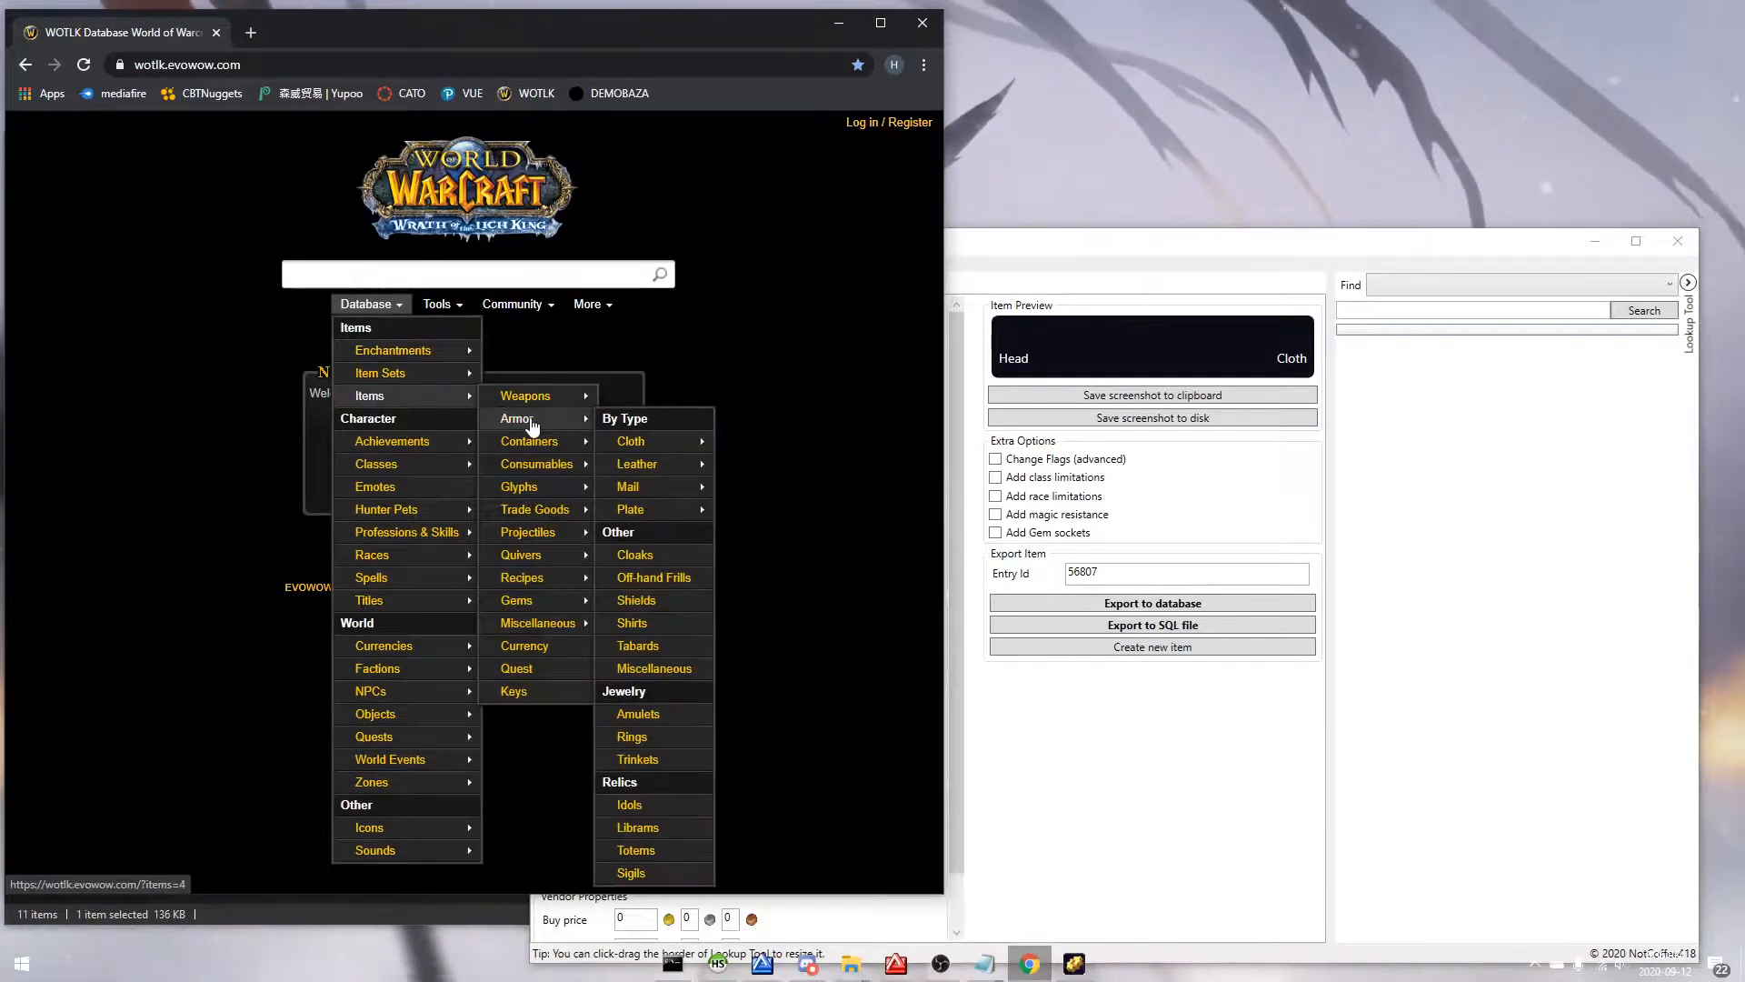
{"action": "mouse_move", "coordinate": [634, 555]}
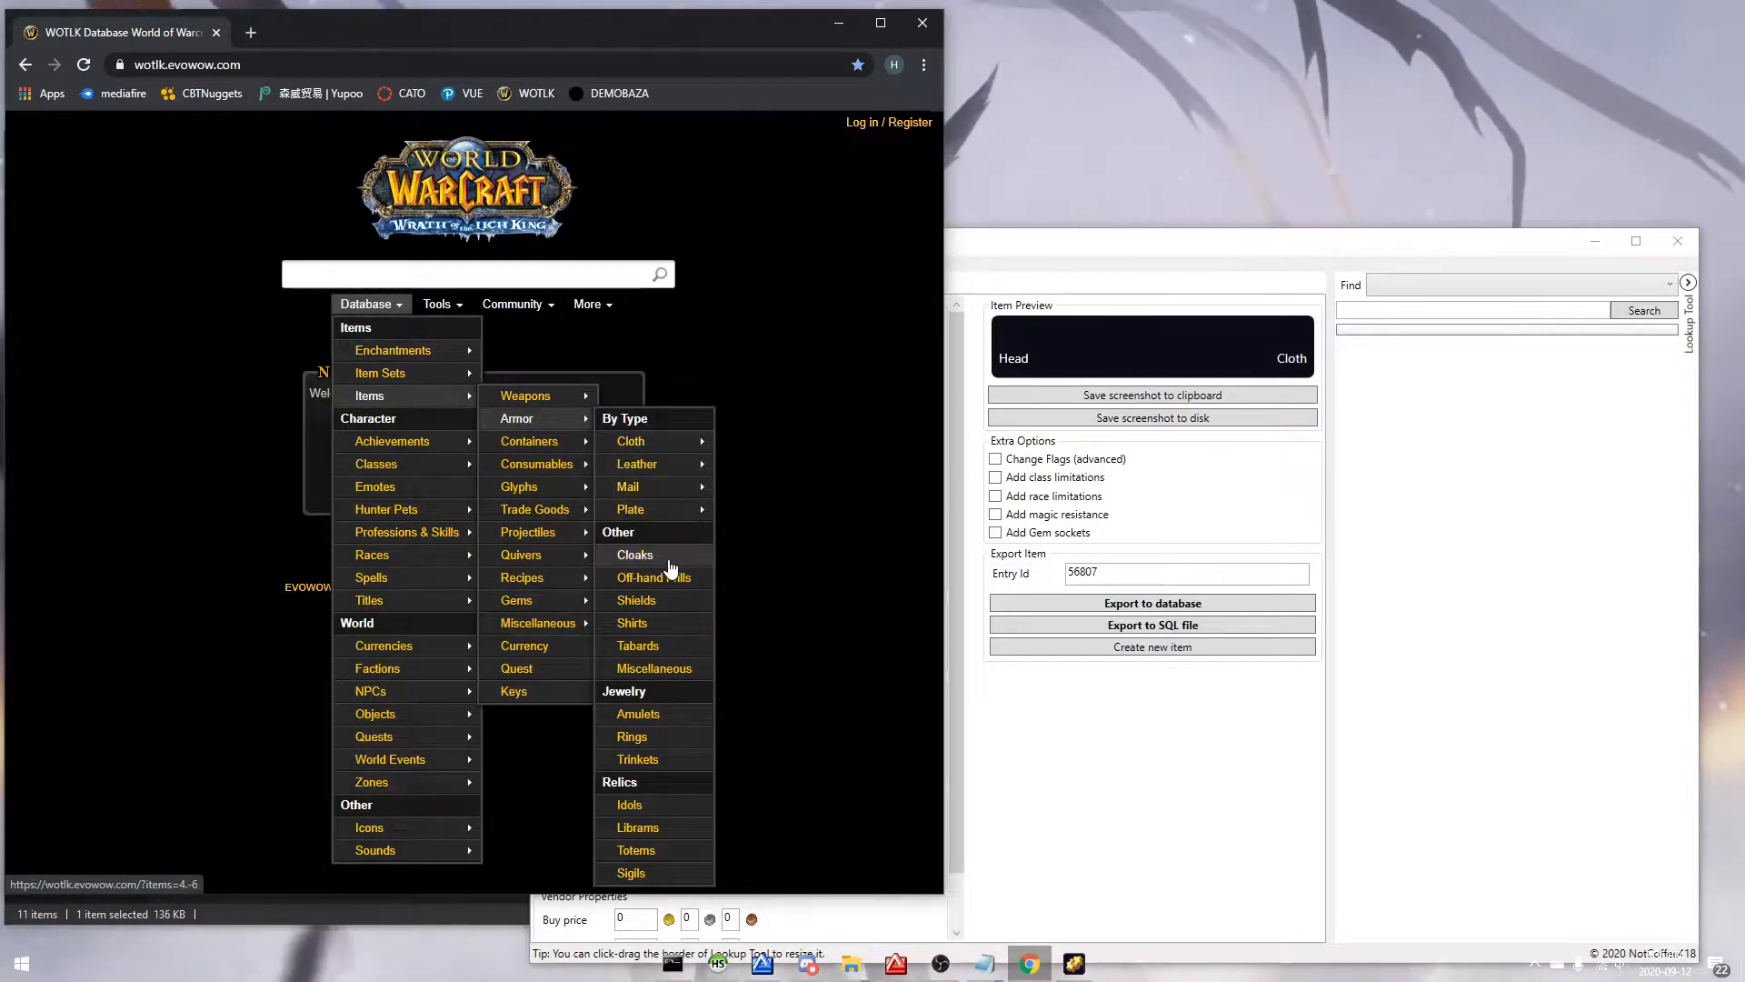
{"action": "left_click", "coordinate": [634, 554]}
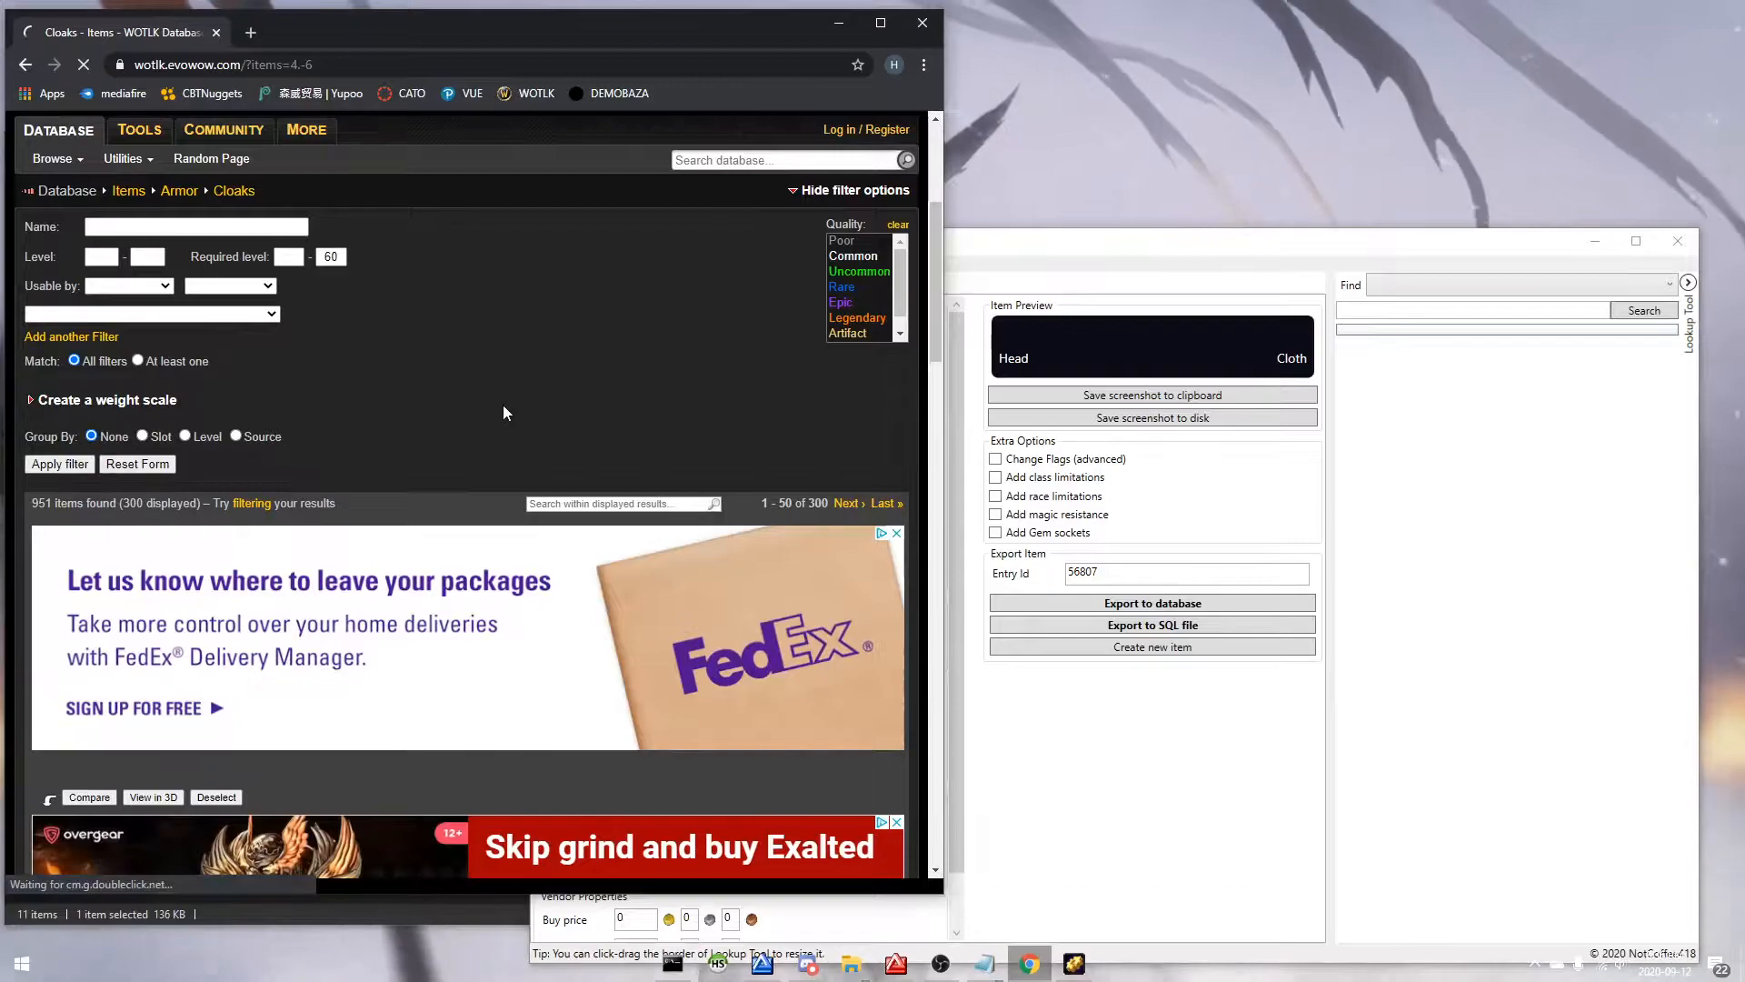
{"action": "left_click", "coordinate": [59, 464]}
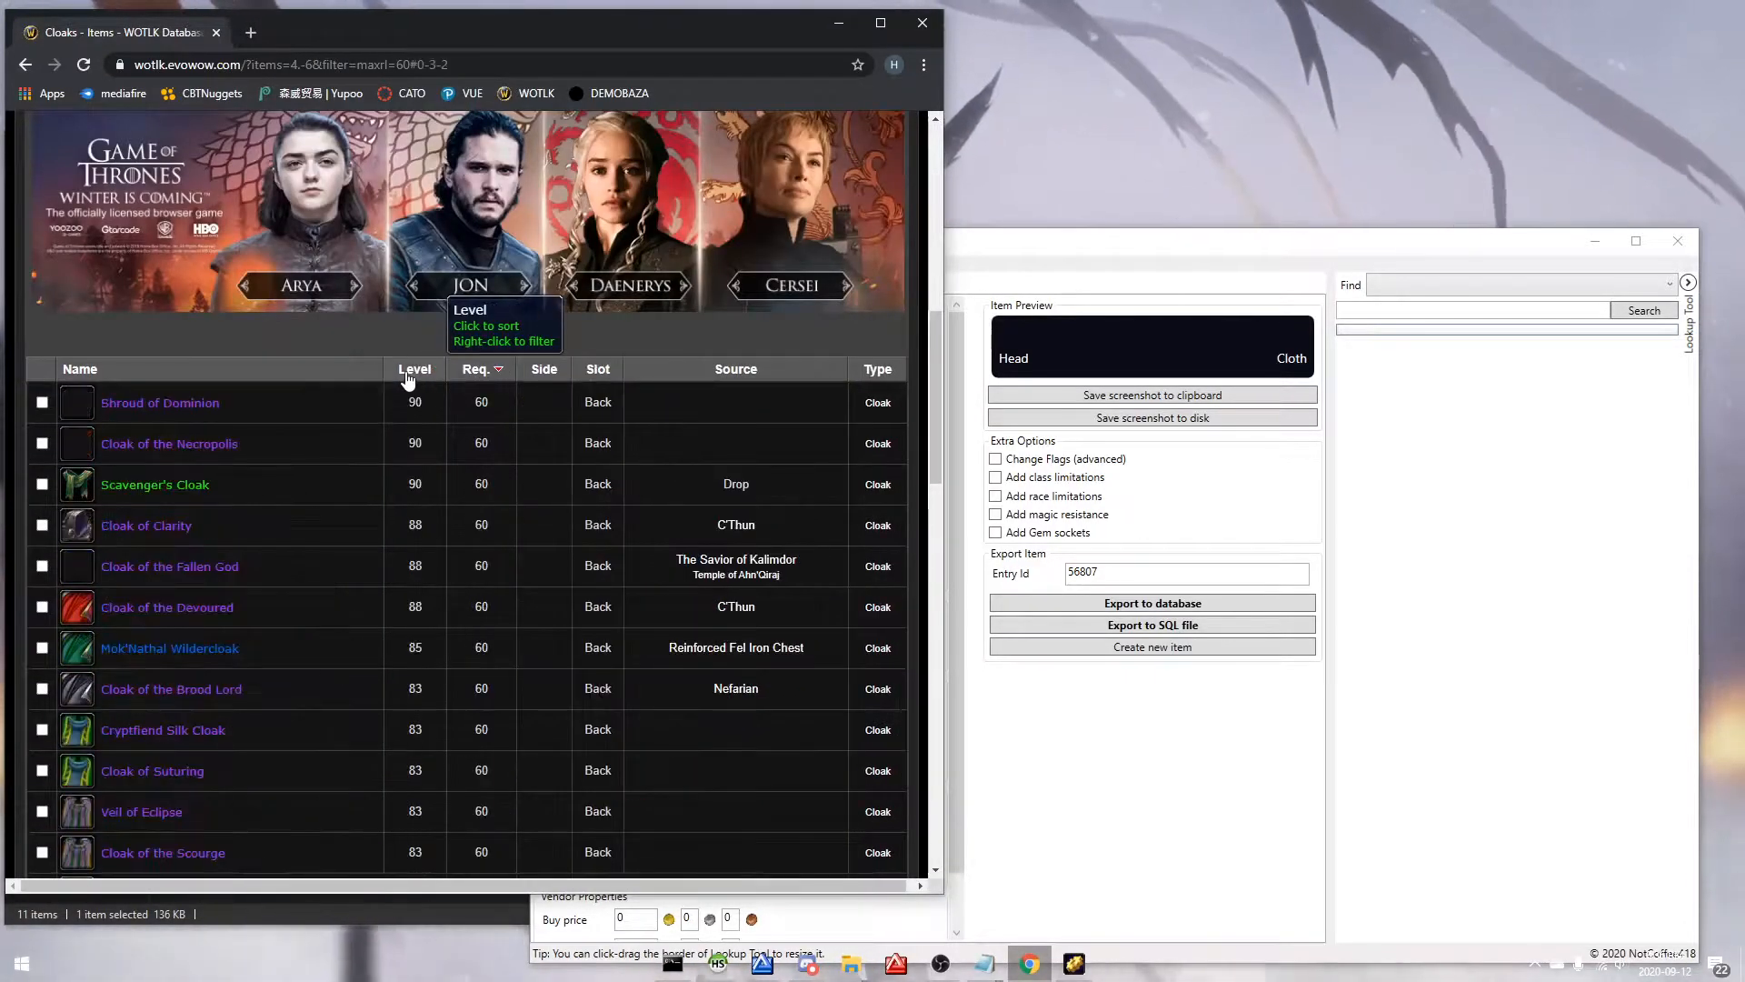
{"action": "scroll", "scroll_direction": "down", "scroll_amount": 3}
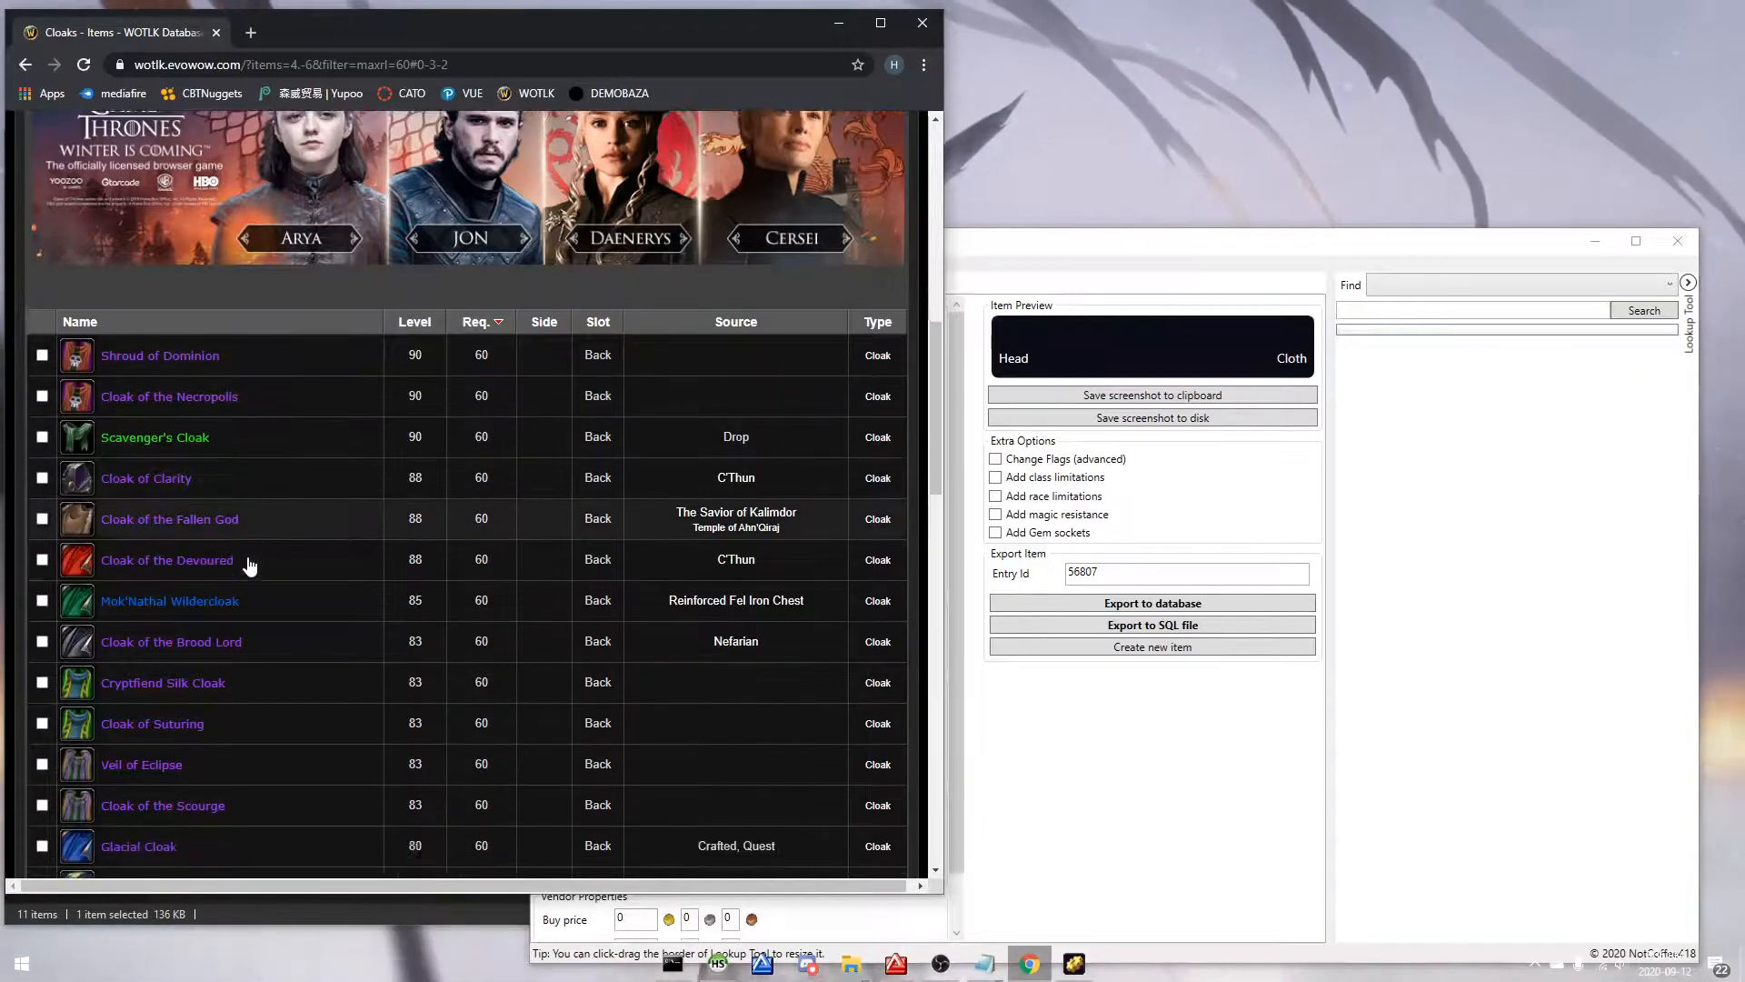
{"action": "scroll", "scroll_direction": "down", "scroll_amount": 3}
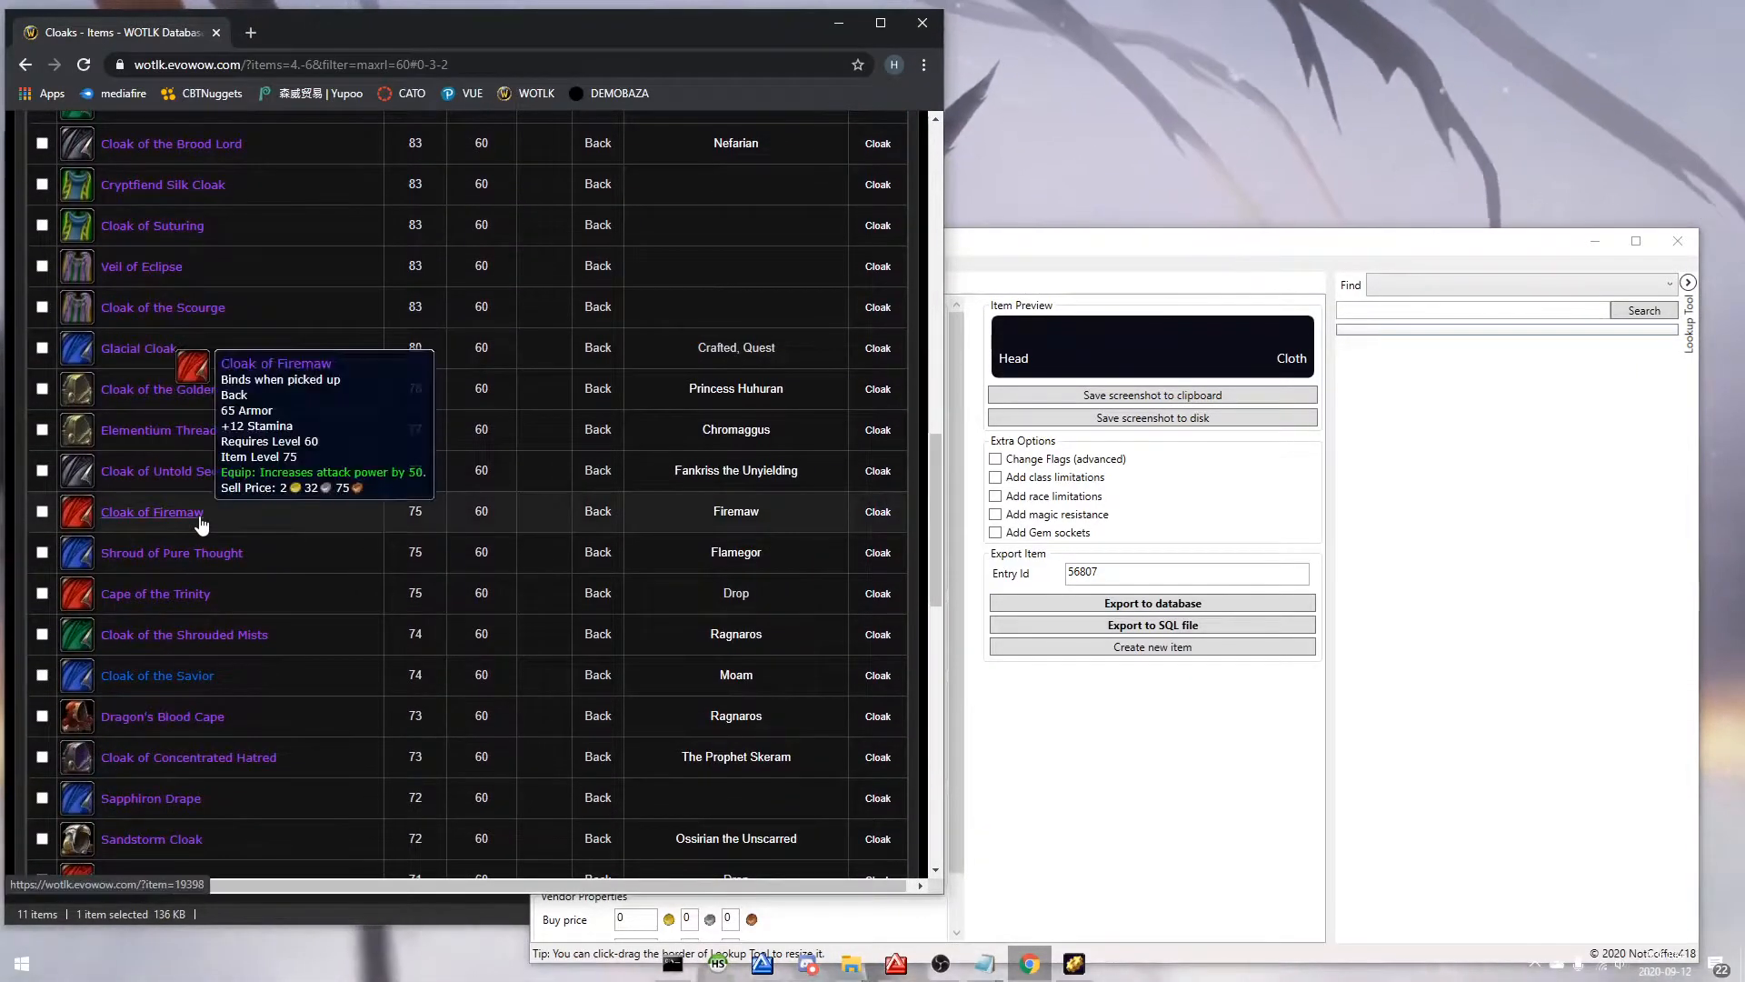
{"action": "left_click", "coordinate": [149, 511]}
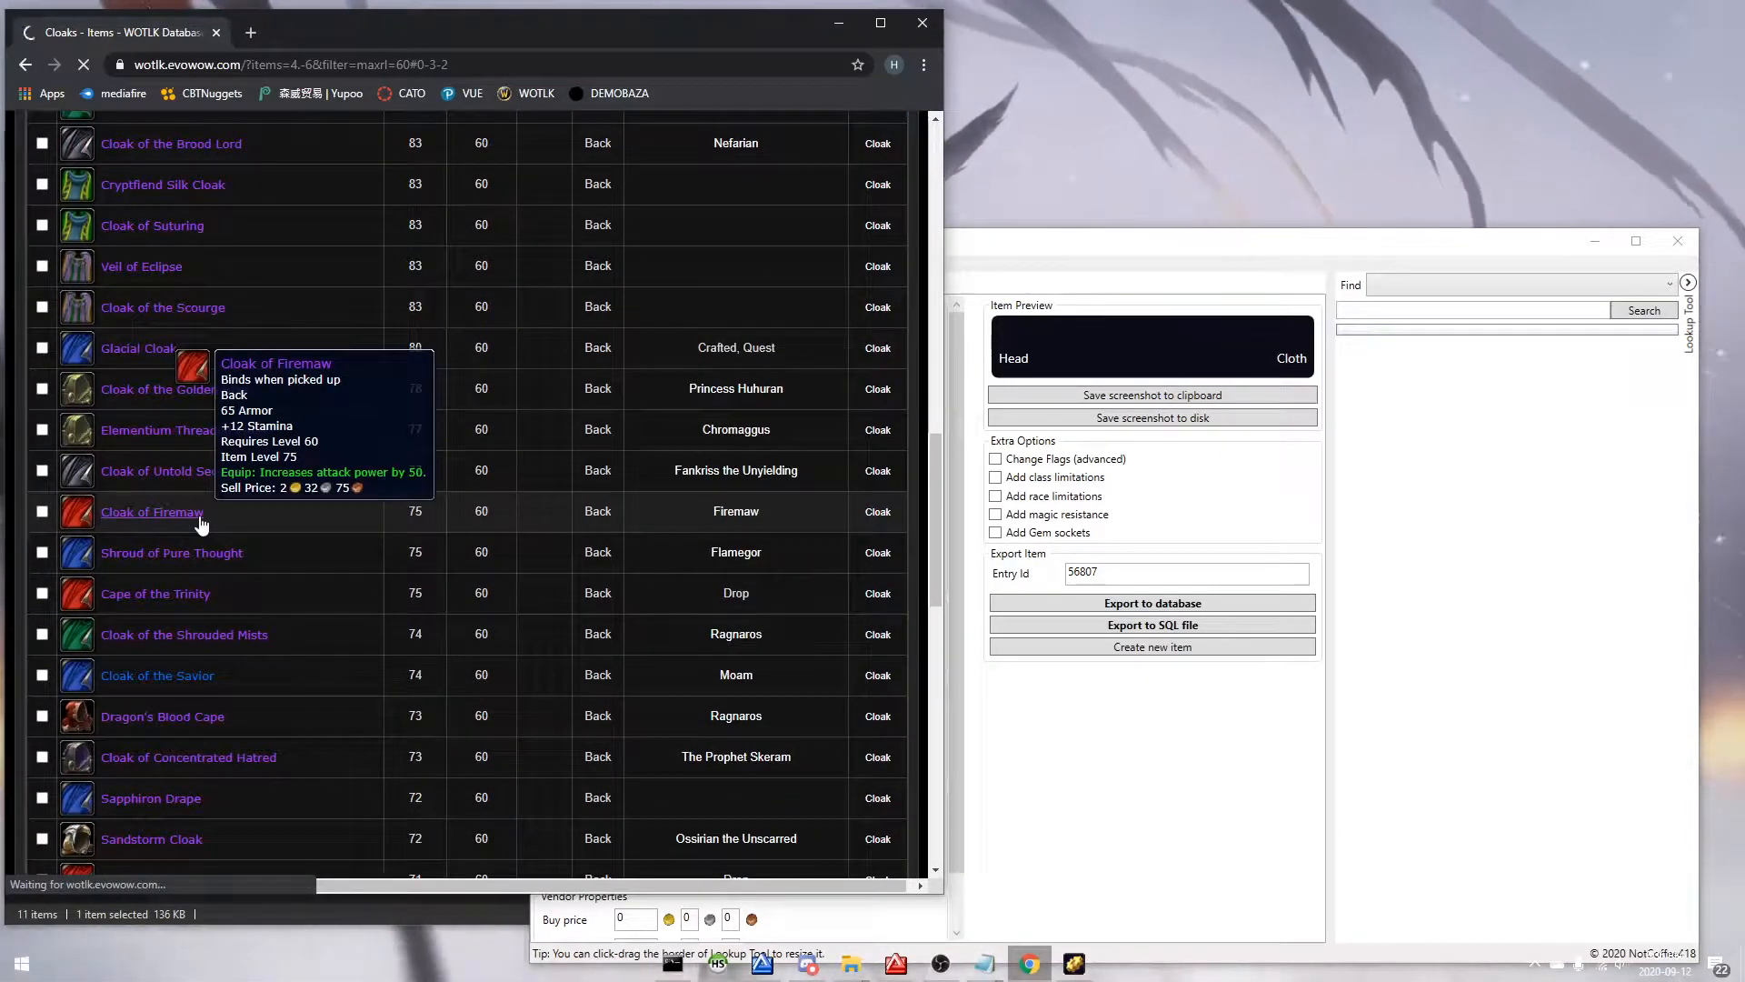
{"action": "left_click", "coordinate": [150, 511]}
{"action": "type", "text": "19398"}
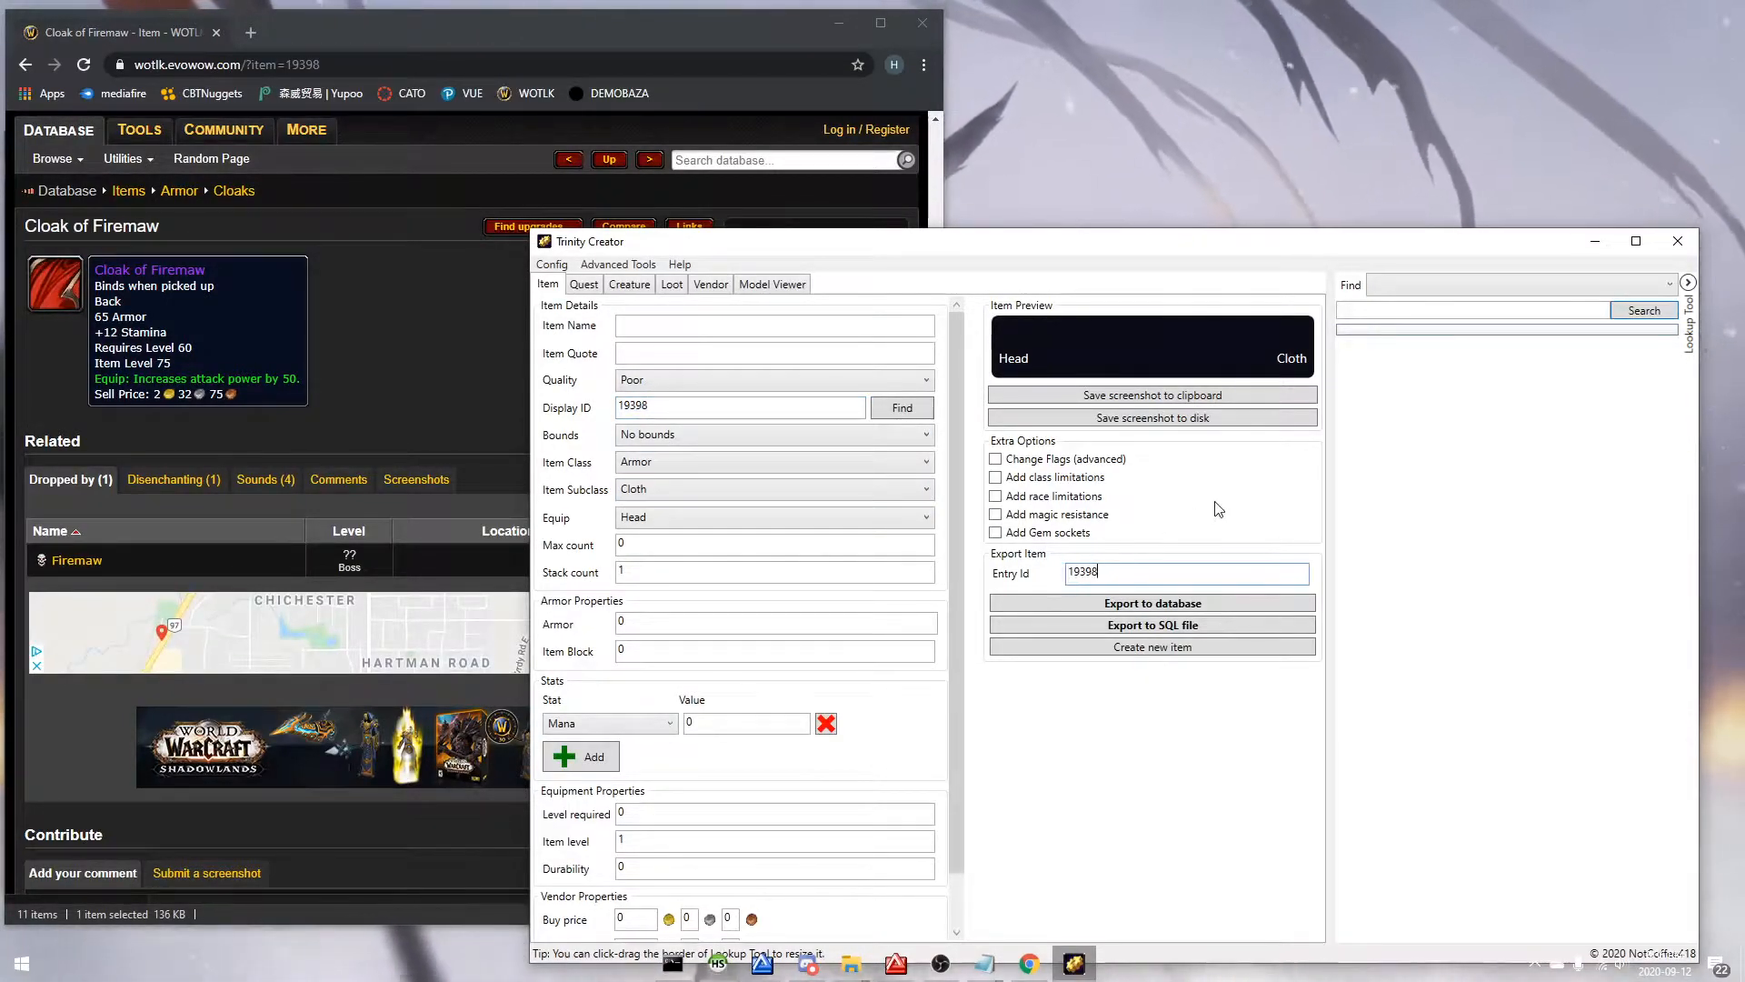
Step: Enter 19398 as Display ID and search the lookup for 'cloak of firemaw', which errors
{"action": "left_click", "coordinate": [740, 406]}
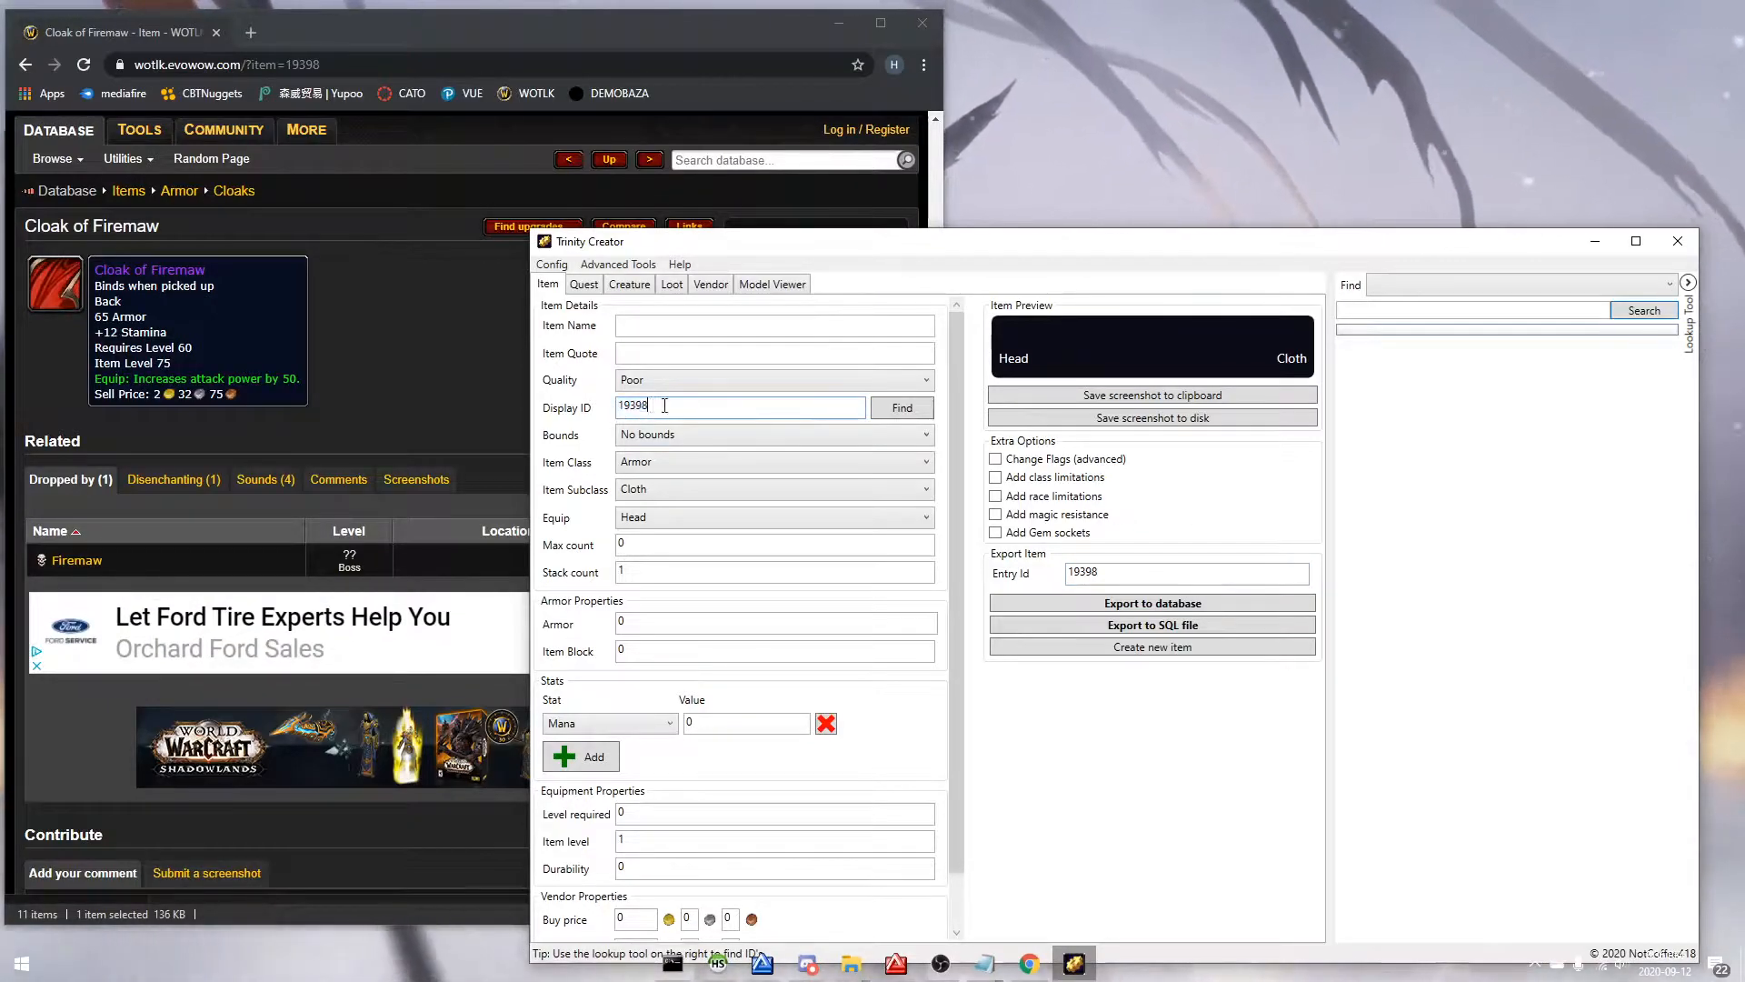
{"action": "type", "text": "c"}
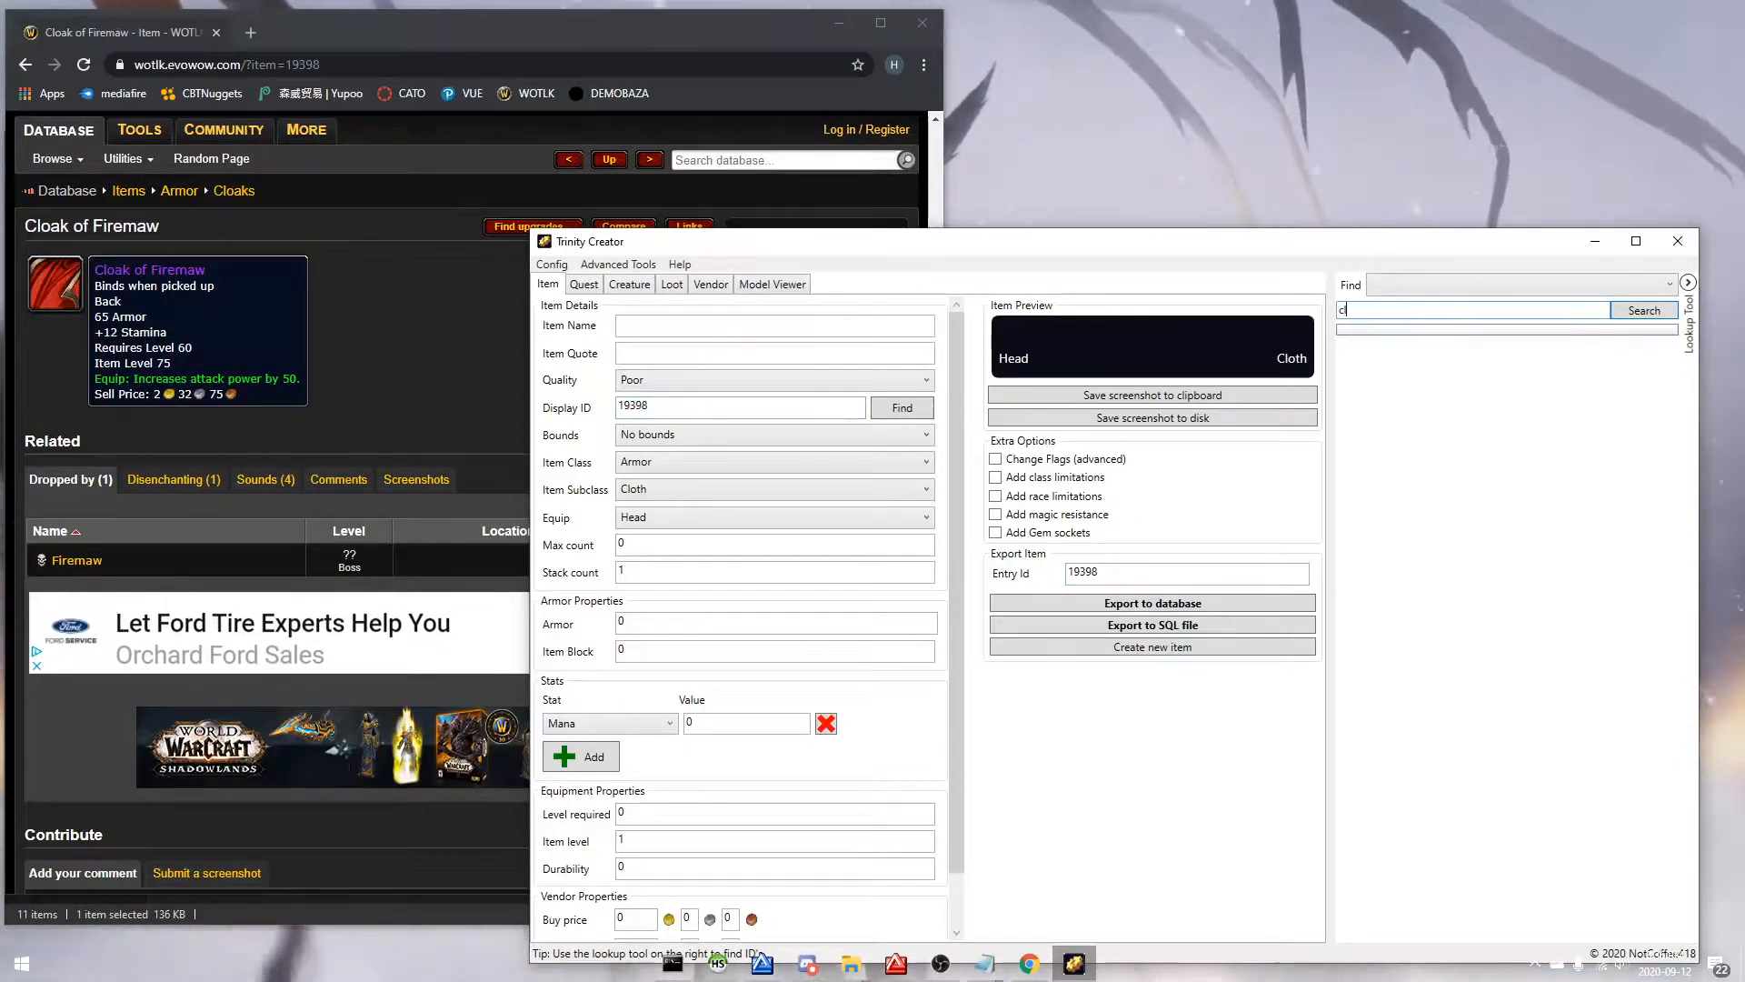
{"action": "type", "text": "cloak of firemaw"}
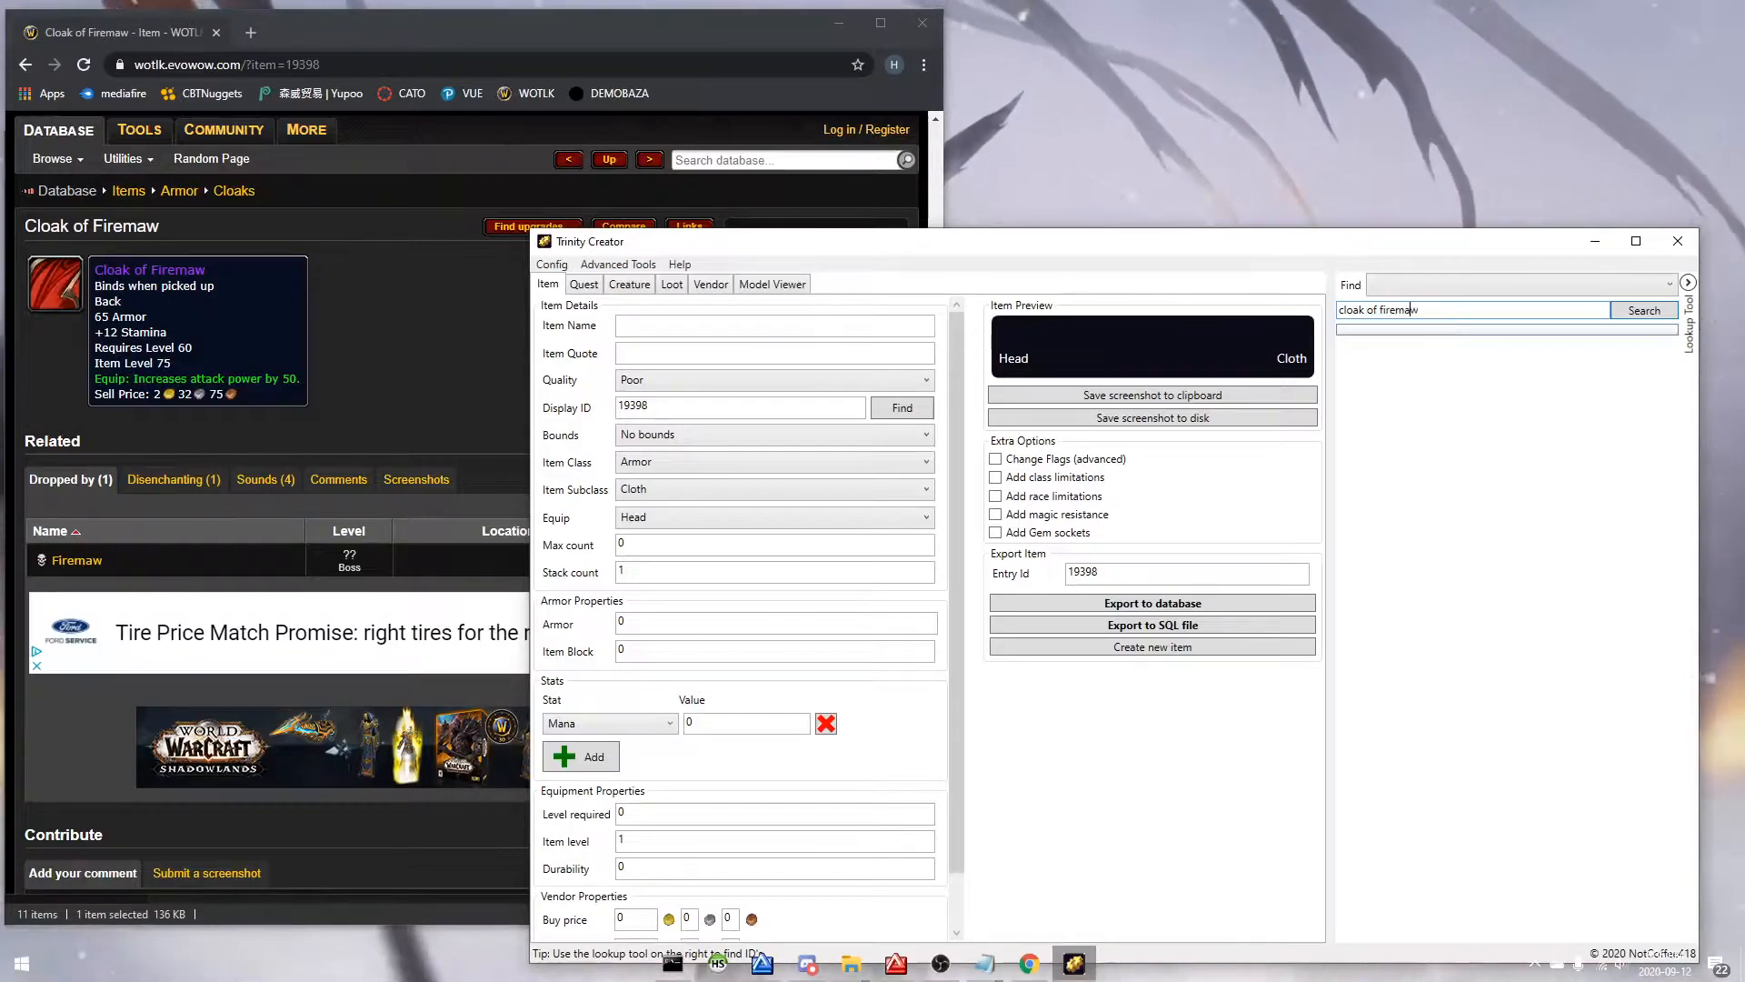
{"action": "left_click", "coordinate": [1645, 309]}
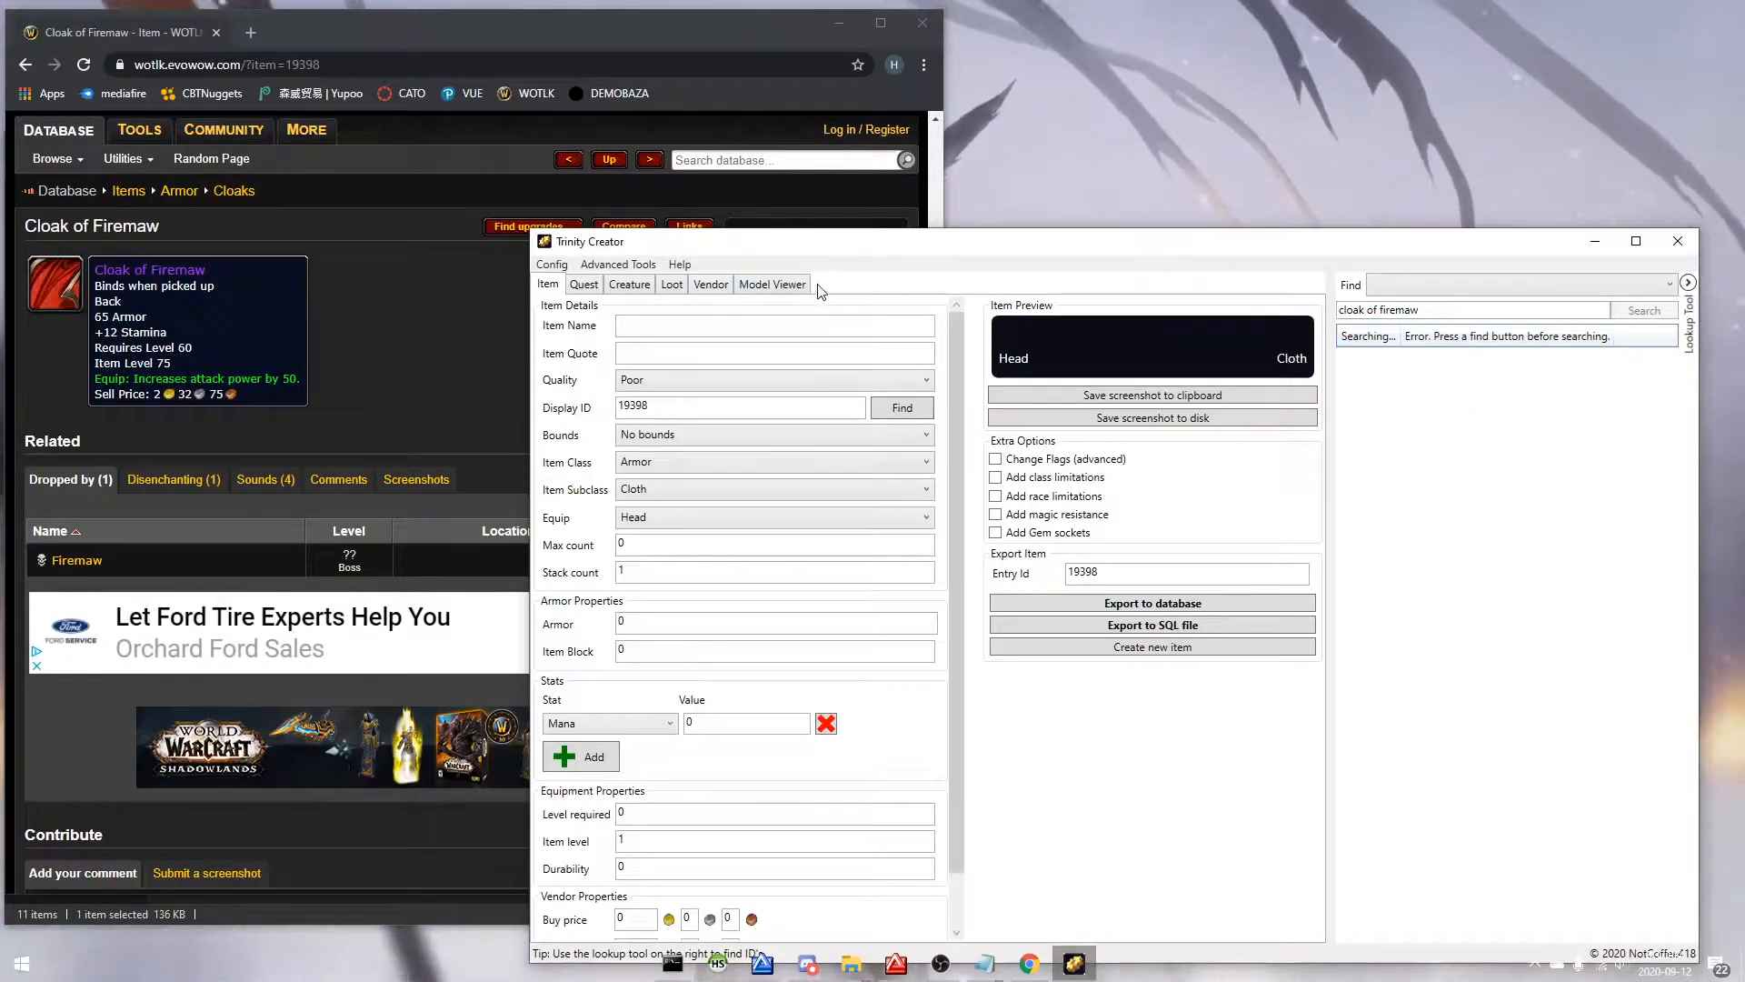
Step: Look up Cloak of Firemaw as an Item and load its model, display ID 23422
{"action": "left_click", "coordinate": [771, 283]}
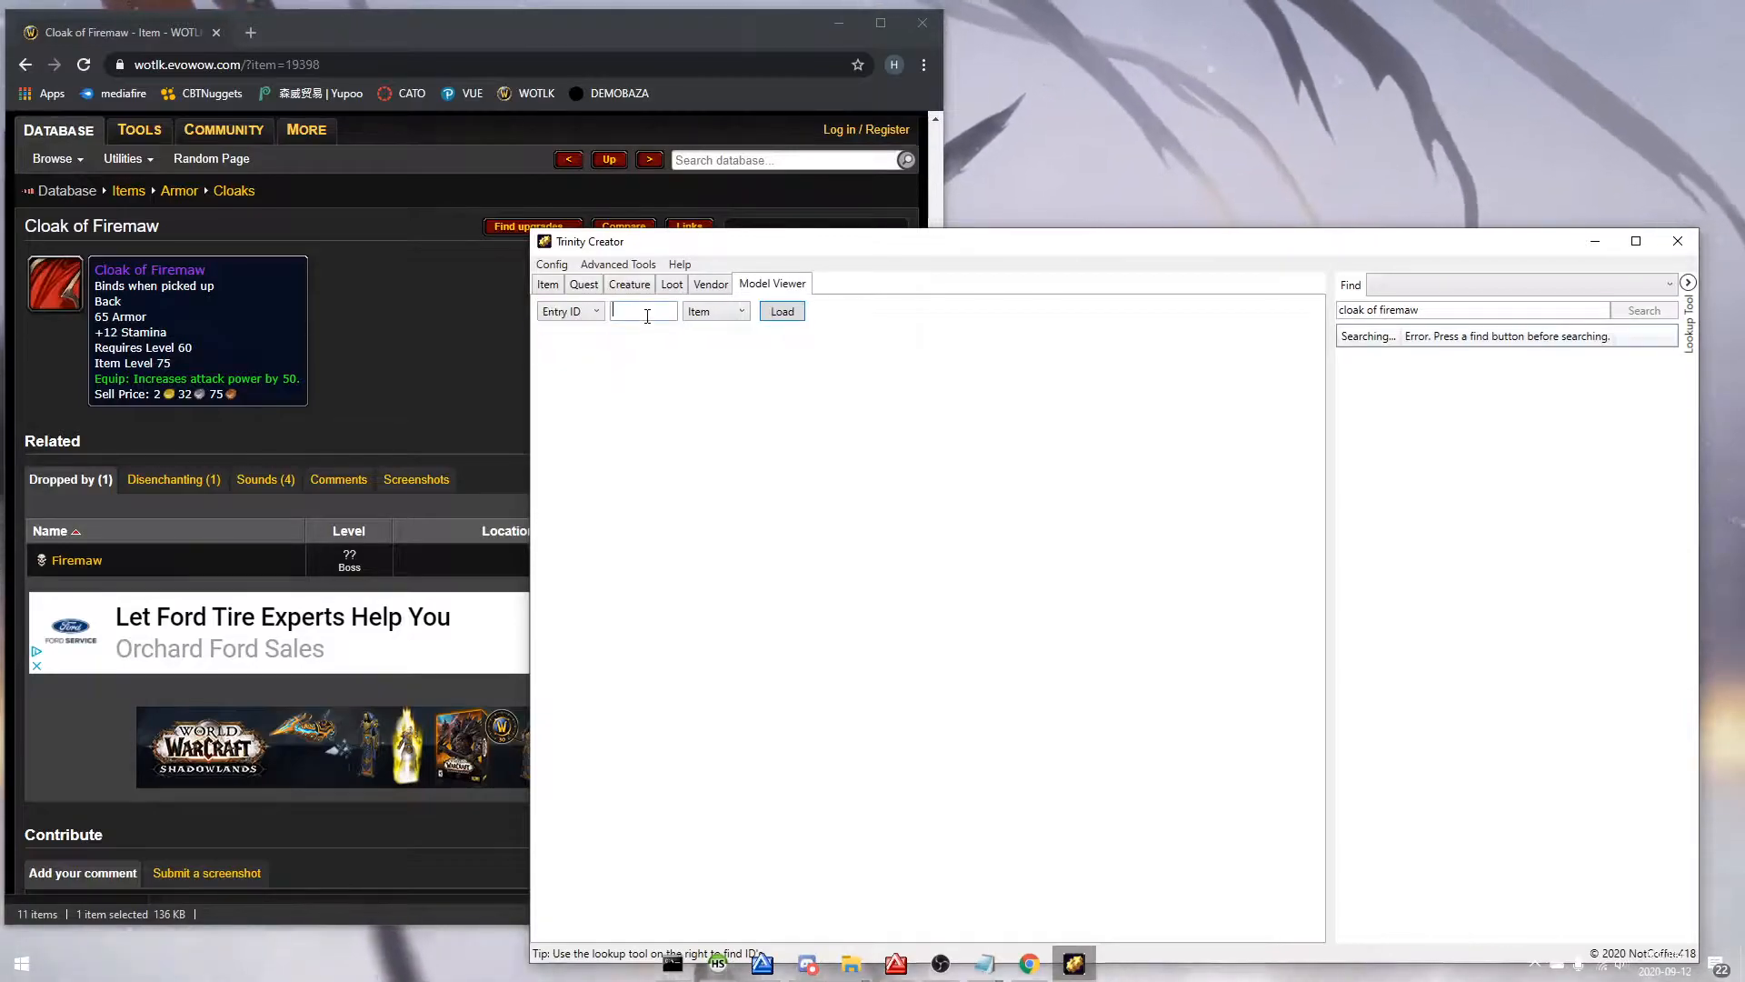
{"action": "type", "text": "19398"}
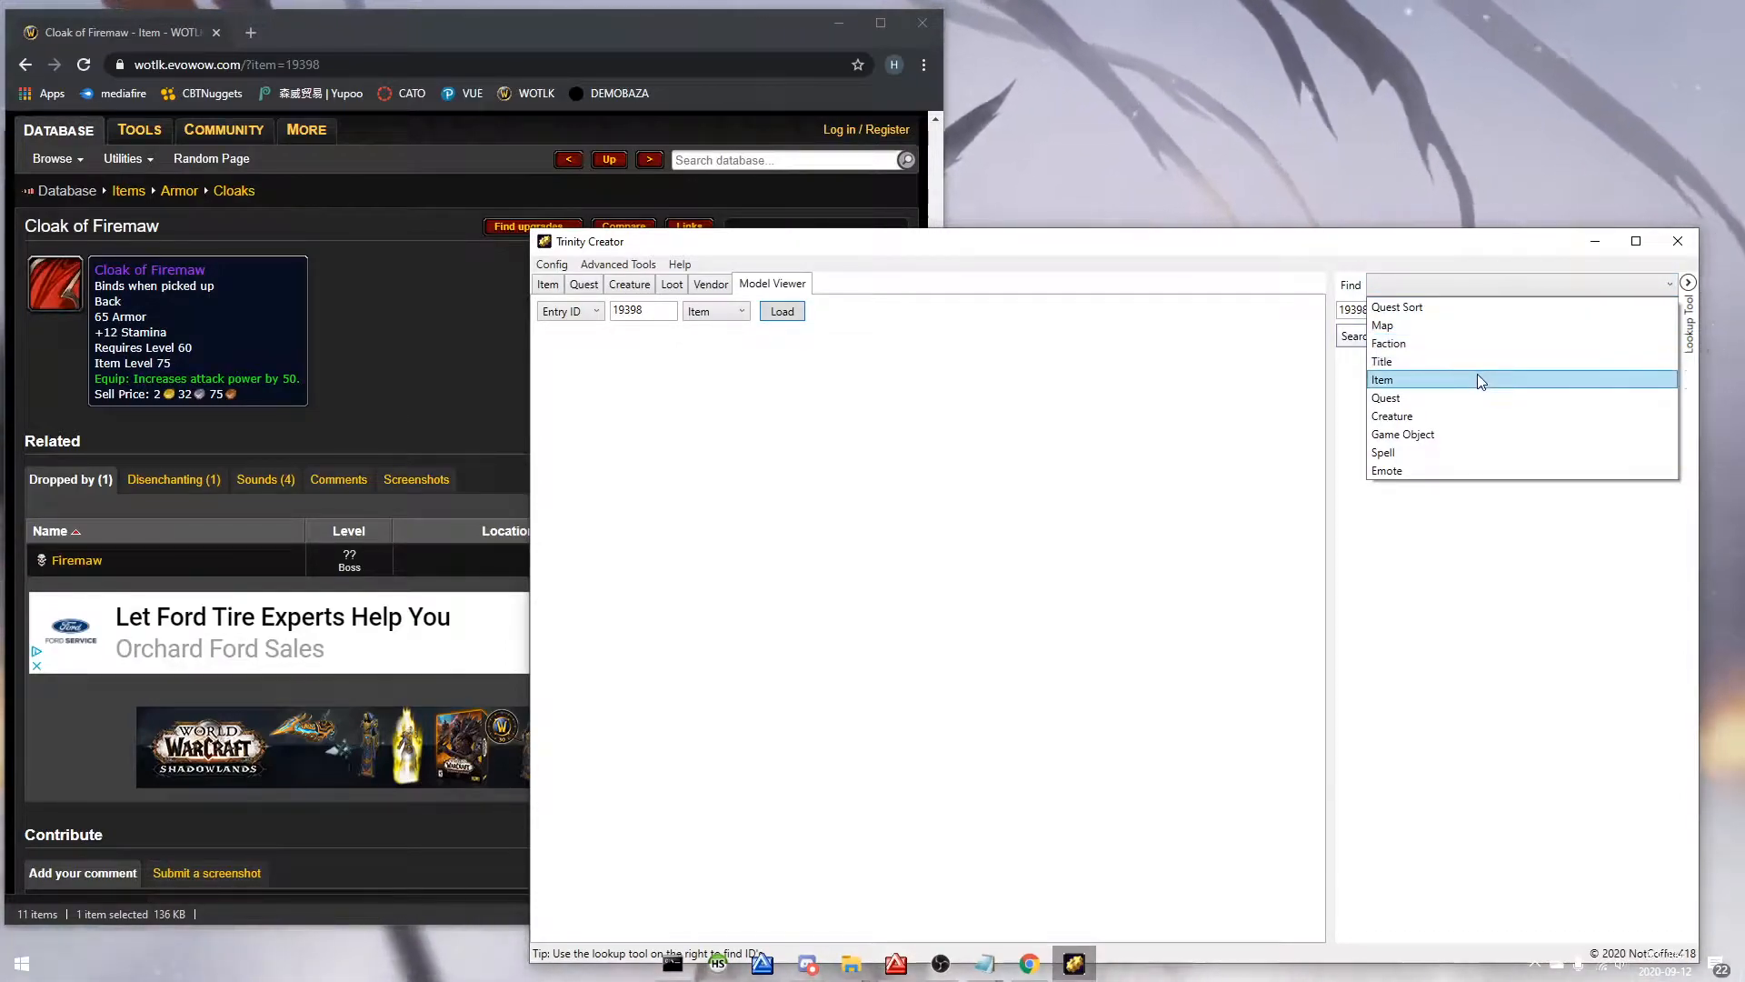
{"action": "left_click", "coordinate": [1383, 380]}
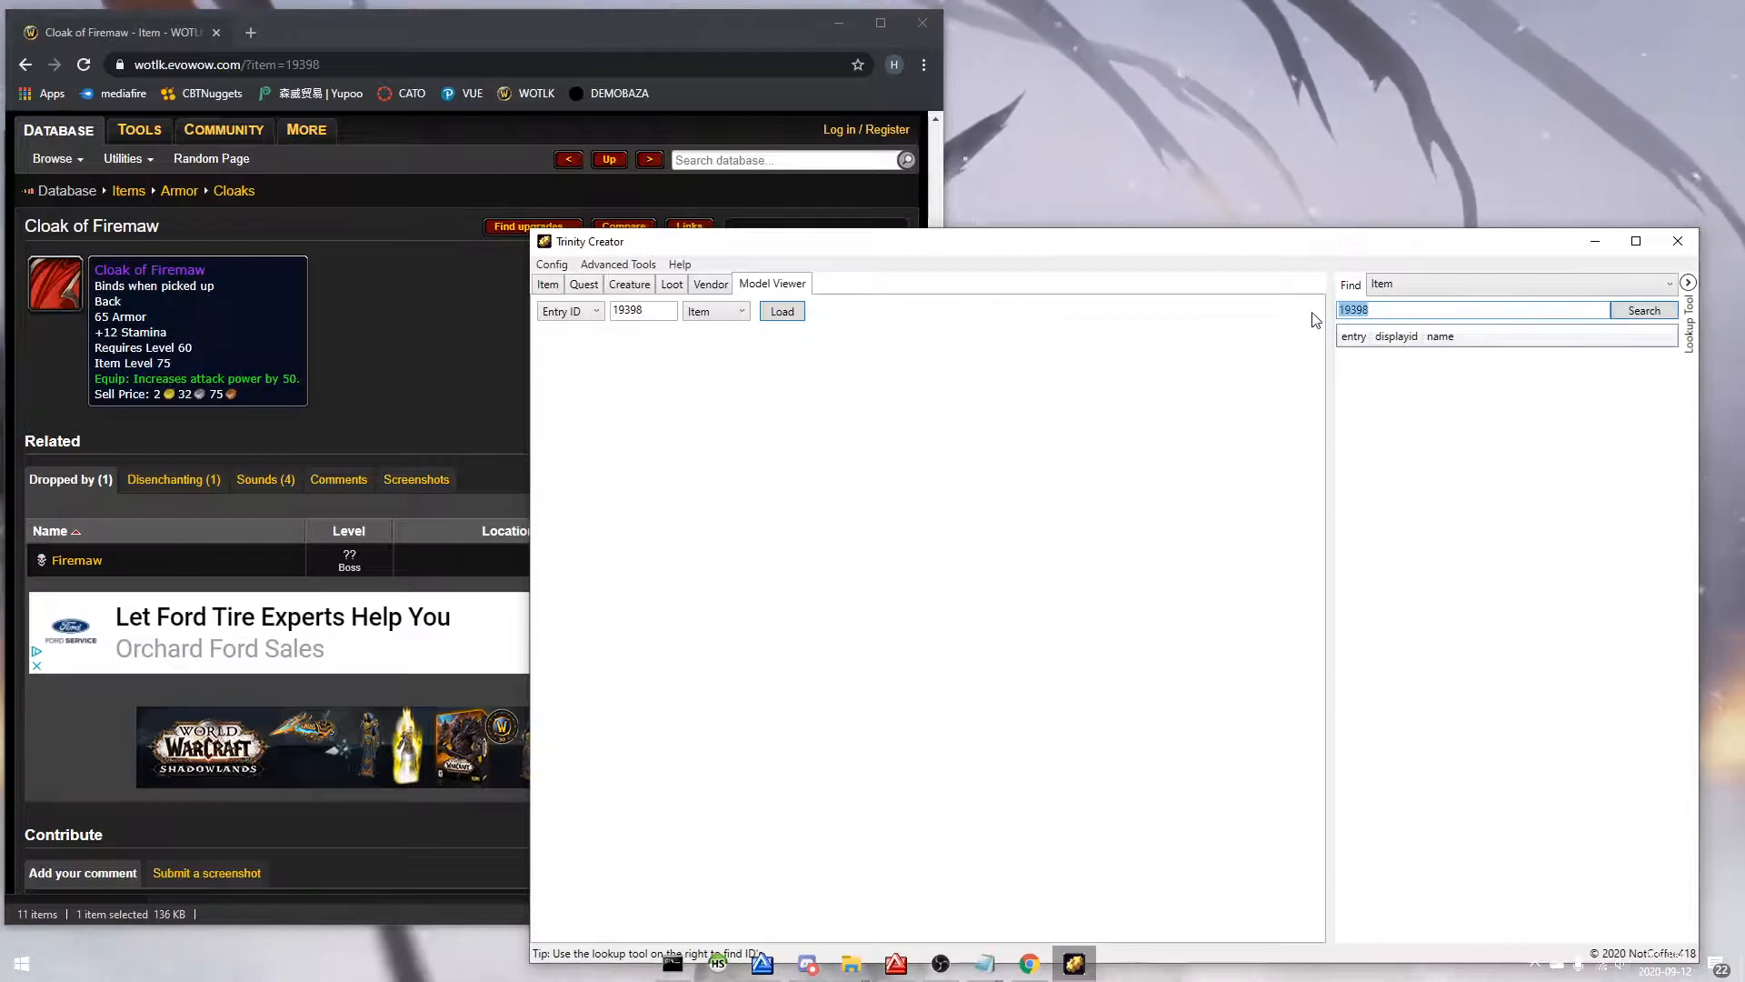
{"action": "type", "text": "cloak of fire"}
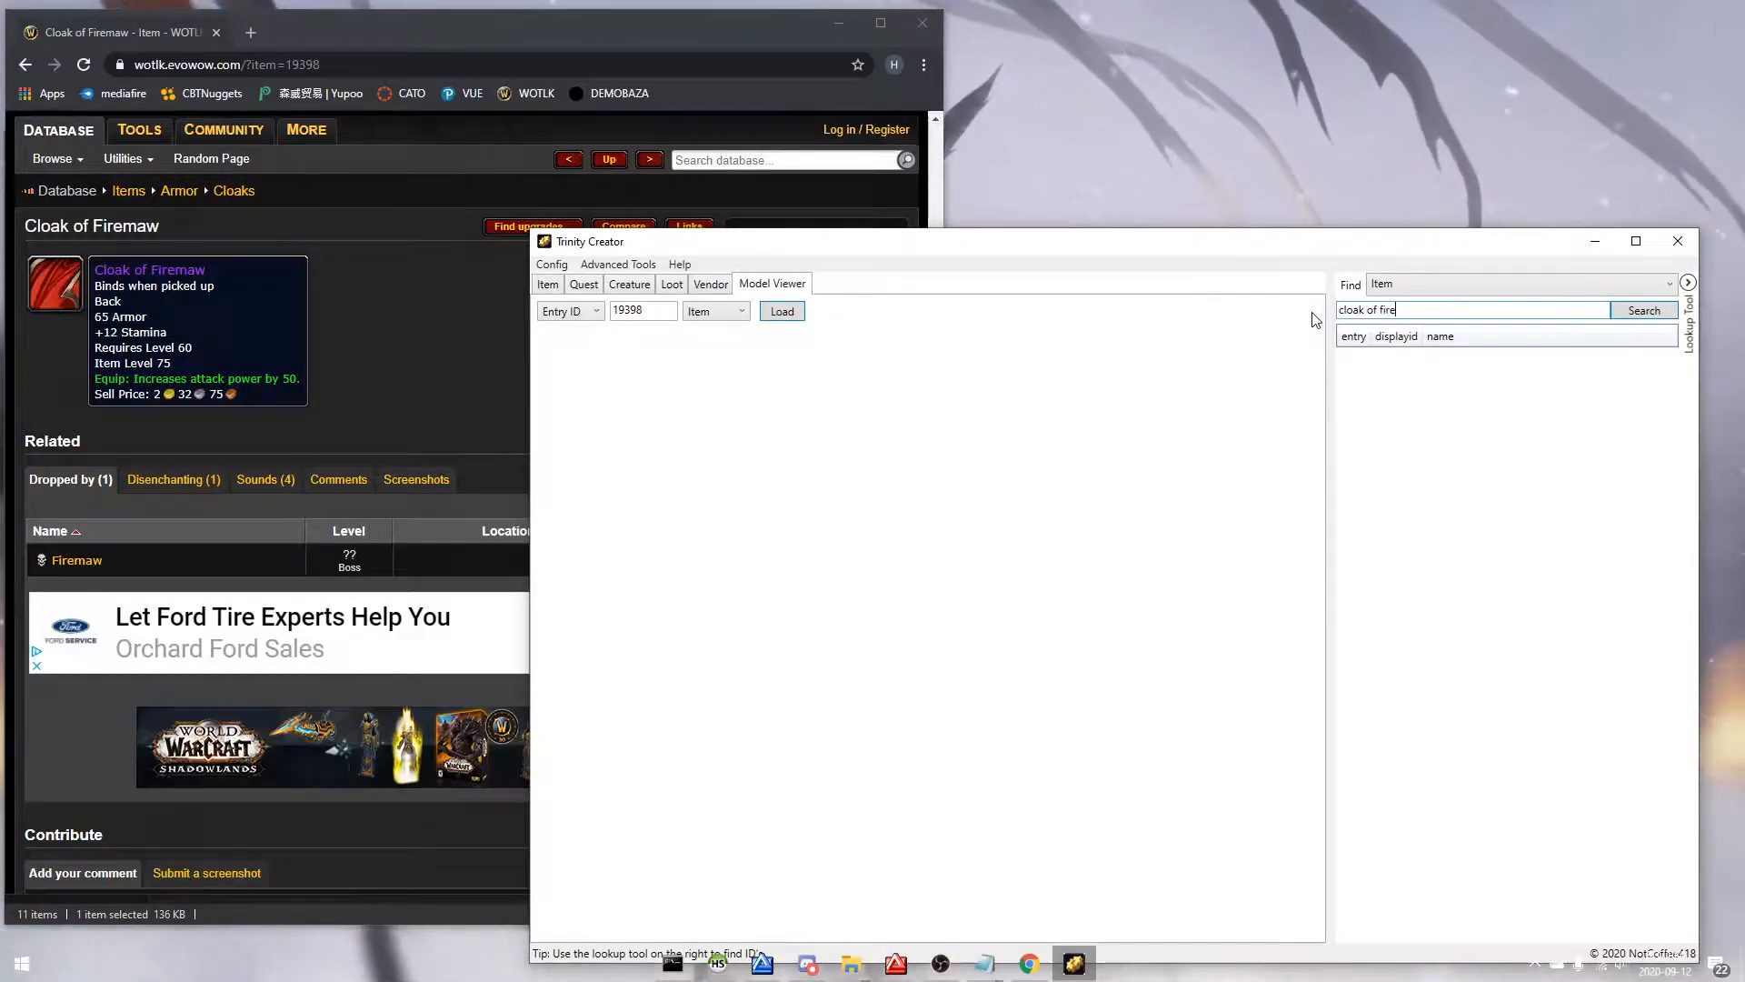
{"action": "left_click", "coordinate": [1644, 311]}
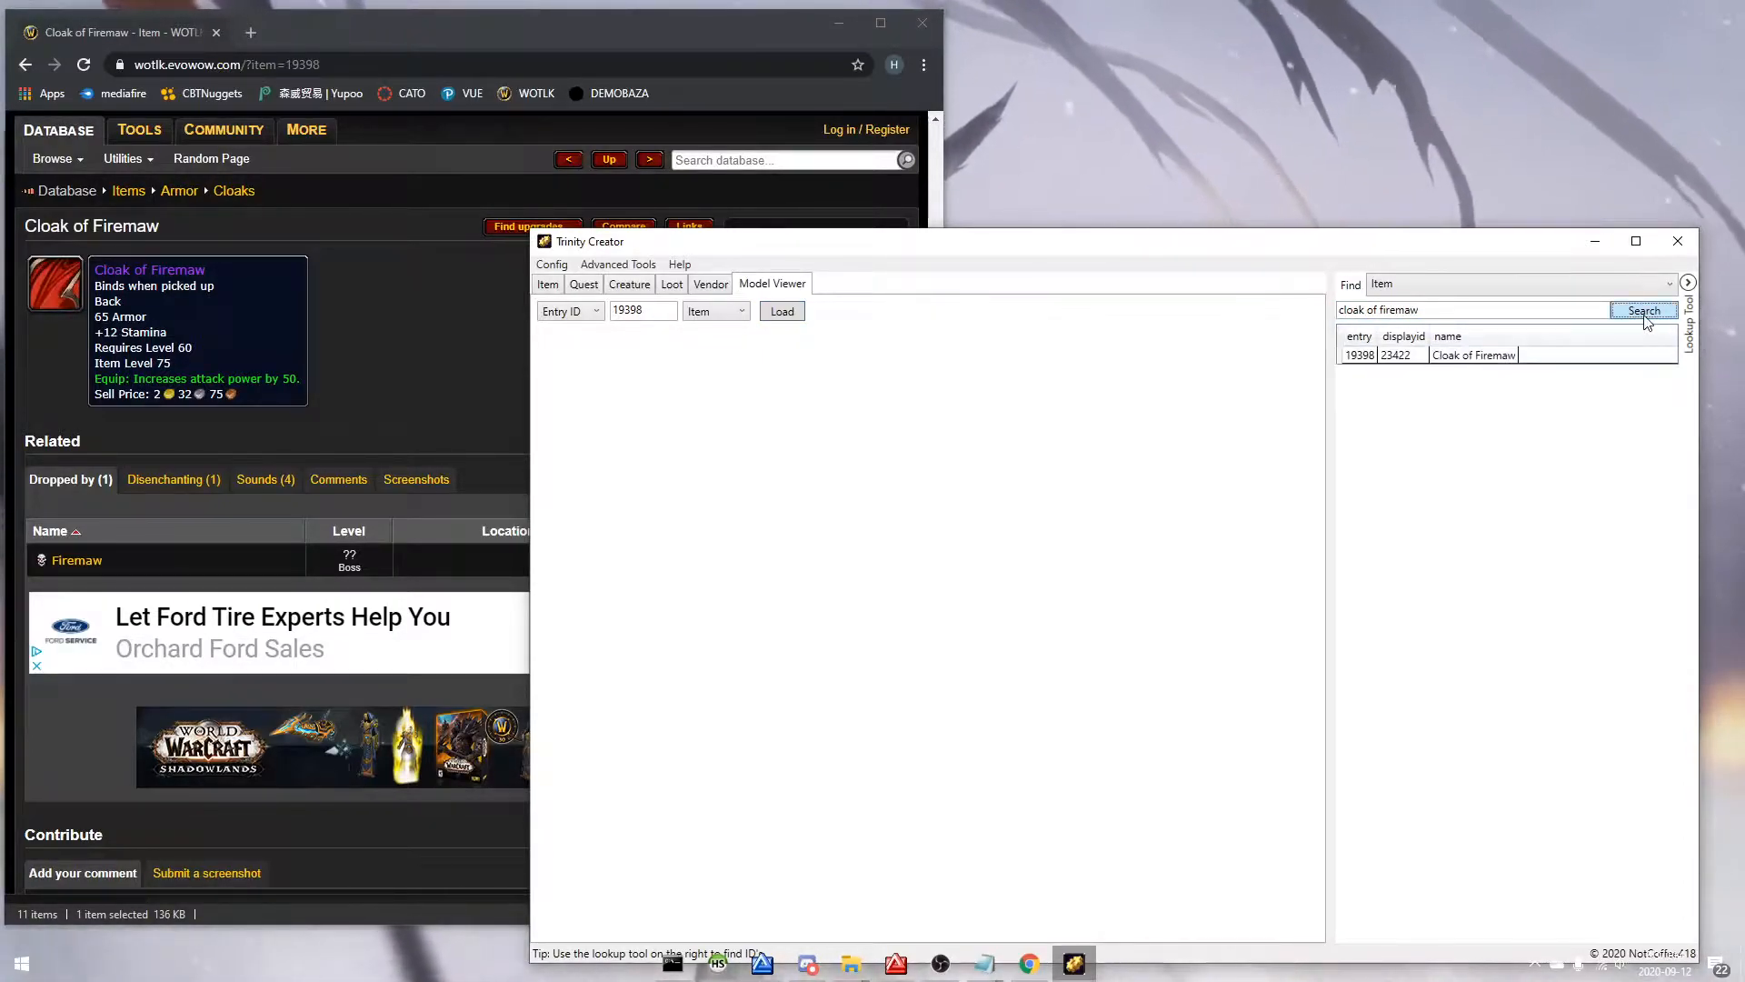
{"action": "left_click", "coordinate": [1472, 354]}
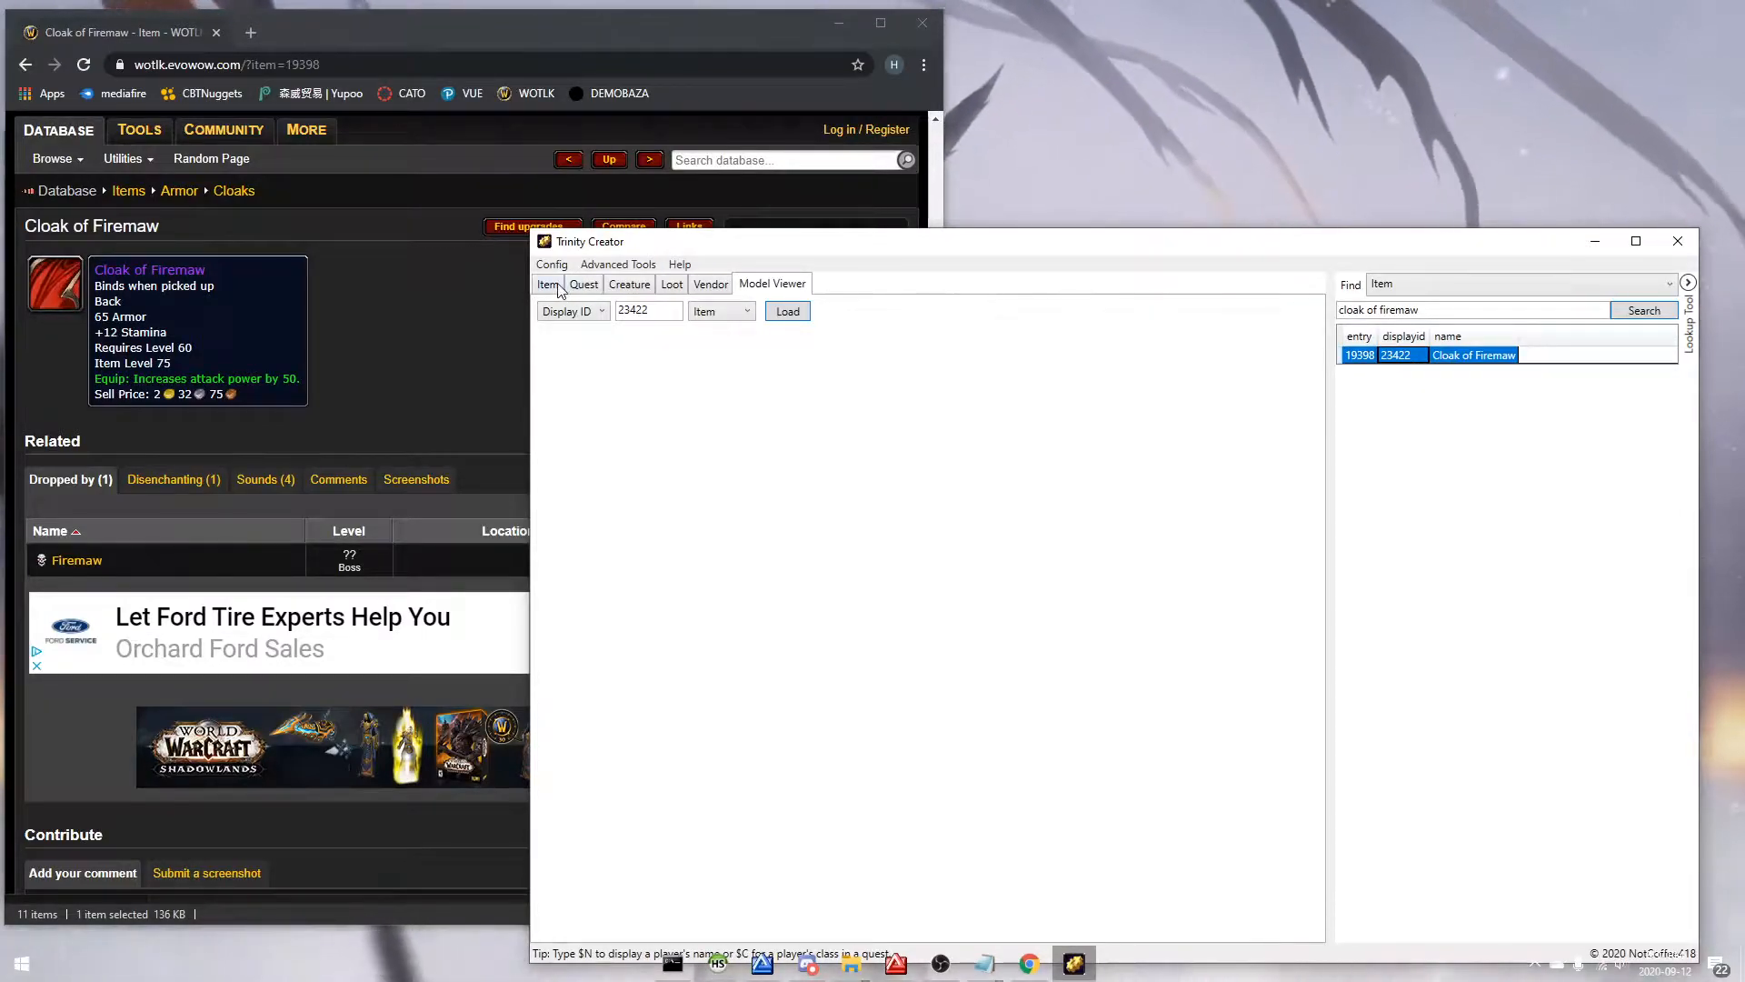
{"action": "left_click", "coordinate": [547, 284]}
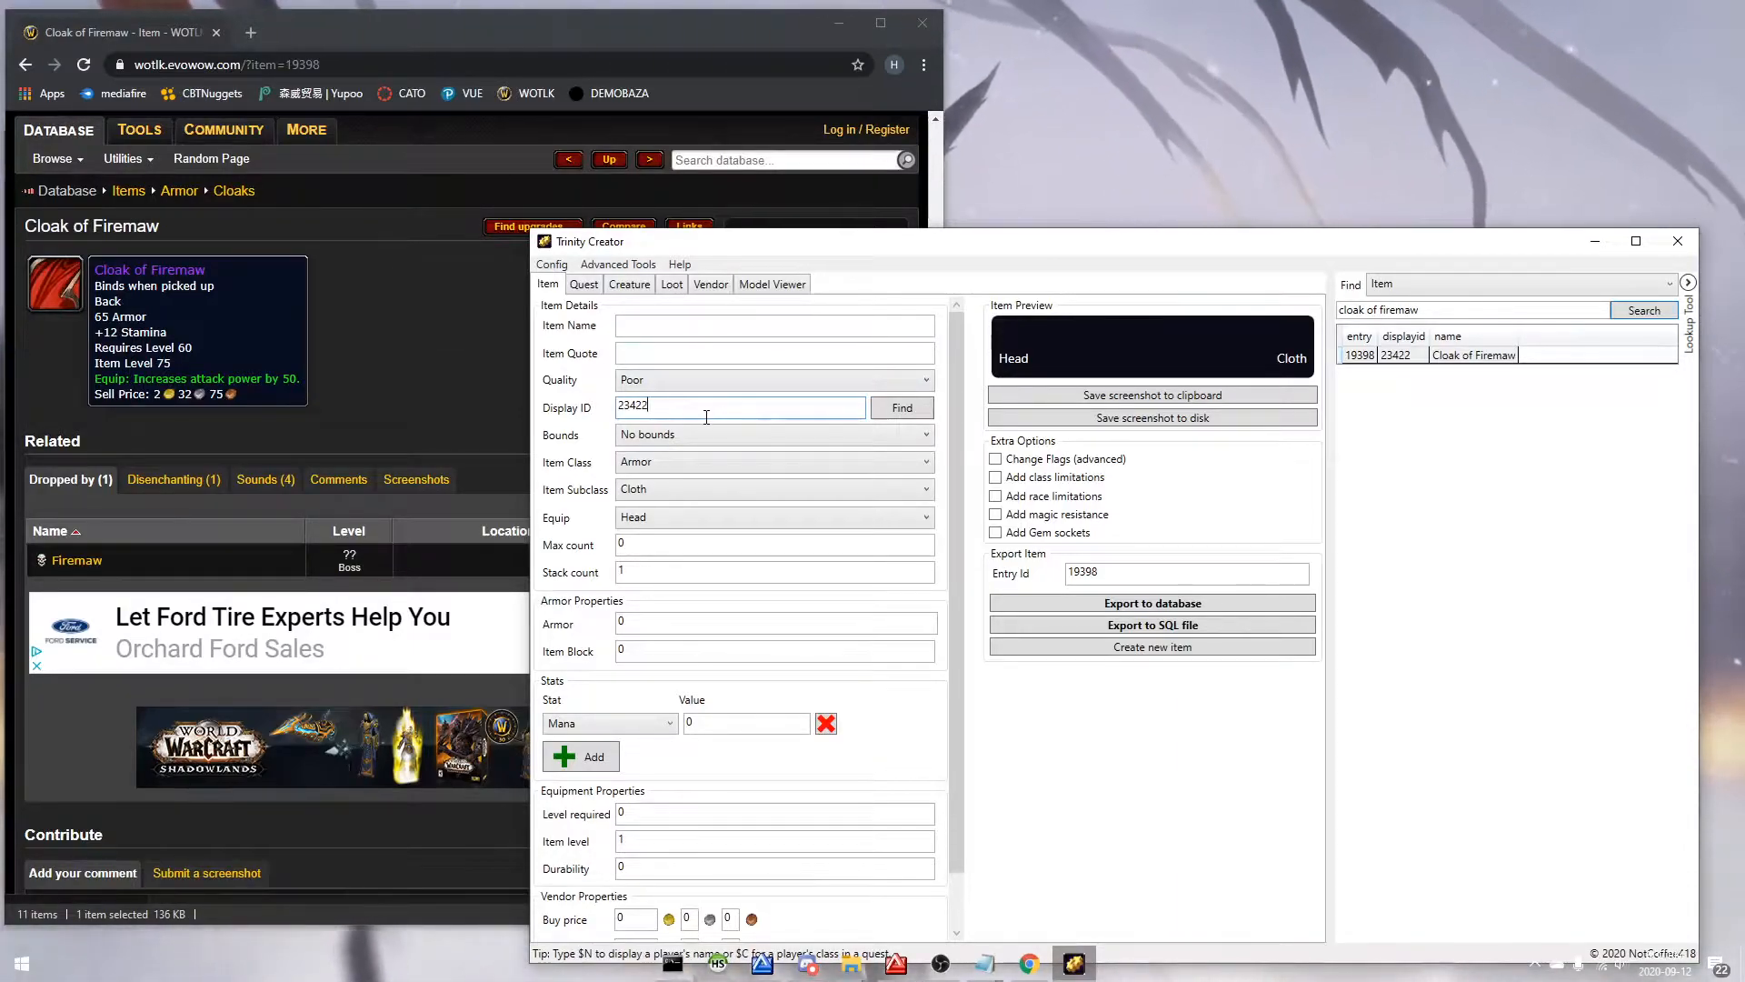
Step: Set Legendary quality, name 'Fire Cloak', quote 'A burning sensation', and try changing the subclass
{"action": "double_click", "coordinate": [633, 405]}
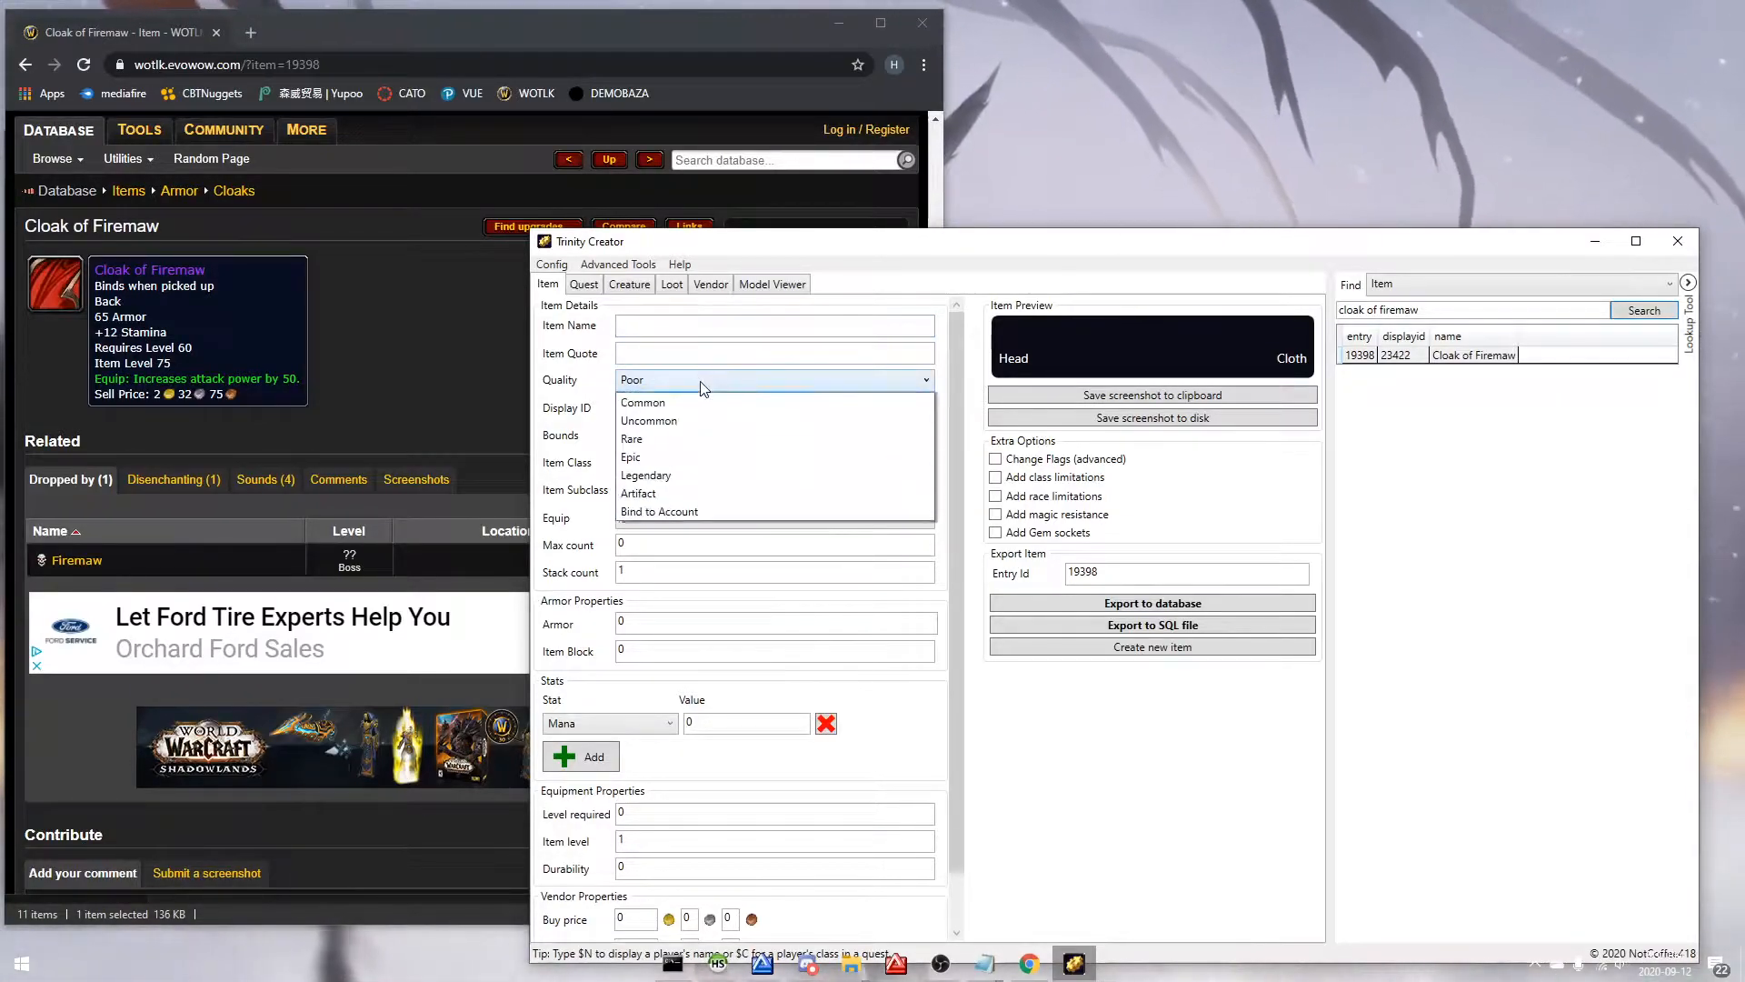
{"action": "mouse_move", "coordinate": [721, 475]}
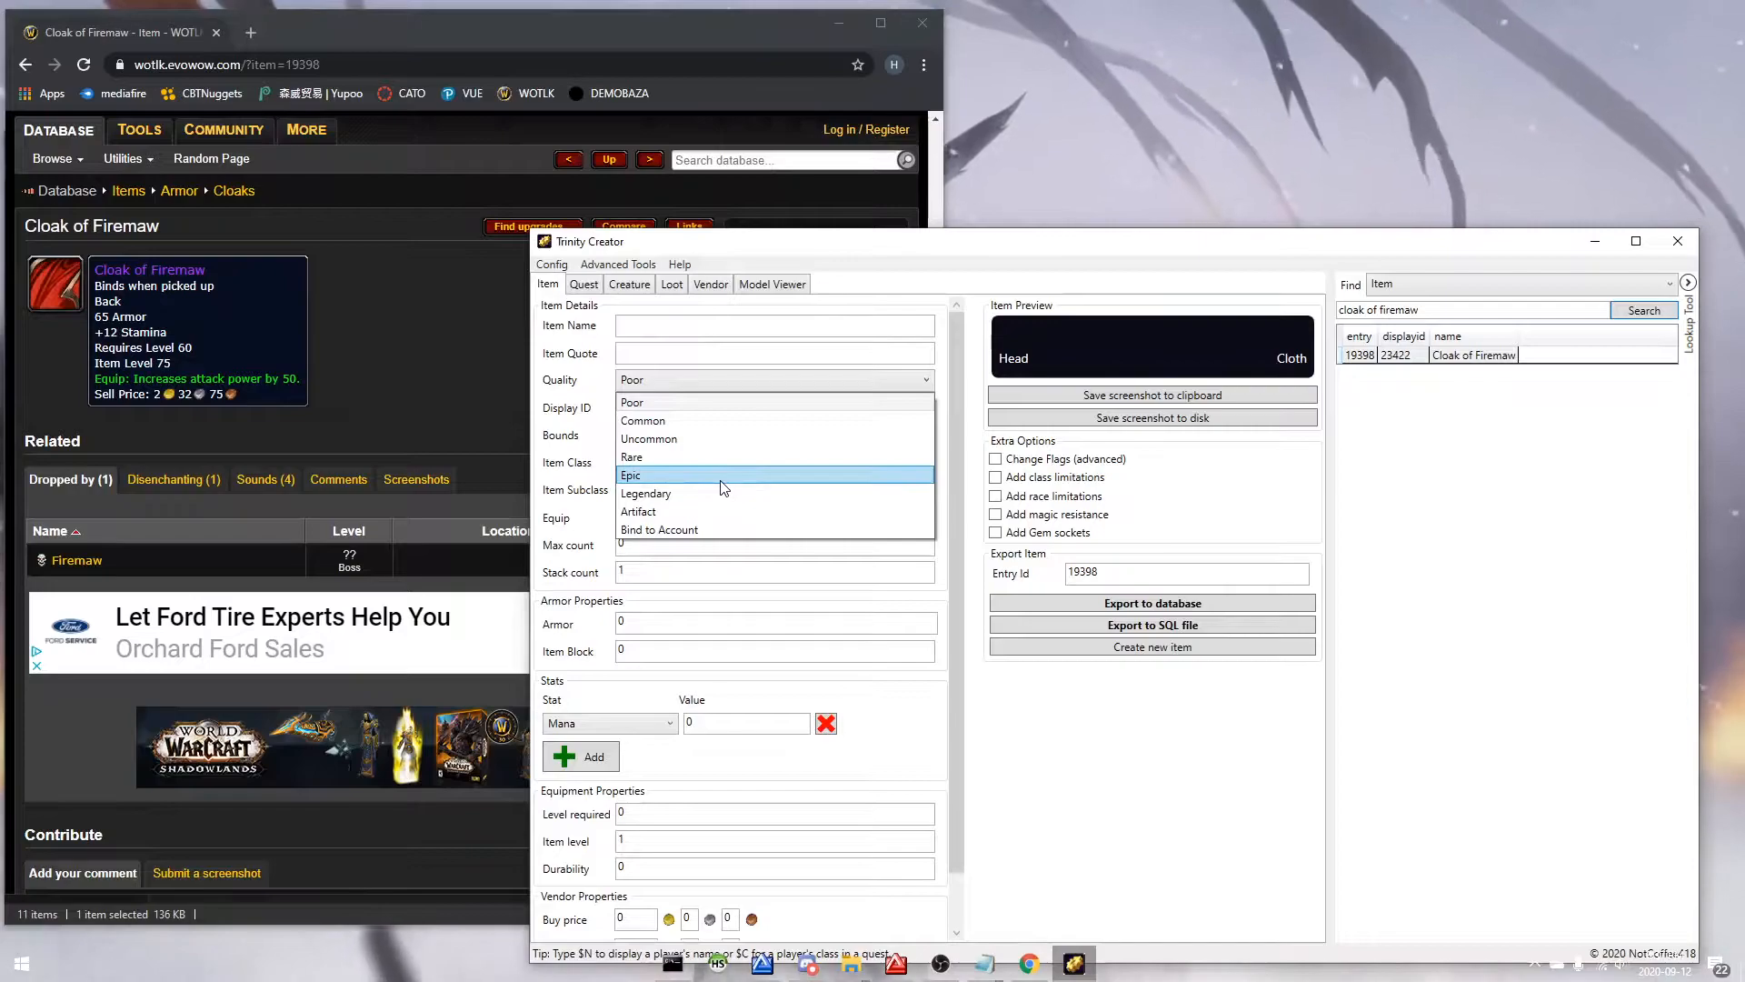
{"action": "left_click", "coordinate": [646, 493]}
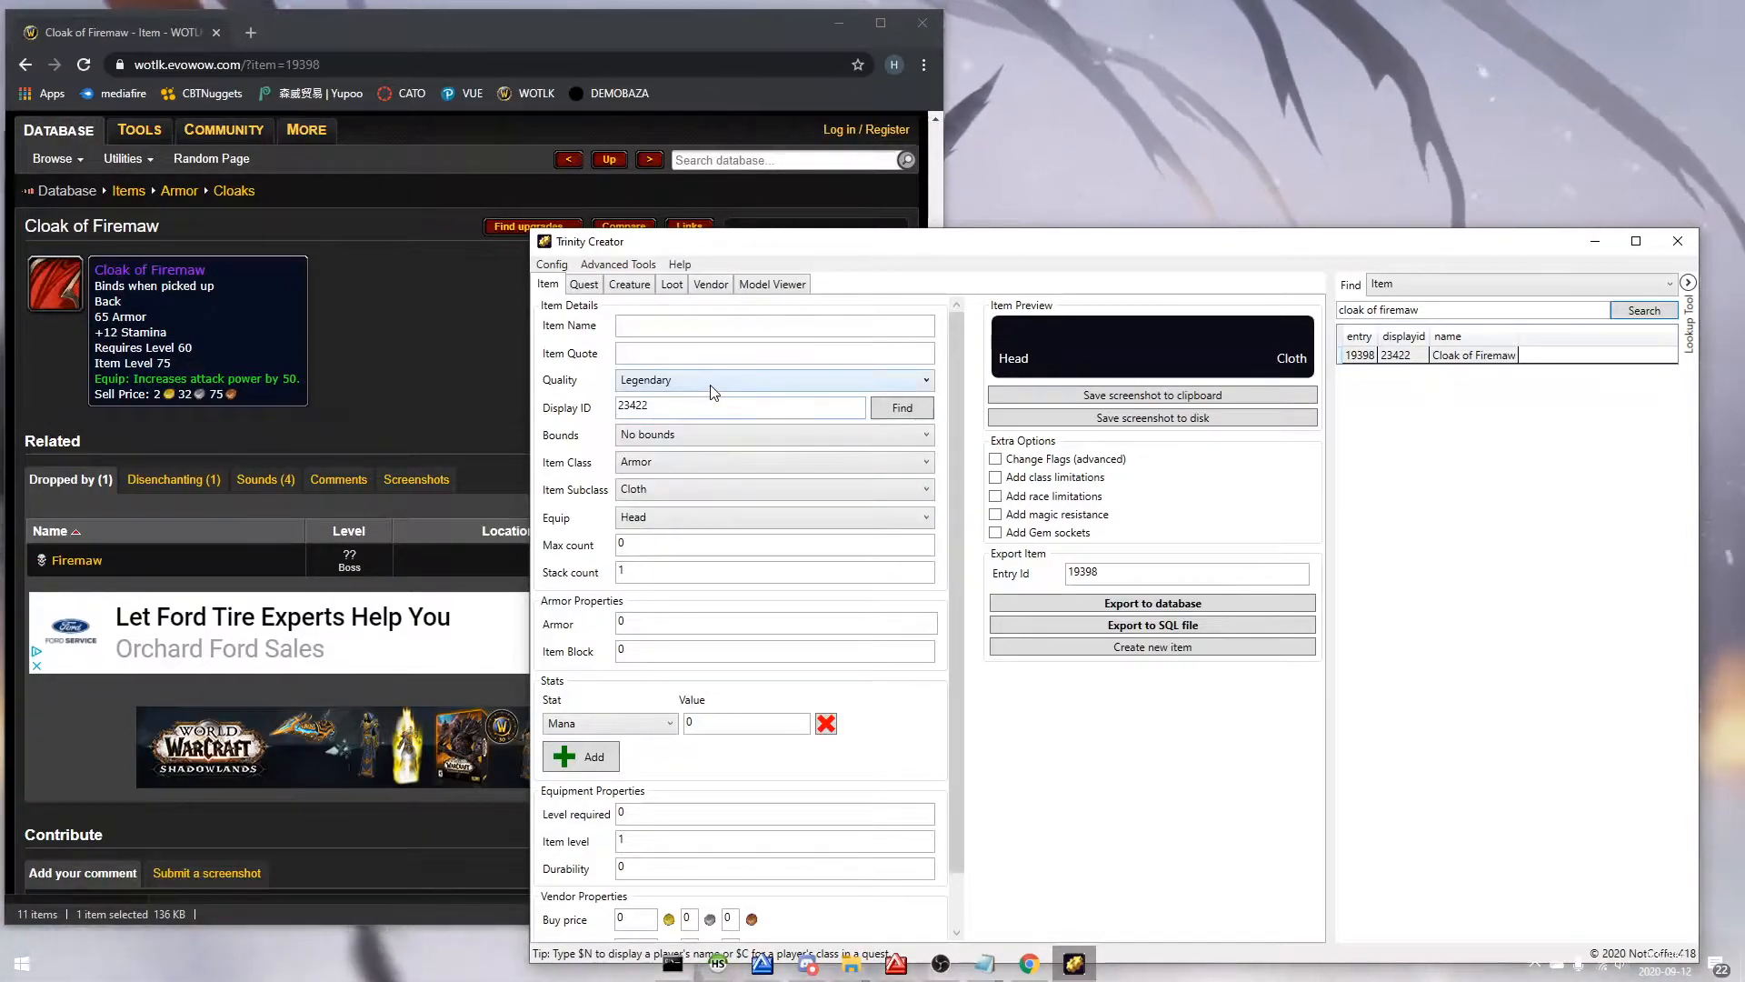
{"action": "left_click", "coordinate": [773, 326]}
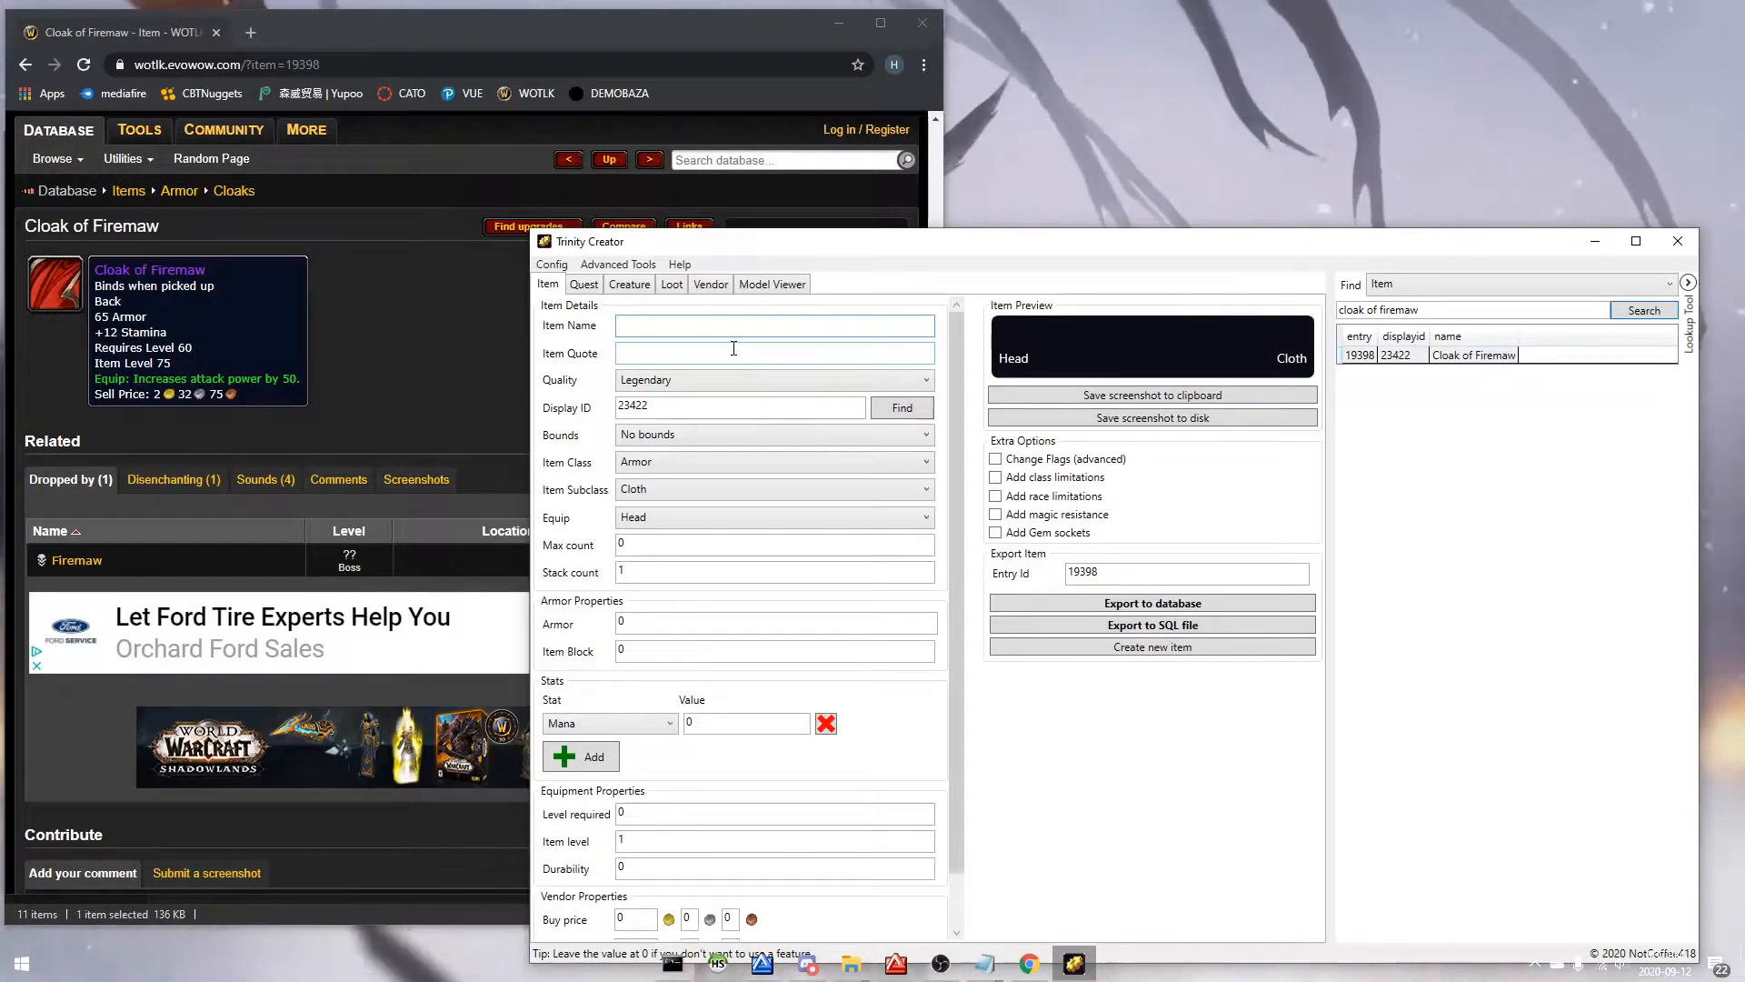
{"action": "type", "text": "Fire Cloak"}
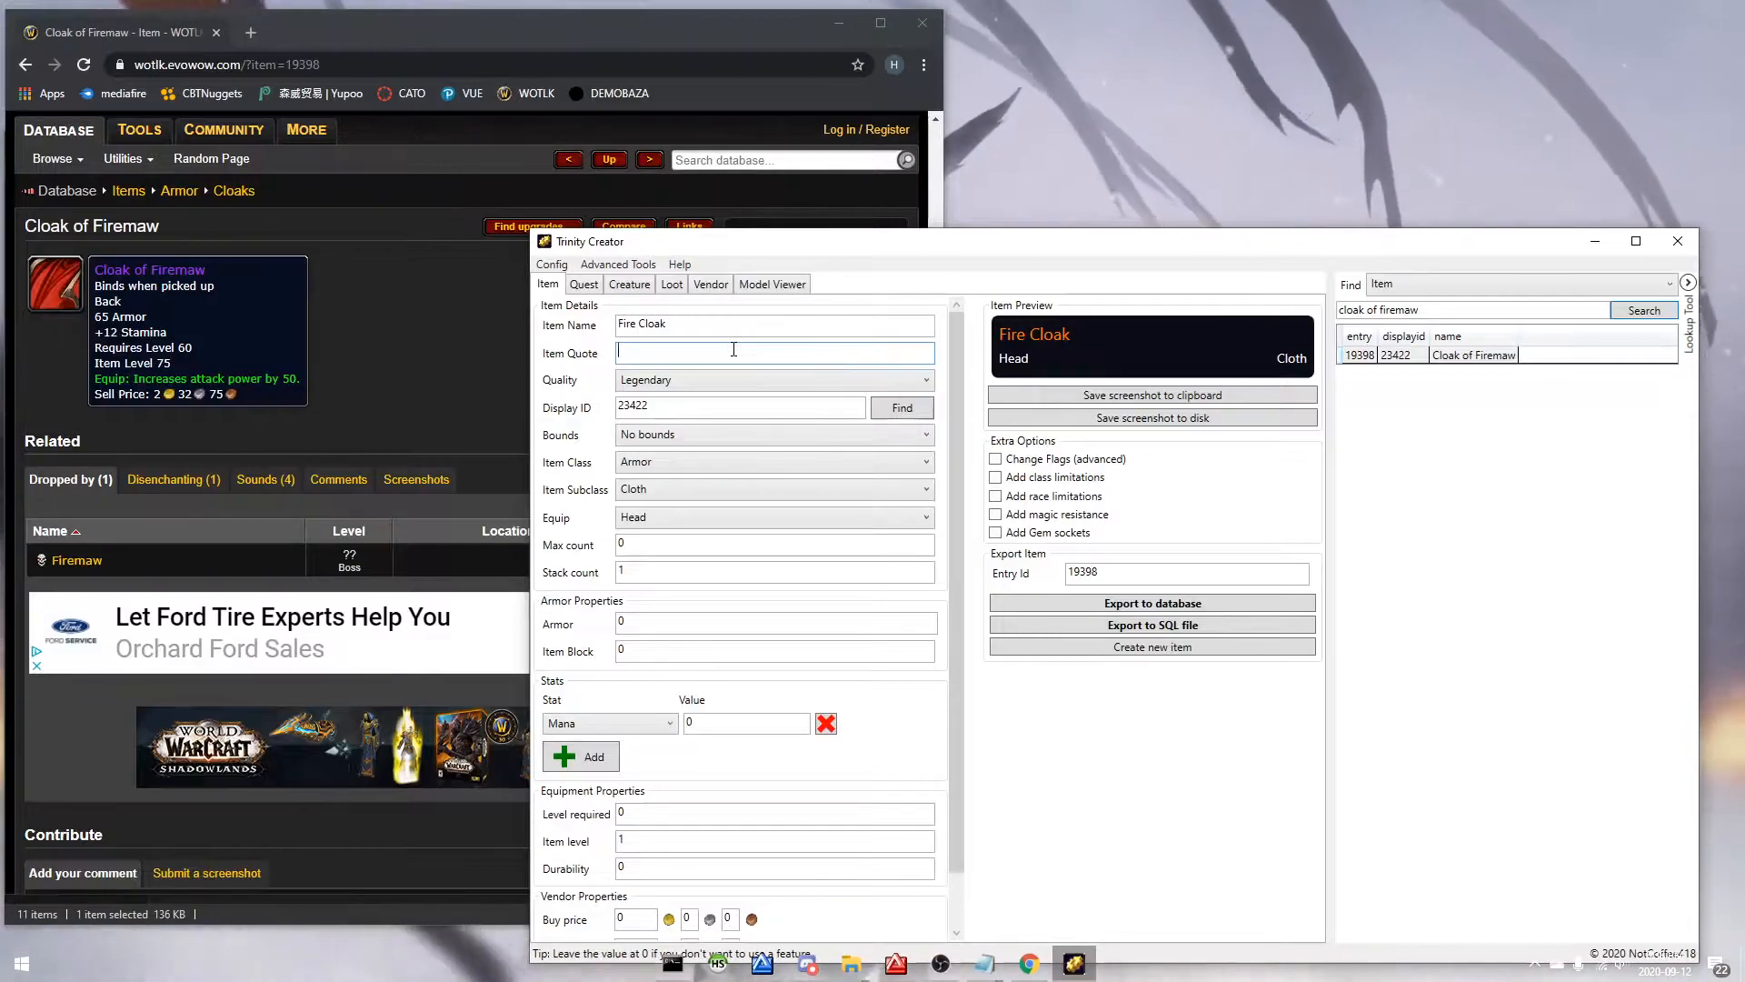
{"action": "type", "text": "A burning sensation"}
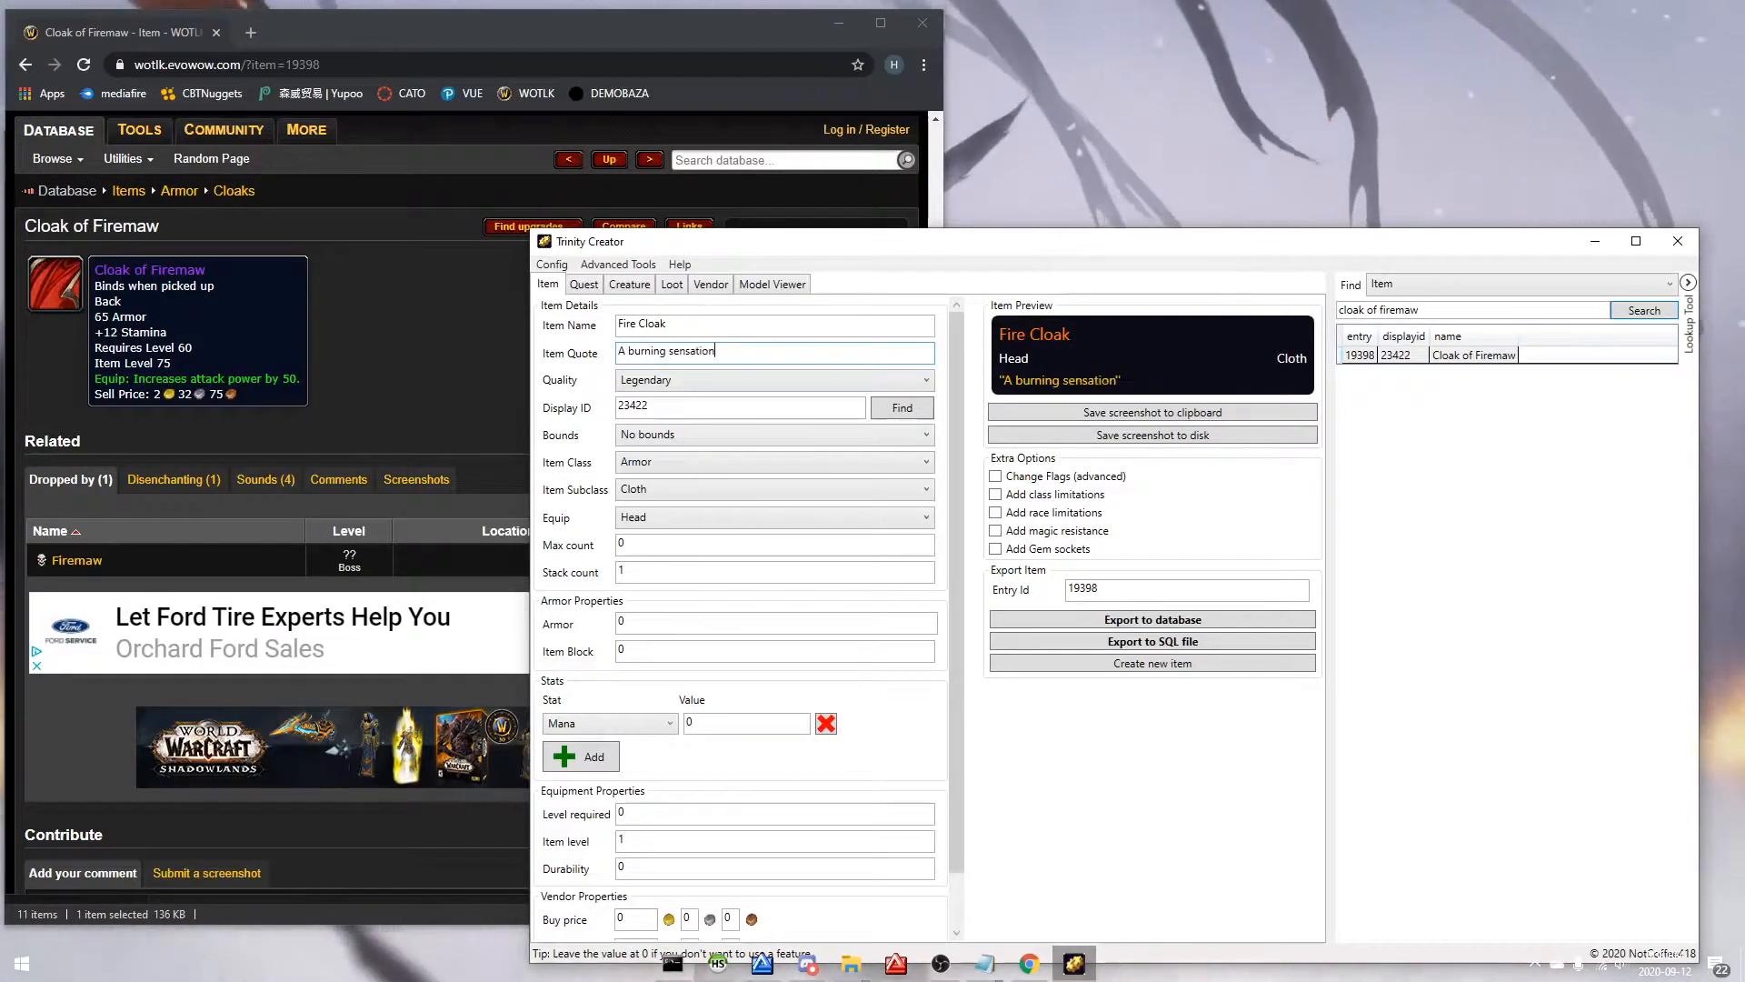
{"action": "left_click", "coordinate": [773, 489]}
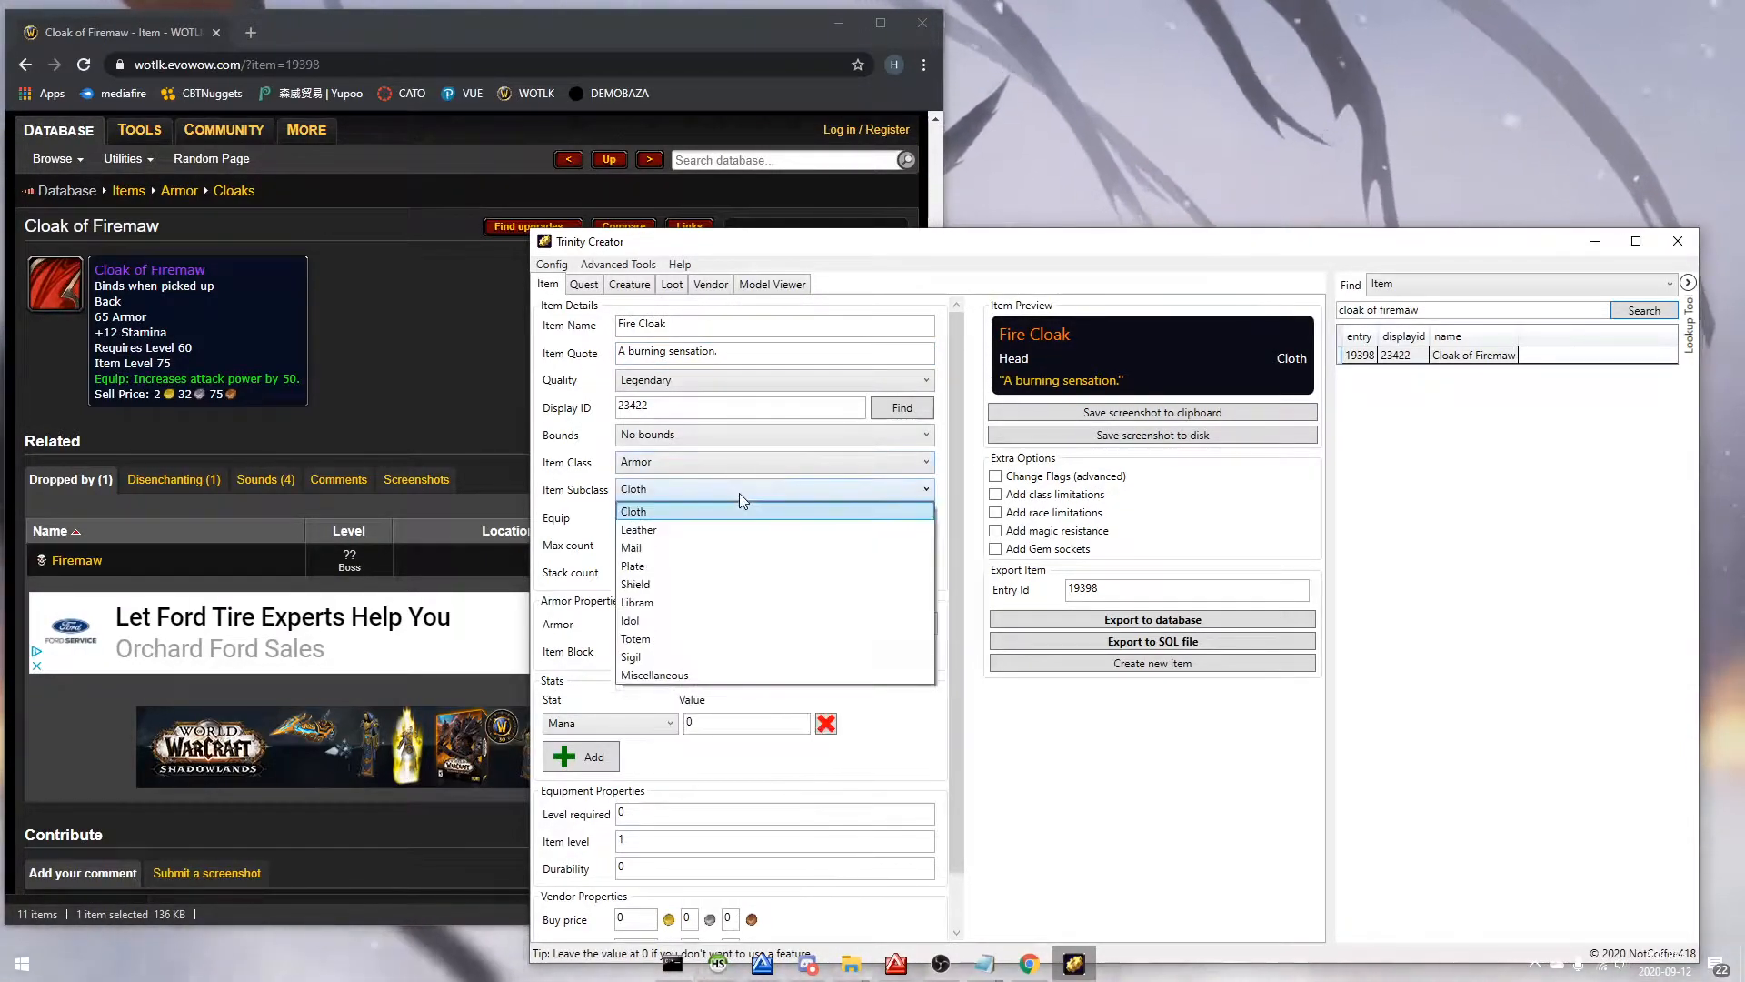
{"action": "left_click", "coordinate": [772, 461]}
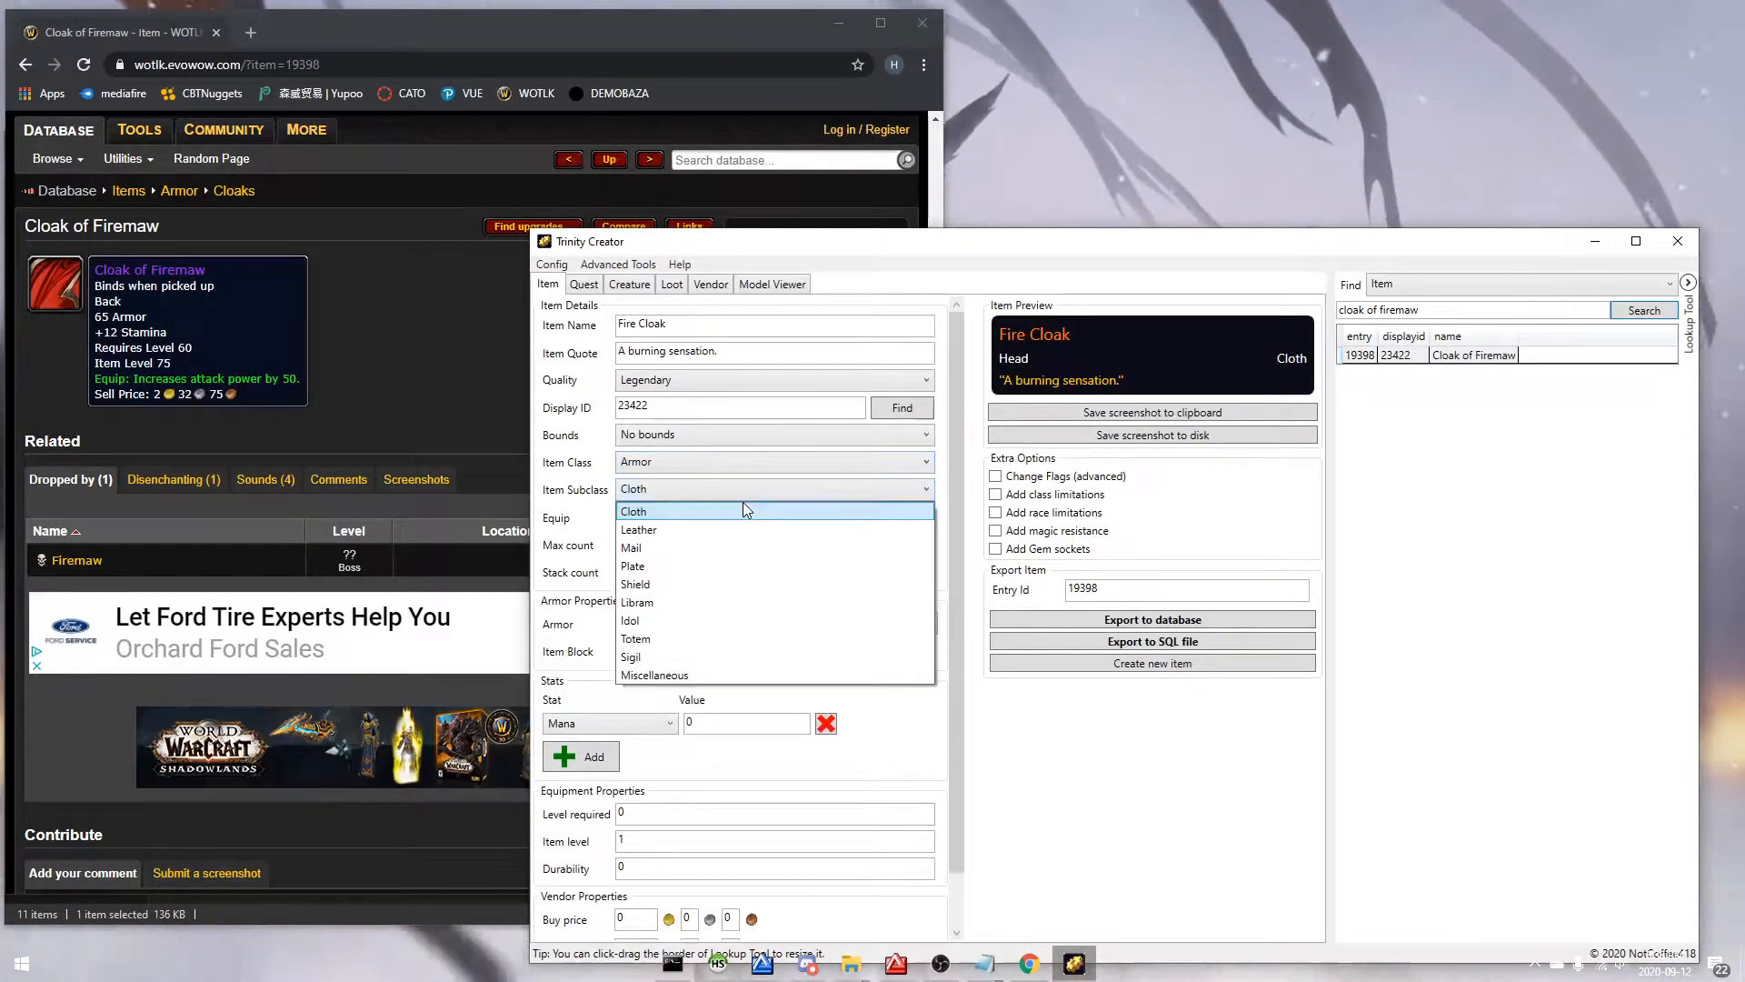
{"action": "mouse_move", "coordinate": [734, 620]}
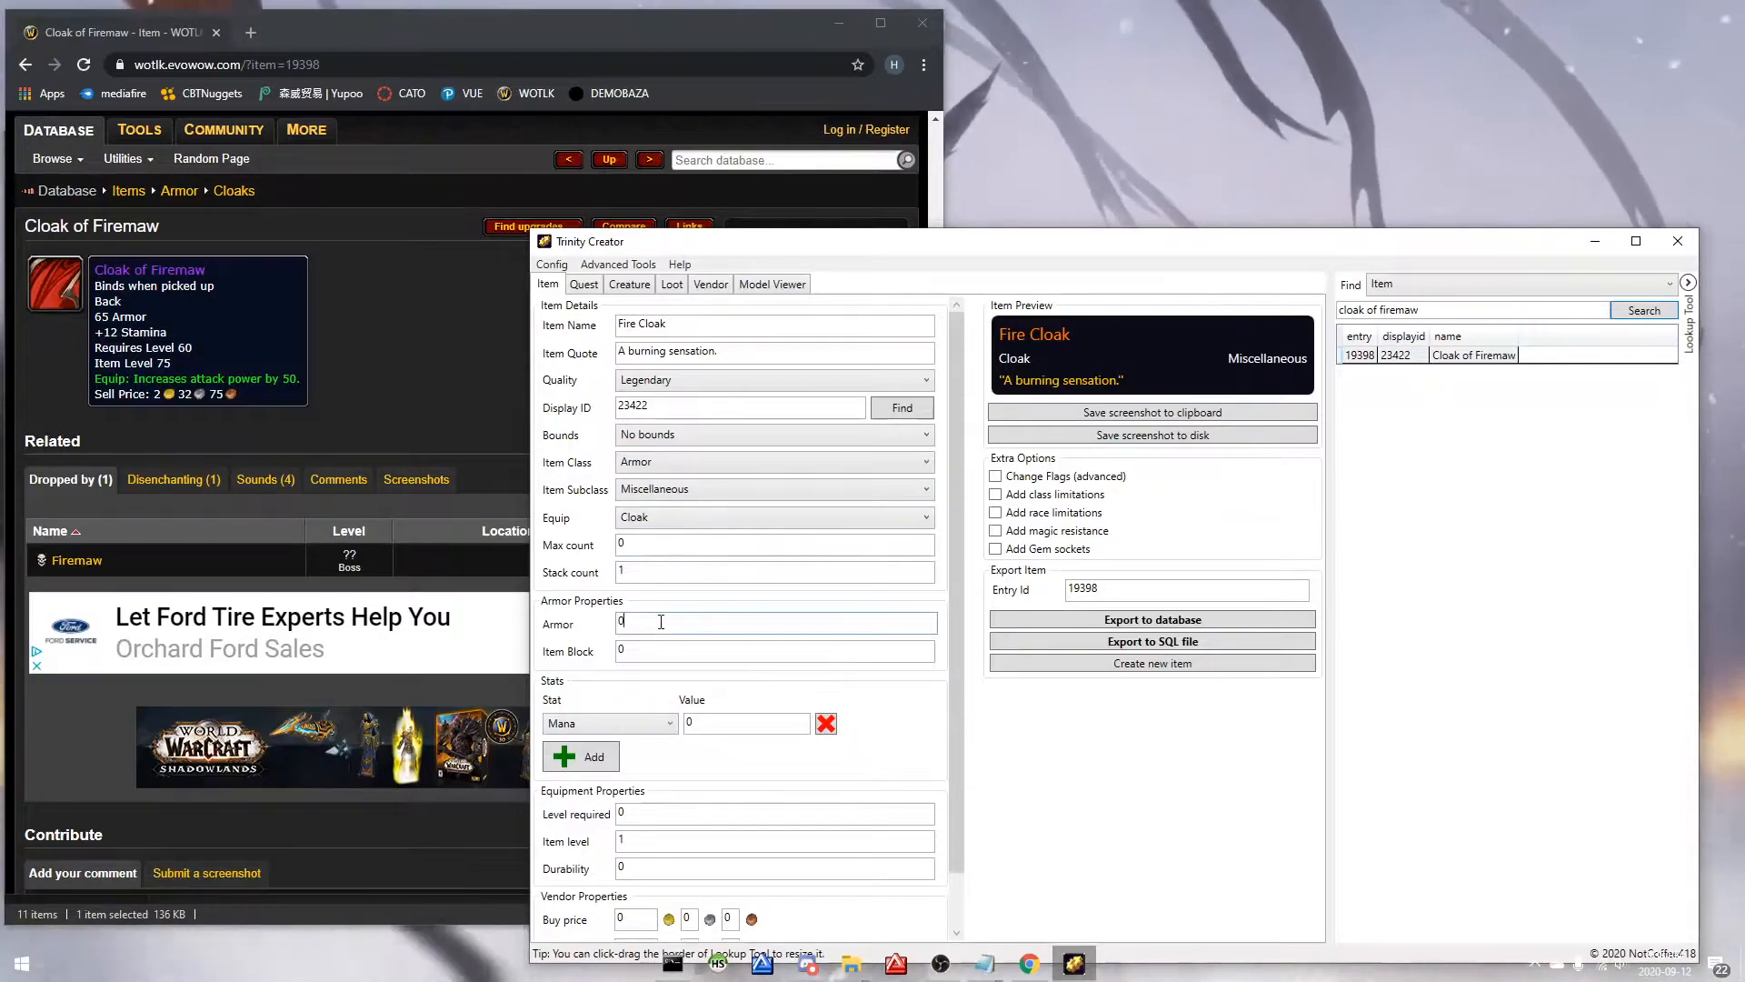
Step: Give the Fire Cloak 85 armor, 155 Agility, 120 Attack power, level 60, and 54/24 prices
{"action": "type", "text": "85"}
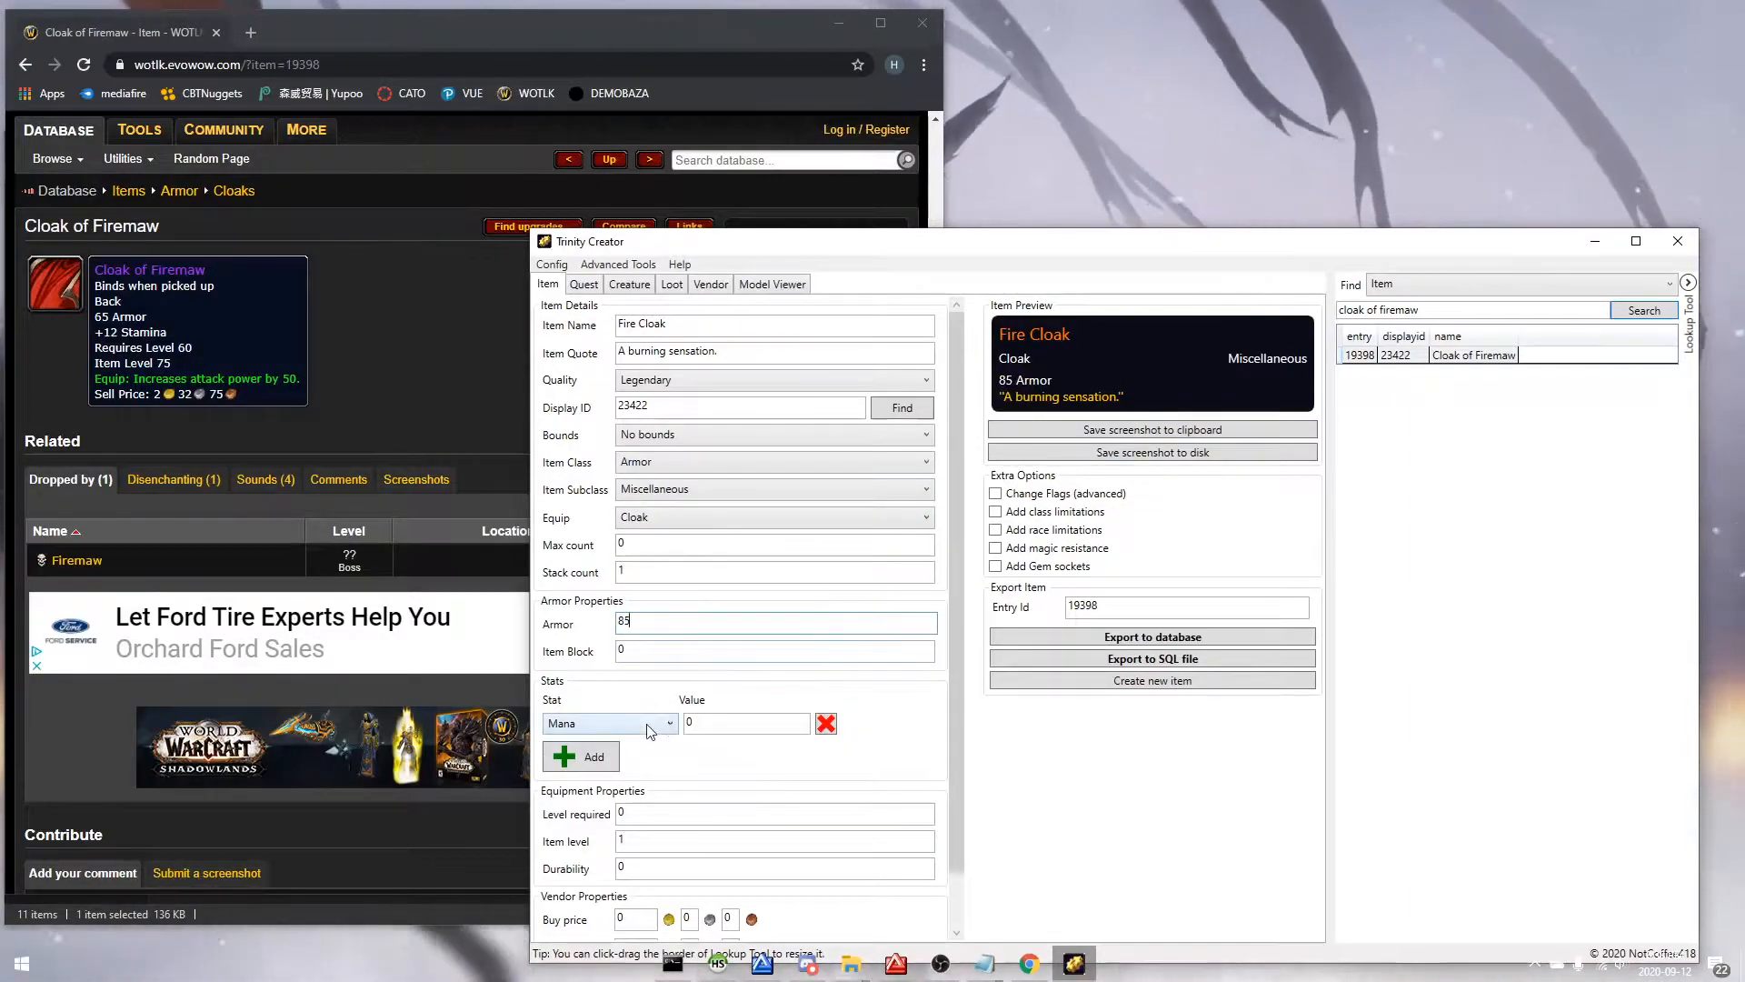
{"action": "left_click", "coordinate": [606, 722]}
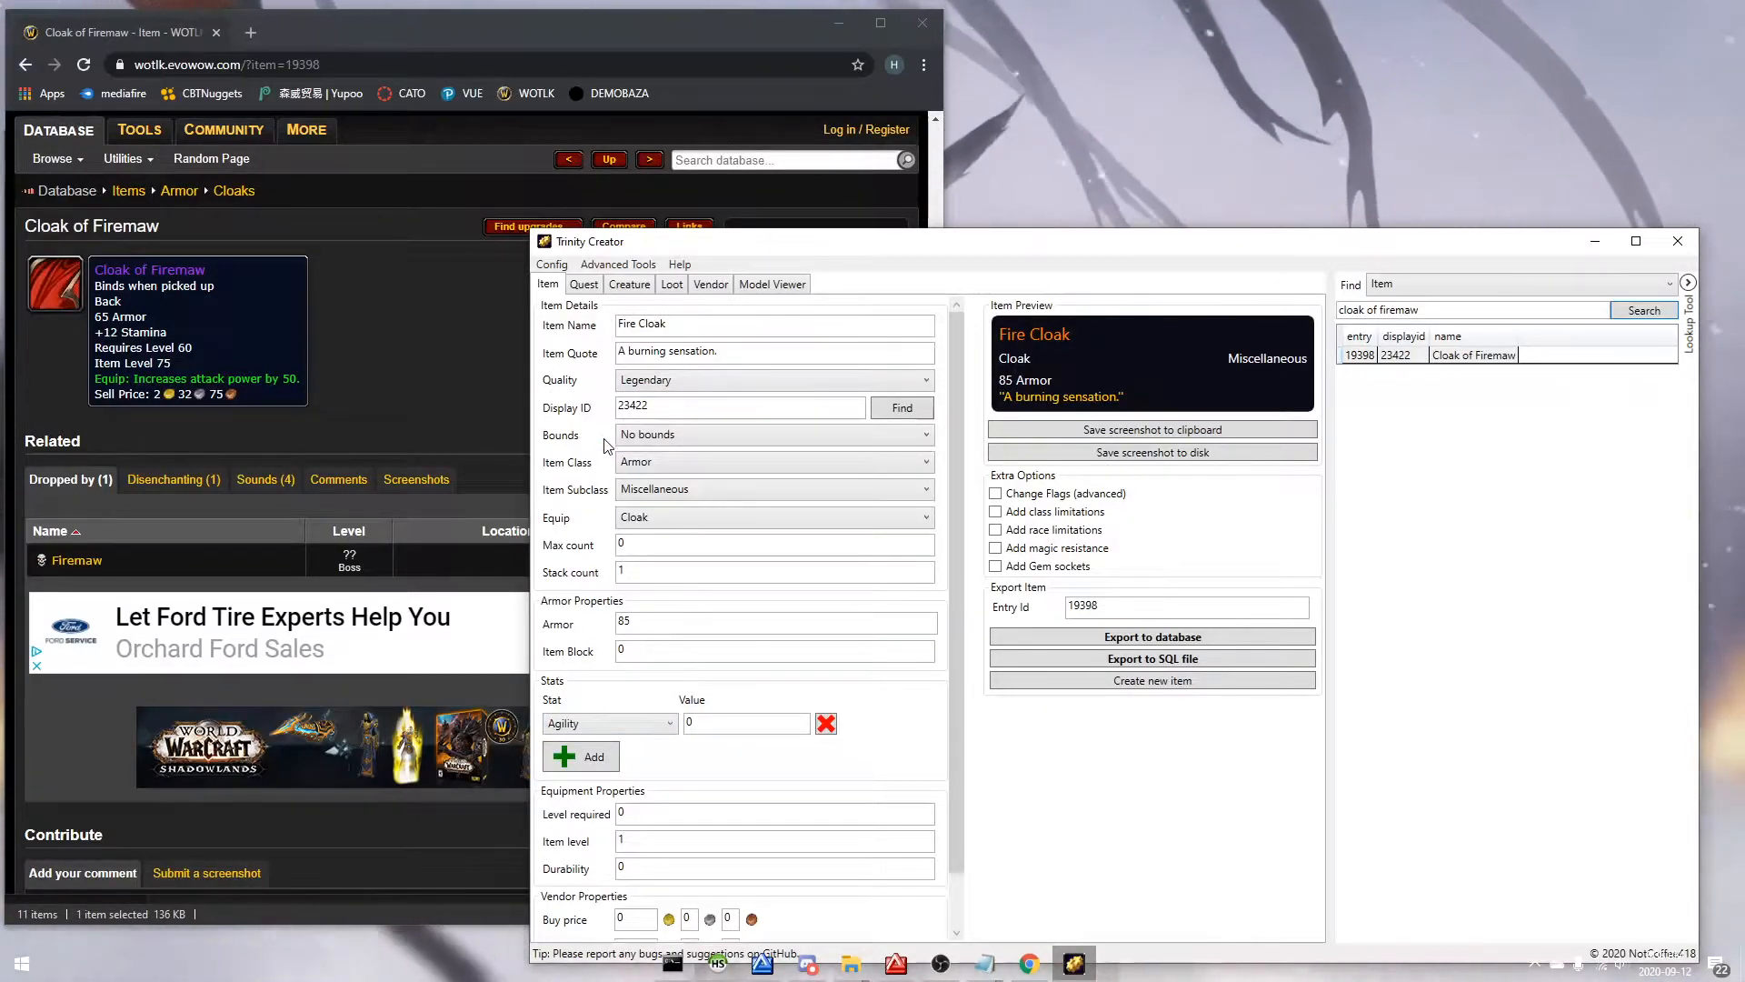
{"action": "left_click", "coordinate": [746, 722]}
{"action": "type", "text": "155"}
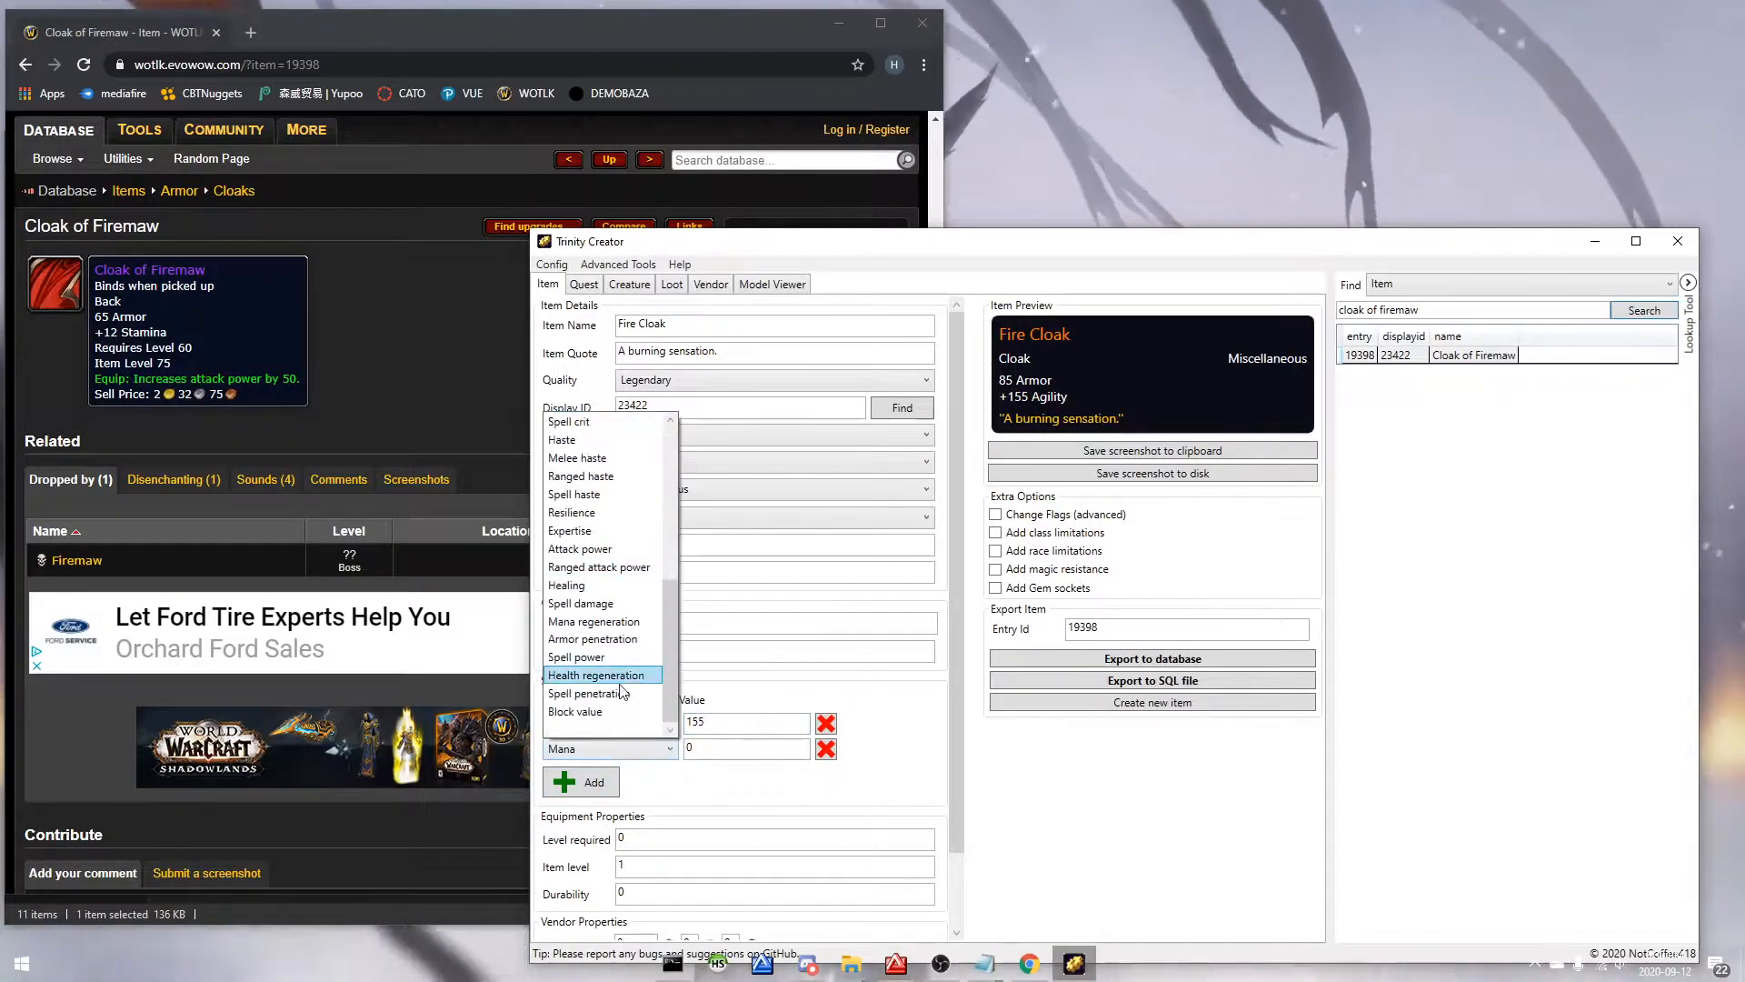
{"action": "mouse_move", "coordinate": [601, 601]}
{"action": "type", "text": "54"}
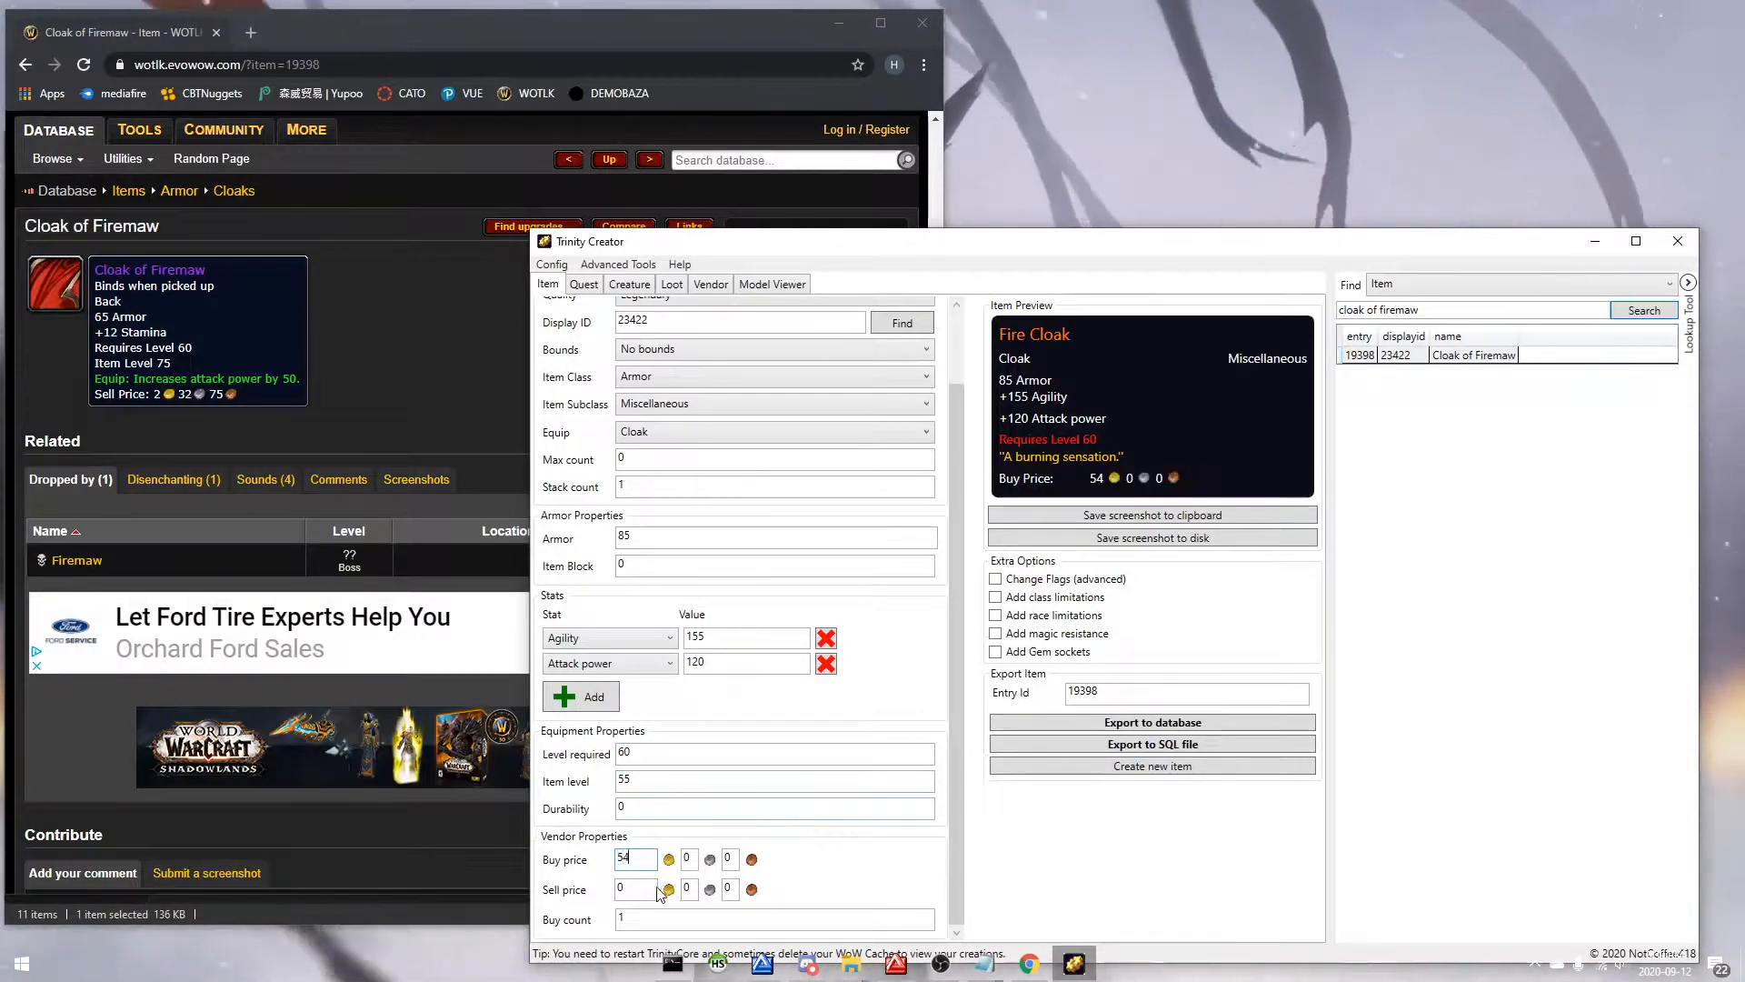
{"action": "type", "text": "24"}
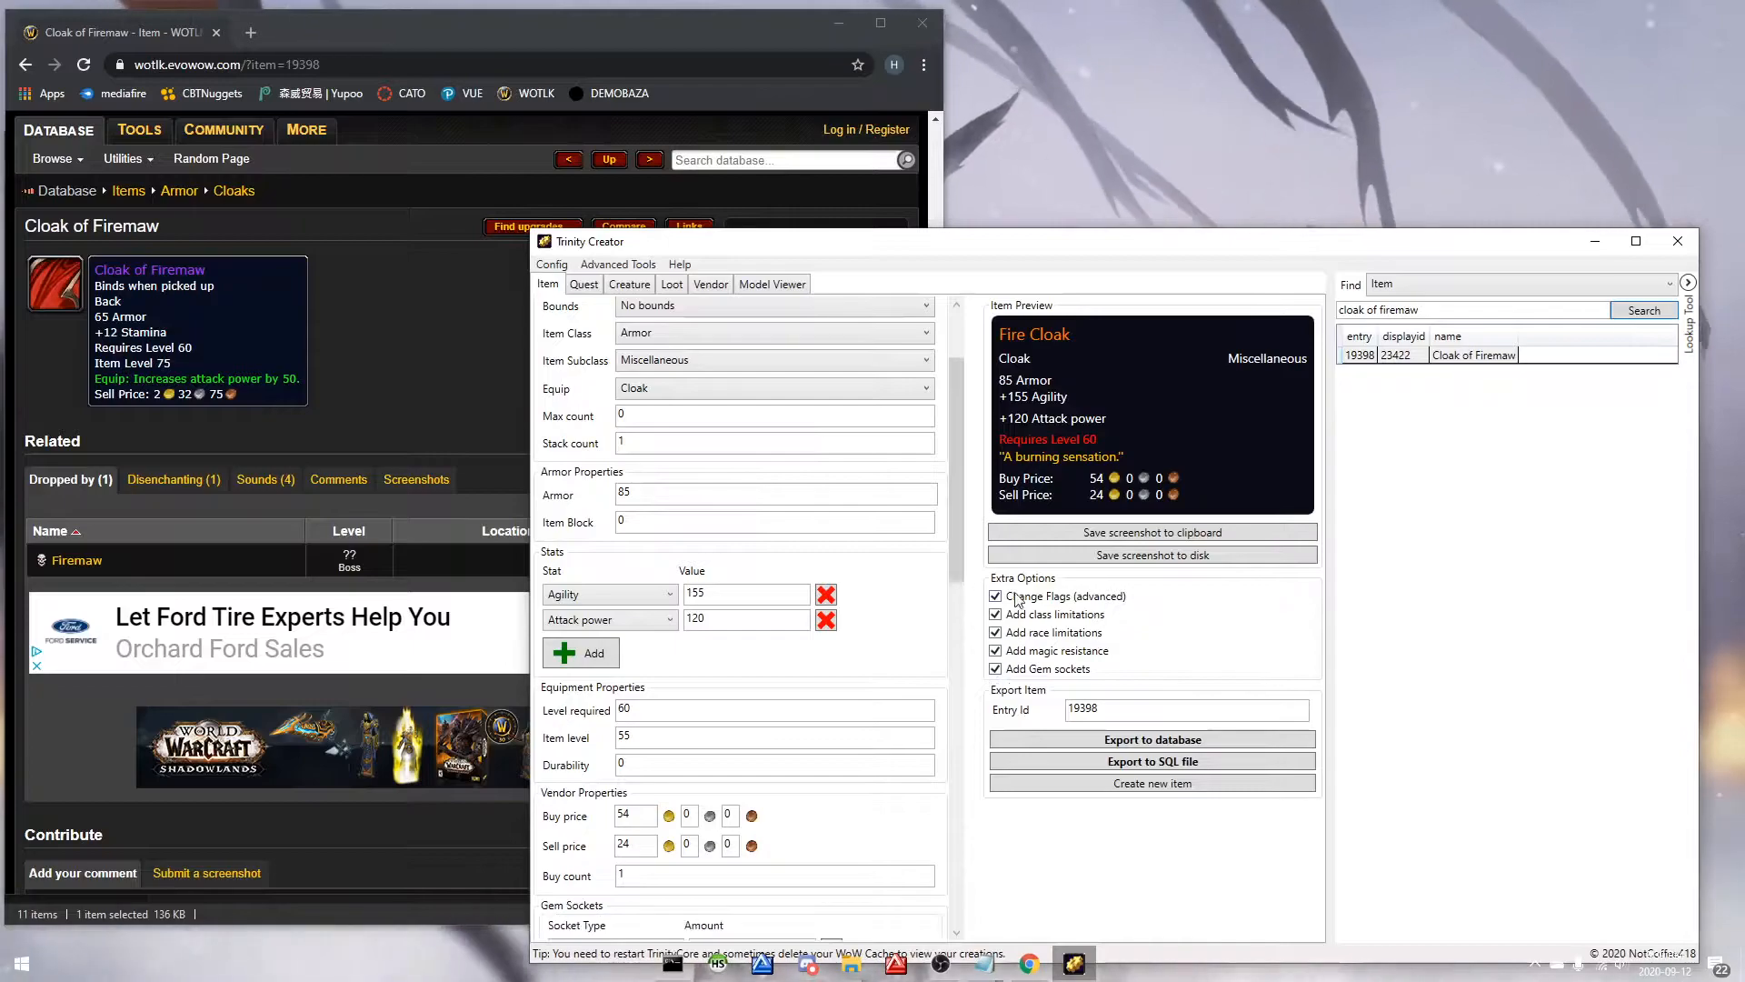
Step: Tick 'Display green Heroic text' under Item flags and enter 50 Fire resistance
{"action": "scroll", "scroll_direction": "down", "scroll_amount": 3}
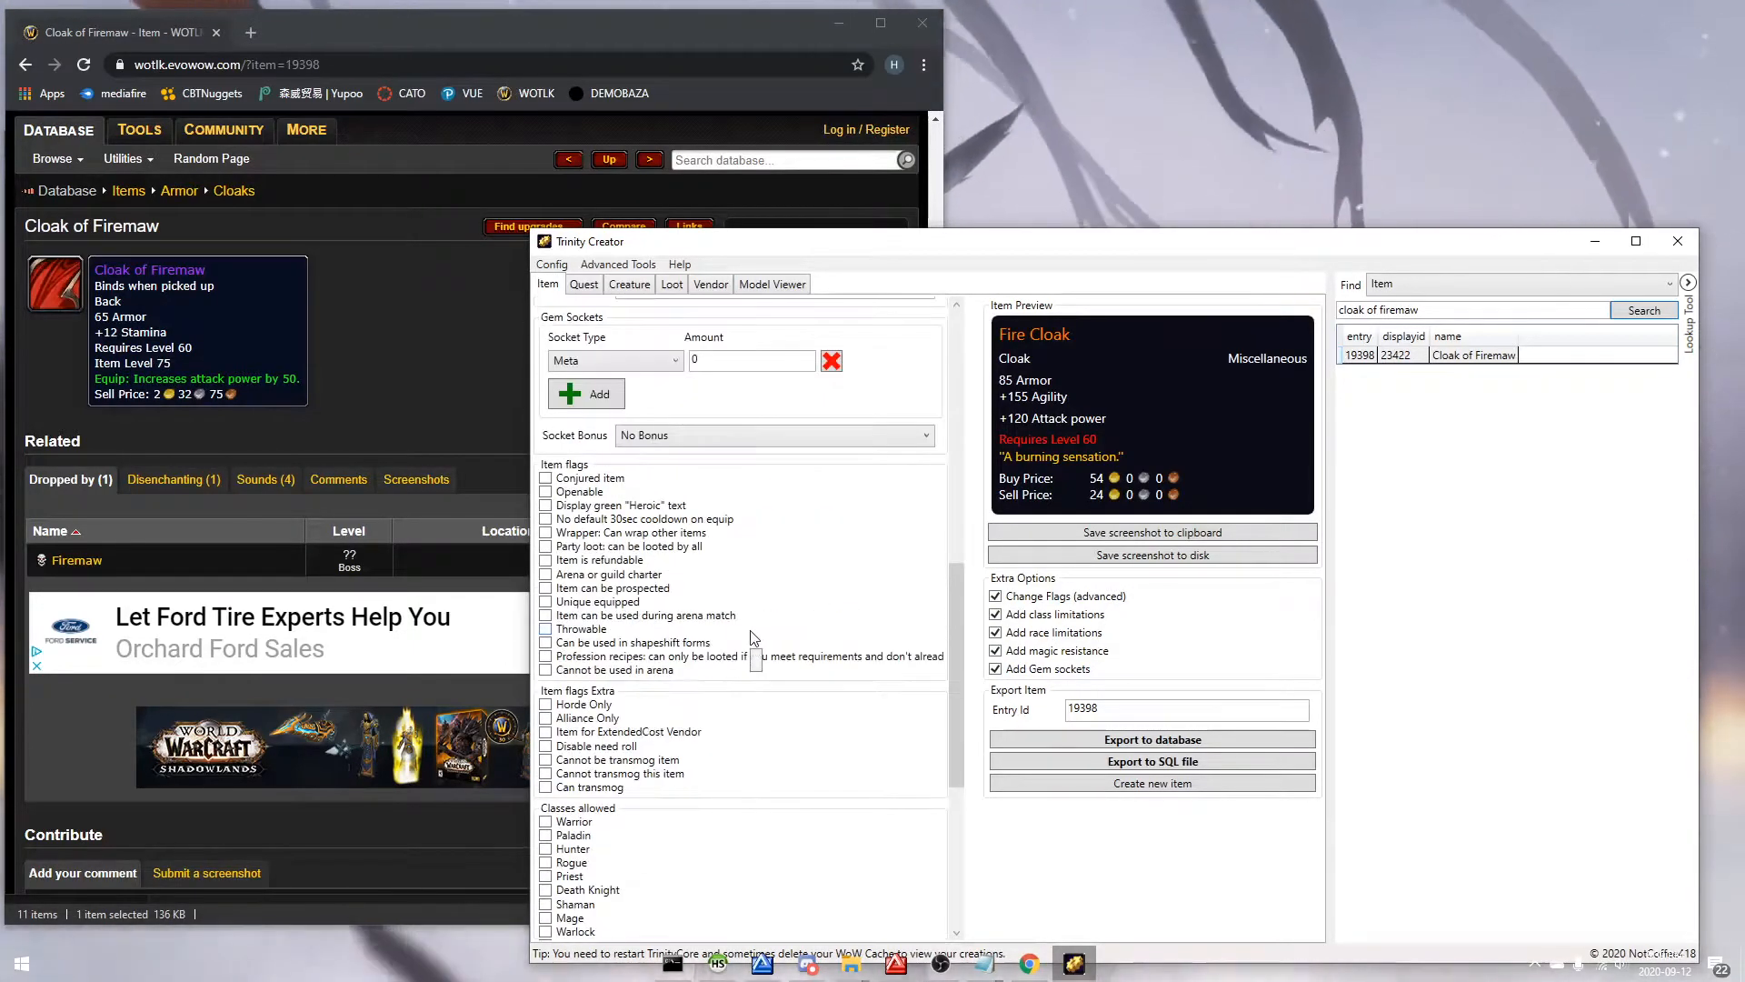
{"action": "left_click", "coordinate": [546, 505]}
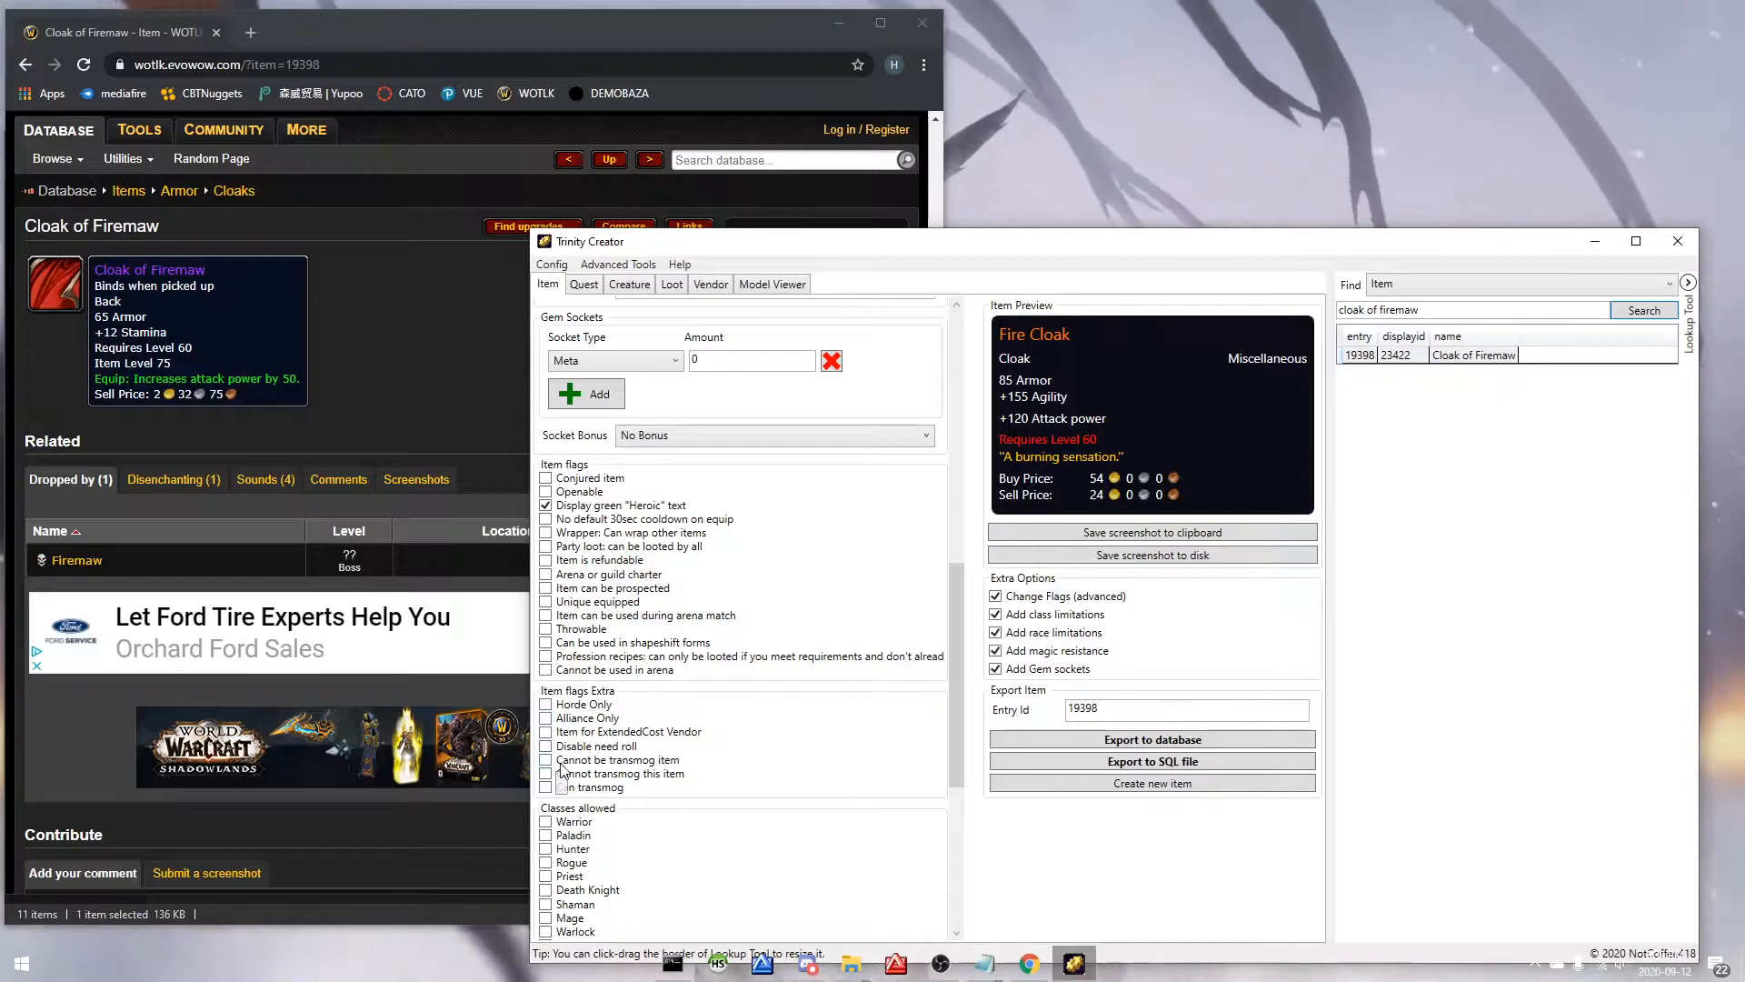
{"action": "scroll", "scroll_direction": "down", "scroll_amount": 3}
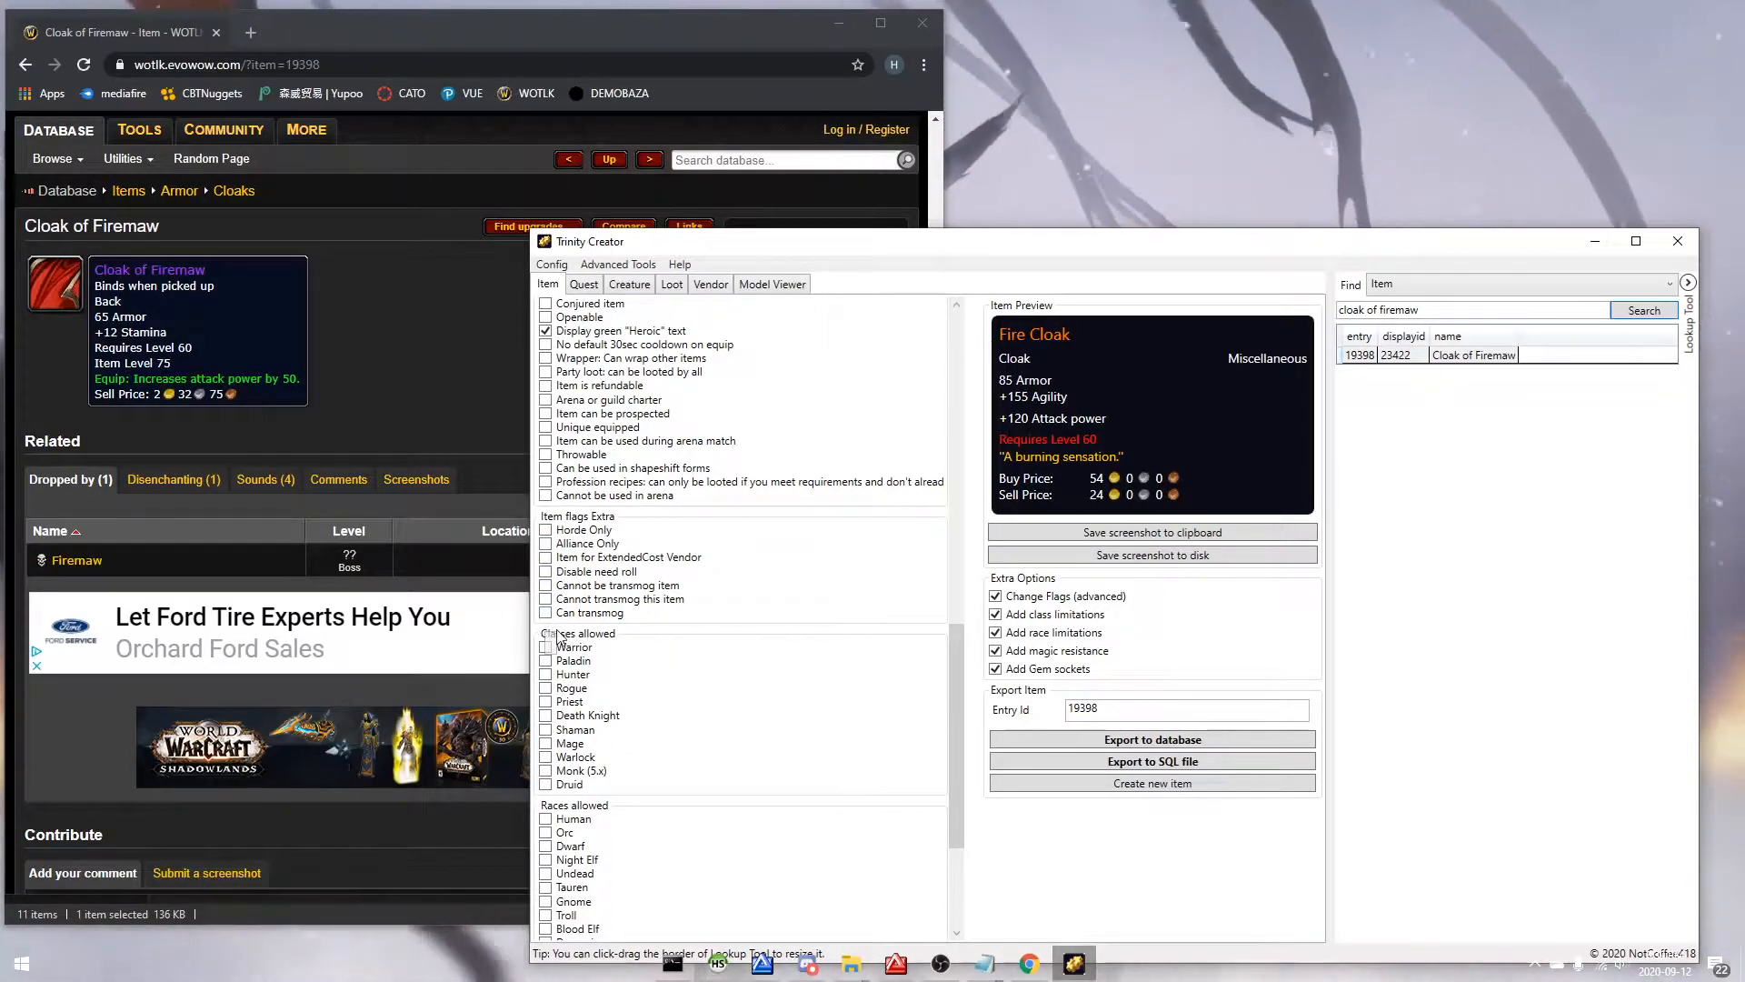
{"action": "left_click", "coordinate": [547, 515]}
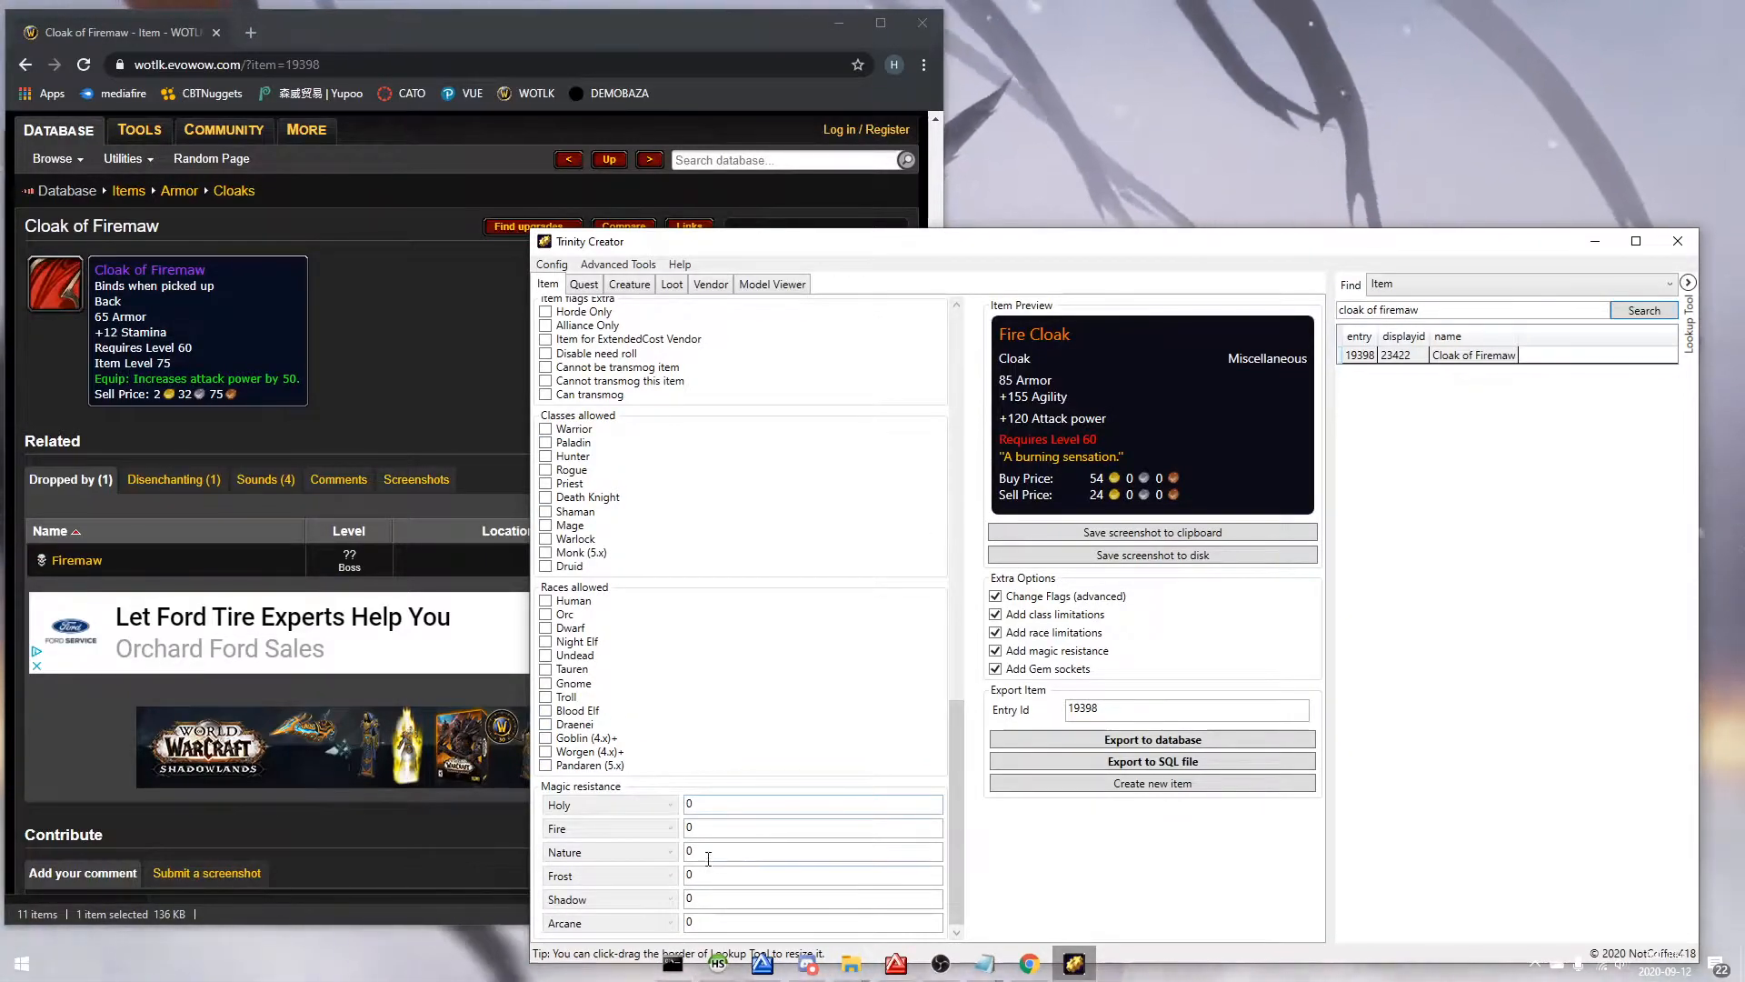
{"action": "type", "text": "50"}
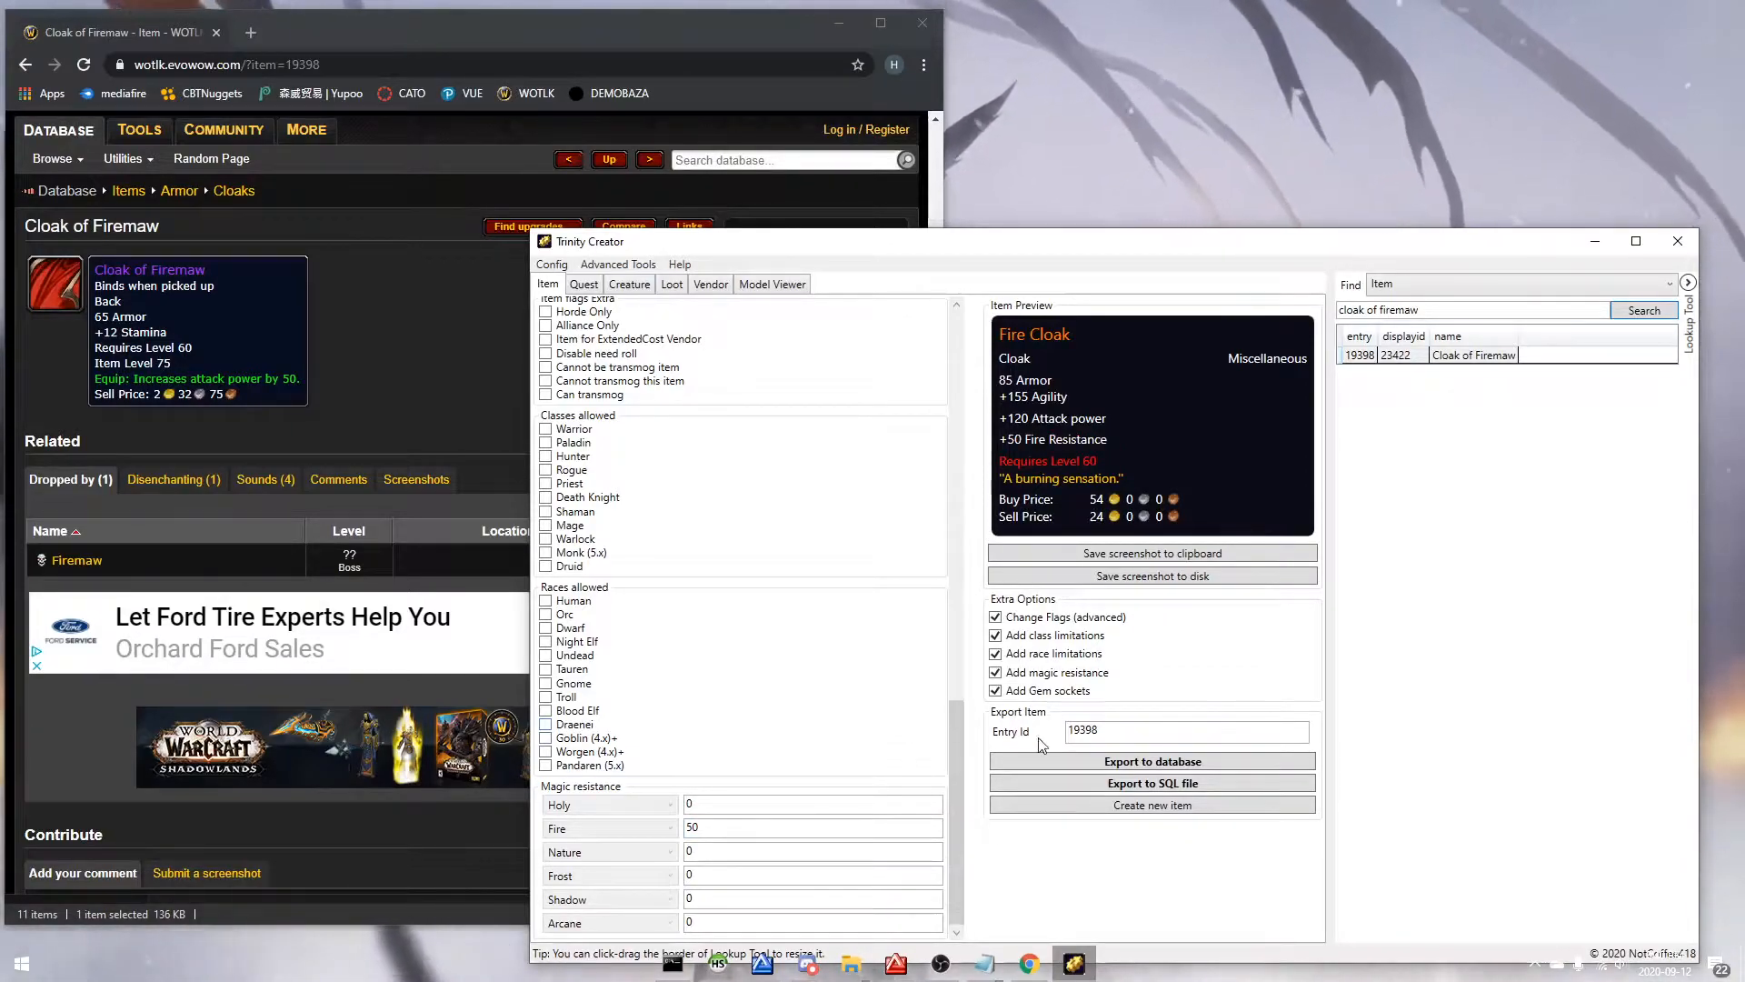
Step: Export the Fire Cloak, confirm replacing item 19398, and dismiss the saved message
{"action": "left_click", "coordinate": [1152, 762]}
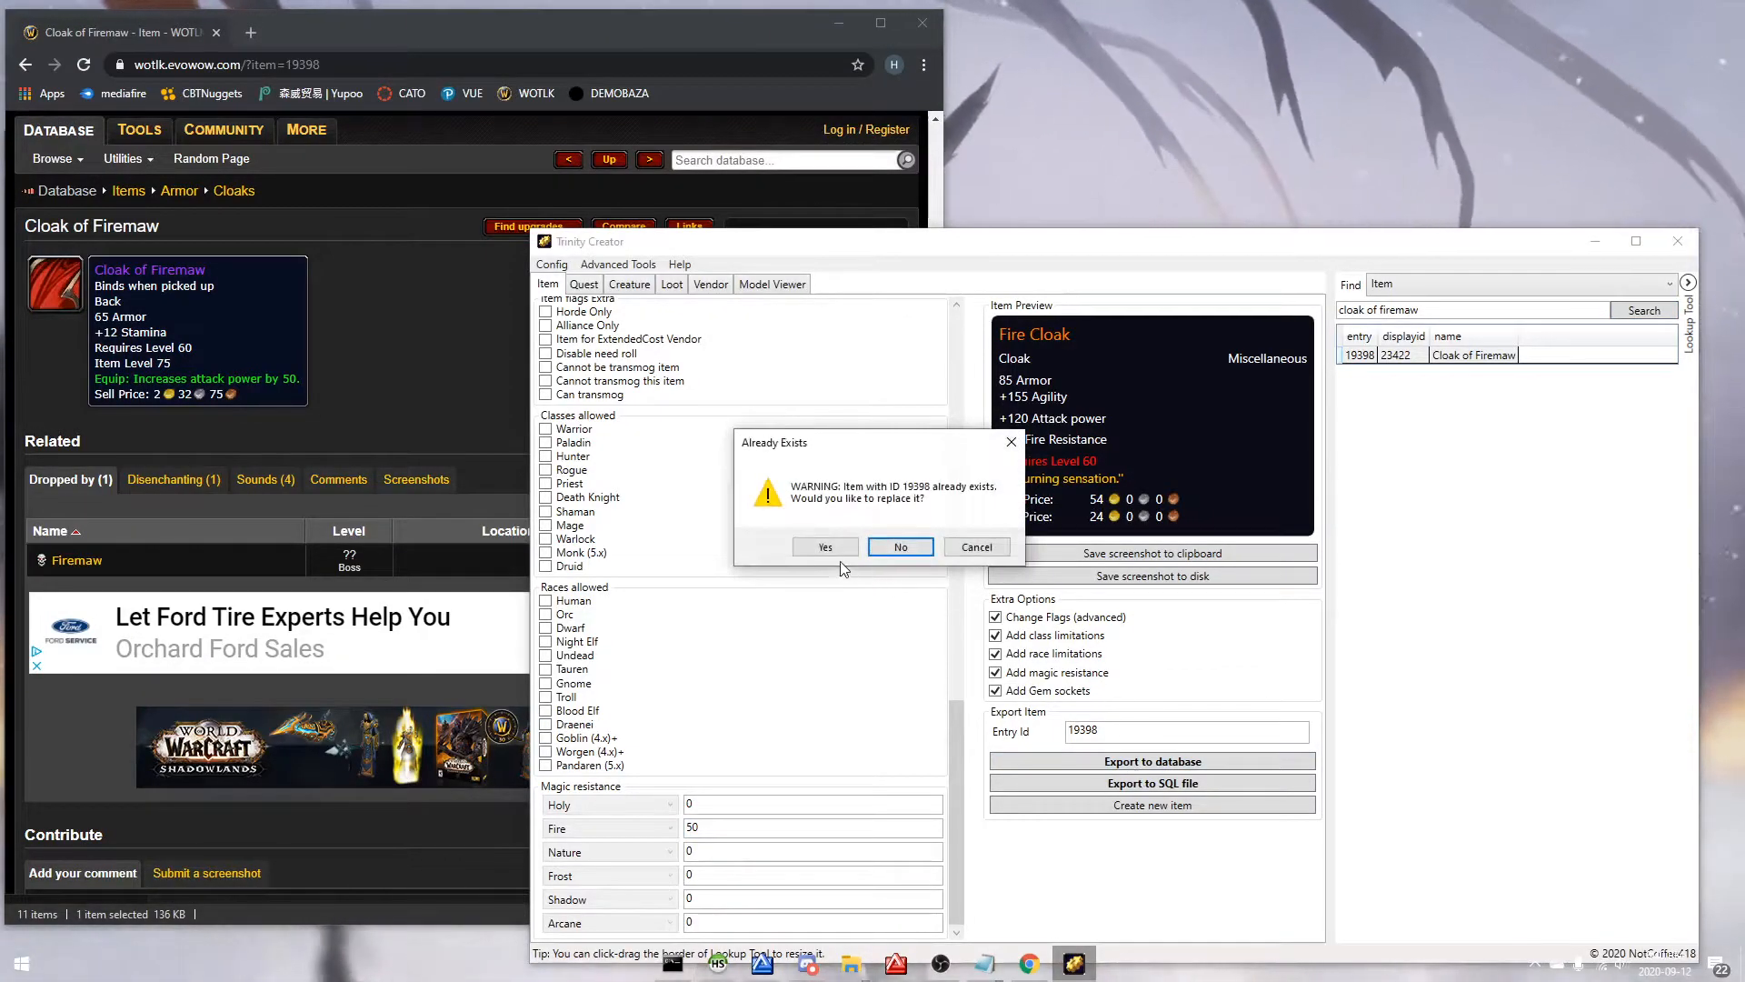
{"action": "left_click", "coordinate": [823, 547]}
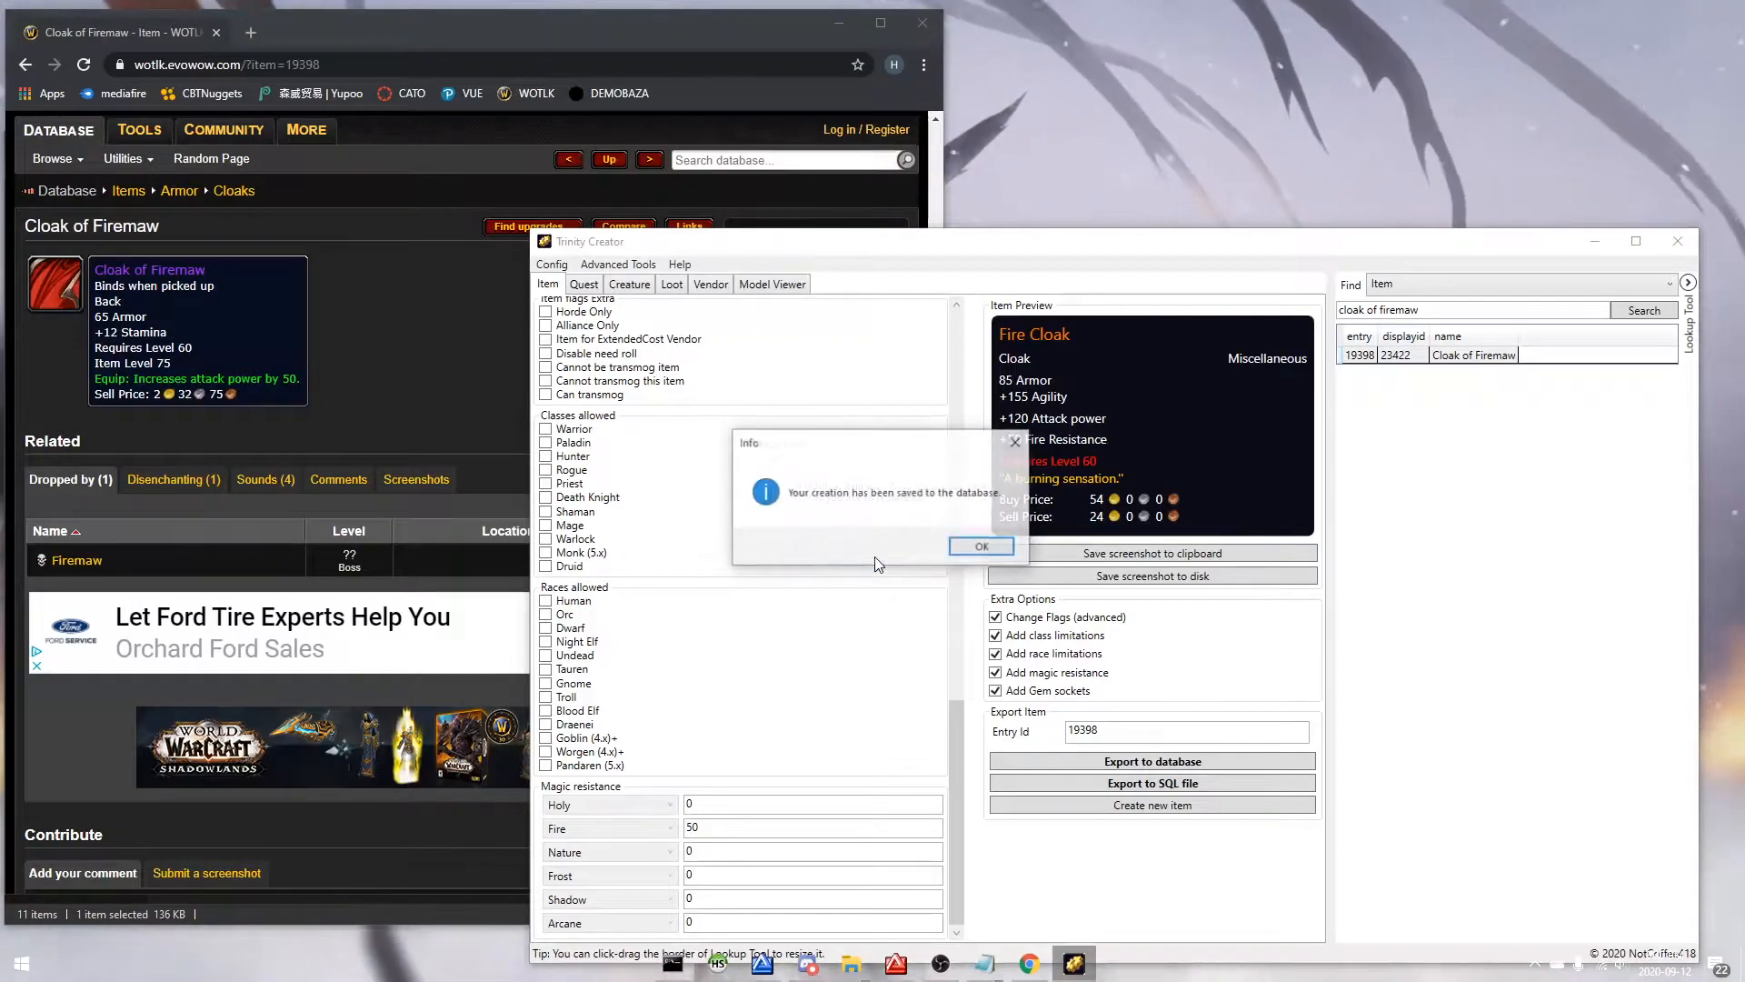
{"action": "left_click", "coordinate": [980, 546]}
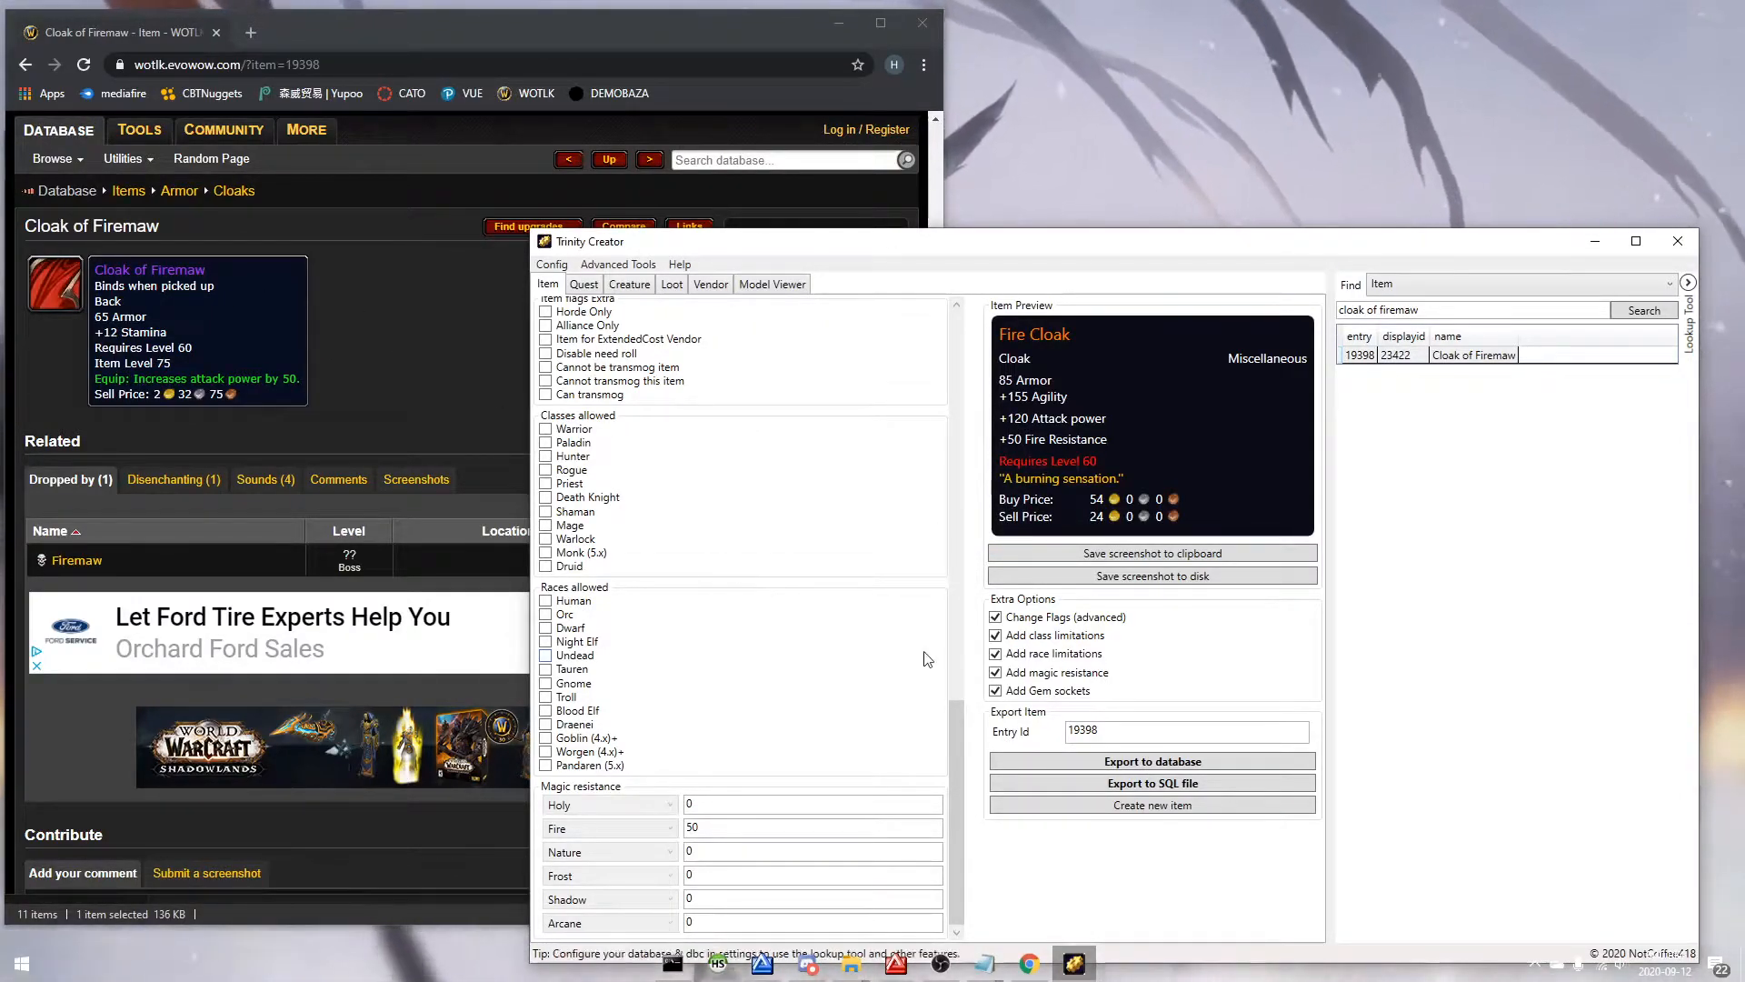
Step: Change the cloak's entry ID to 500005 and export it as a new item
{"action": "triple_click", "coordinate": [1185, 730]}
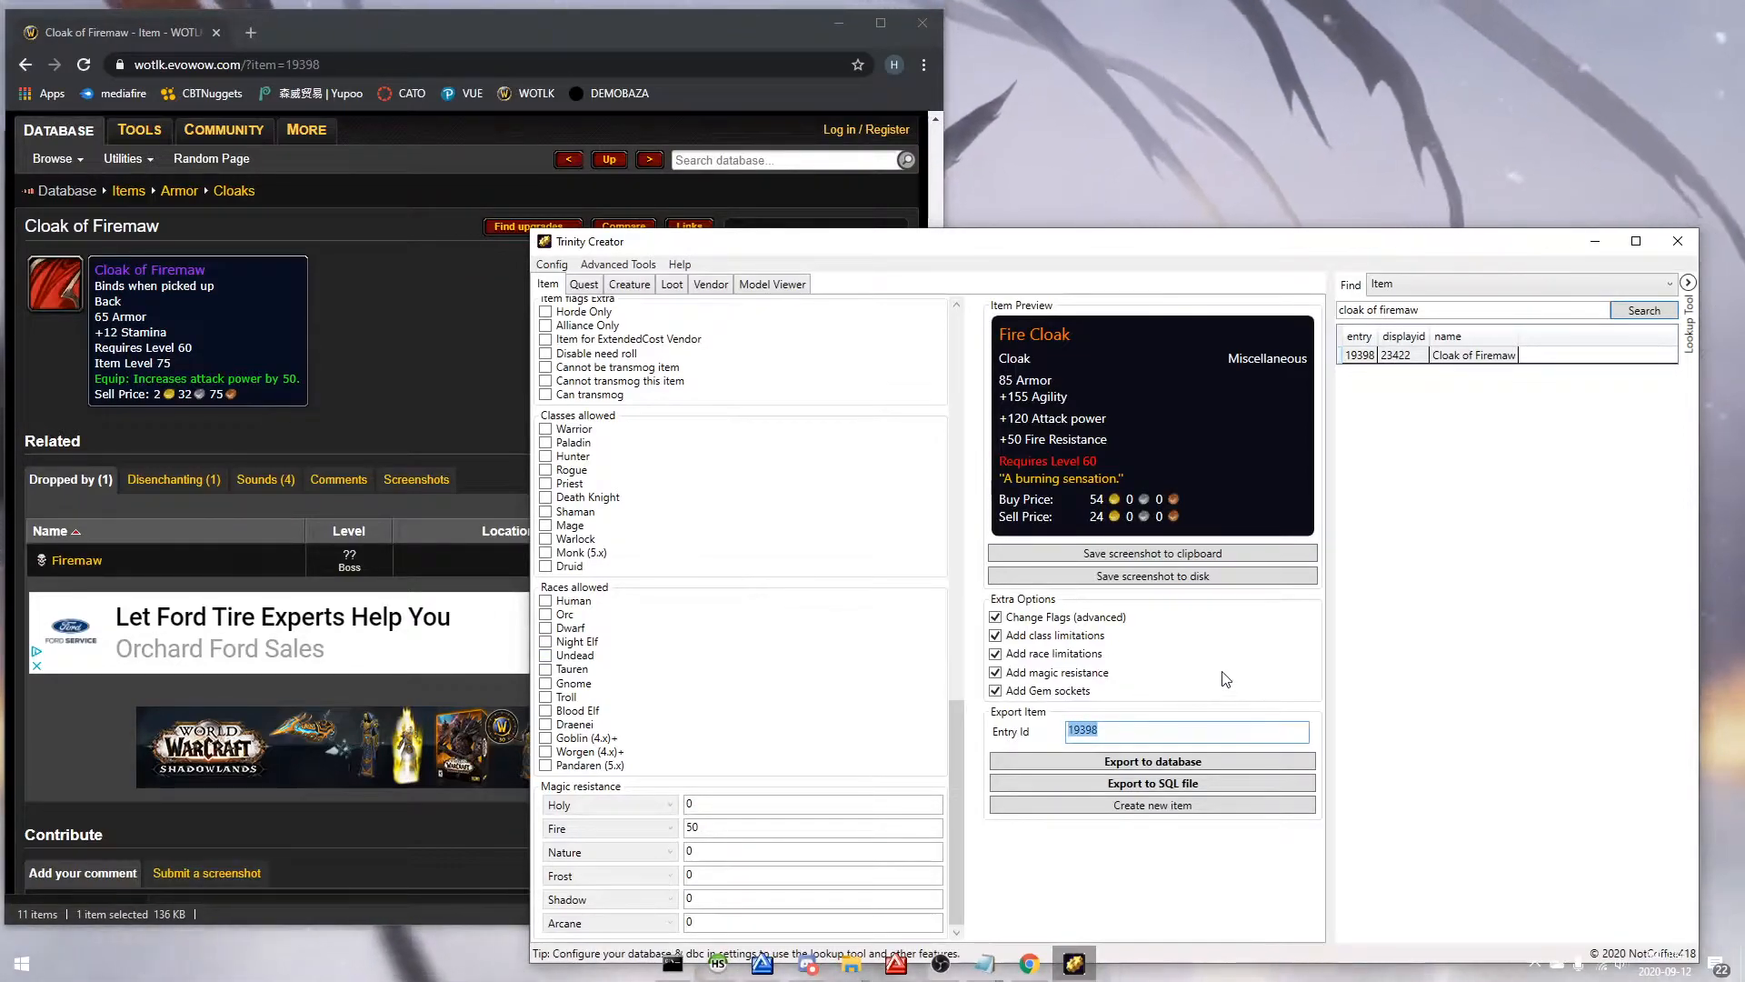
{"action": "type", "text": "500005"}
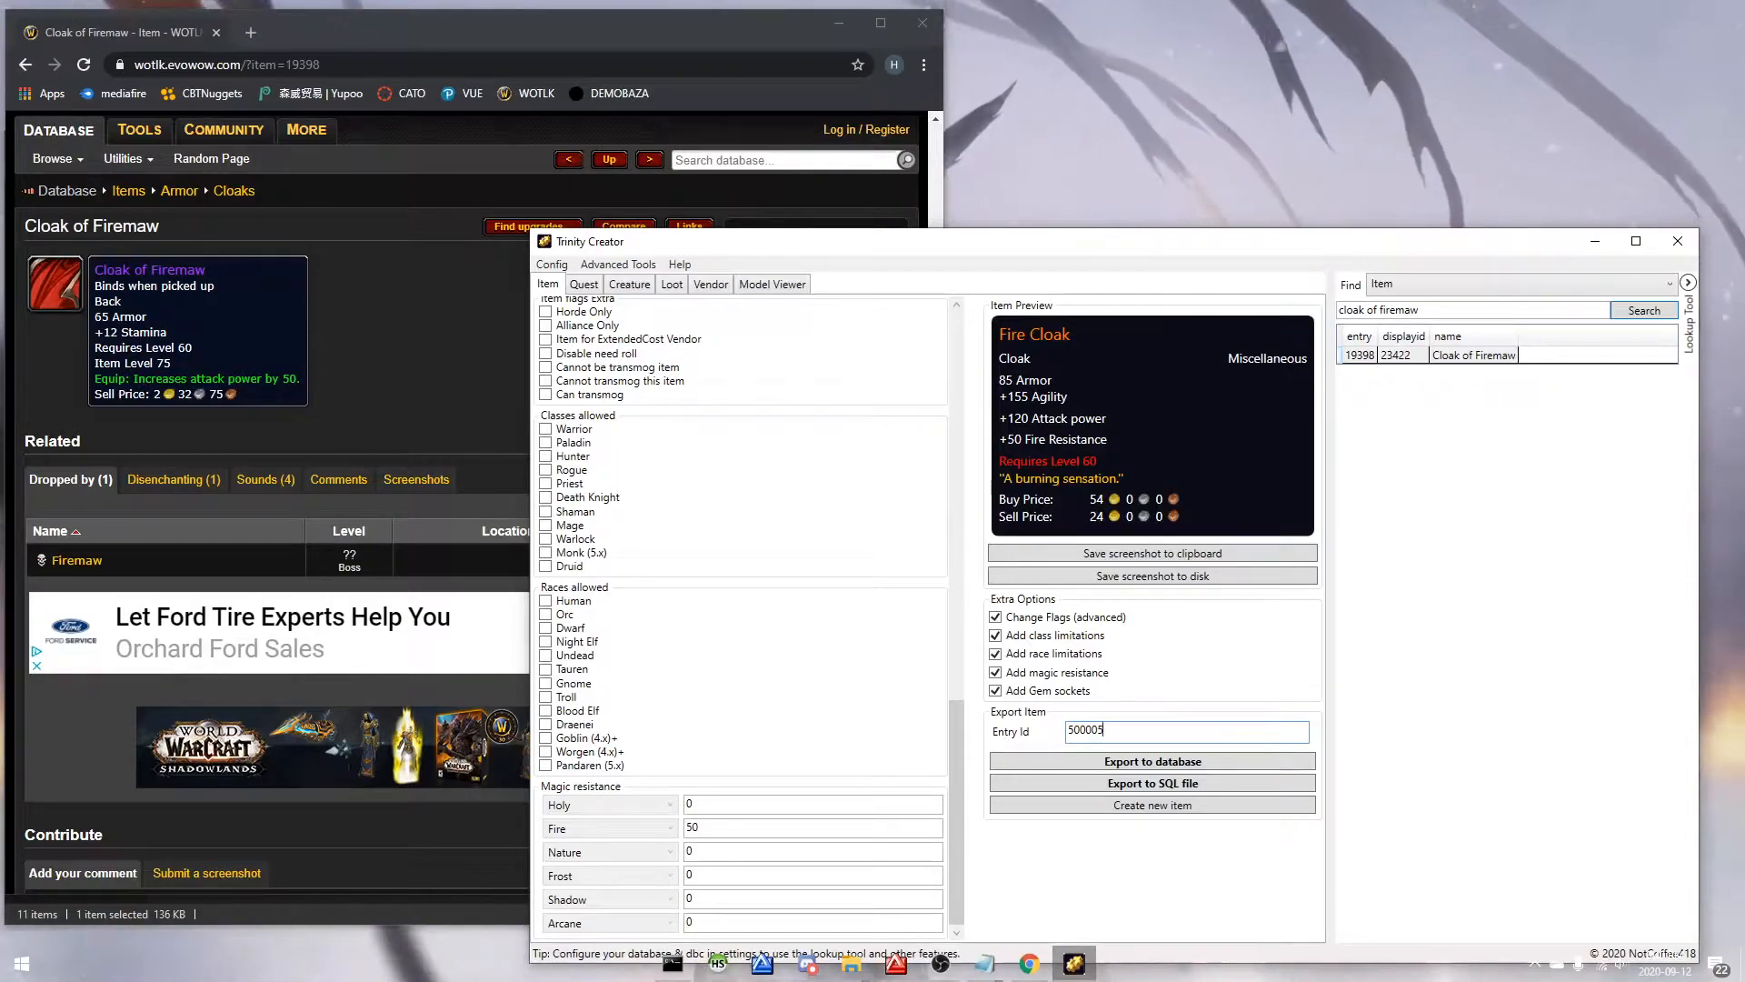
{"action": "left_click", "coordinate": [1152, 762]}
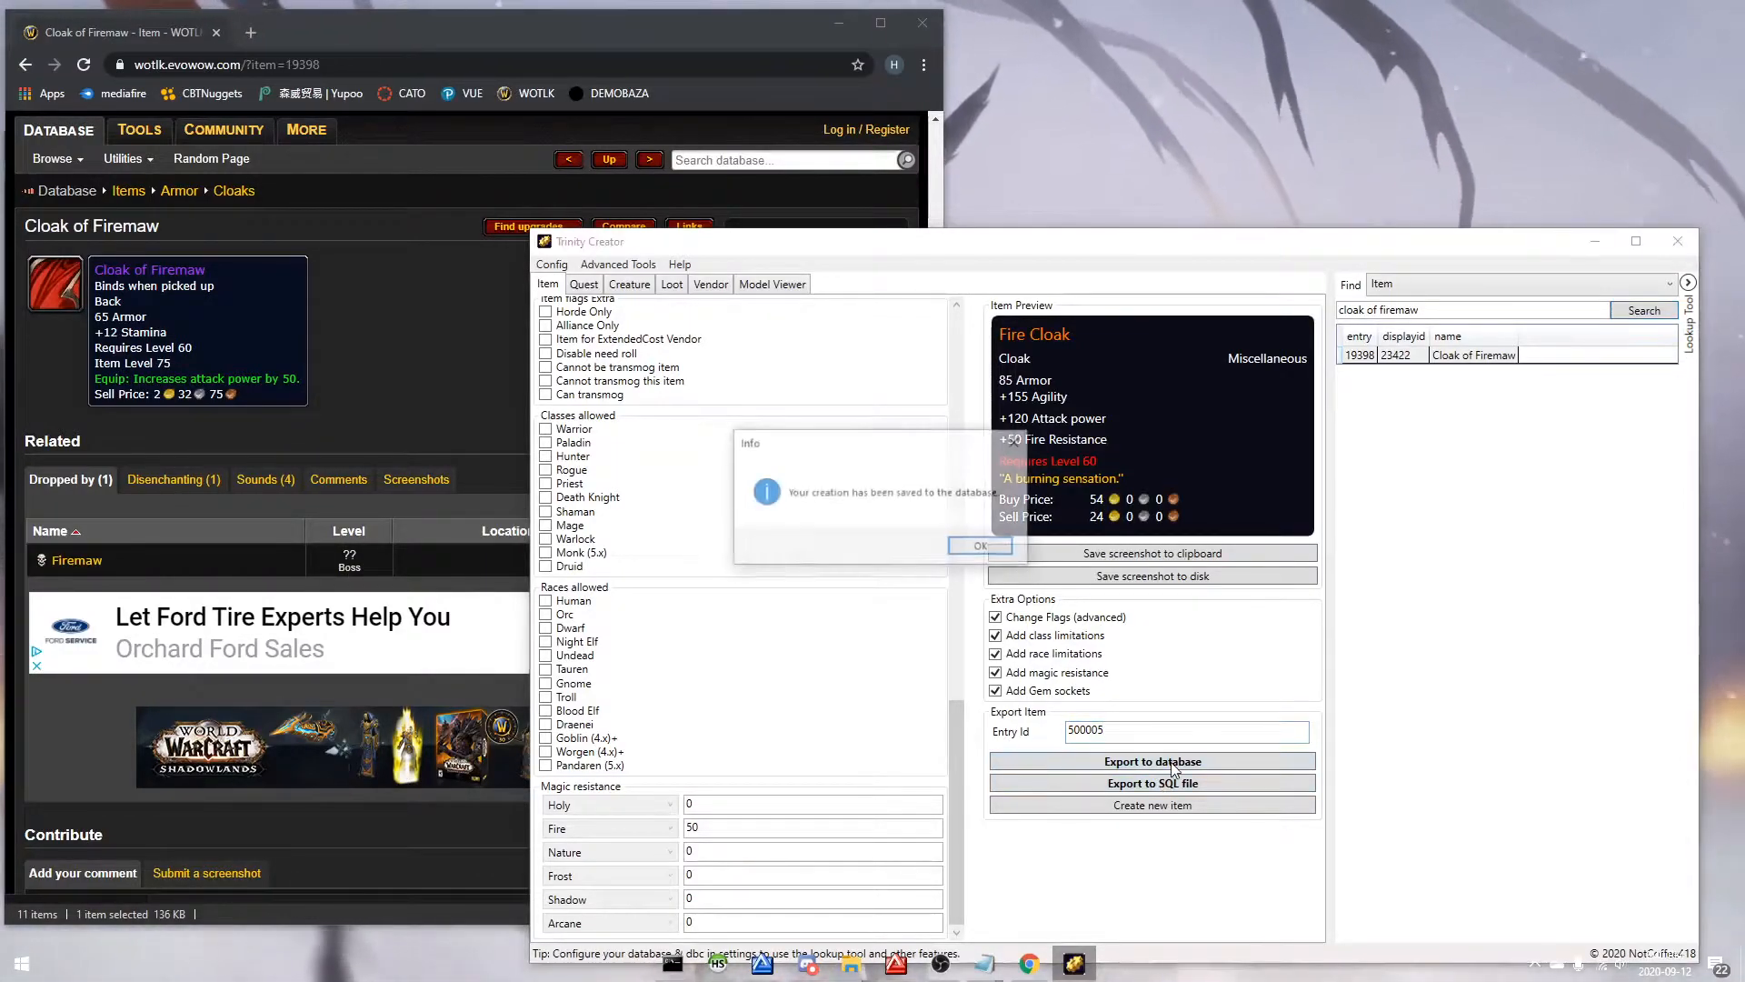
{"action": "left_click", "coordinate": [978, 546]}
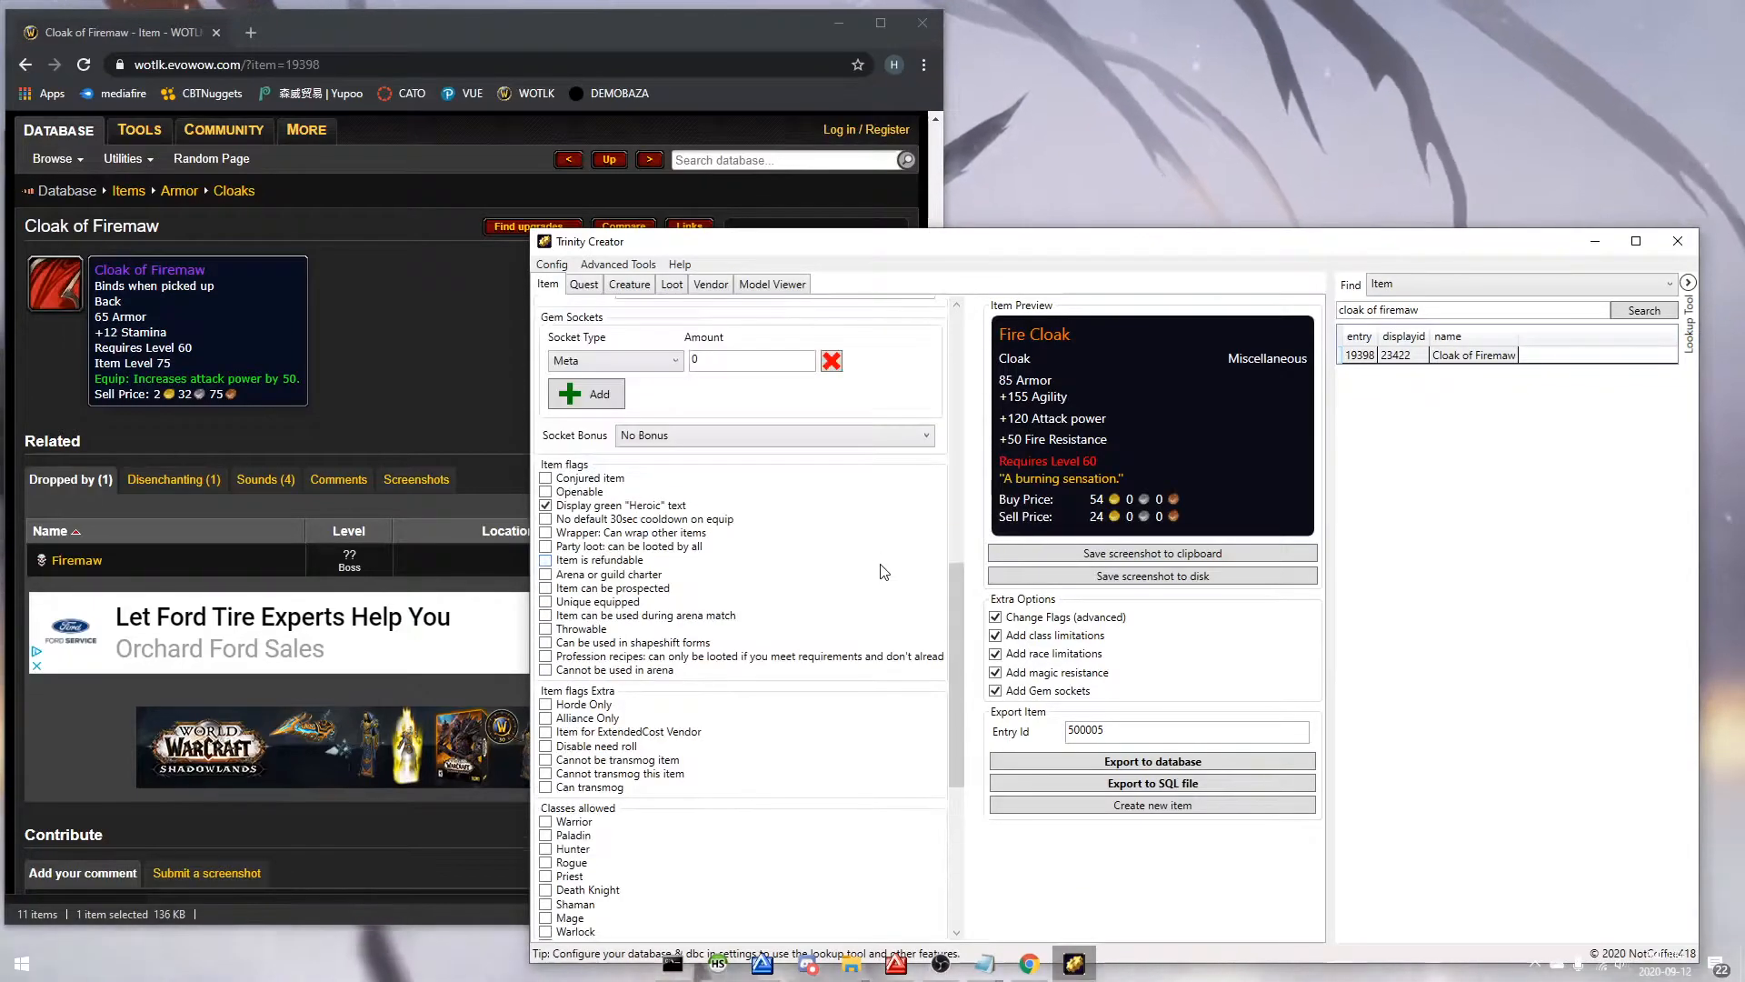
{"action": "left_click", "coordinate": [547, 283]}
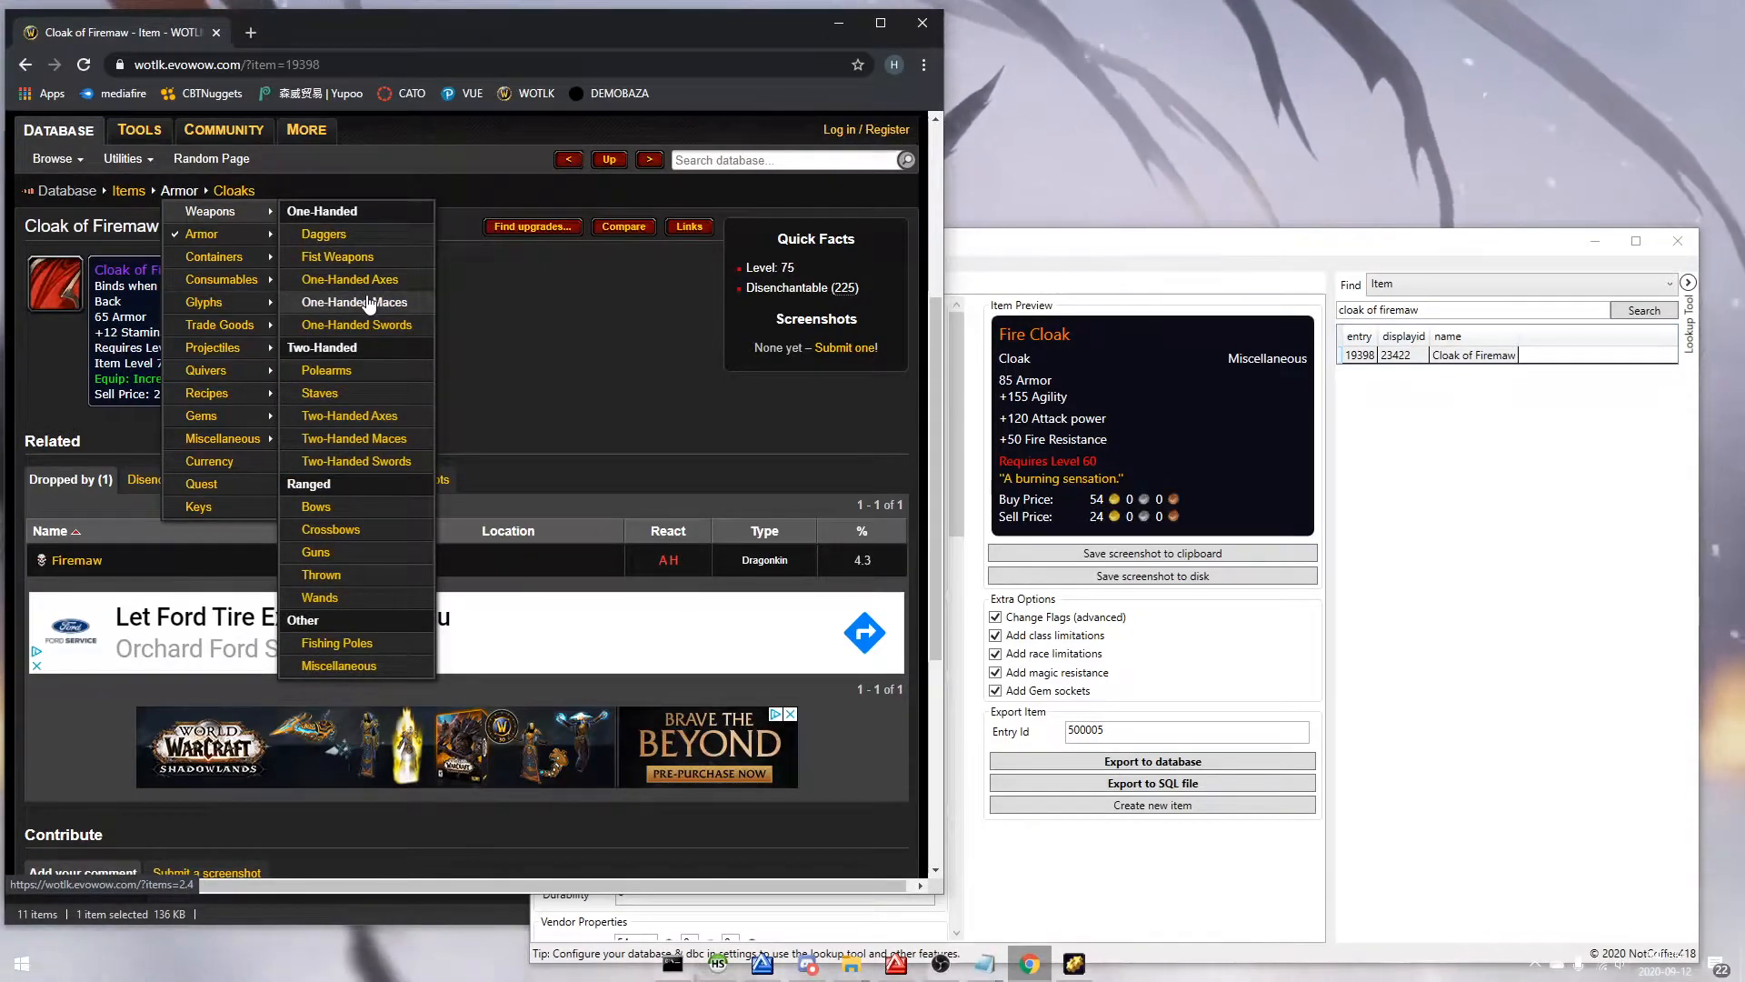
Step: Filter one-handed maces to required level 59 or lower, sort by Req., and open Mass of McGowan
{"action": "left_click", "coordinate": [353, 301]}
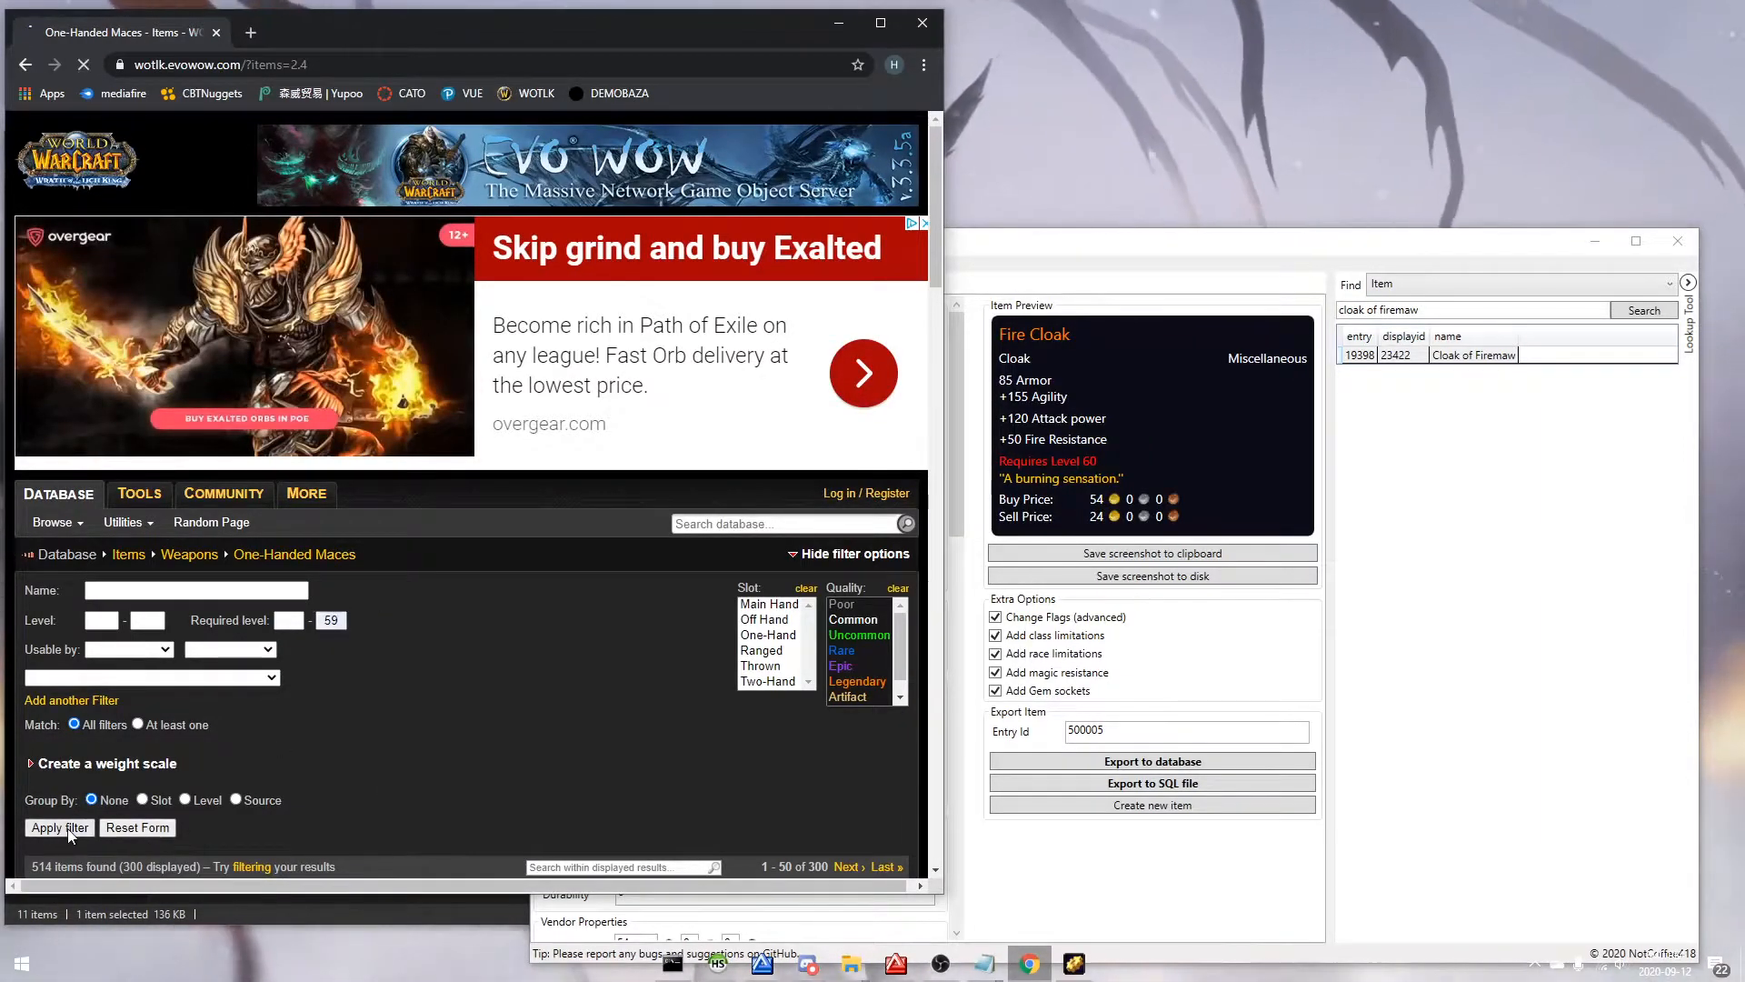
{"action": "left_click", "coordinate": [59, 827]}
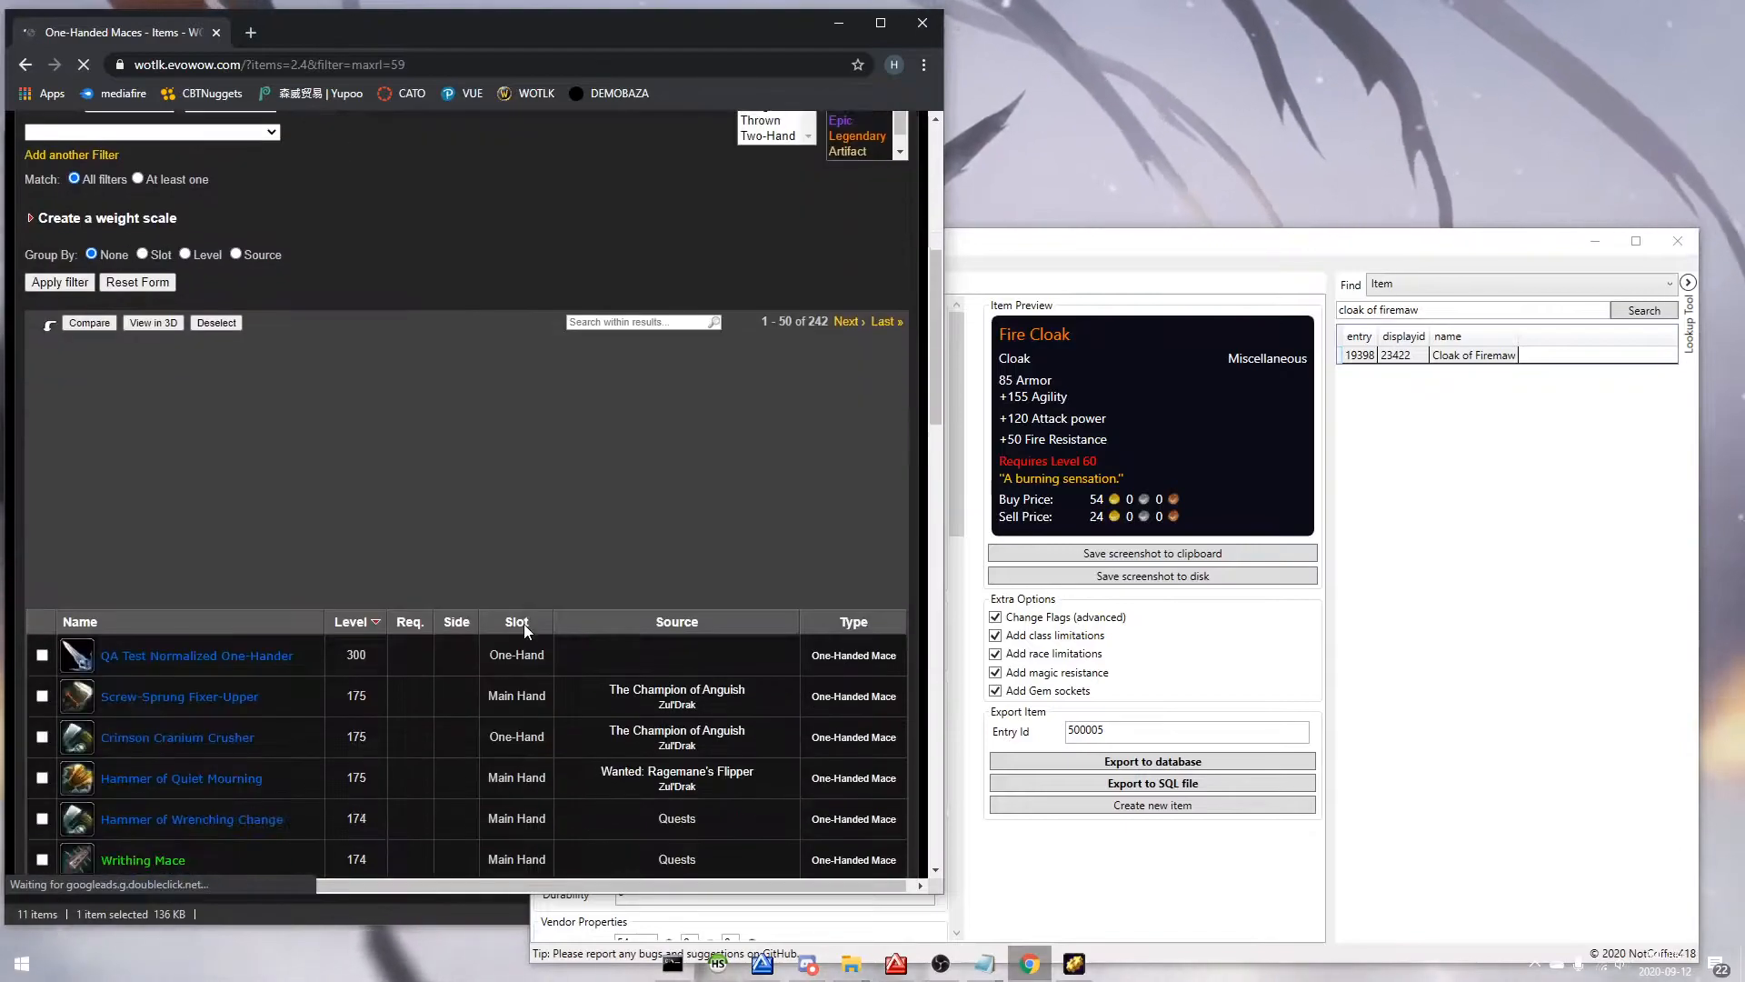
{"action": "left_click", "coordinate": [415, 348]}
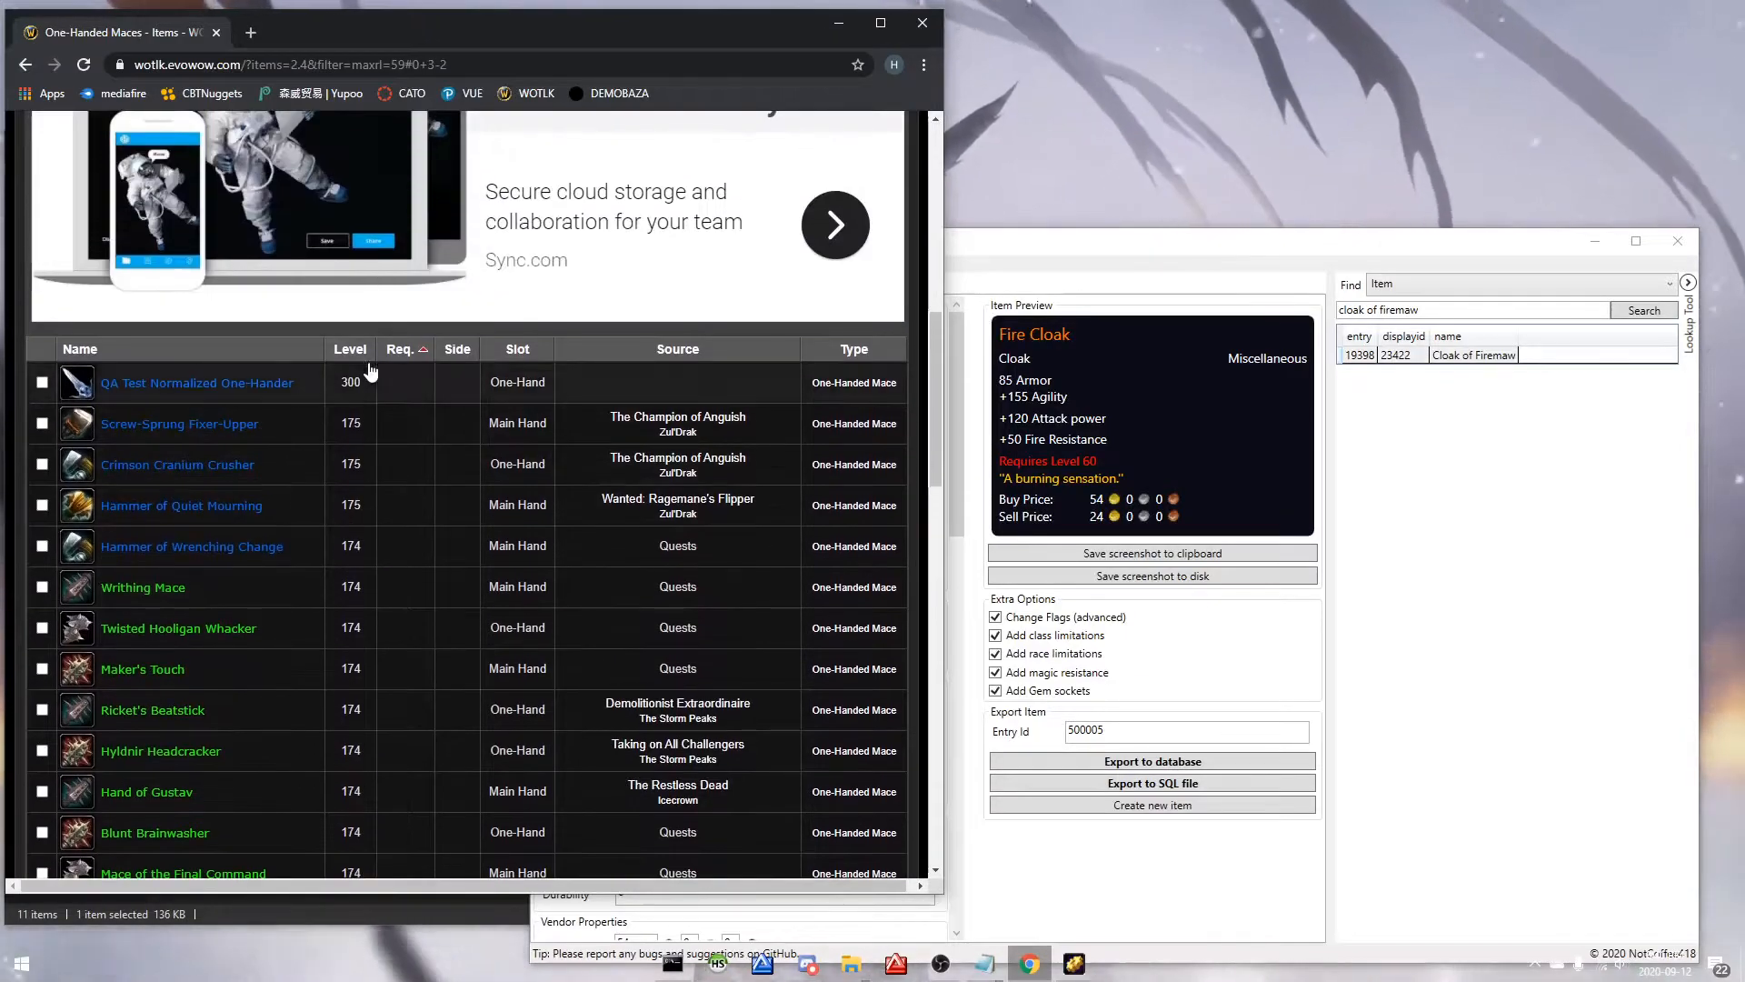
{"action": "scroll", "scroll_direction": "down", "scroll_amount": 3}
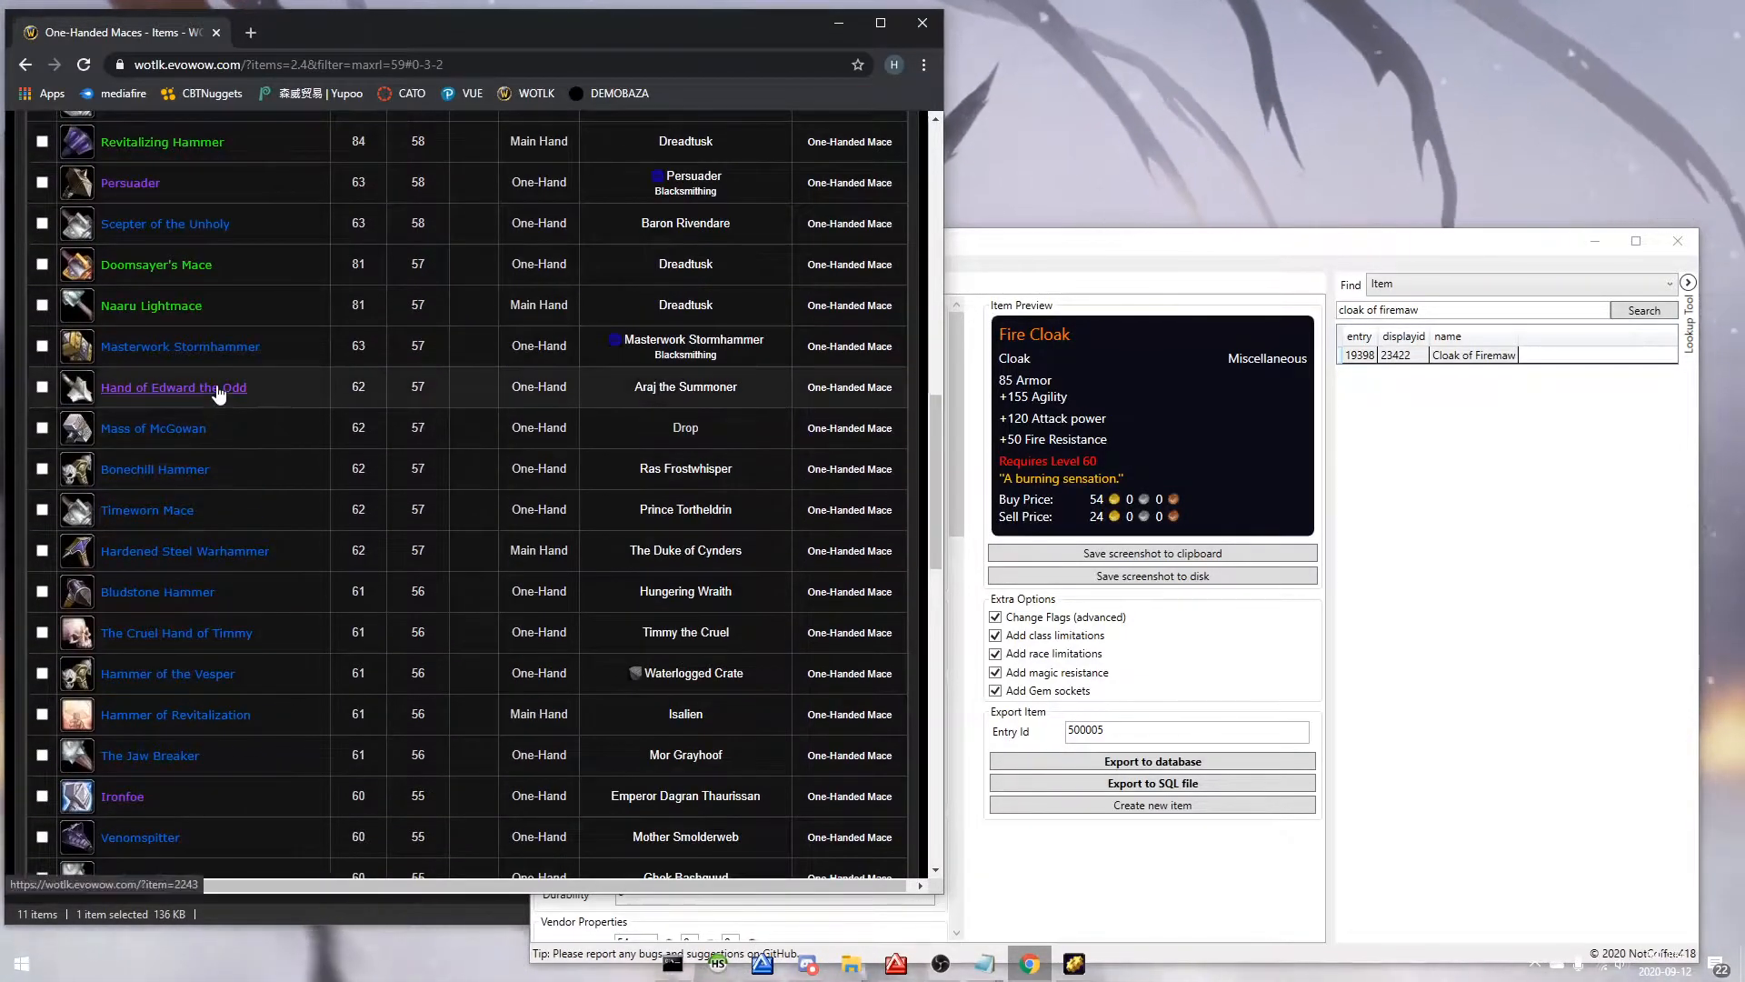
{"action": "left_click", "coordinate": [173, 386]}
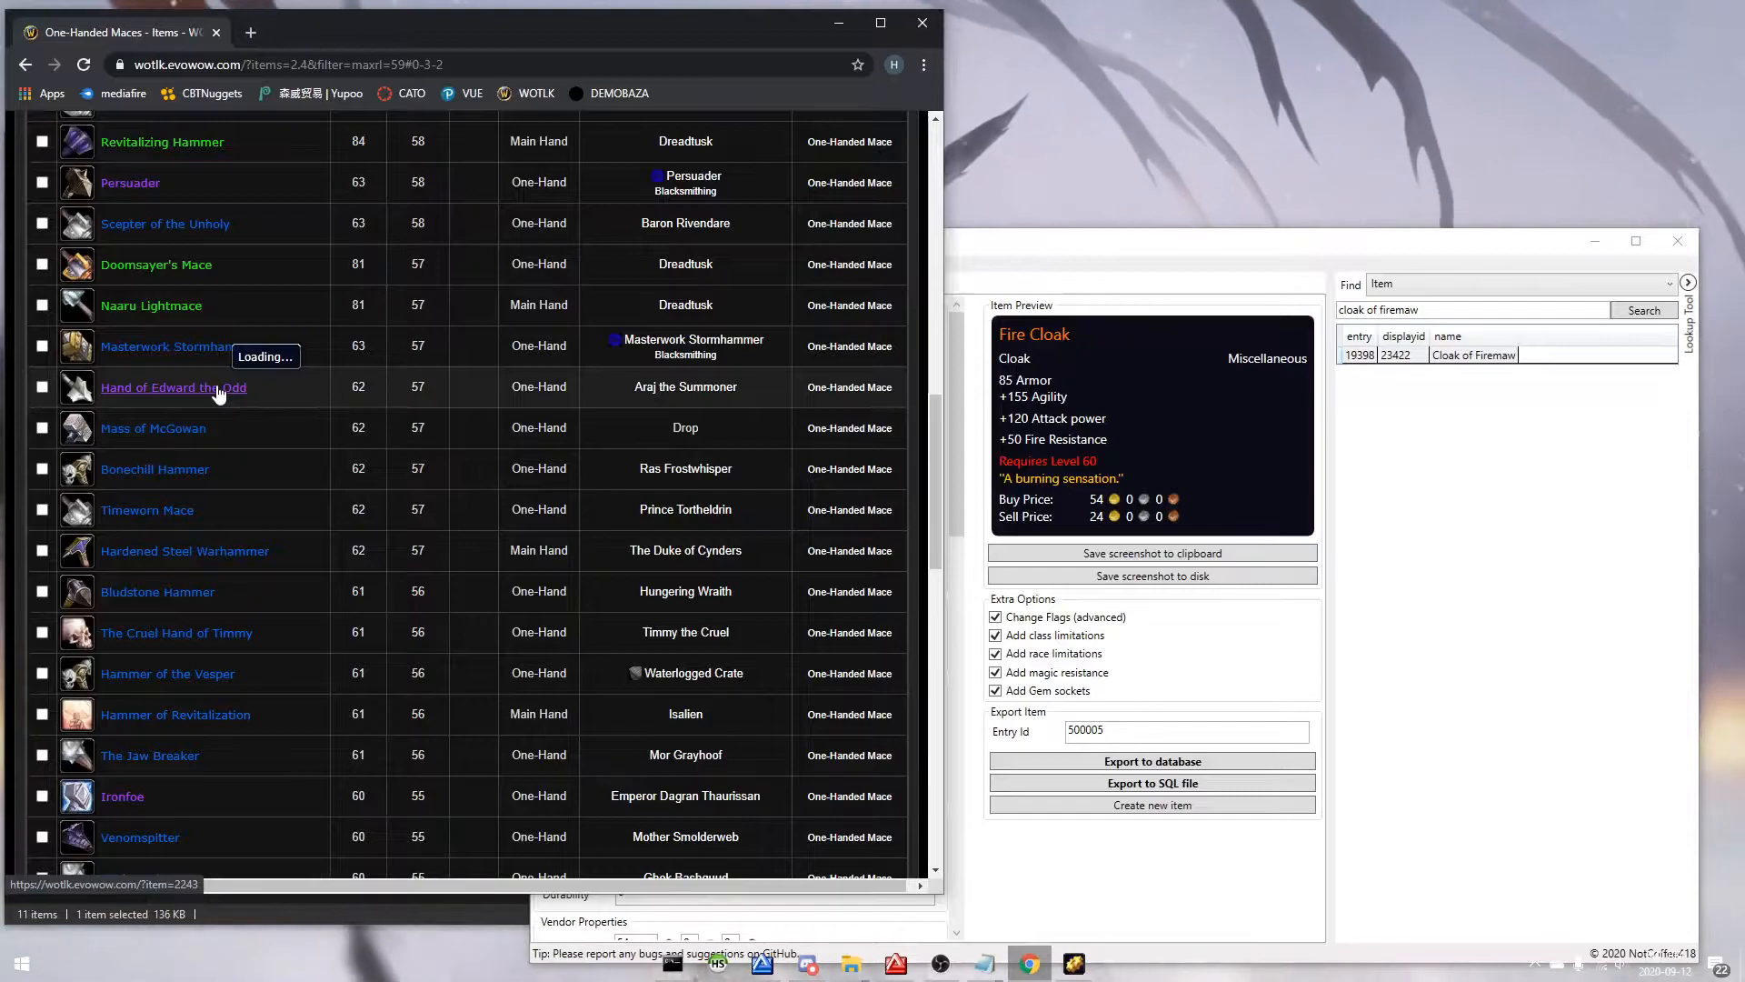
{"action": "left_click", "coordinate": [153, 428]}
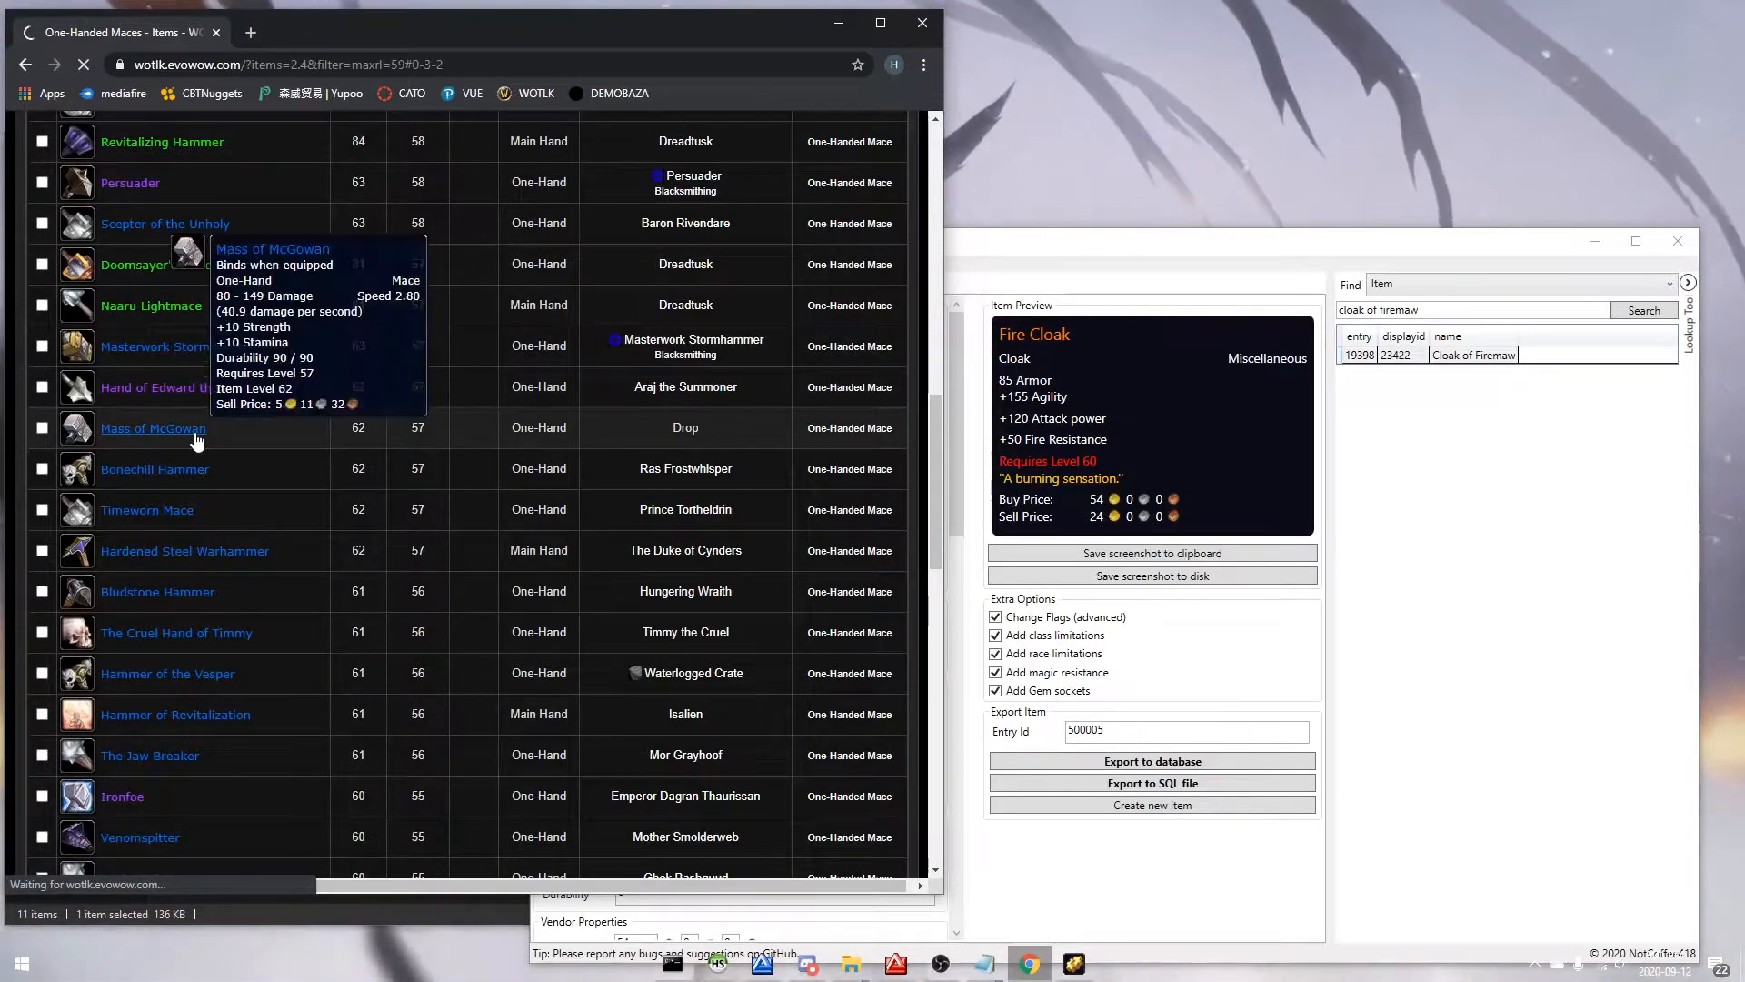
{"action": "left_click", "coordinate": [153, 428]}
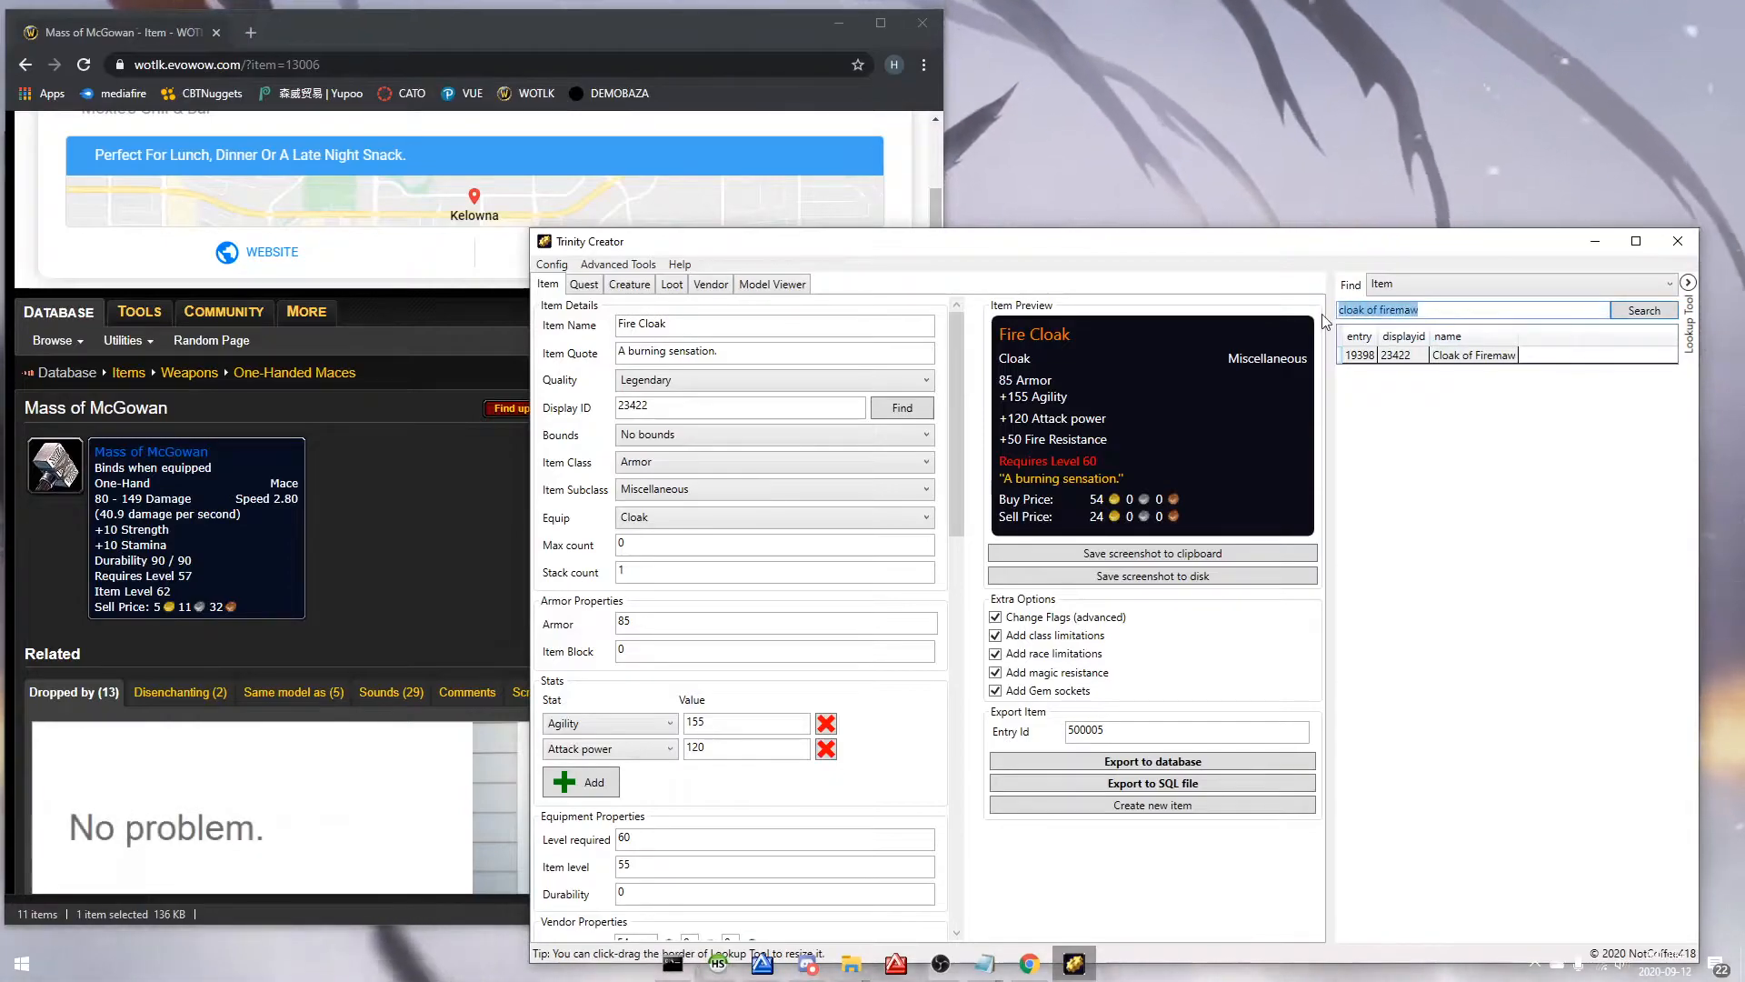
Step: Look up Mass of McGowan in Trinity Creator and start a new blank item
{"action": "type", "text": "Mass of mcgowan"}
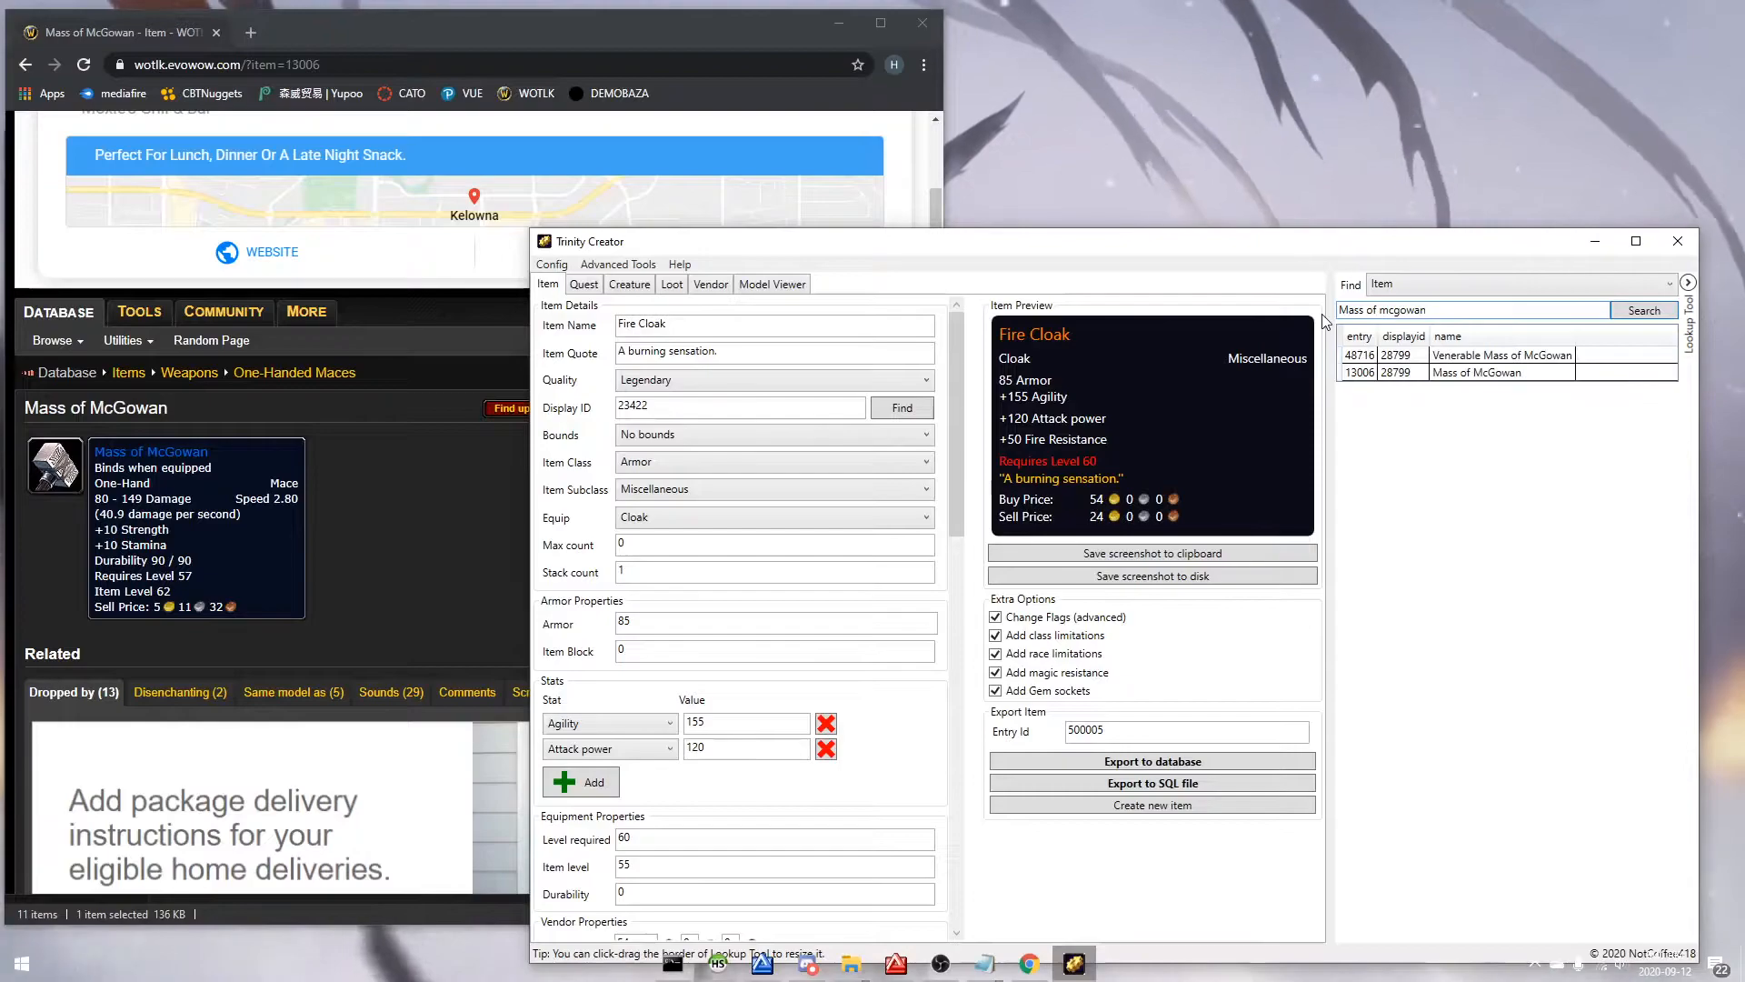
{"action": "left_click", "coordinate": [1477, 372]}
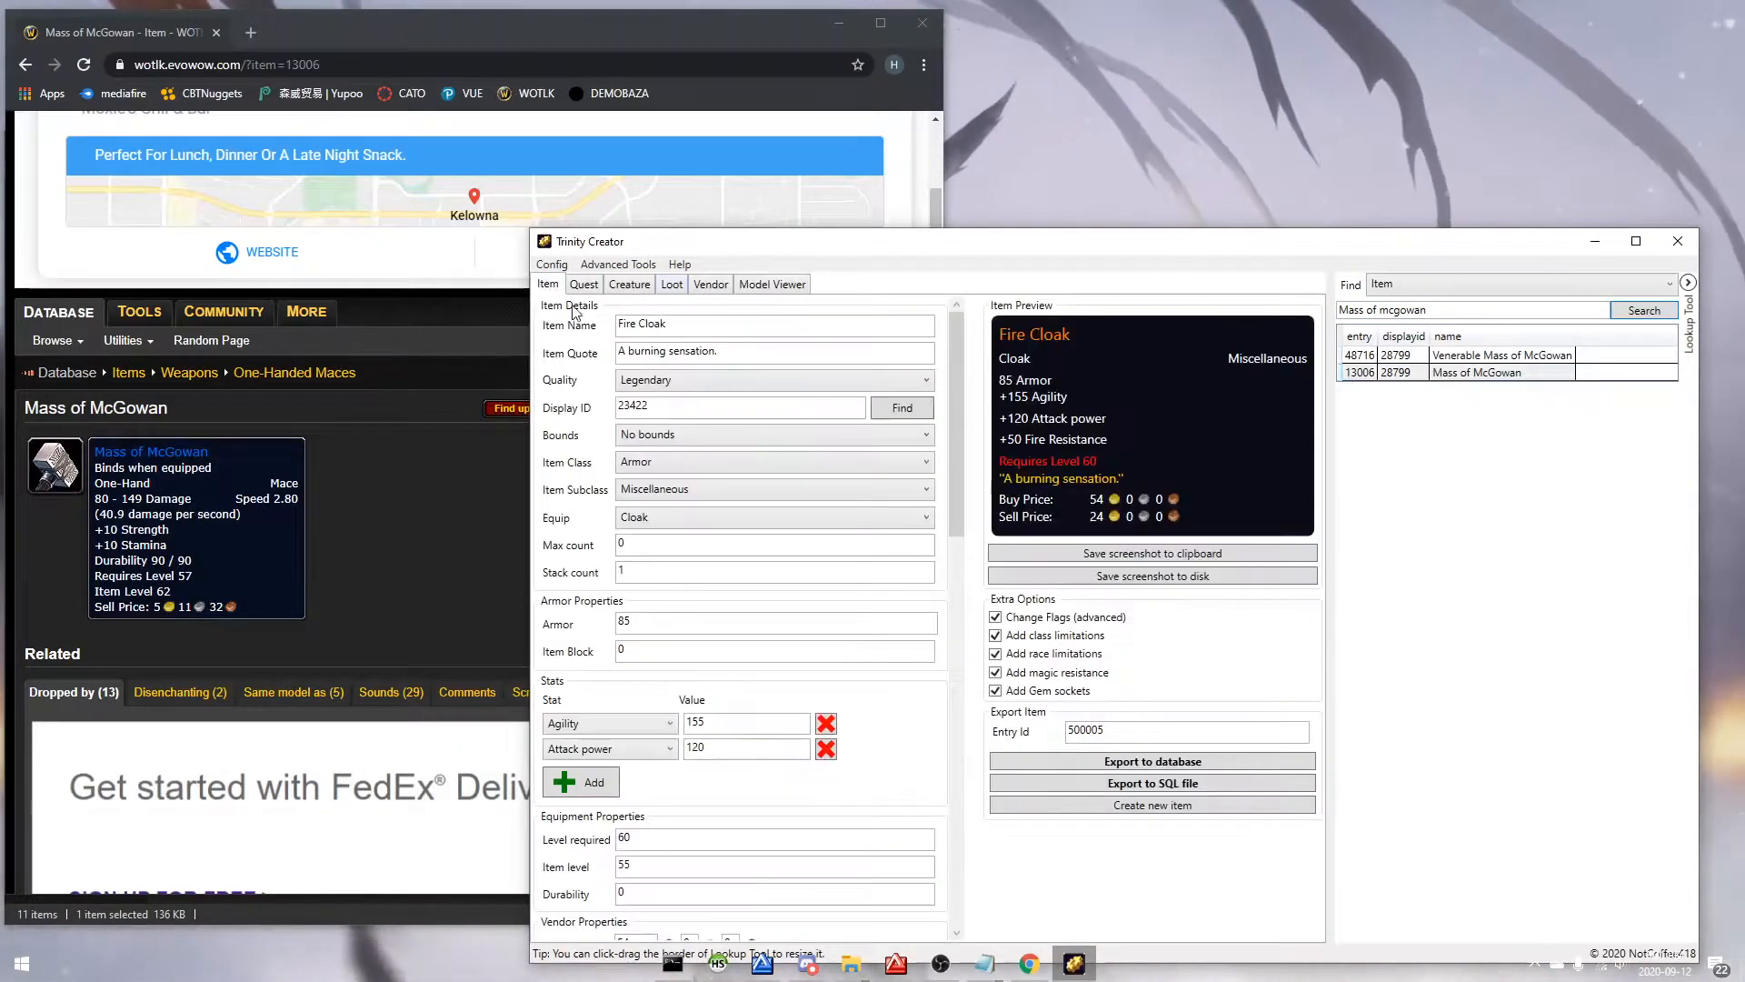
{"action": "left_click", "coordinate": [1151, 804]}
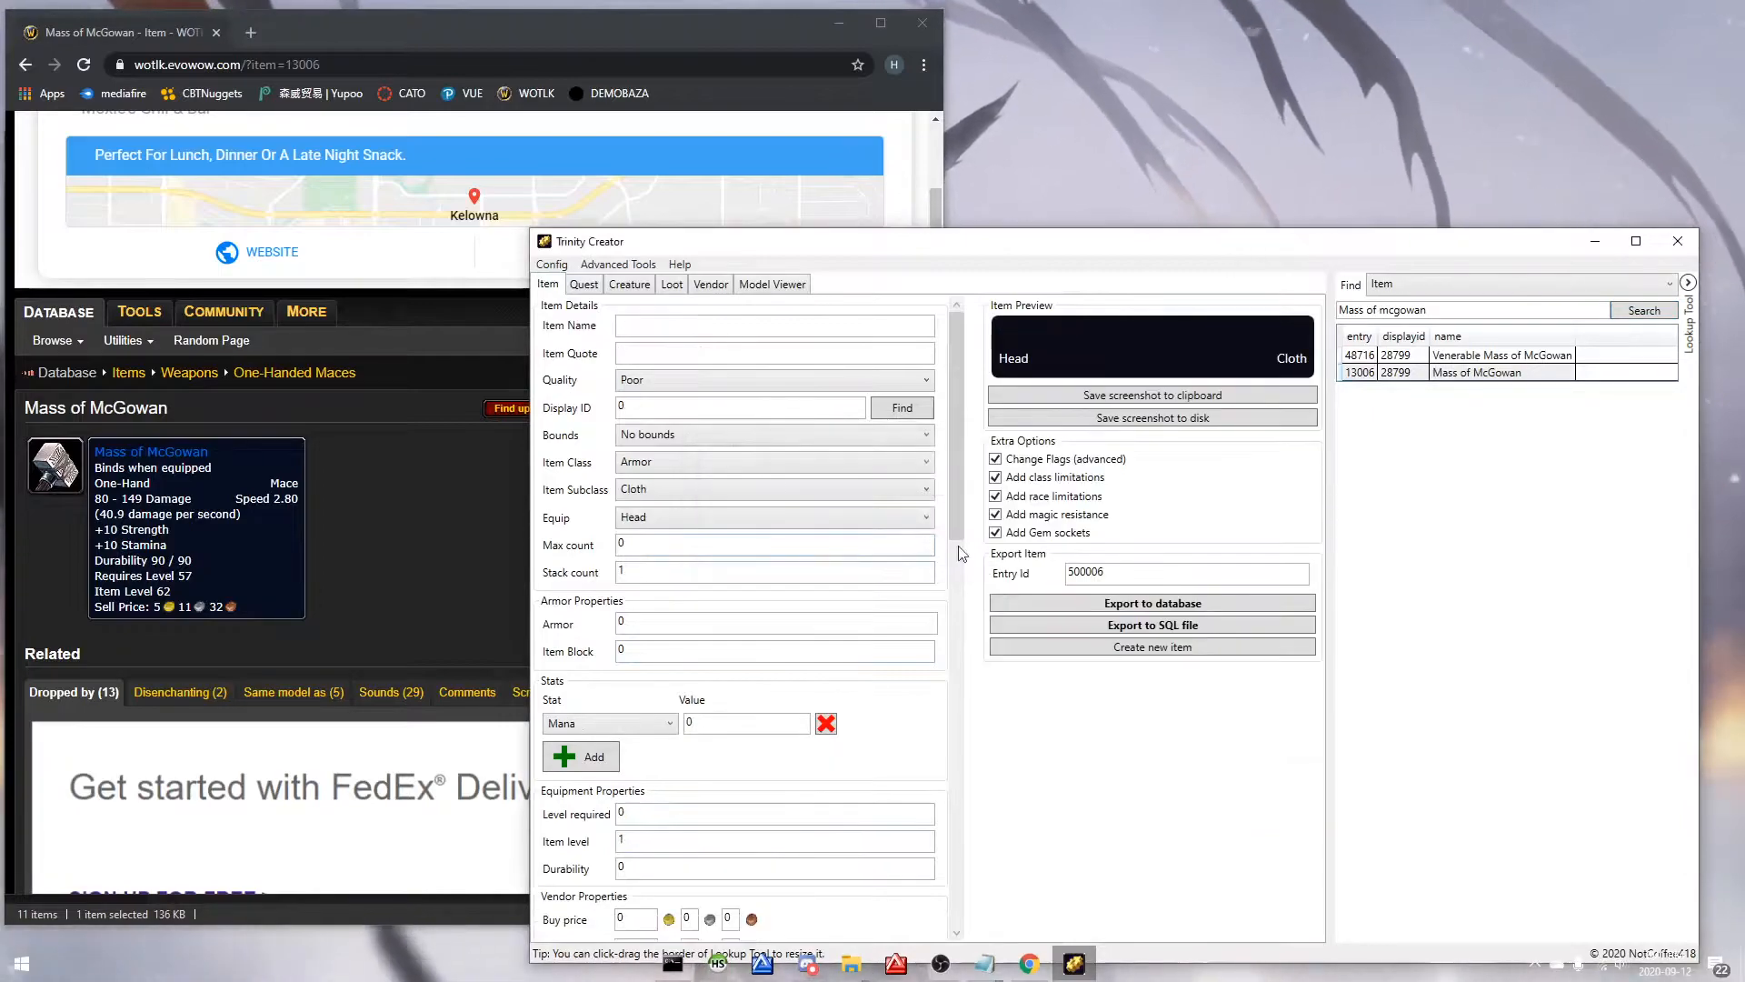
Step: Give the new item display ID 28799, Epic quality and entry 13820
{"action": "left_click", "coordinate": [740, 406]}
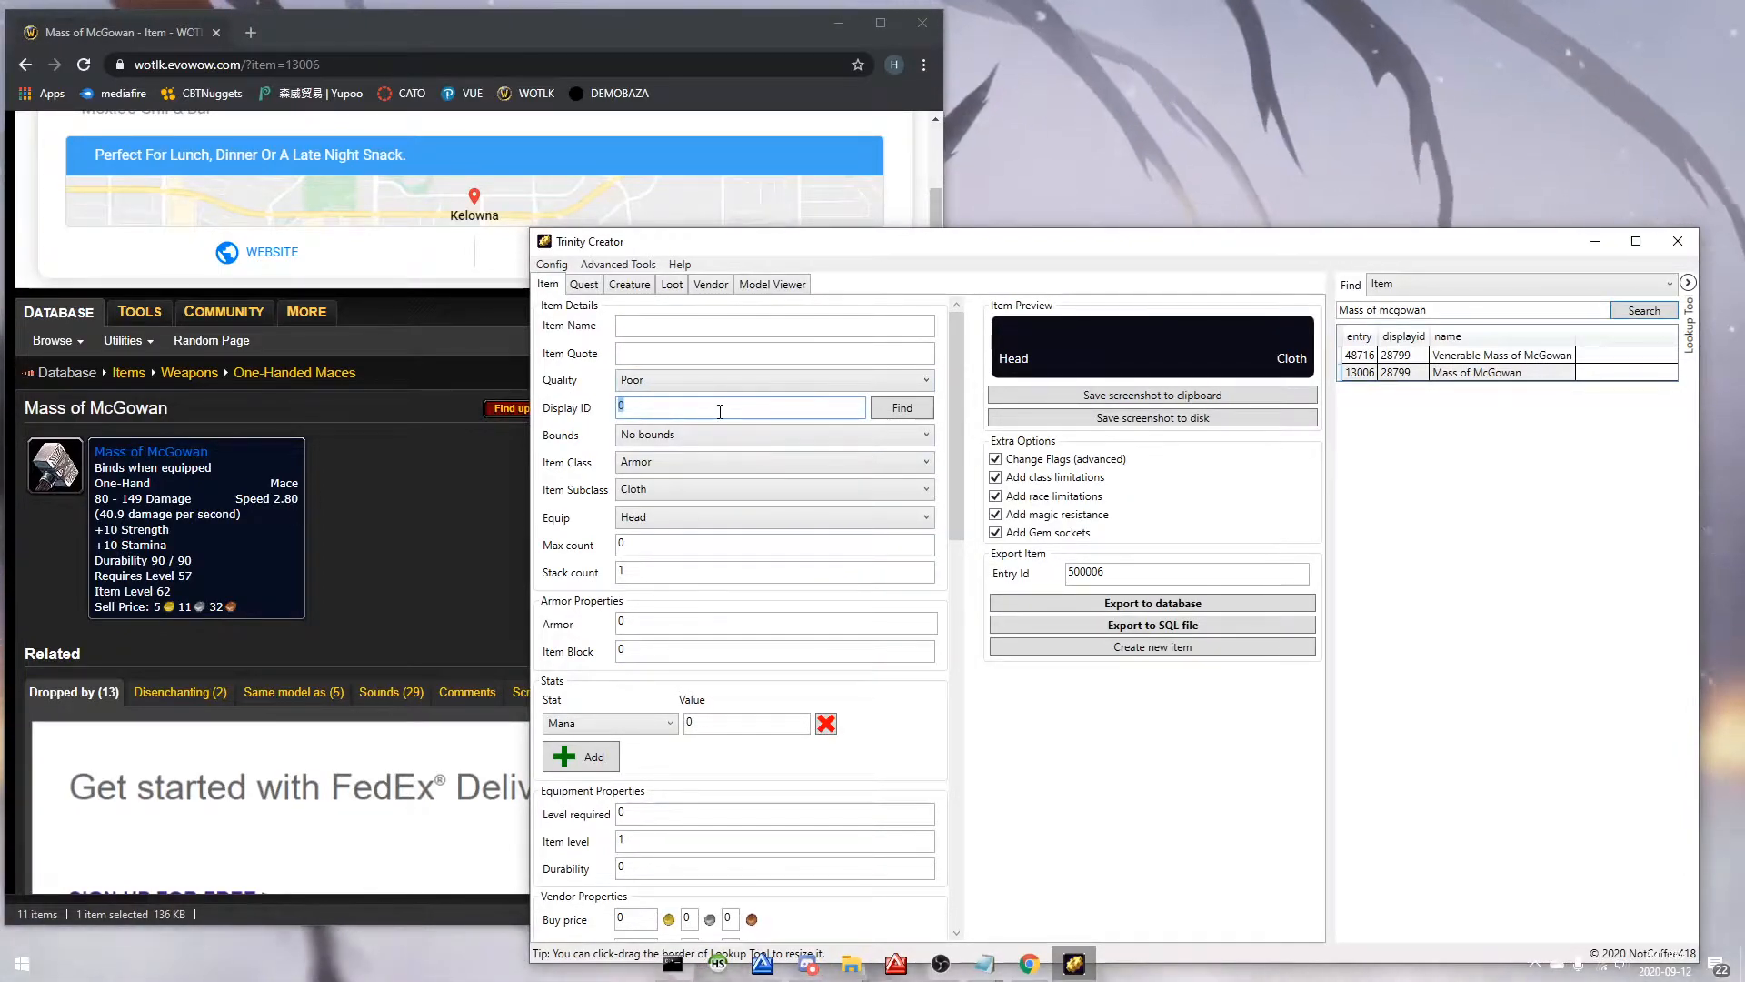
{"action": "type", "text": "2879"}
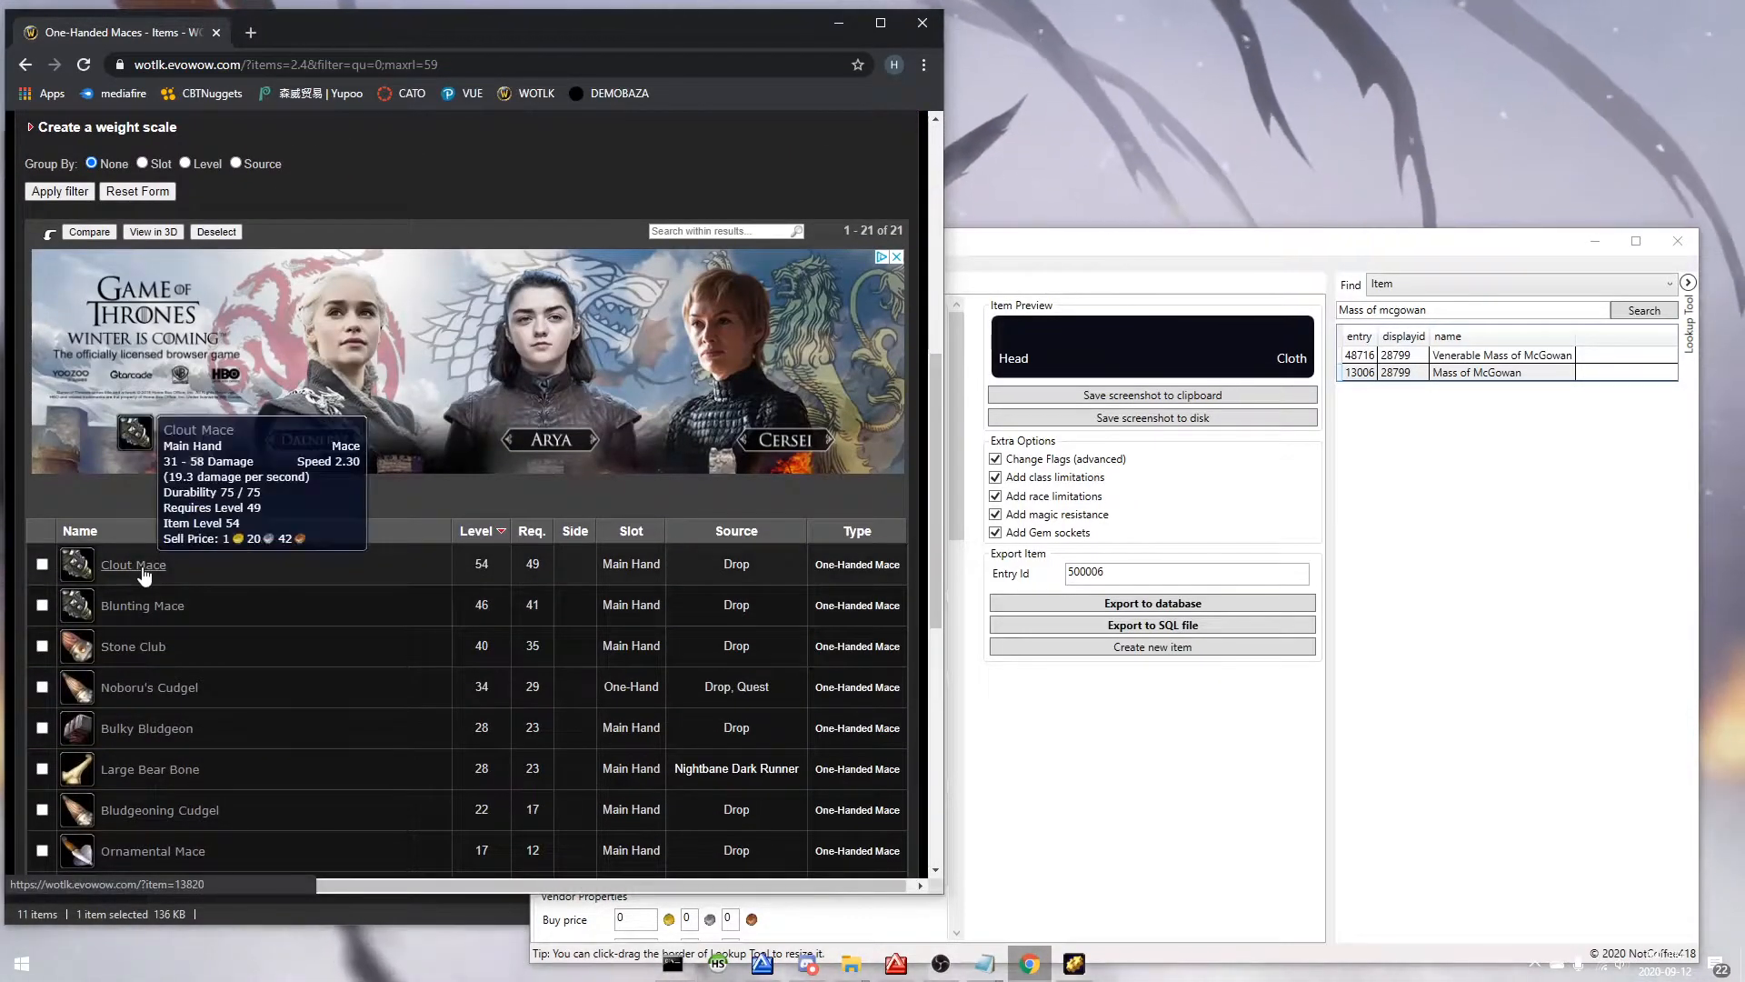
{"action": "left_click", "coordinate": [134, 564]}
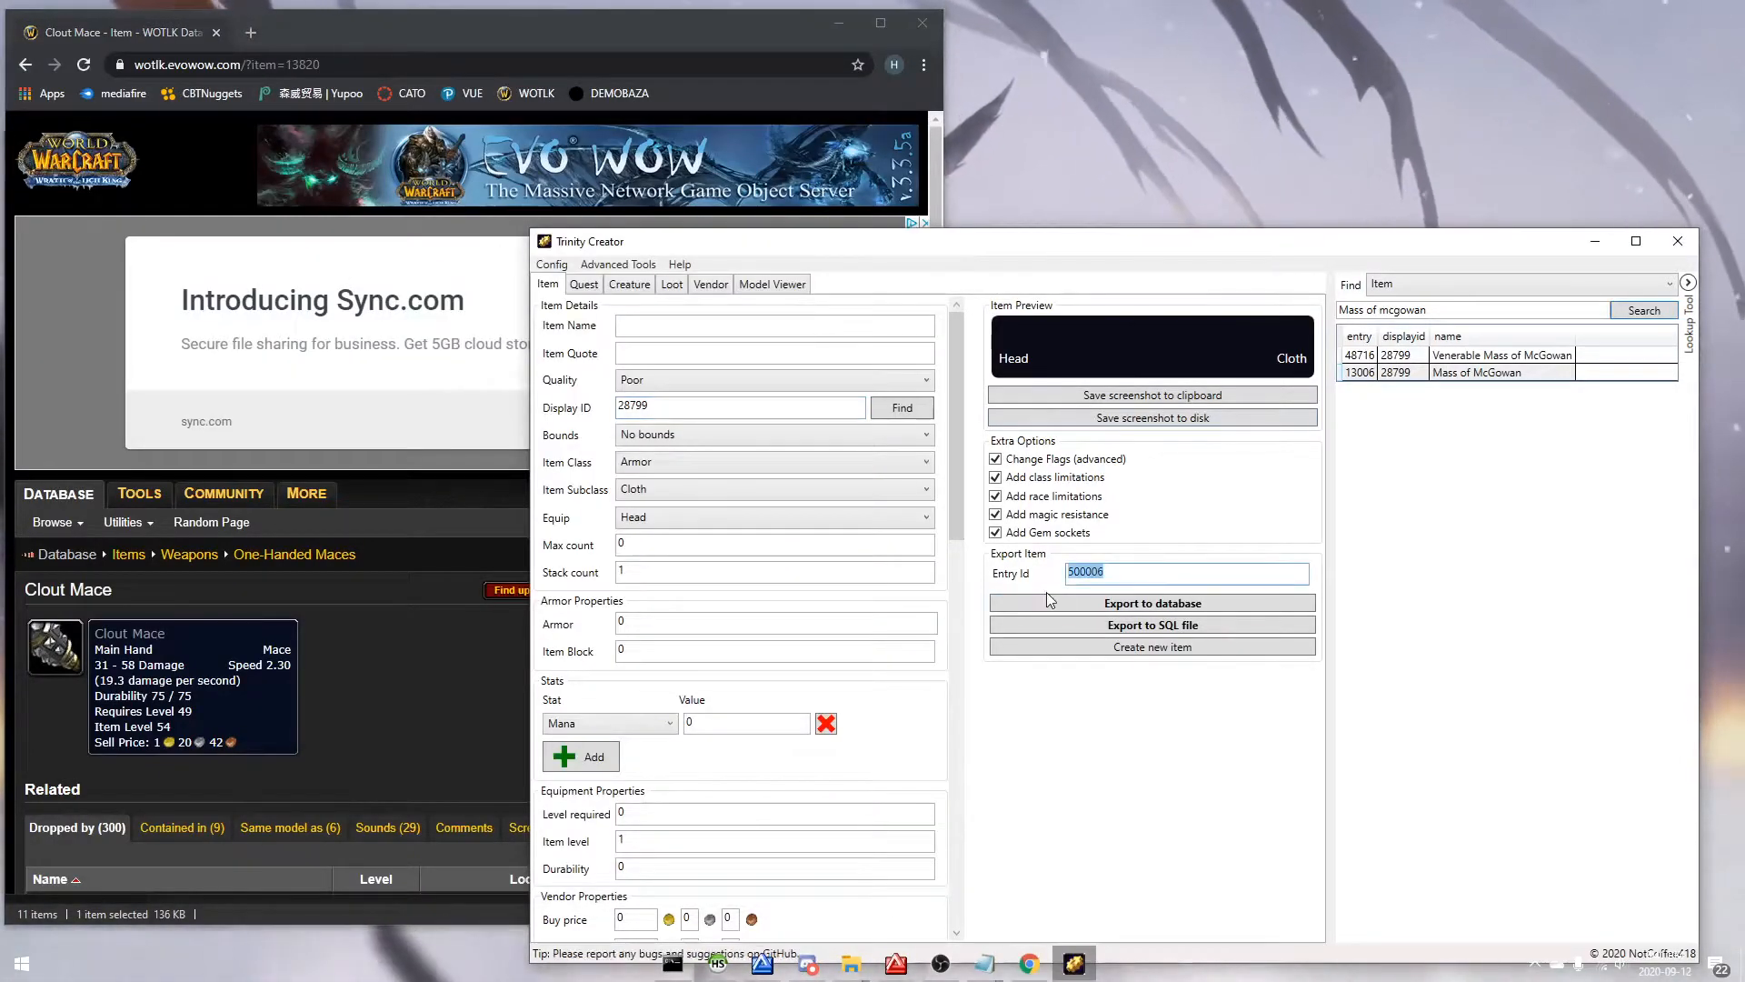
{"action": "left_click", "coordinate": [773, 380]}
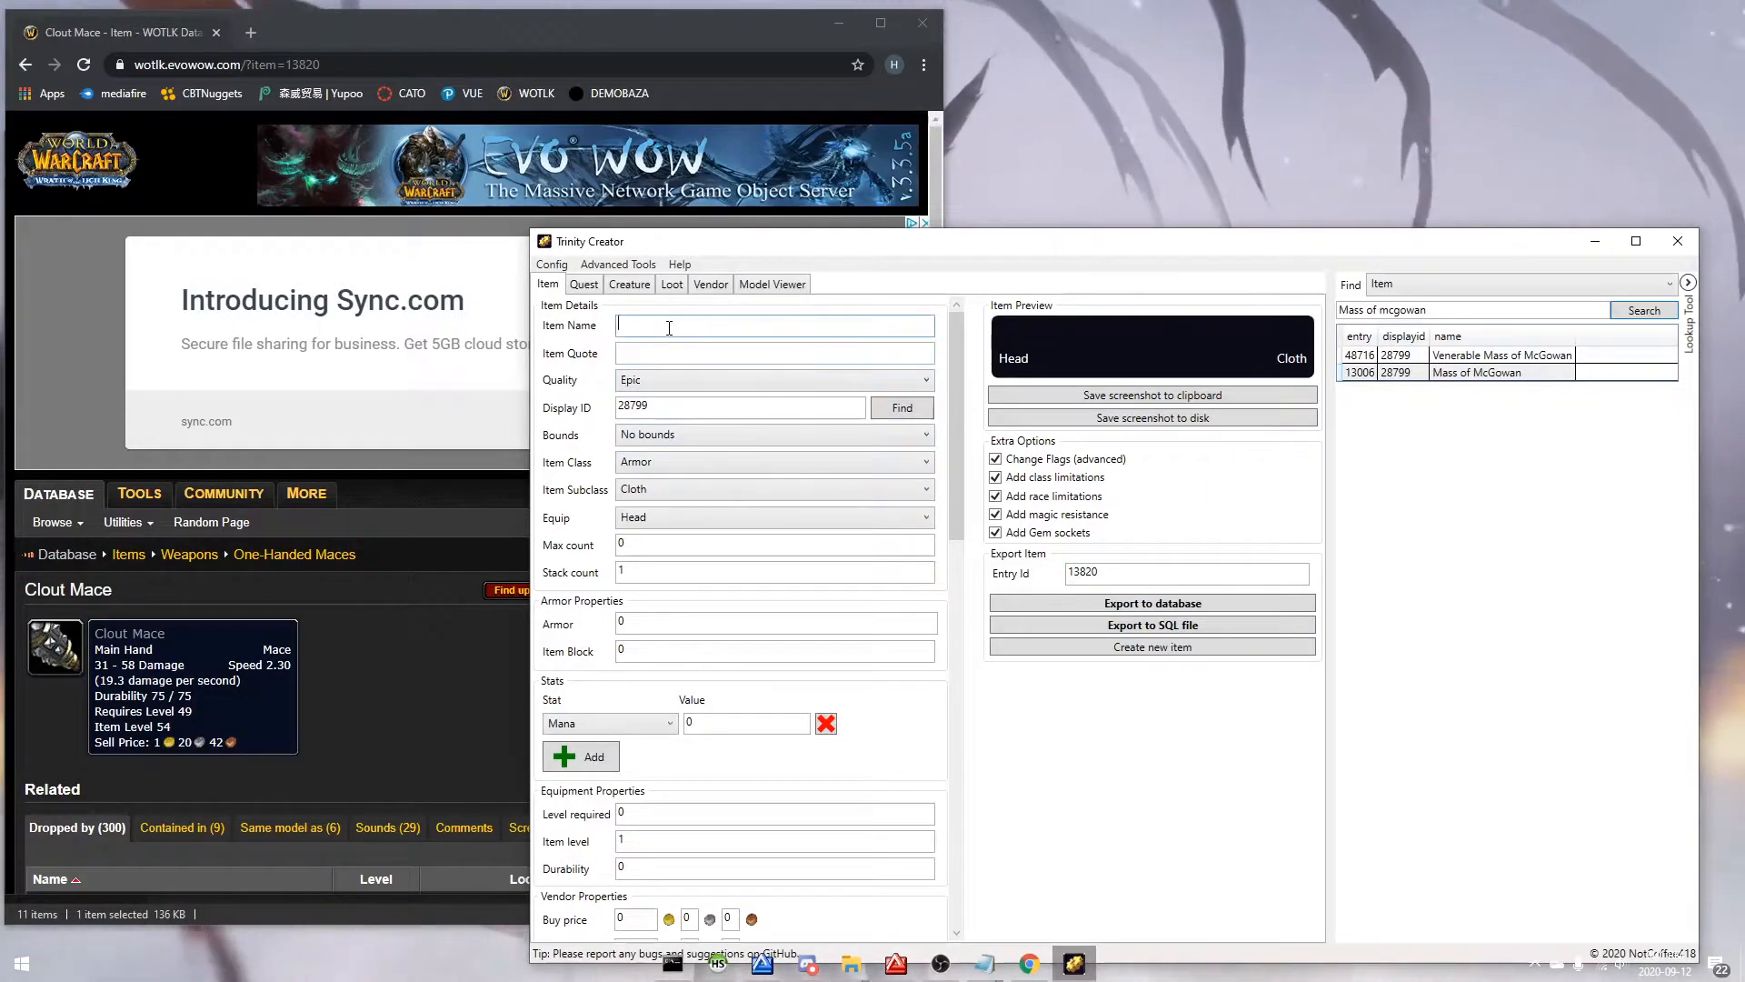
Step: Name the item Gimlee's Basher and begin its flavour quote
{"action": "type", "text": "Gimlee"}
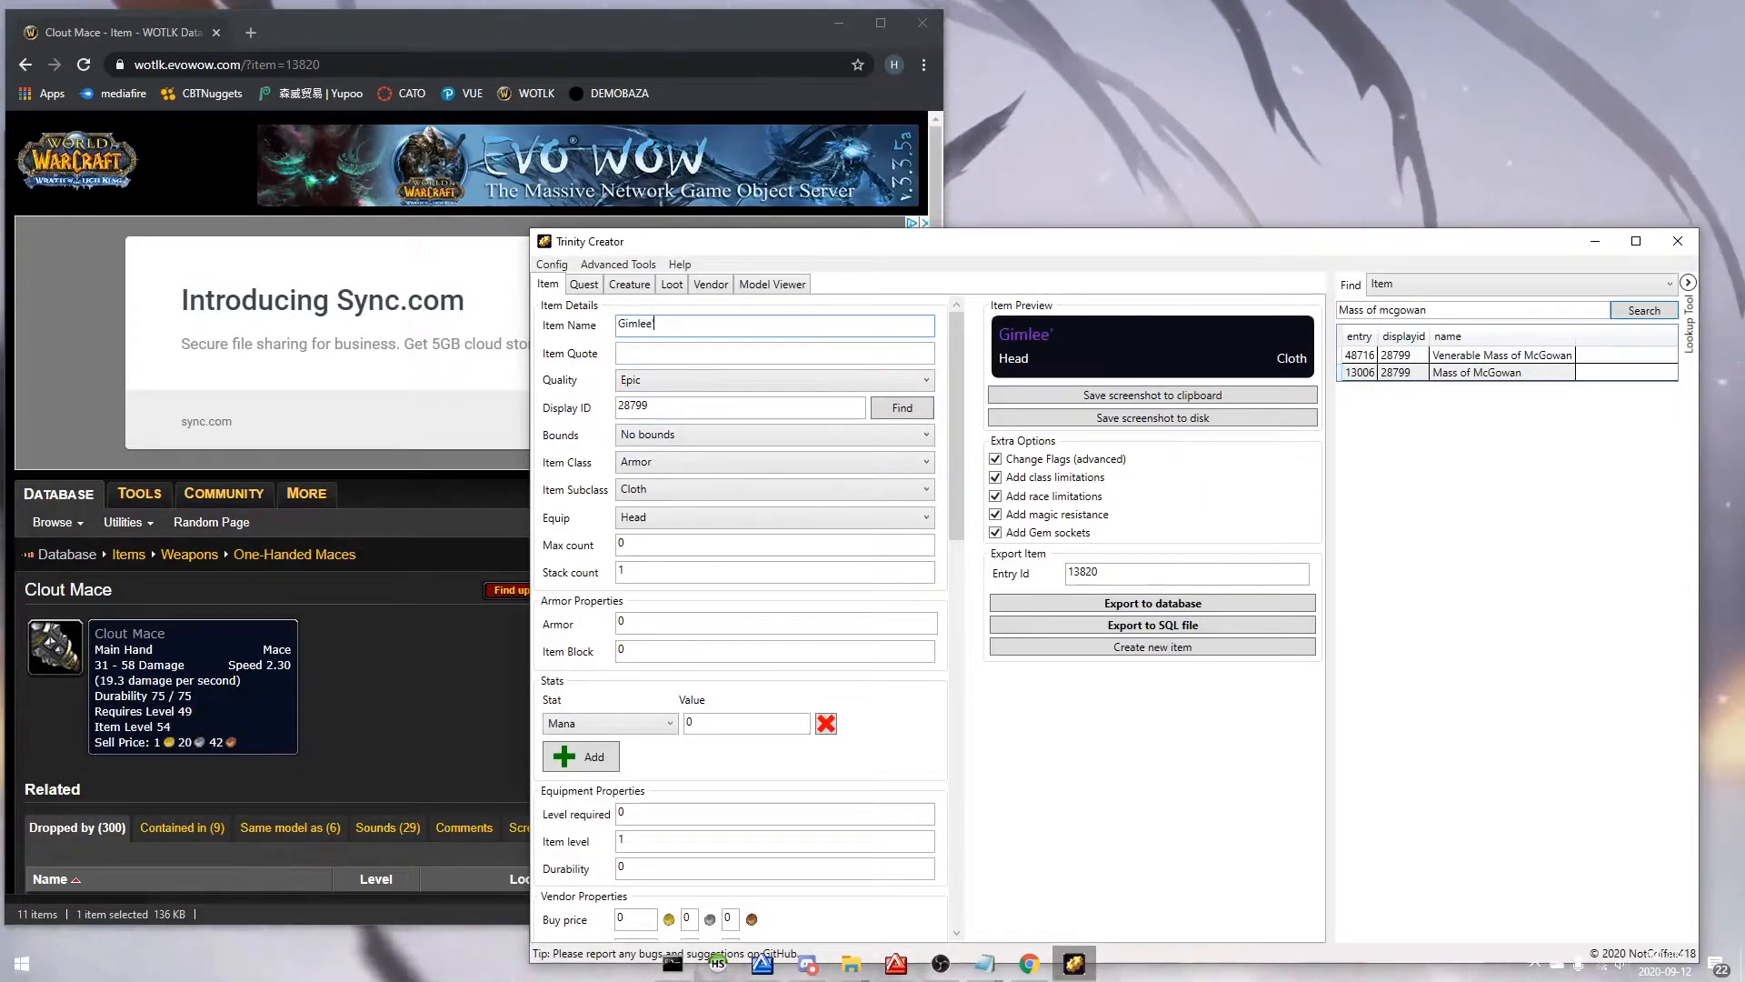
{"action": "type", "text": "'s Basher"}
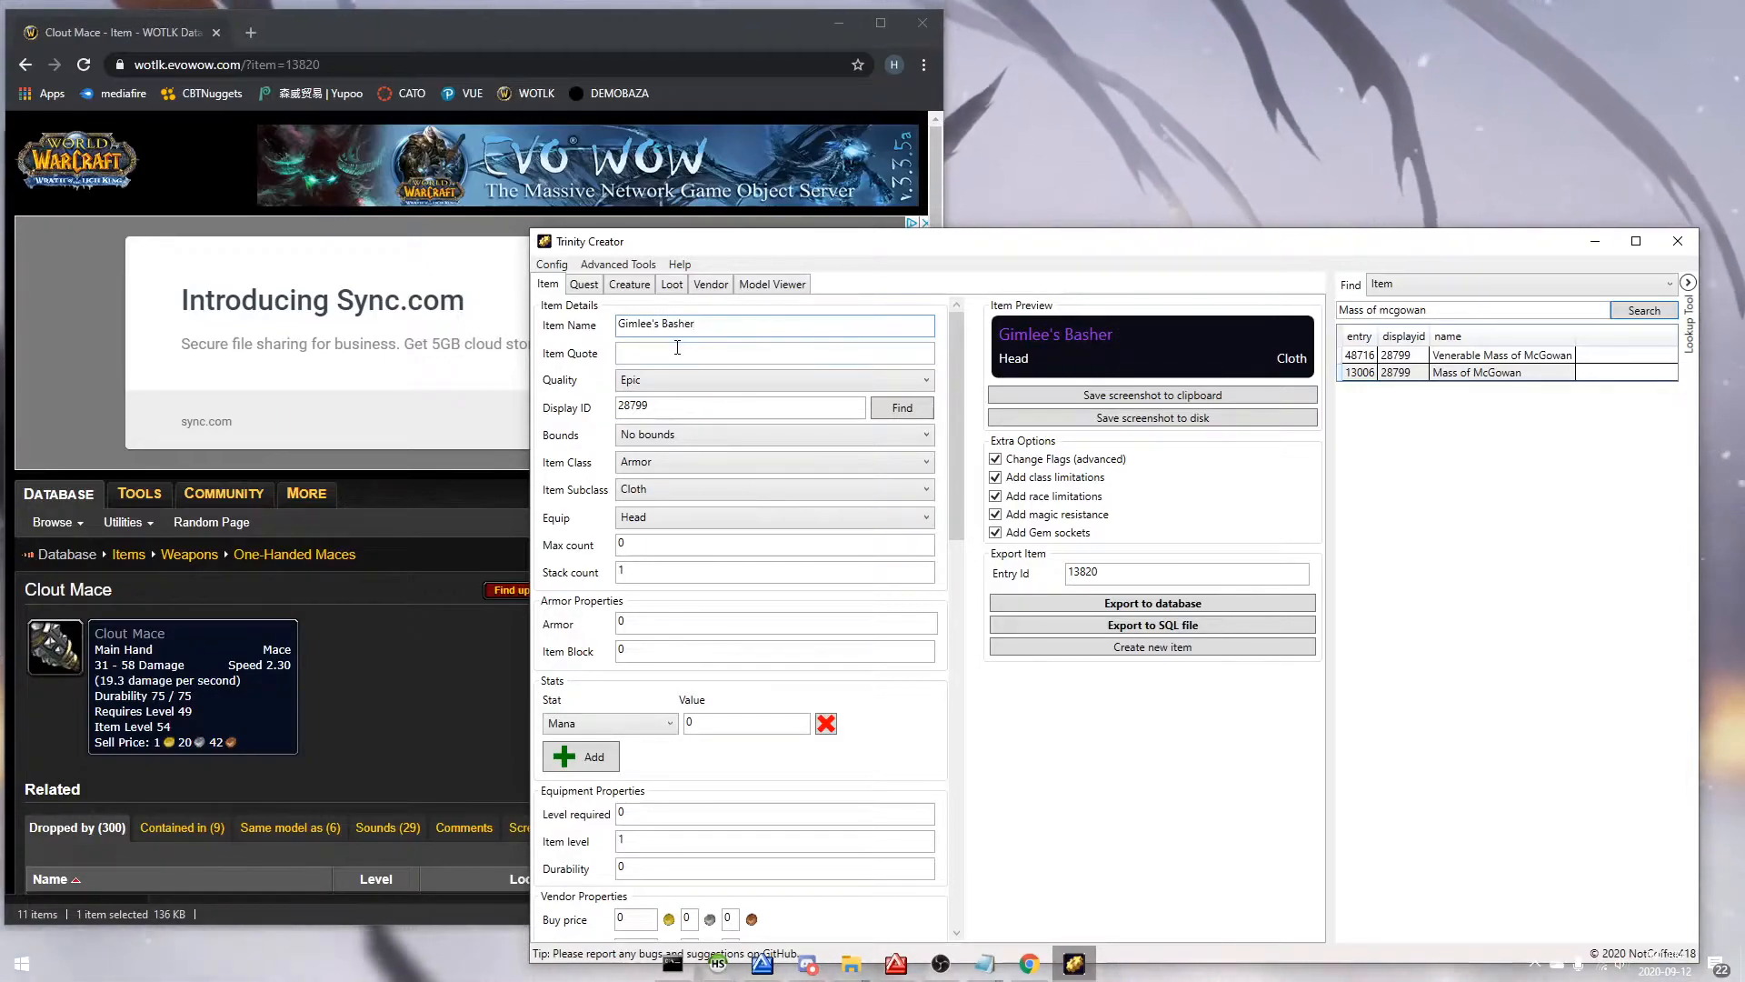
{"action": "type", "text": "The precious."}
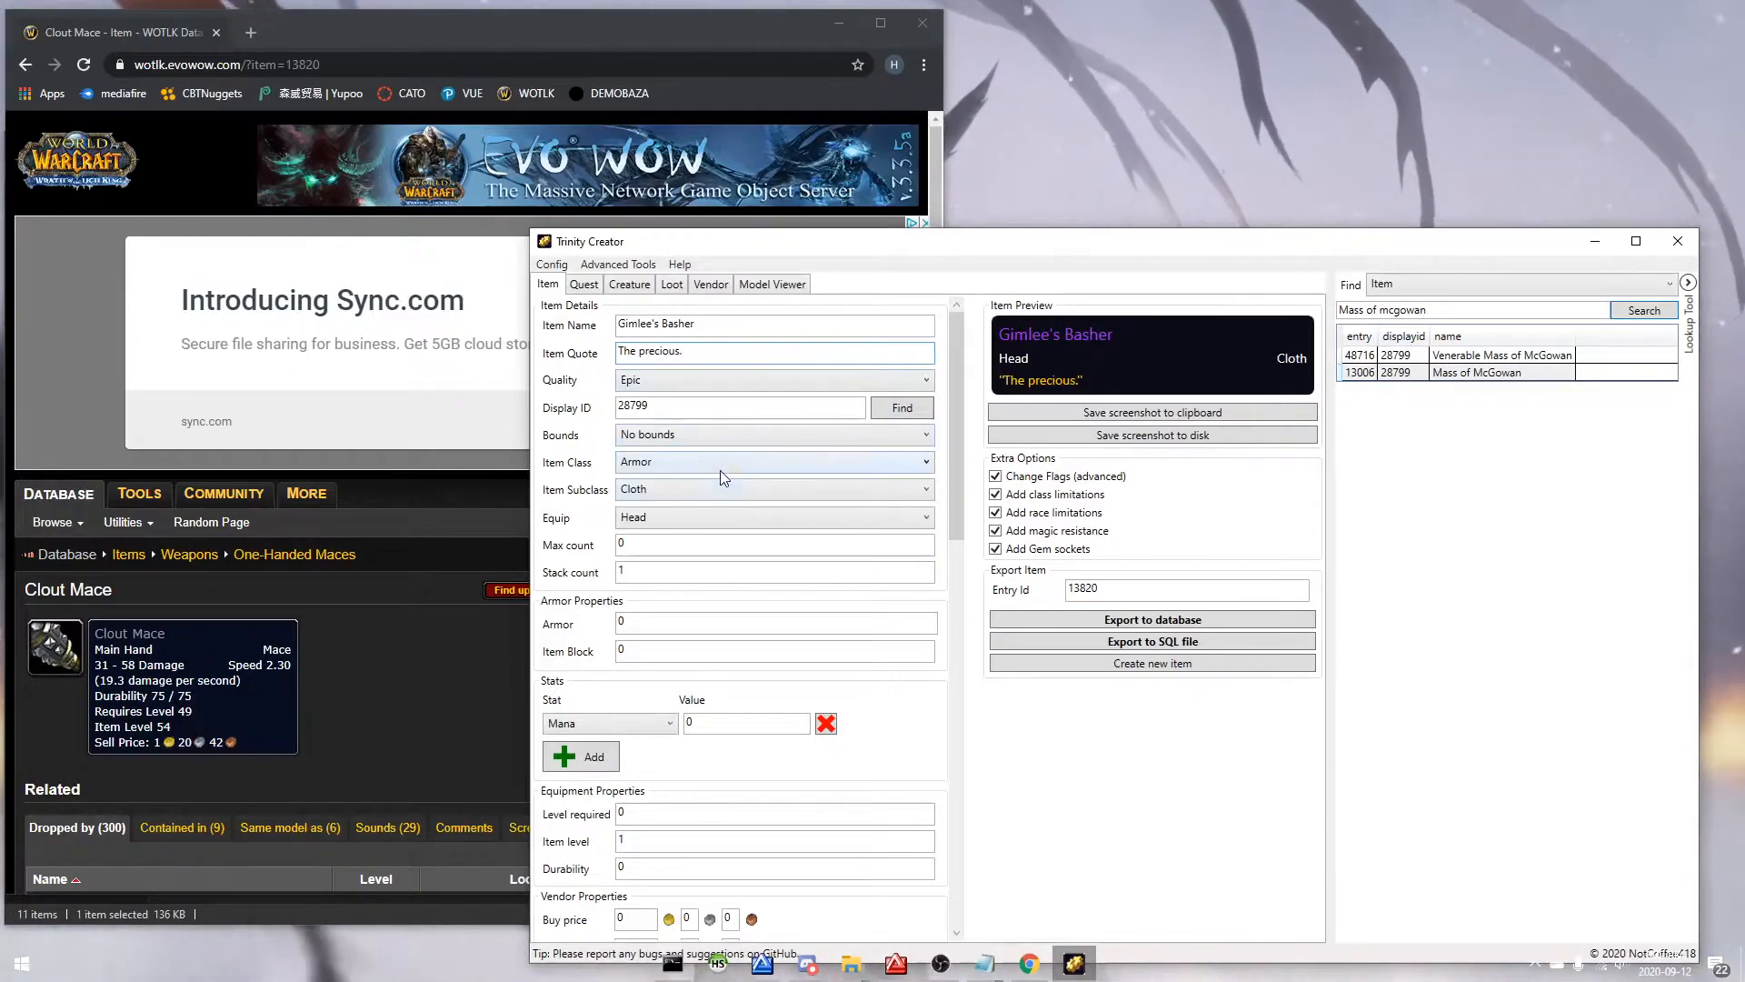
Step: Make it a Weapon, 1h Mace subclass, with 534–750 damage and Strength and Block stats
{"action": "left_click", "coordinate": [773, 516]}
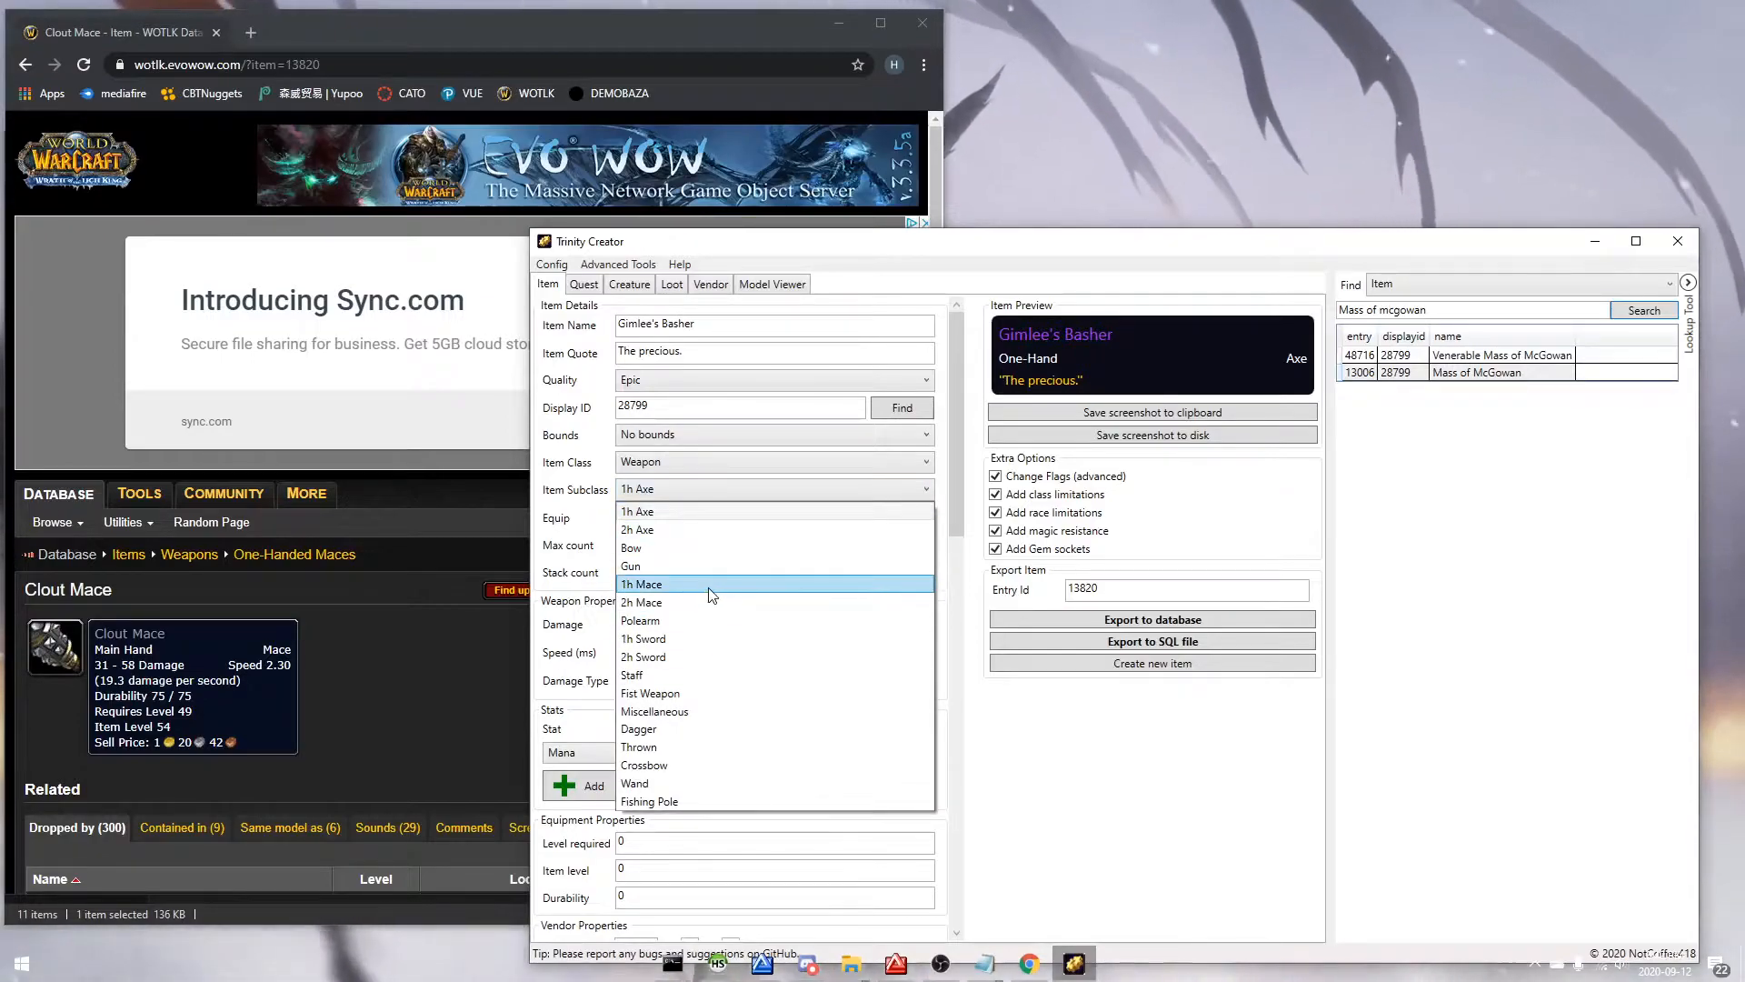
{"action": "left_click", "coordinate": [641, 584]}
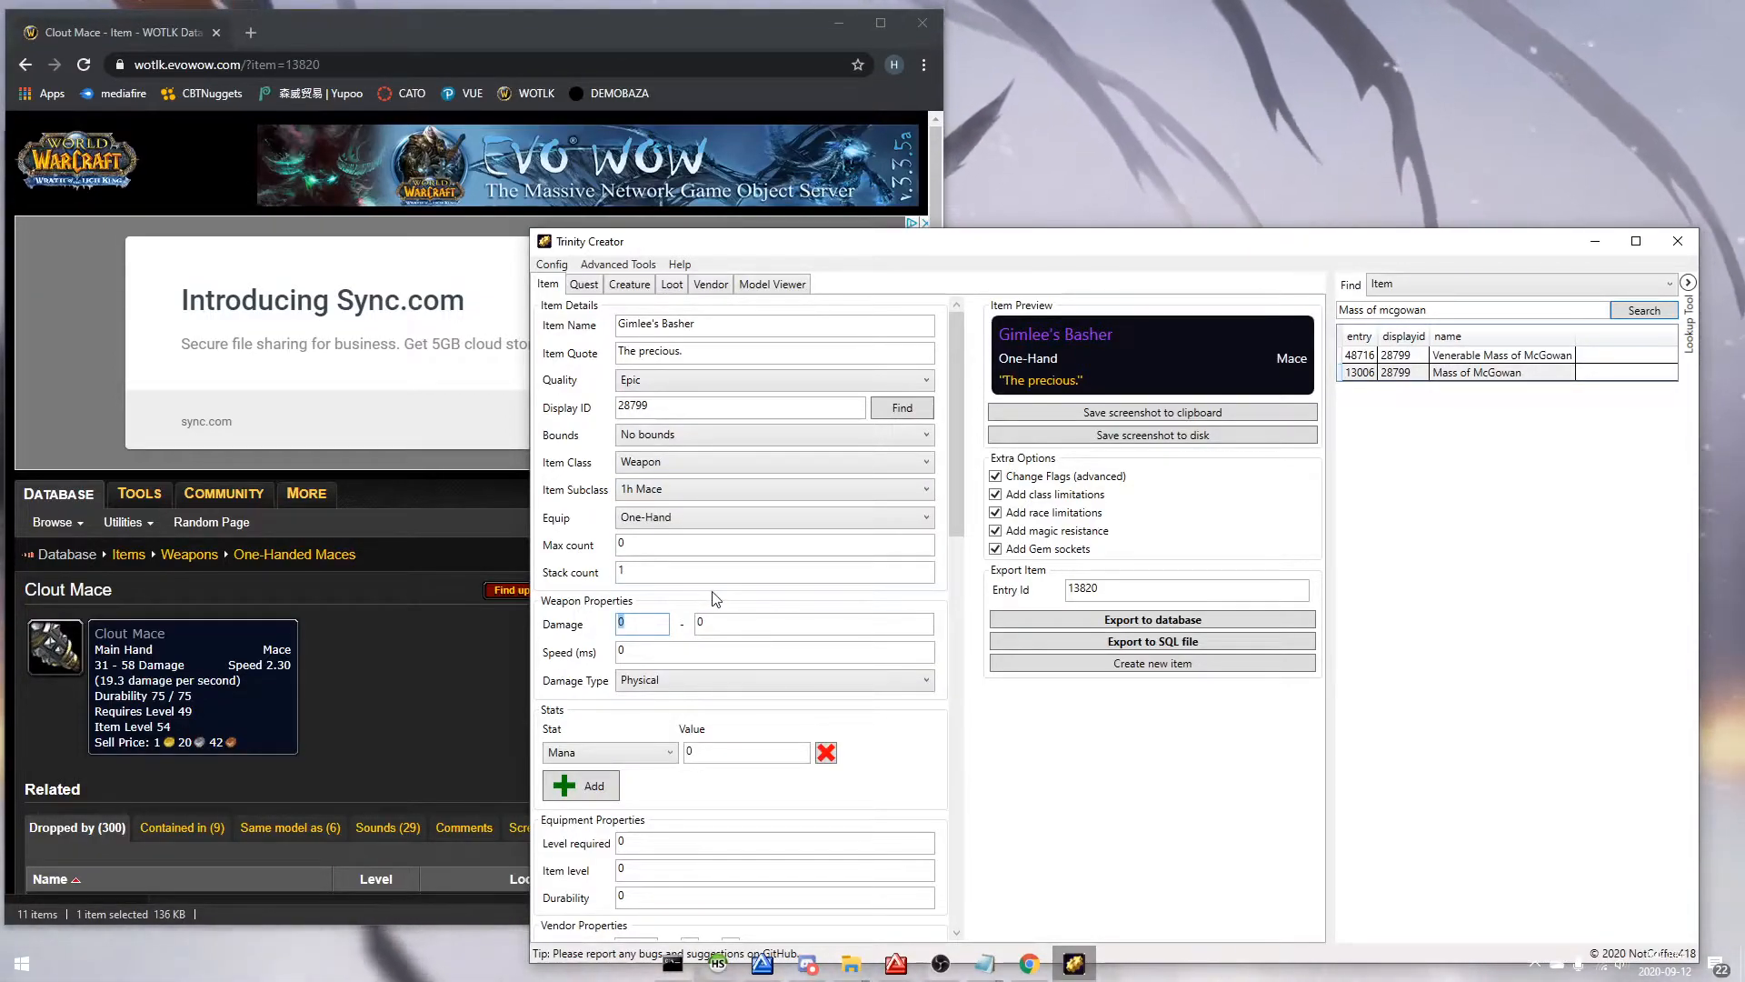
{"action": "type", "text": "534"}
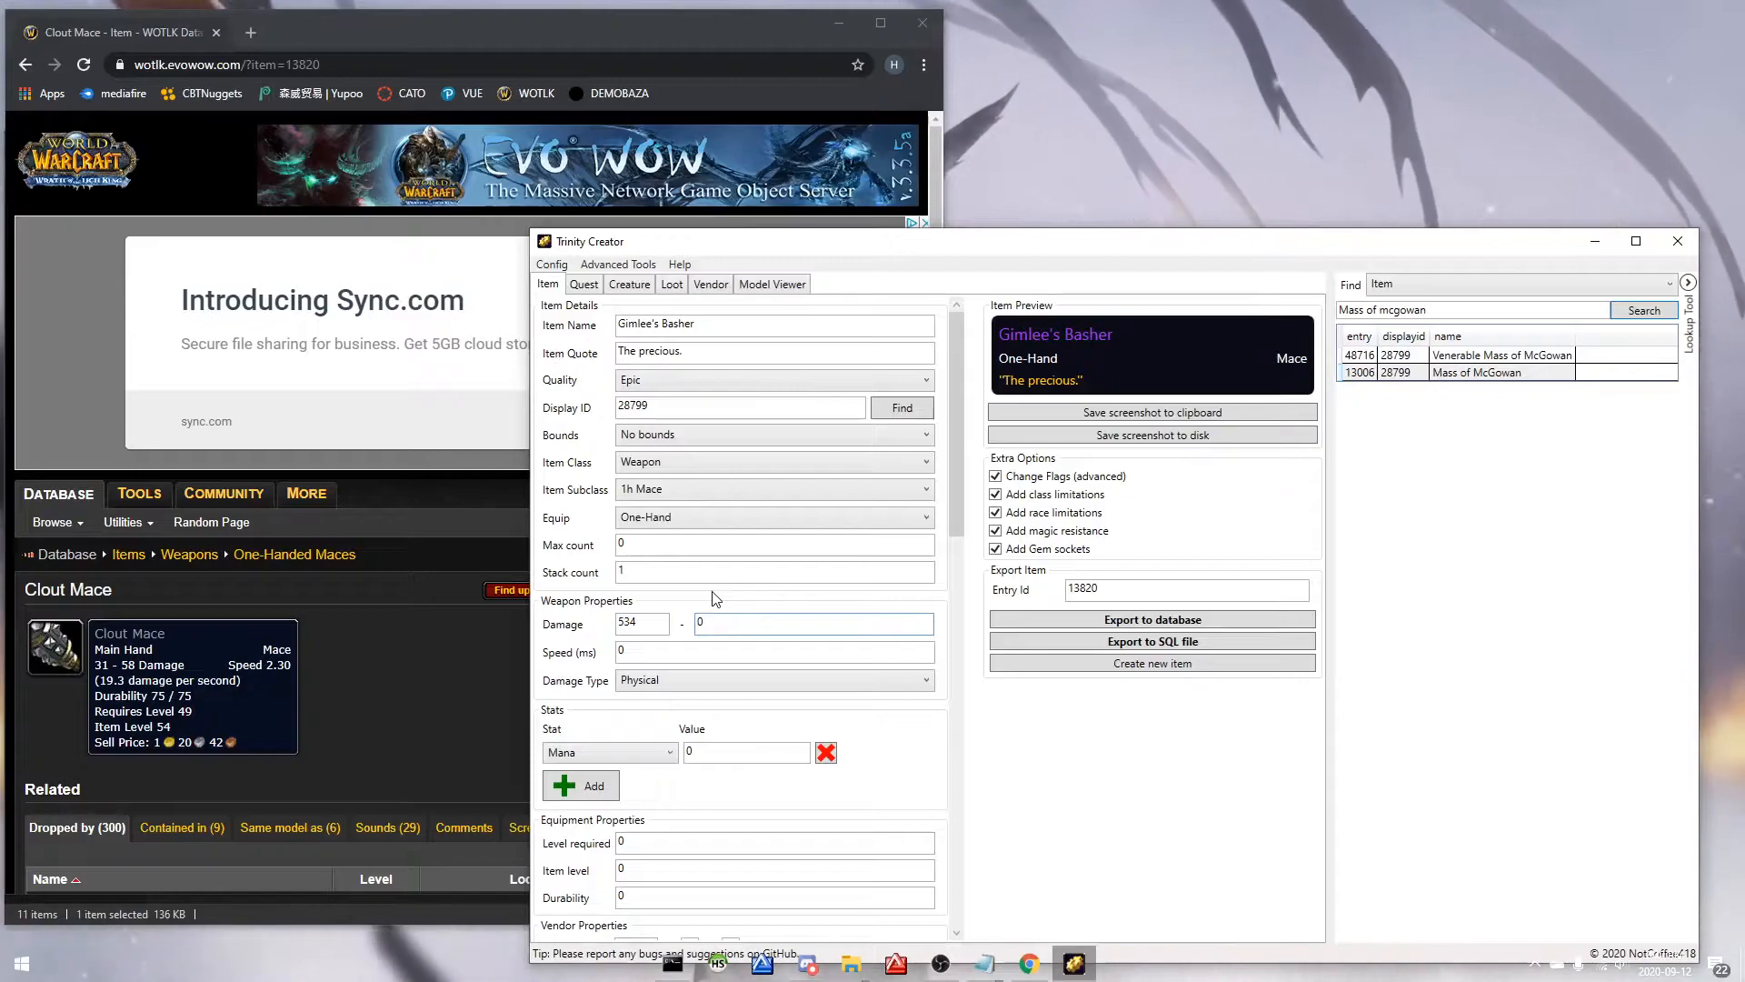
{"action": "type", "text": "2"}
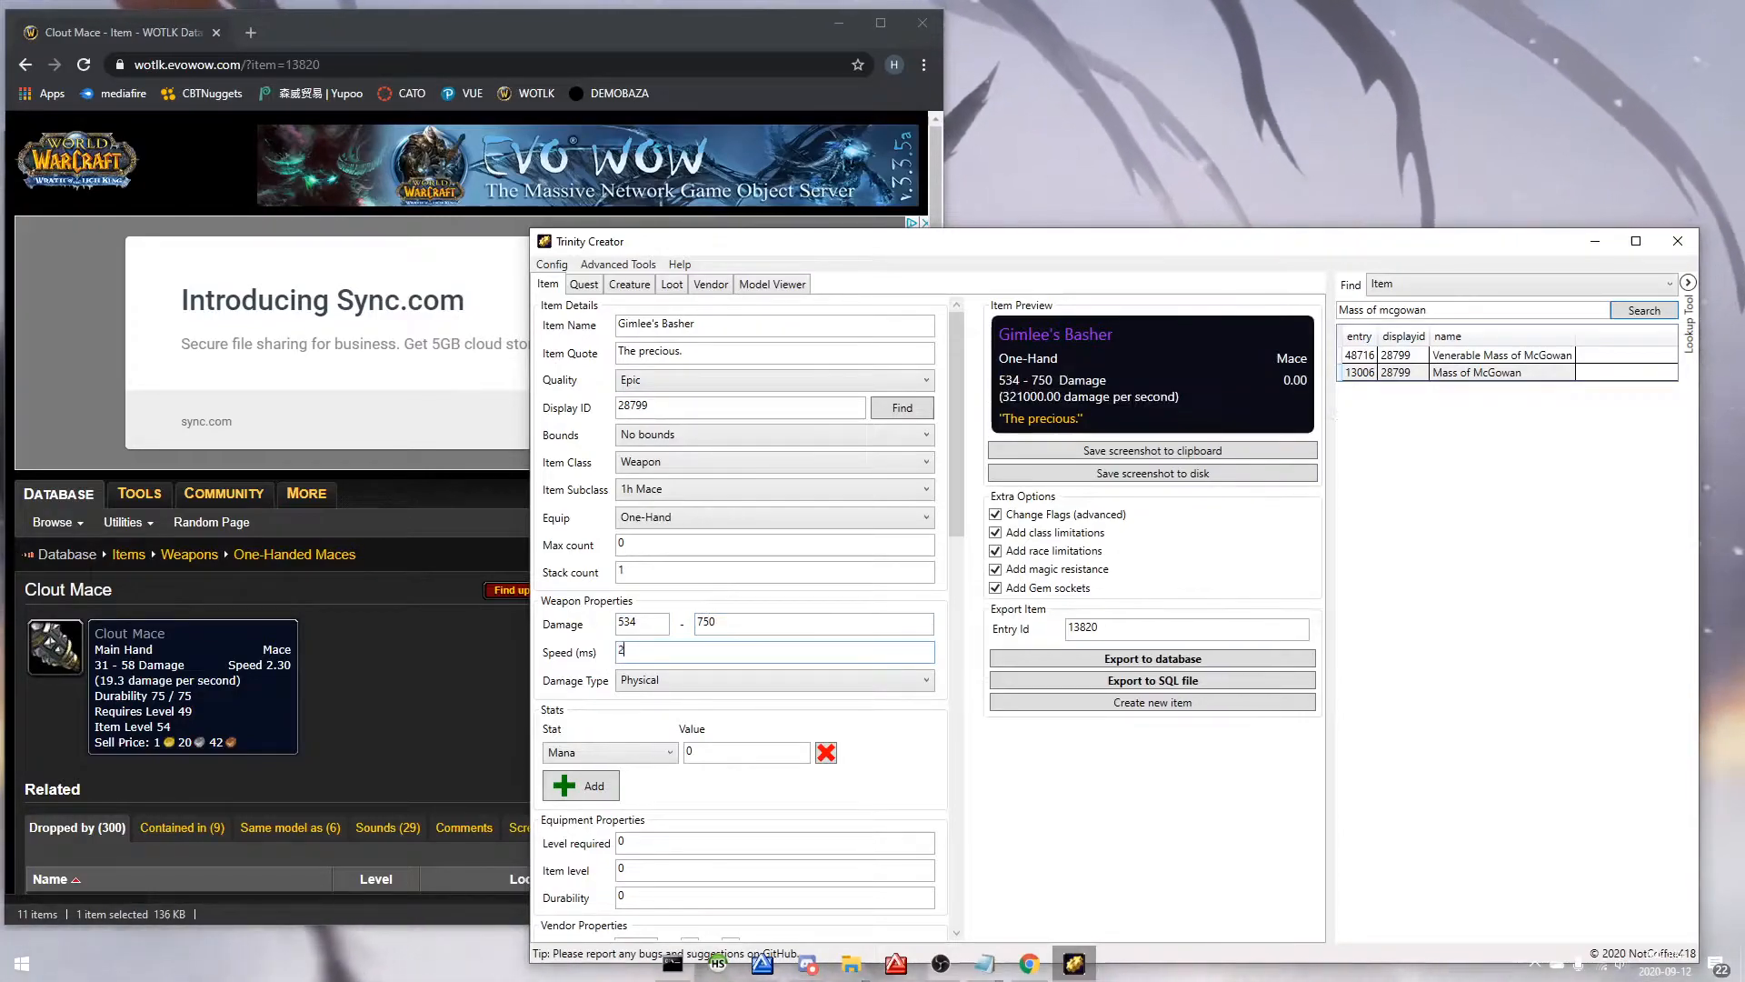
{"action": "type", "text": "544"}
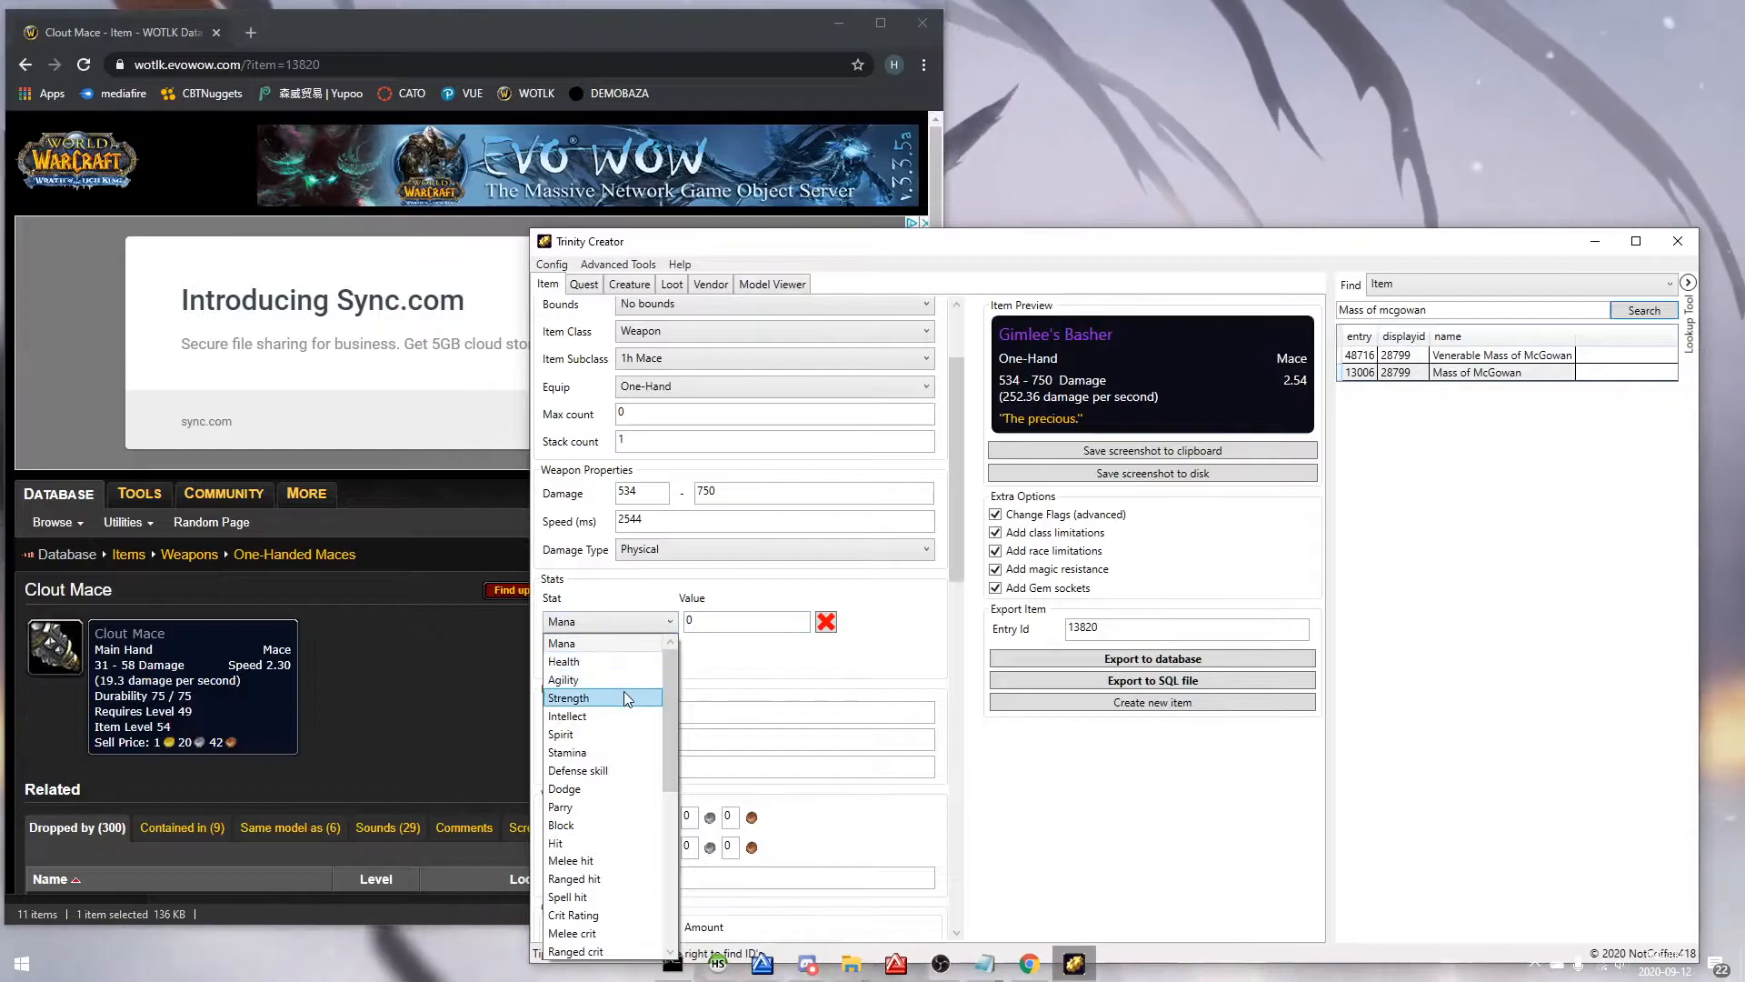
{"action": "left_click", "coordinate": [567, 698]}
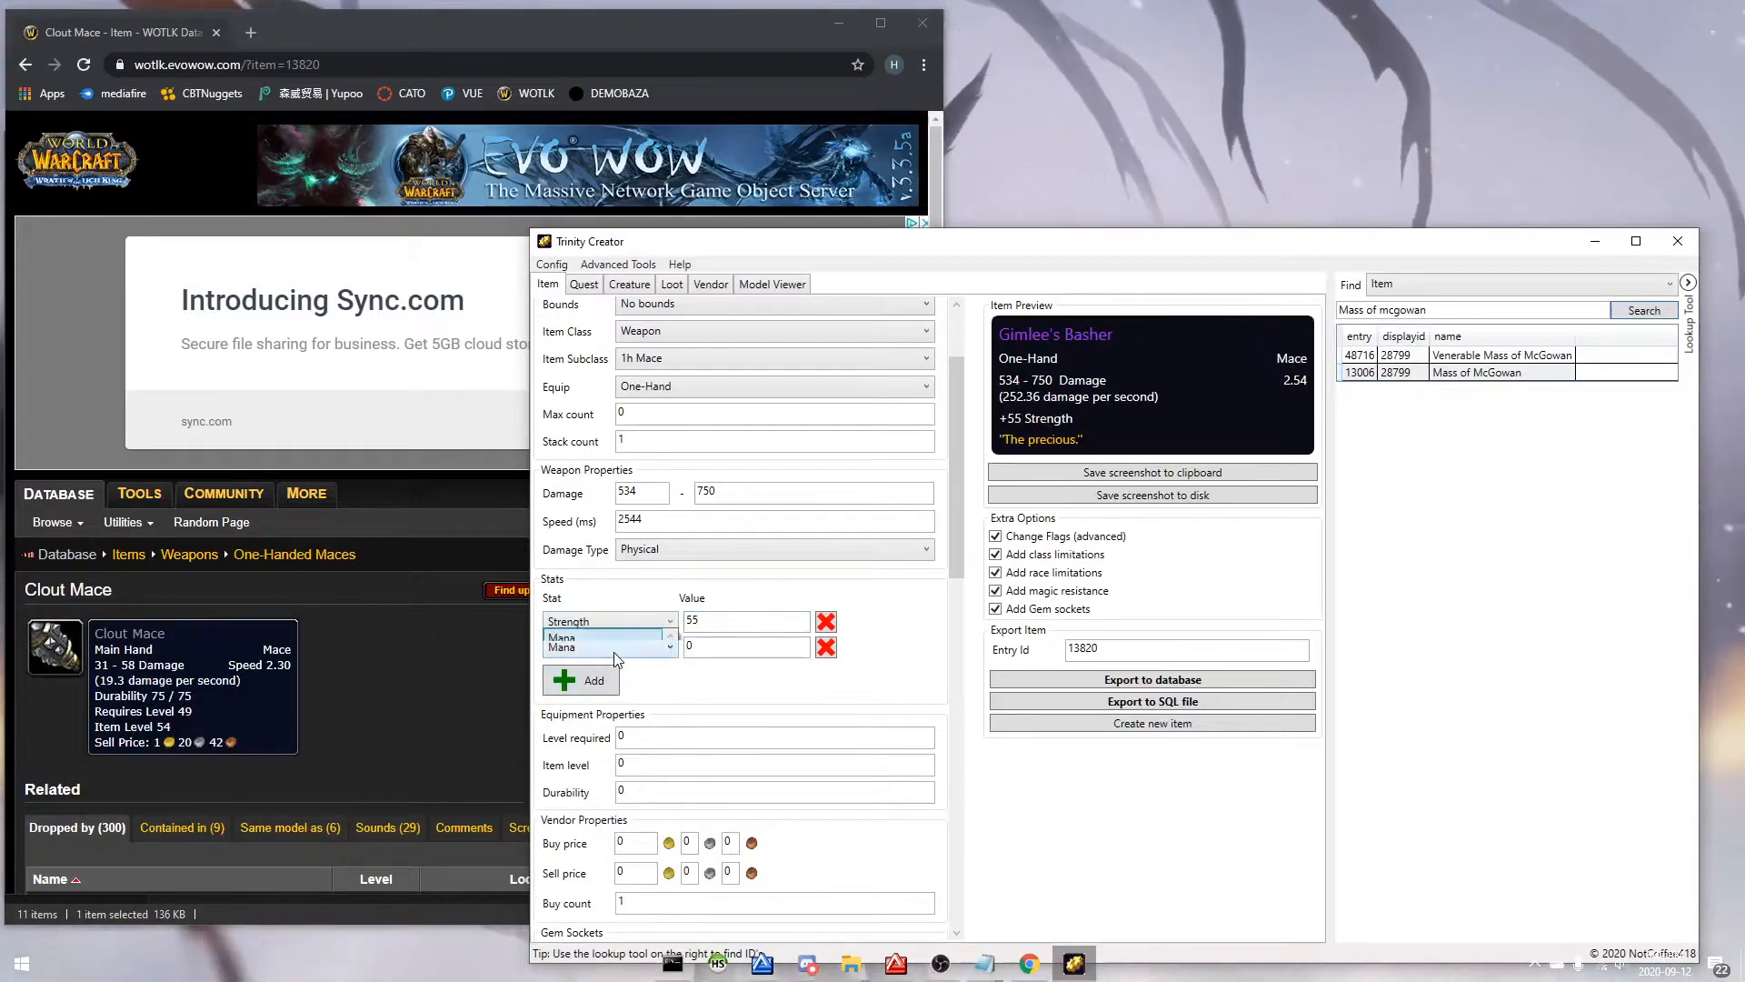
{"action": "left_click", "coordinate": [609, 620]}
{"action": "type", "text": "45"}
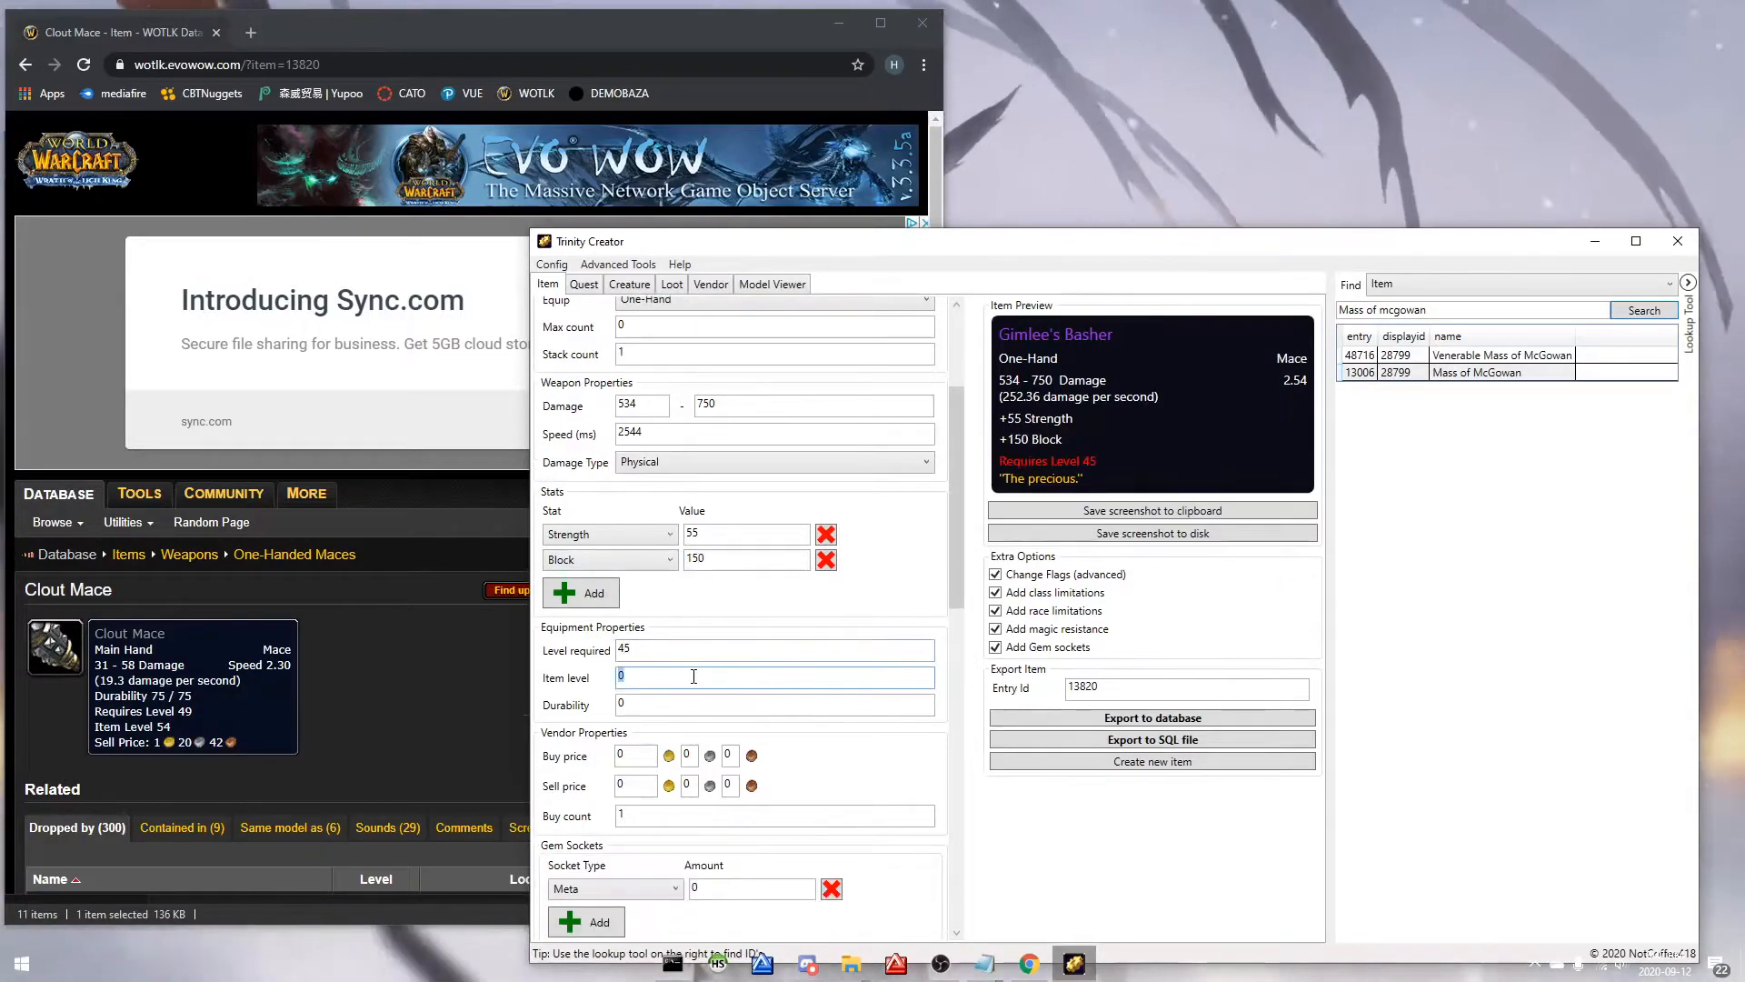
{"action": "scroll", "scroll_direction": "down", "scroll_amount": 3}
{"action": "type", "text": "55"}
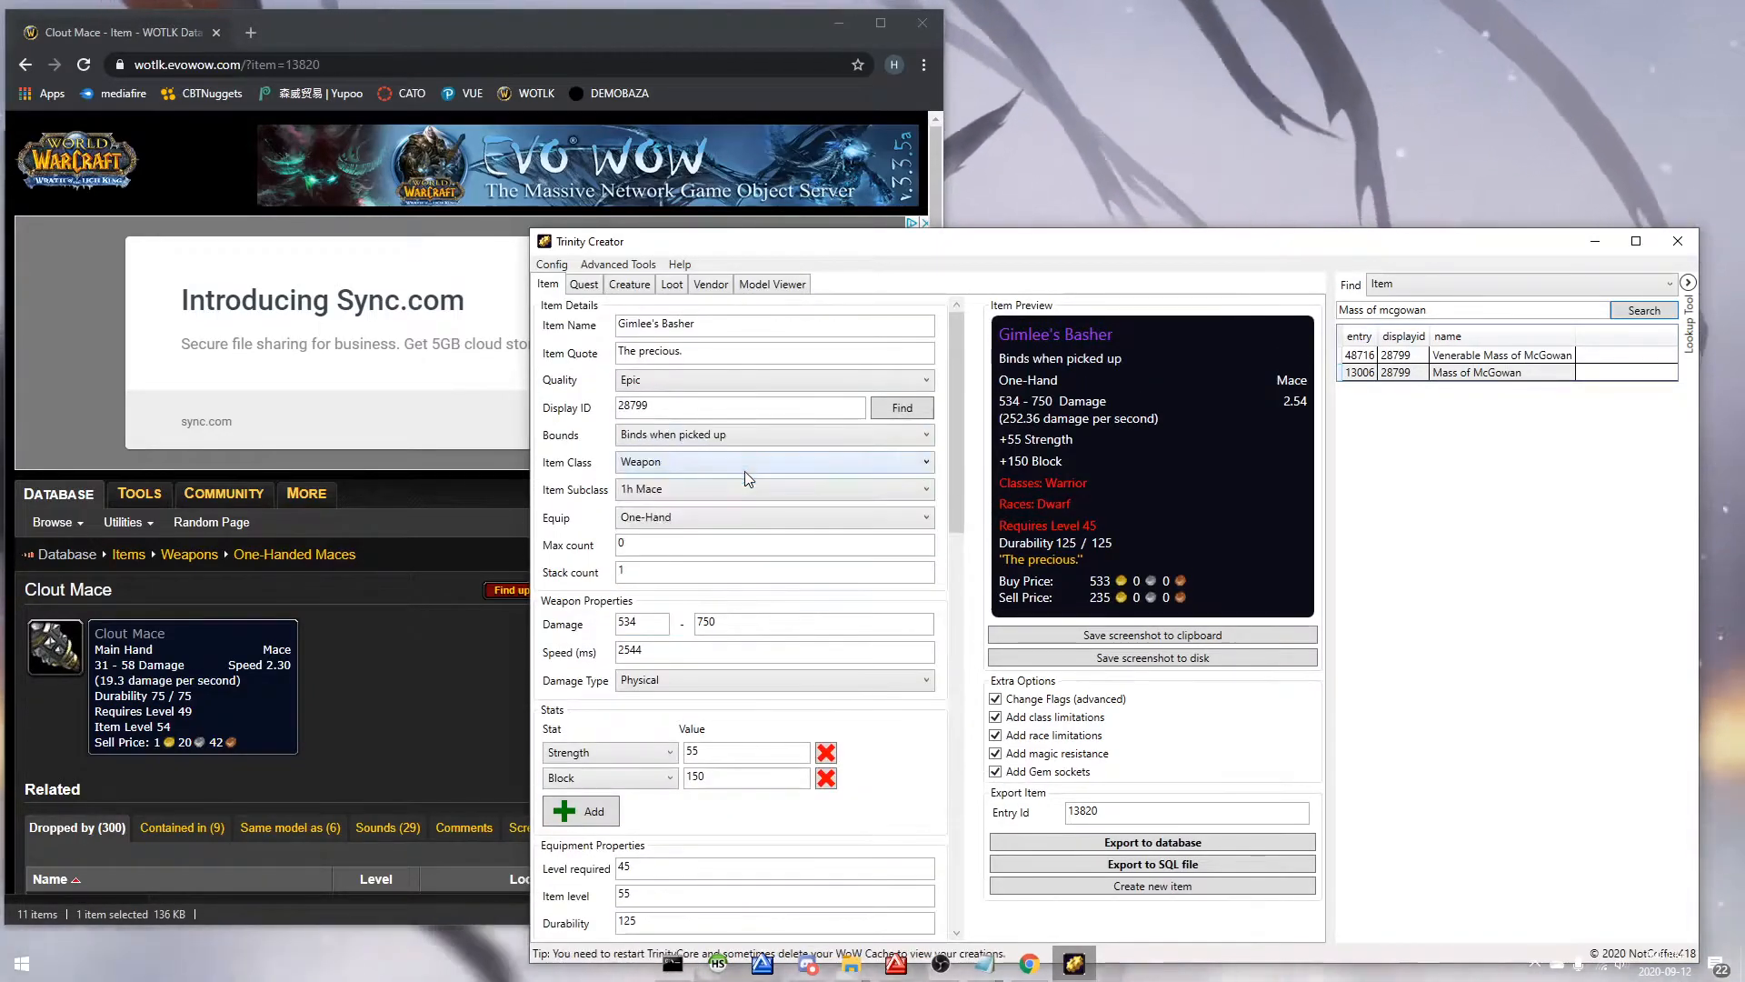
Step: Export Gimlee's Basher with Delete and Export, then look through the Quest and Loot tabs
{"action": "left_click", "coordinate": [1152, 842]}
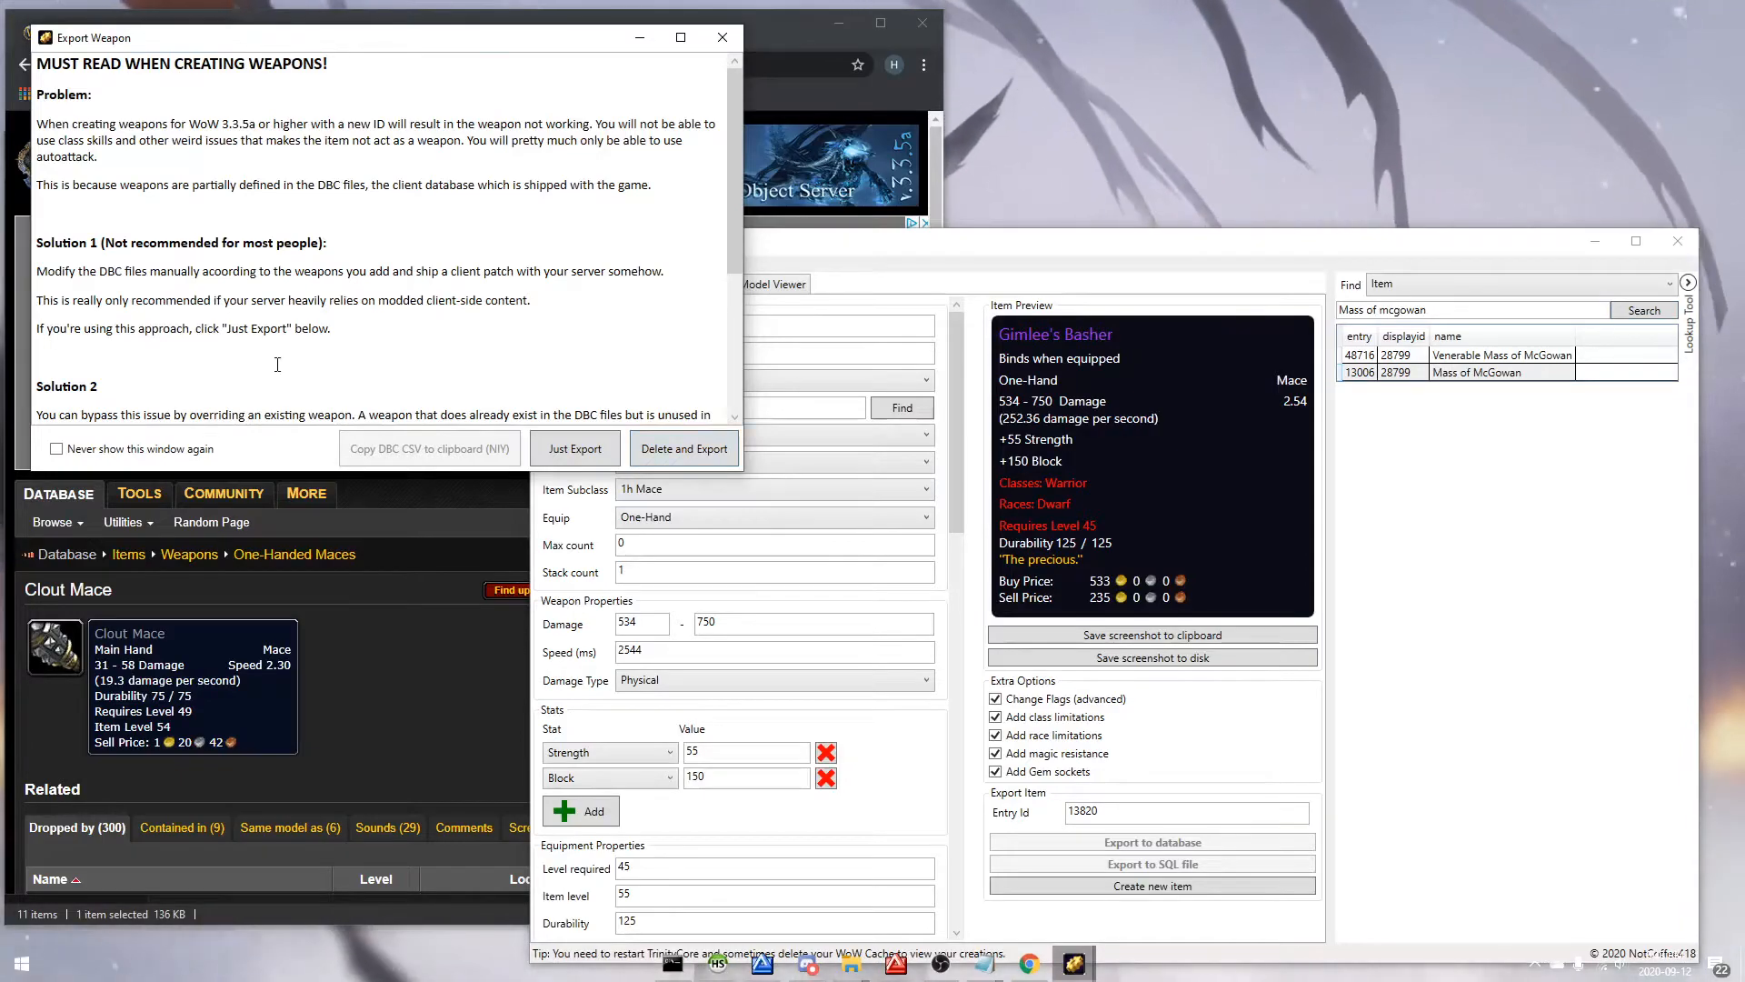
{"action": "scroll", "scroll_direction": "down", "scroll_amount": 3}
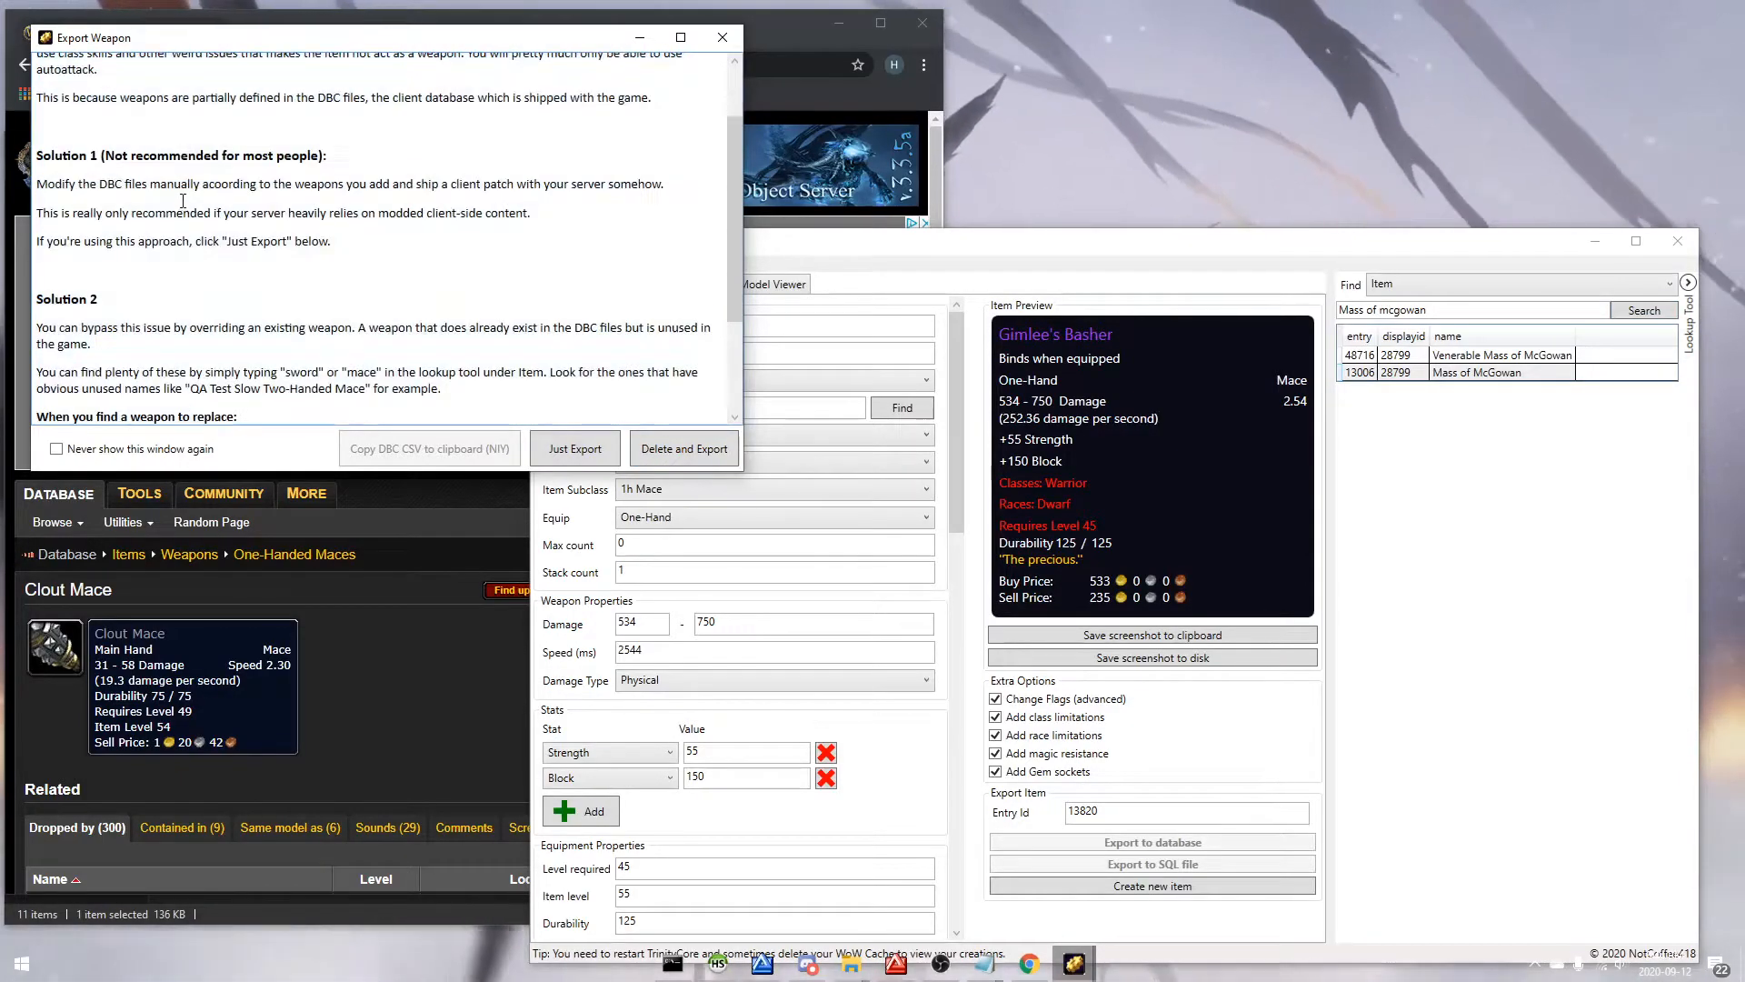
{"action": "scroll", "scroll_direction": "down", "scroll_amount": 3}
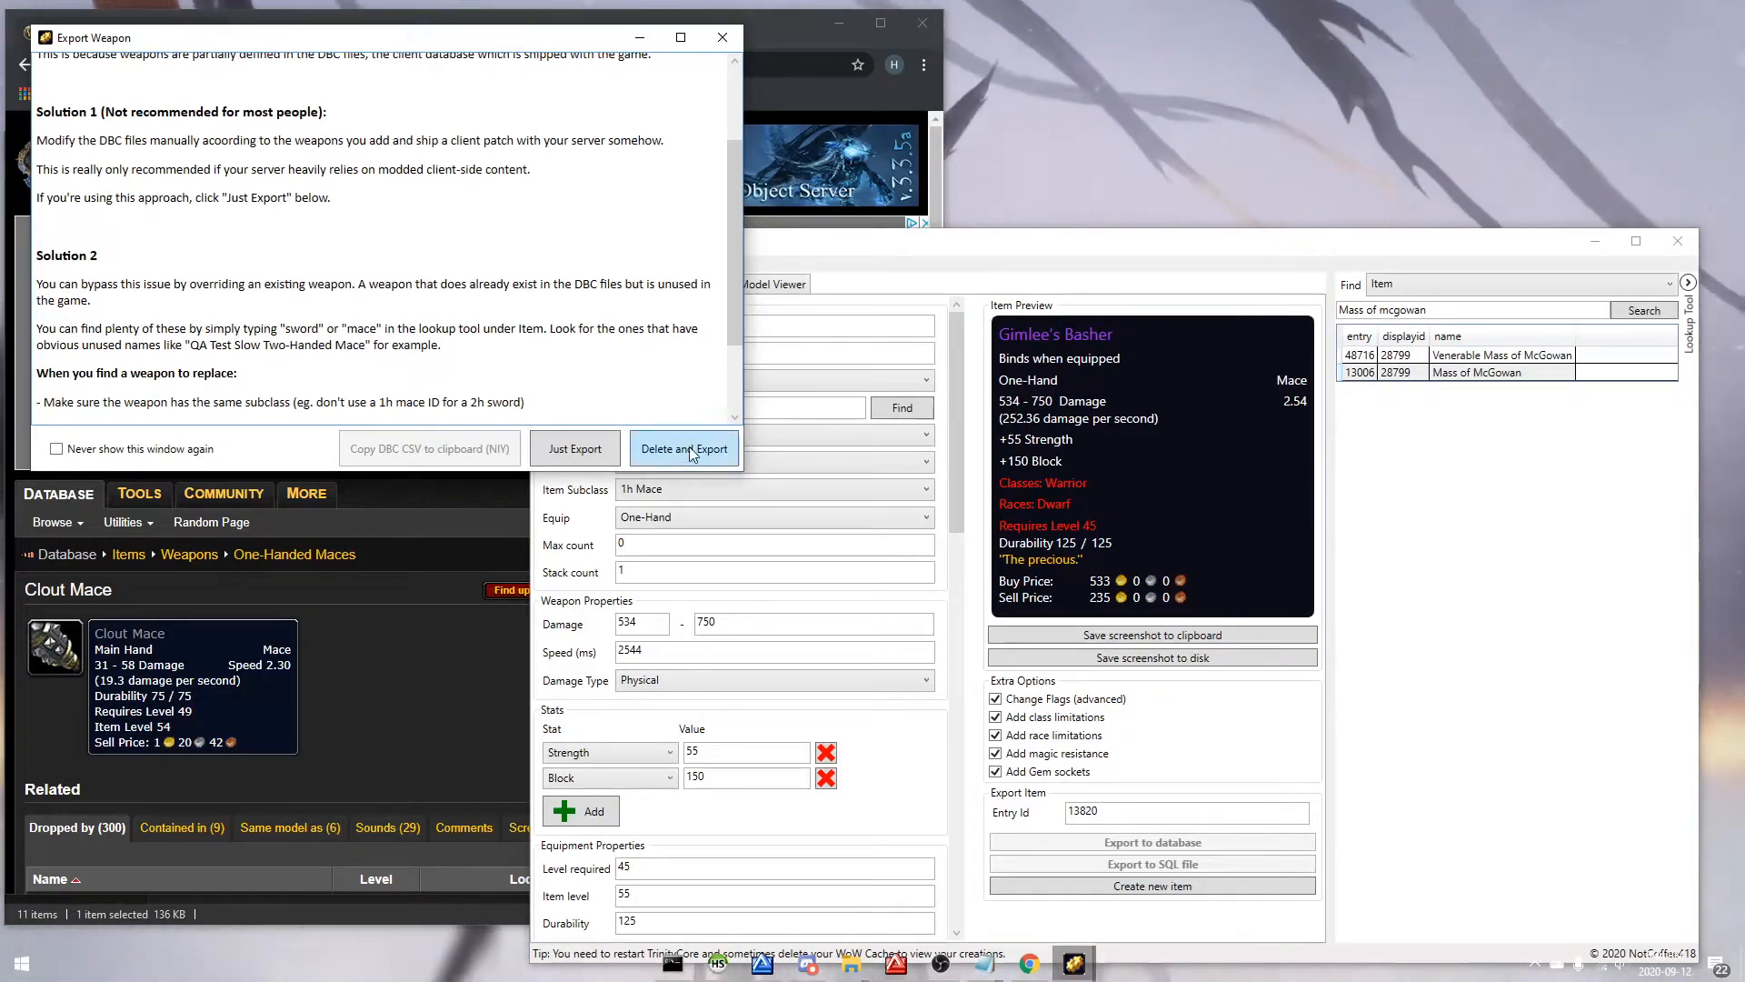
{"action": "left_click", "coordinate": [684, 448]}
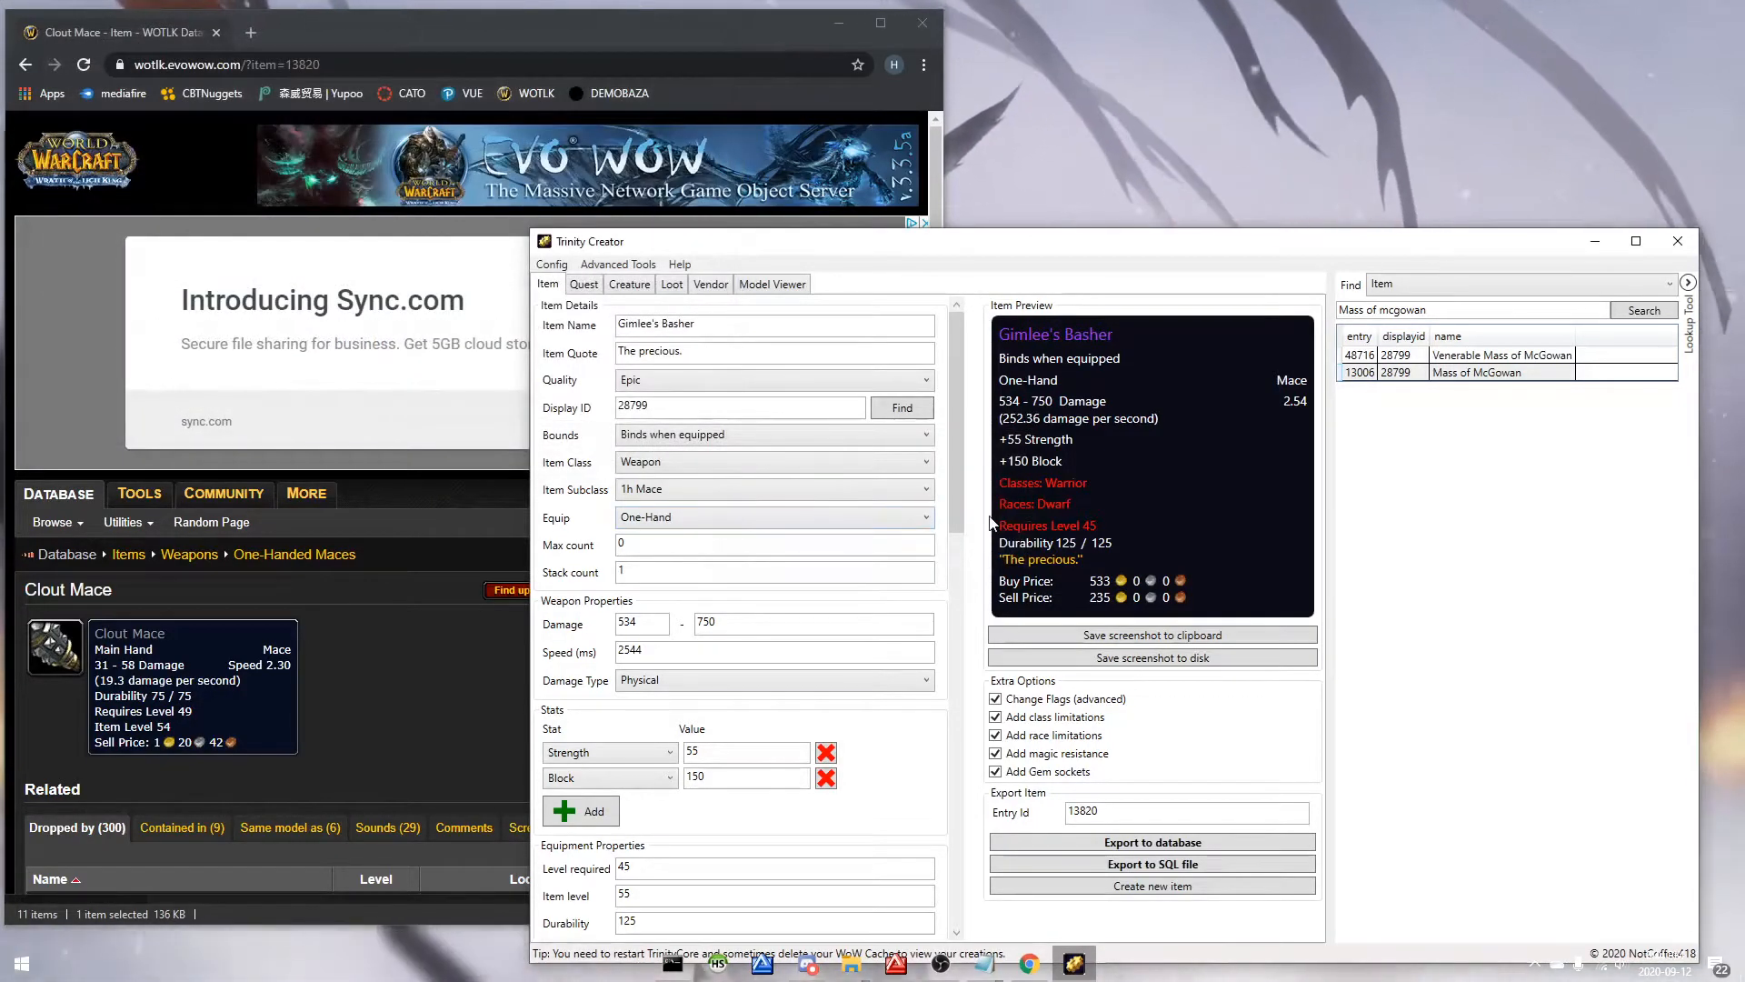
{"action": "left_click", "coordinate": [584, 283]}
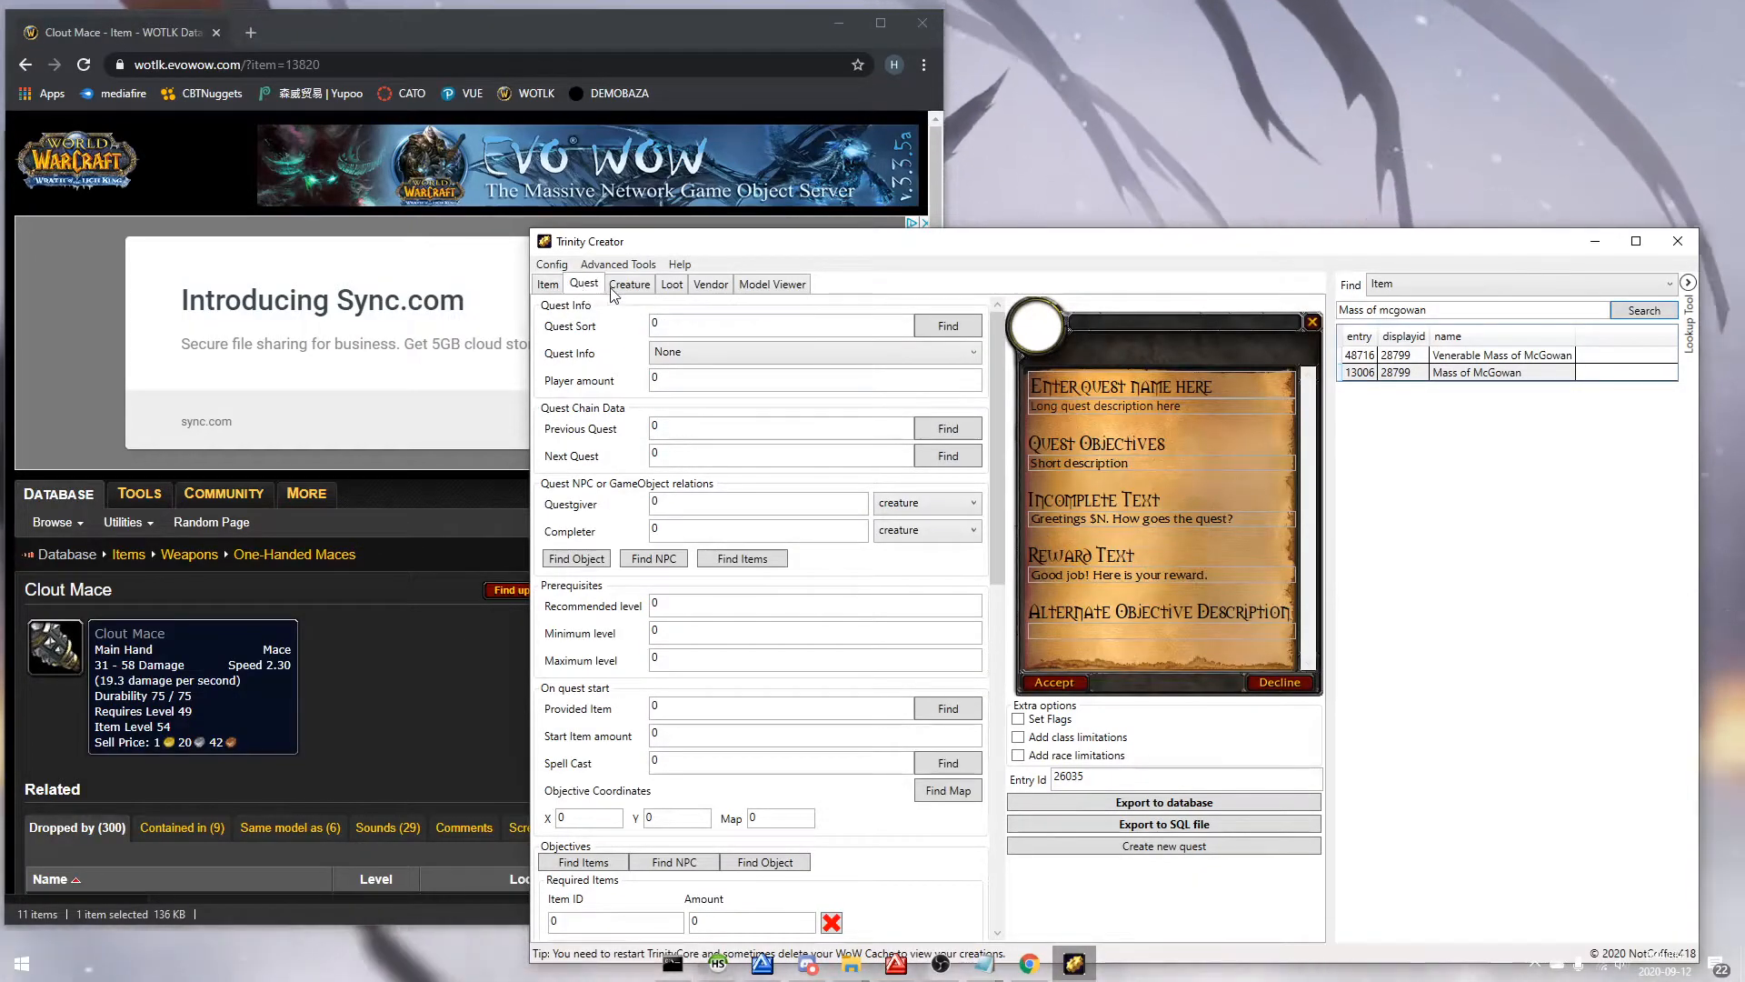
{"action": "left_click", "coordinate": [671, 284]}
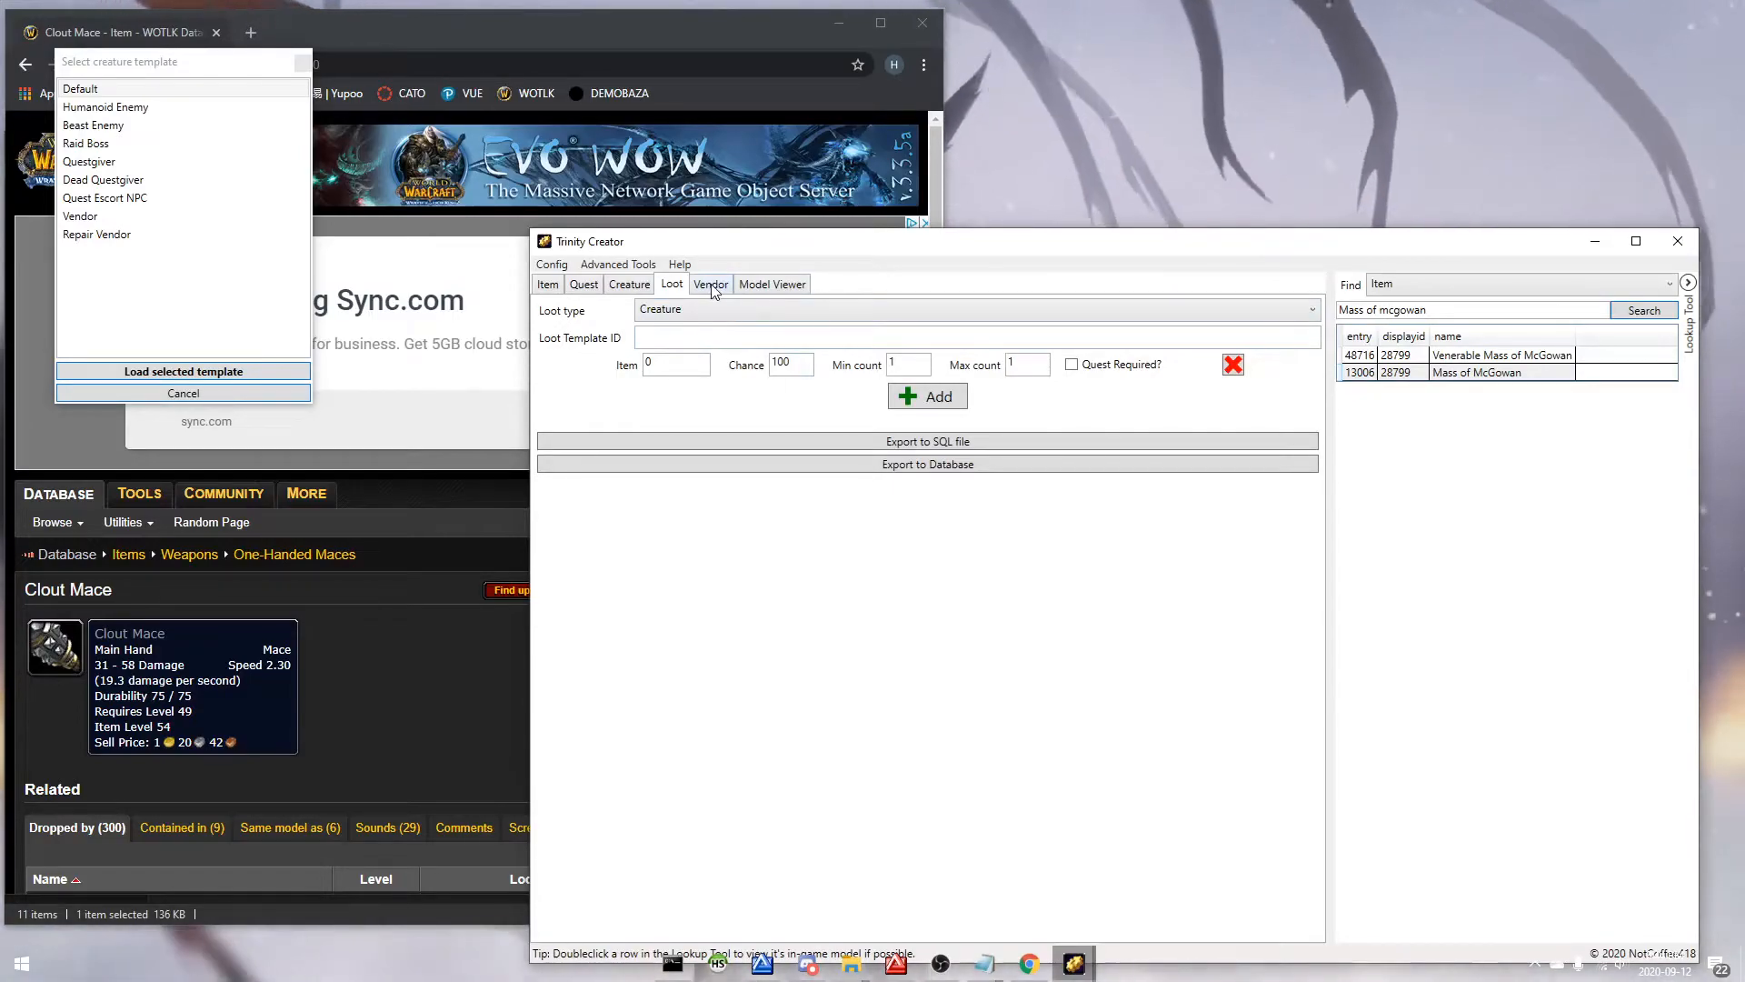
{"action": "left_click", "coordinate": [771, 284]}
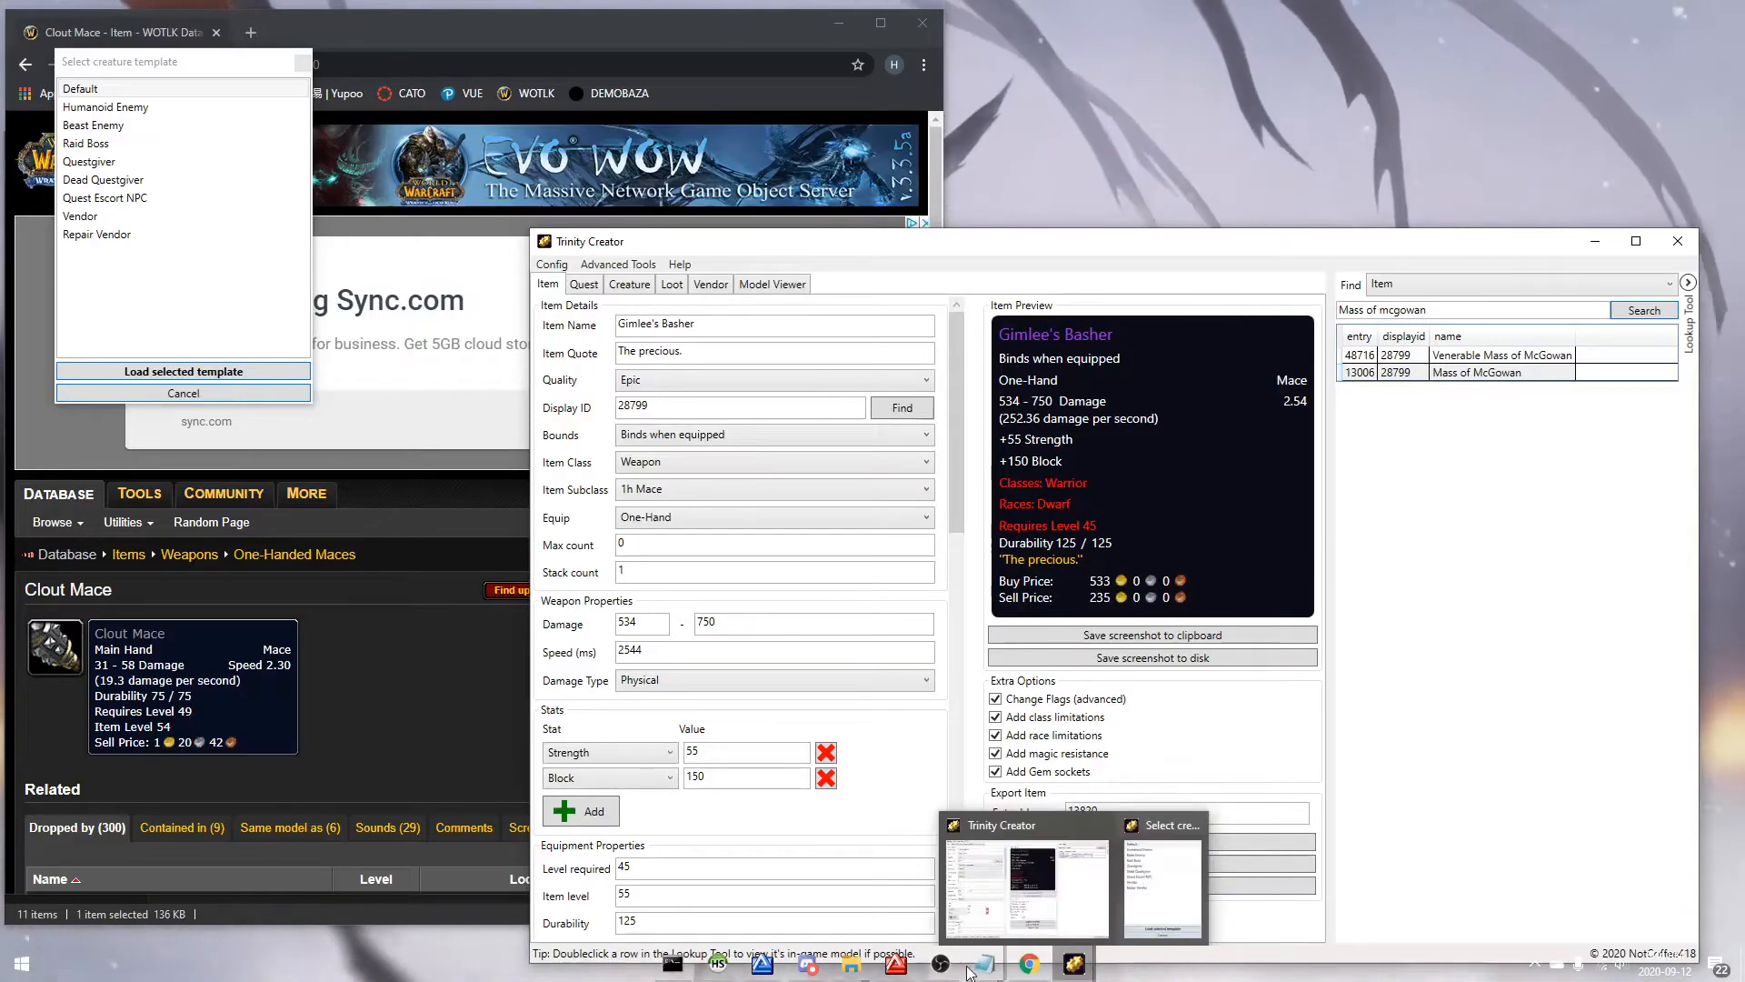
Step: Close the running worldserver console and relaunch worldserver.exe from the Core folder
{"action": "left_click", "coordinate": [988, 963]}
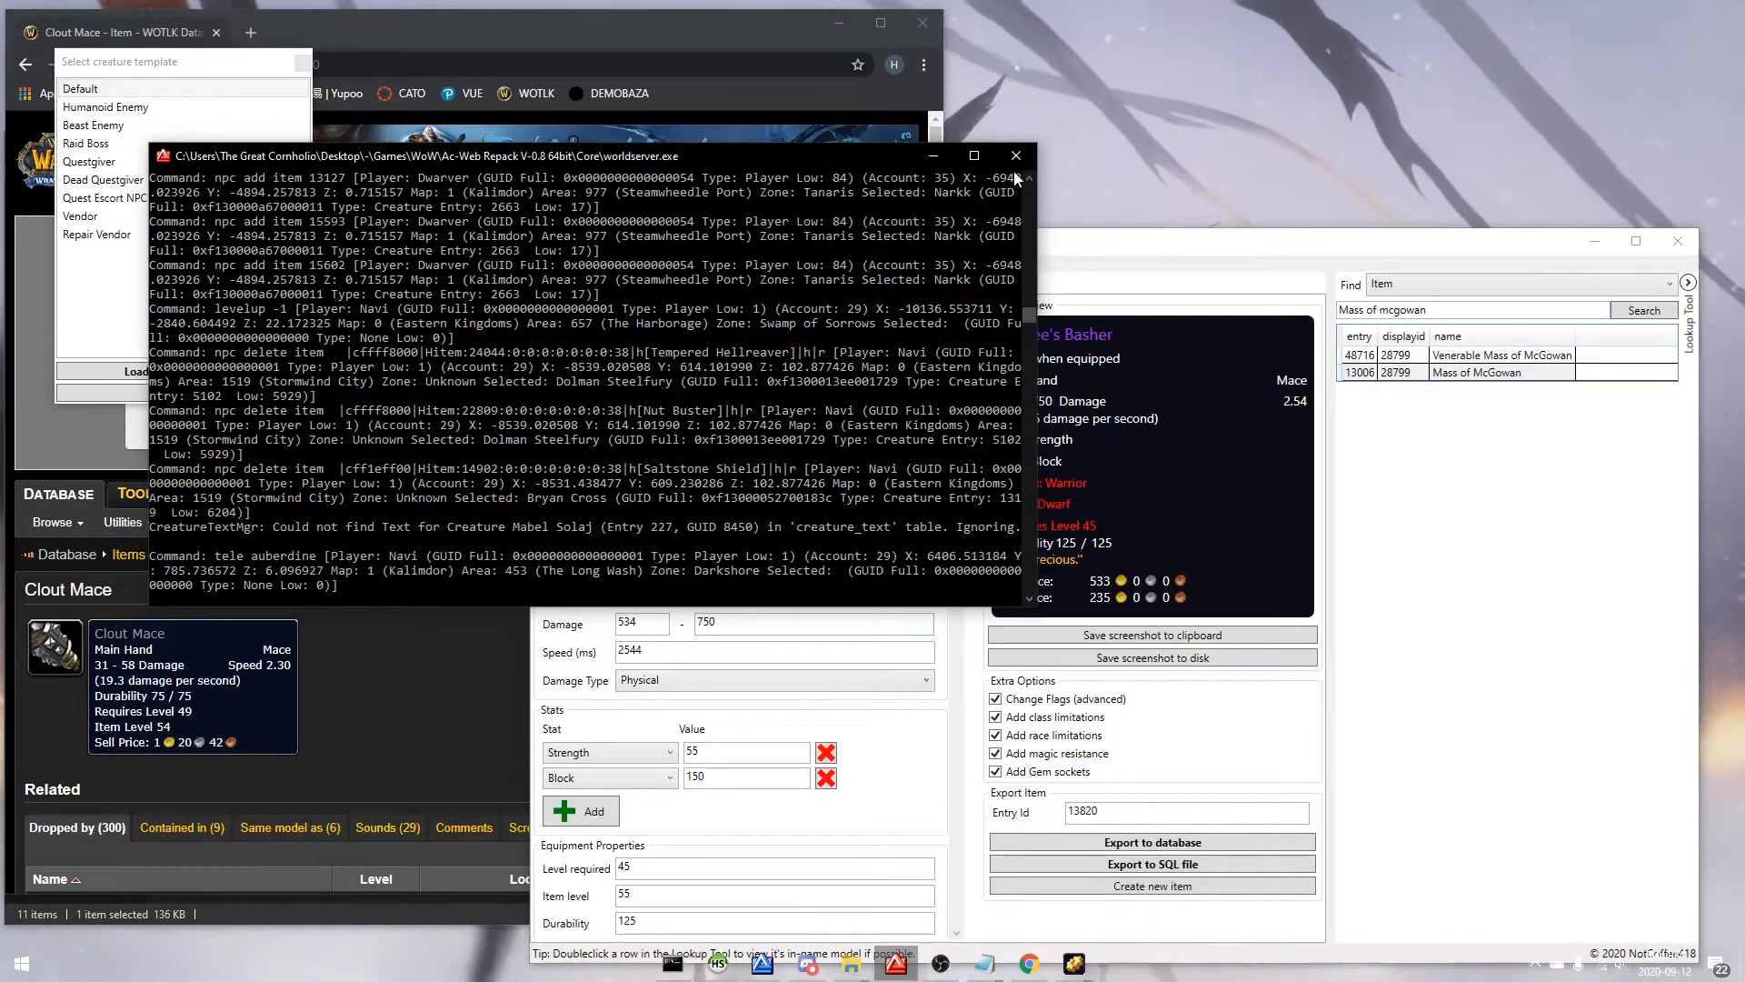
{"action": "left_click", "coordinate": [872, 963]}
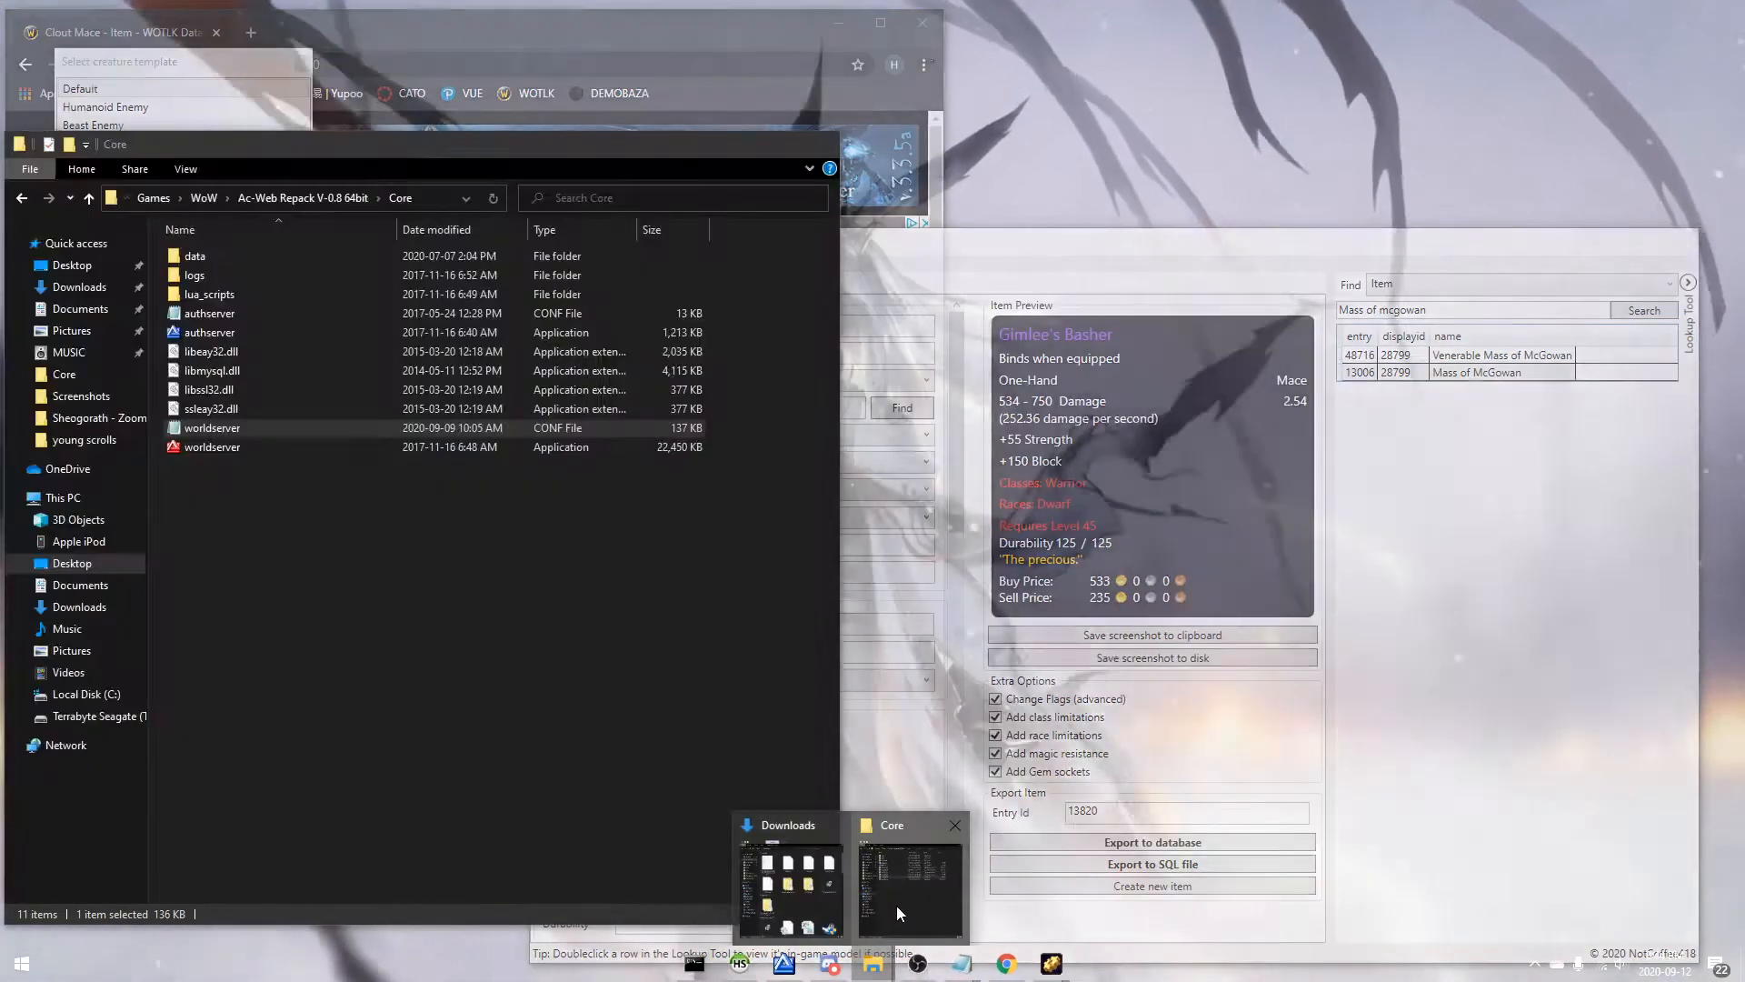
{"action": "double_click", "coordinate": [212, 447]}
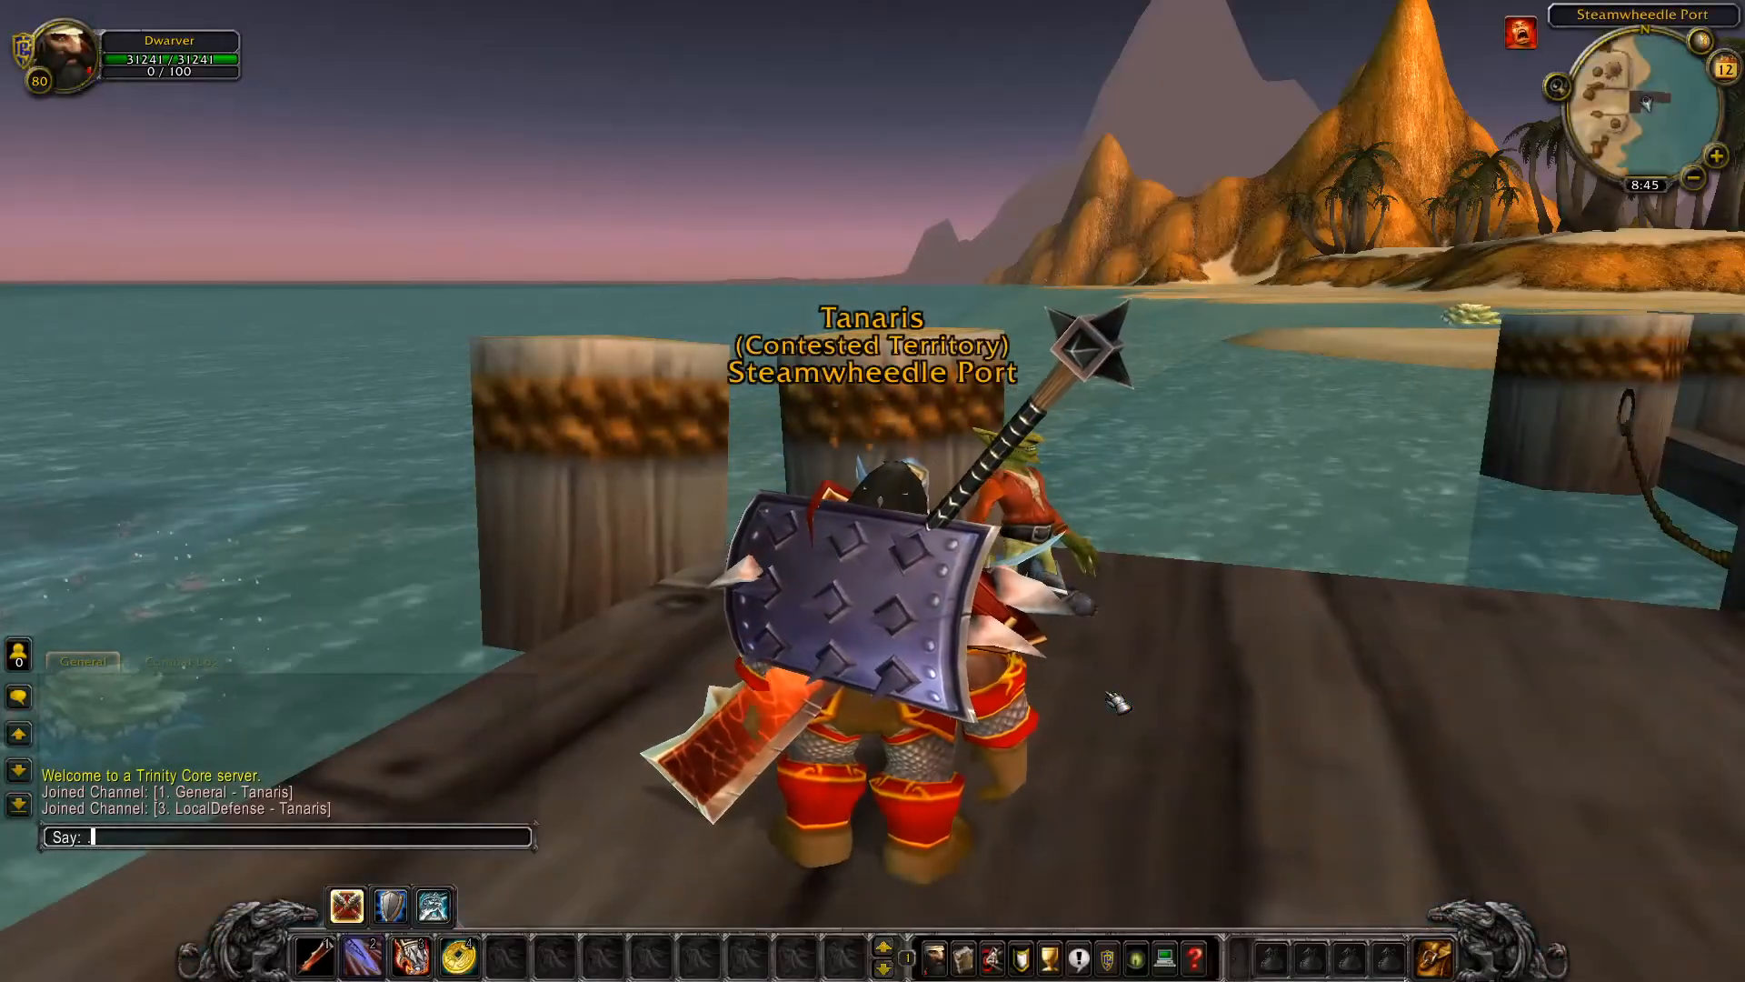
Step: Enter the .additem chat command to create Gimlee's Basher (item 13820)
{"action": "type", "text": ".additem"}
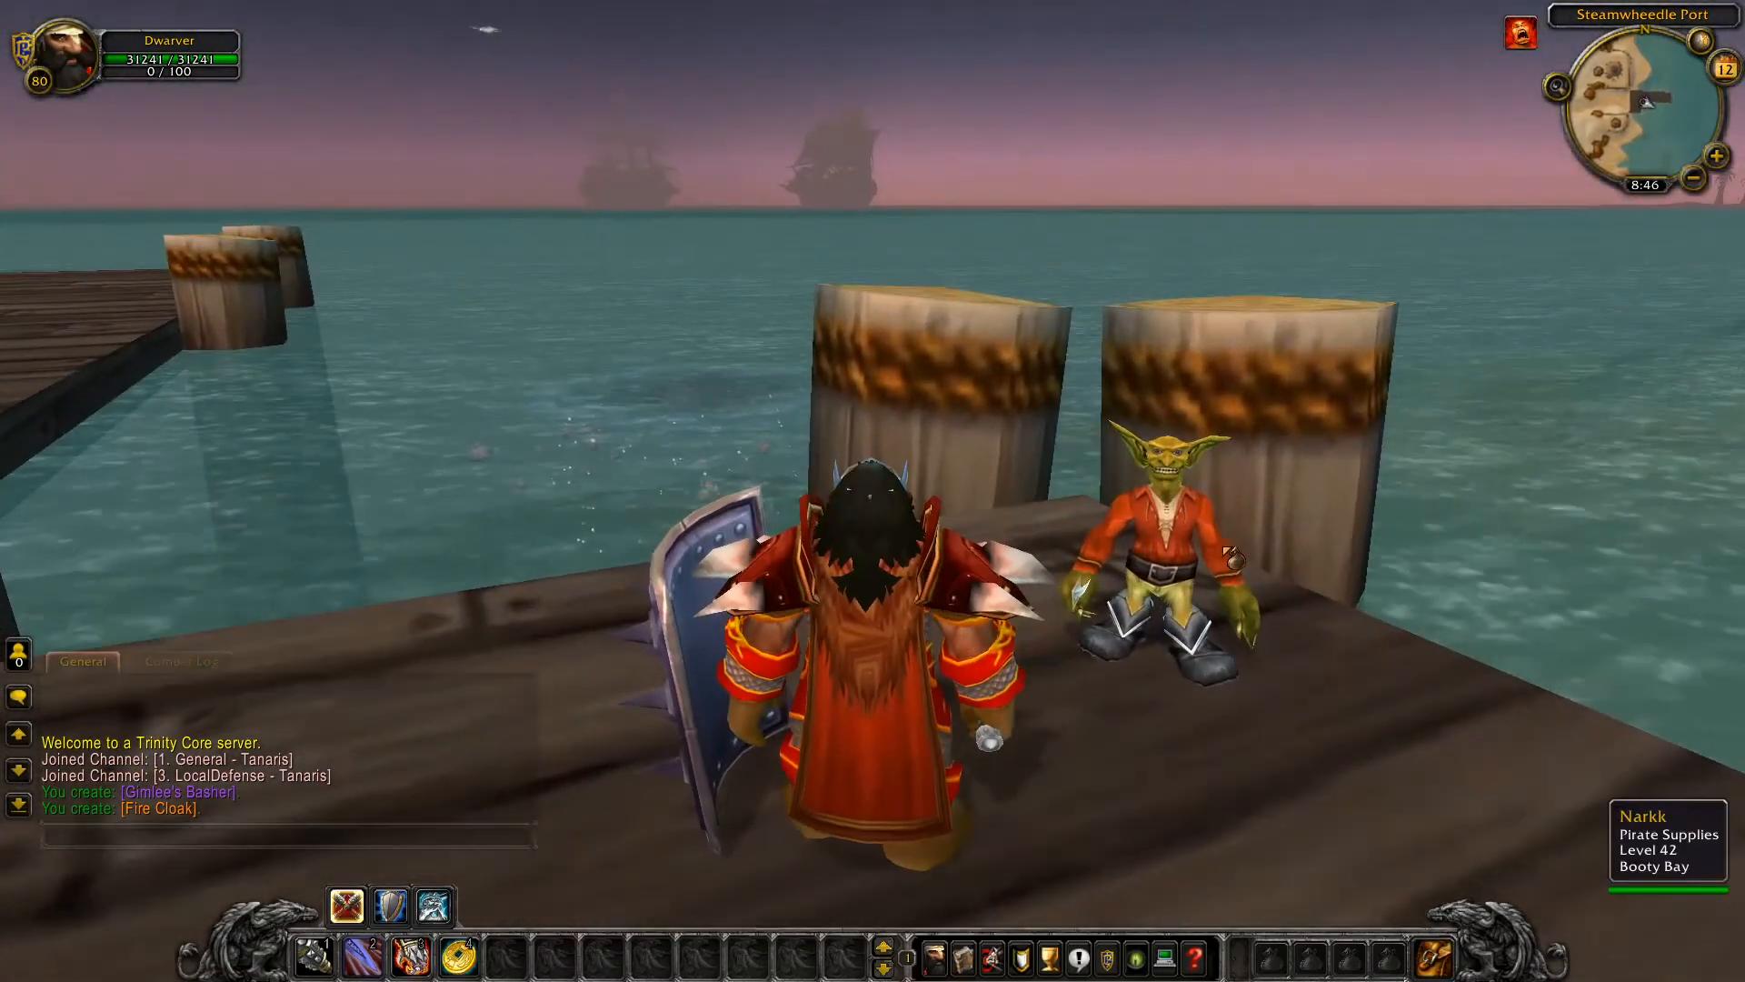
Step: Target Narkk, add Gimlee's Basher and the Fire Cloak, and review his wares
{"action": "left_click", "coordinate": [1157, 535]}
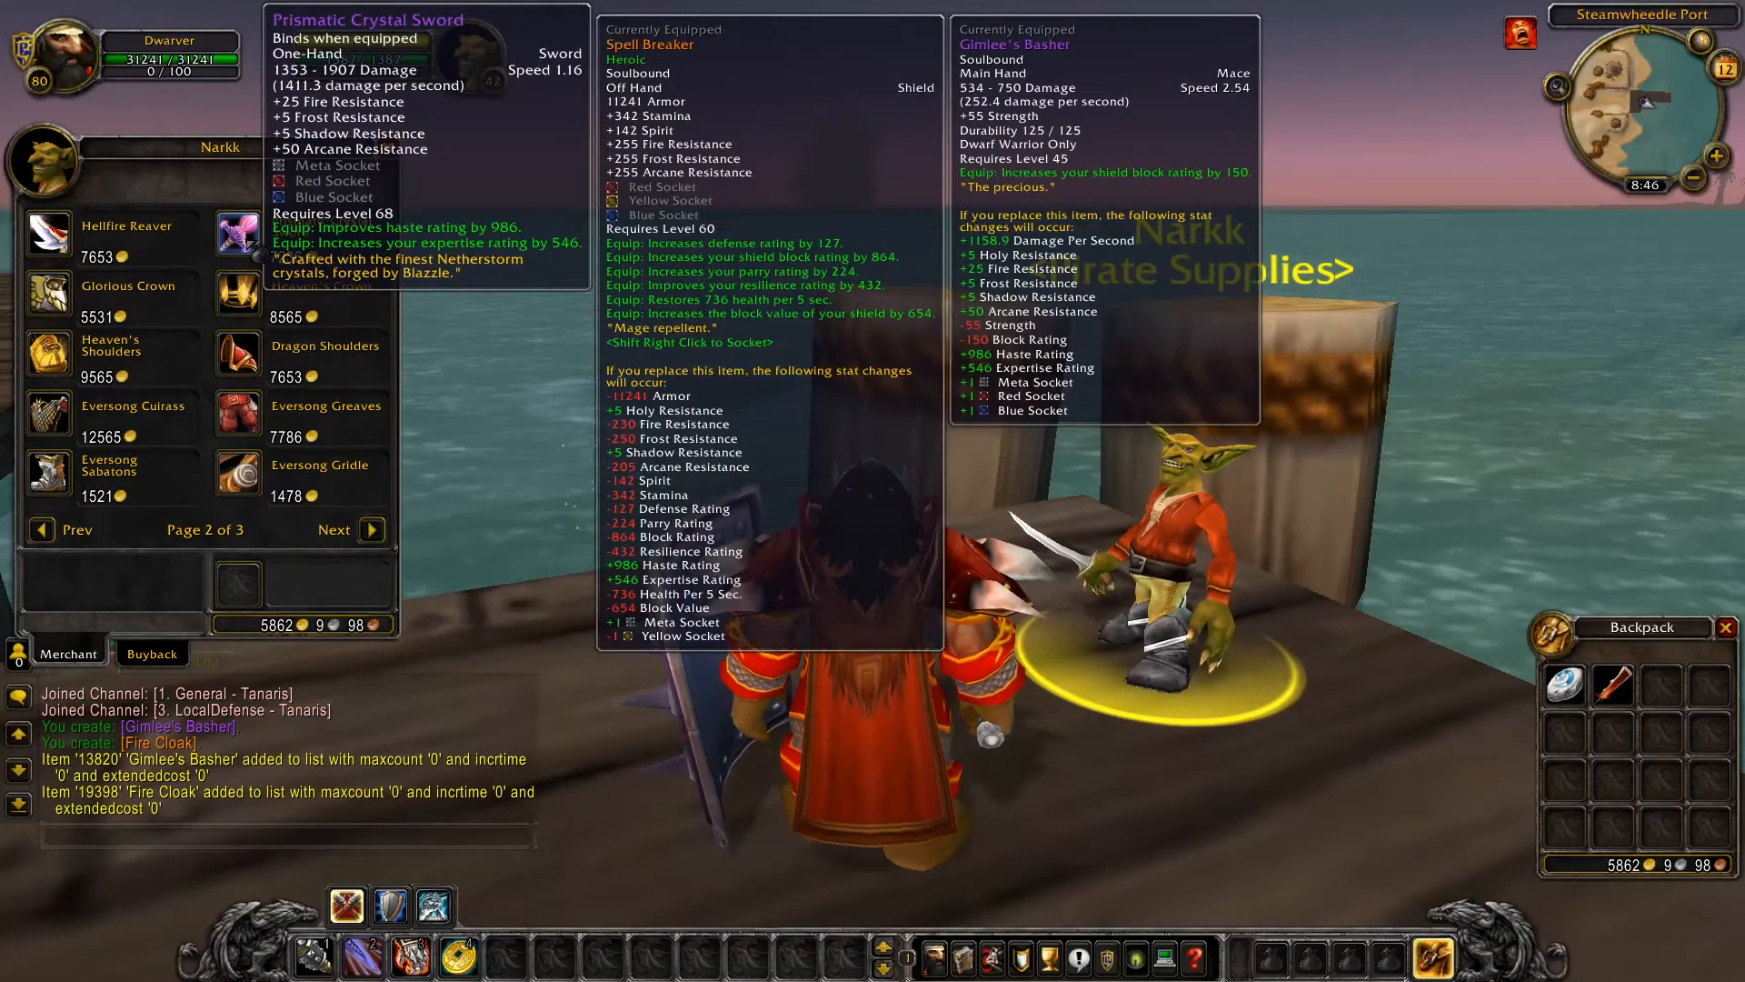
{"action": "left_click", "coordinate": [75, 530]}
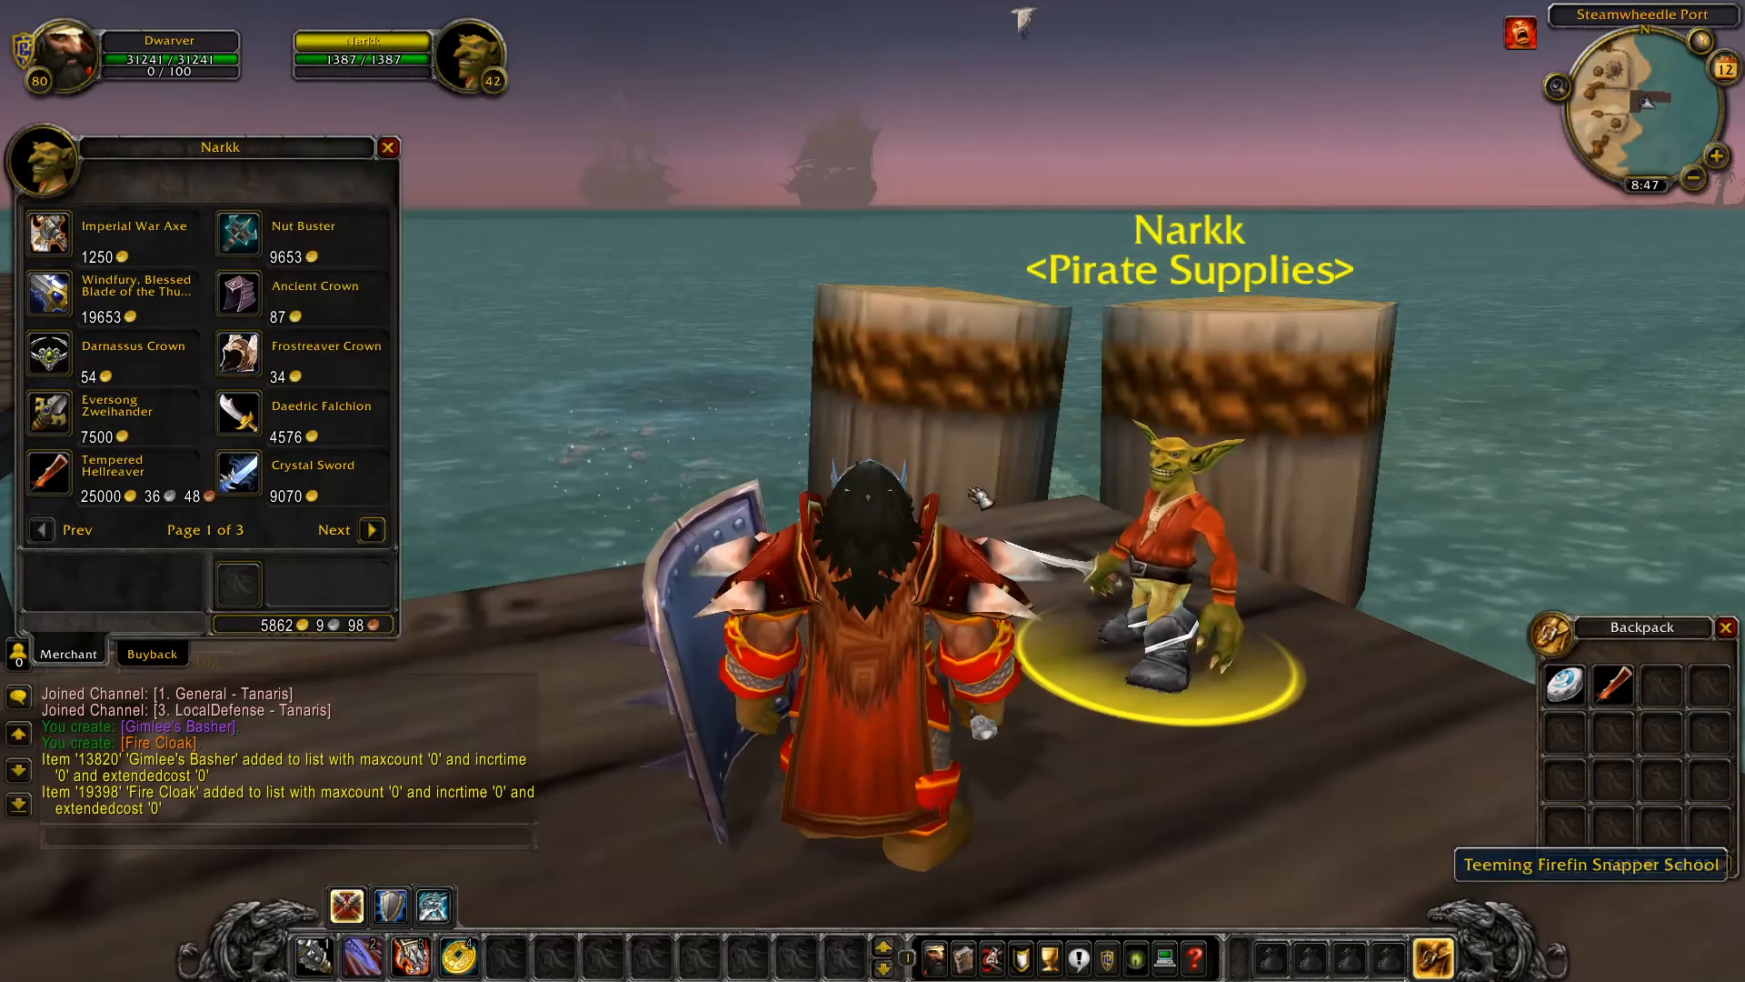
{"action": "left_click", "coordinate": [388, 148]}
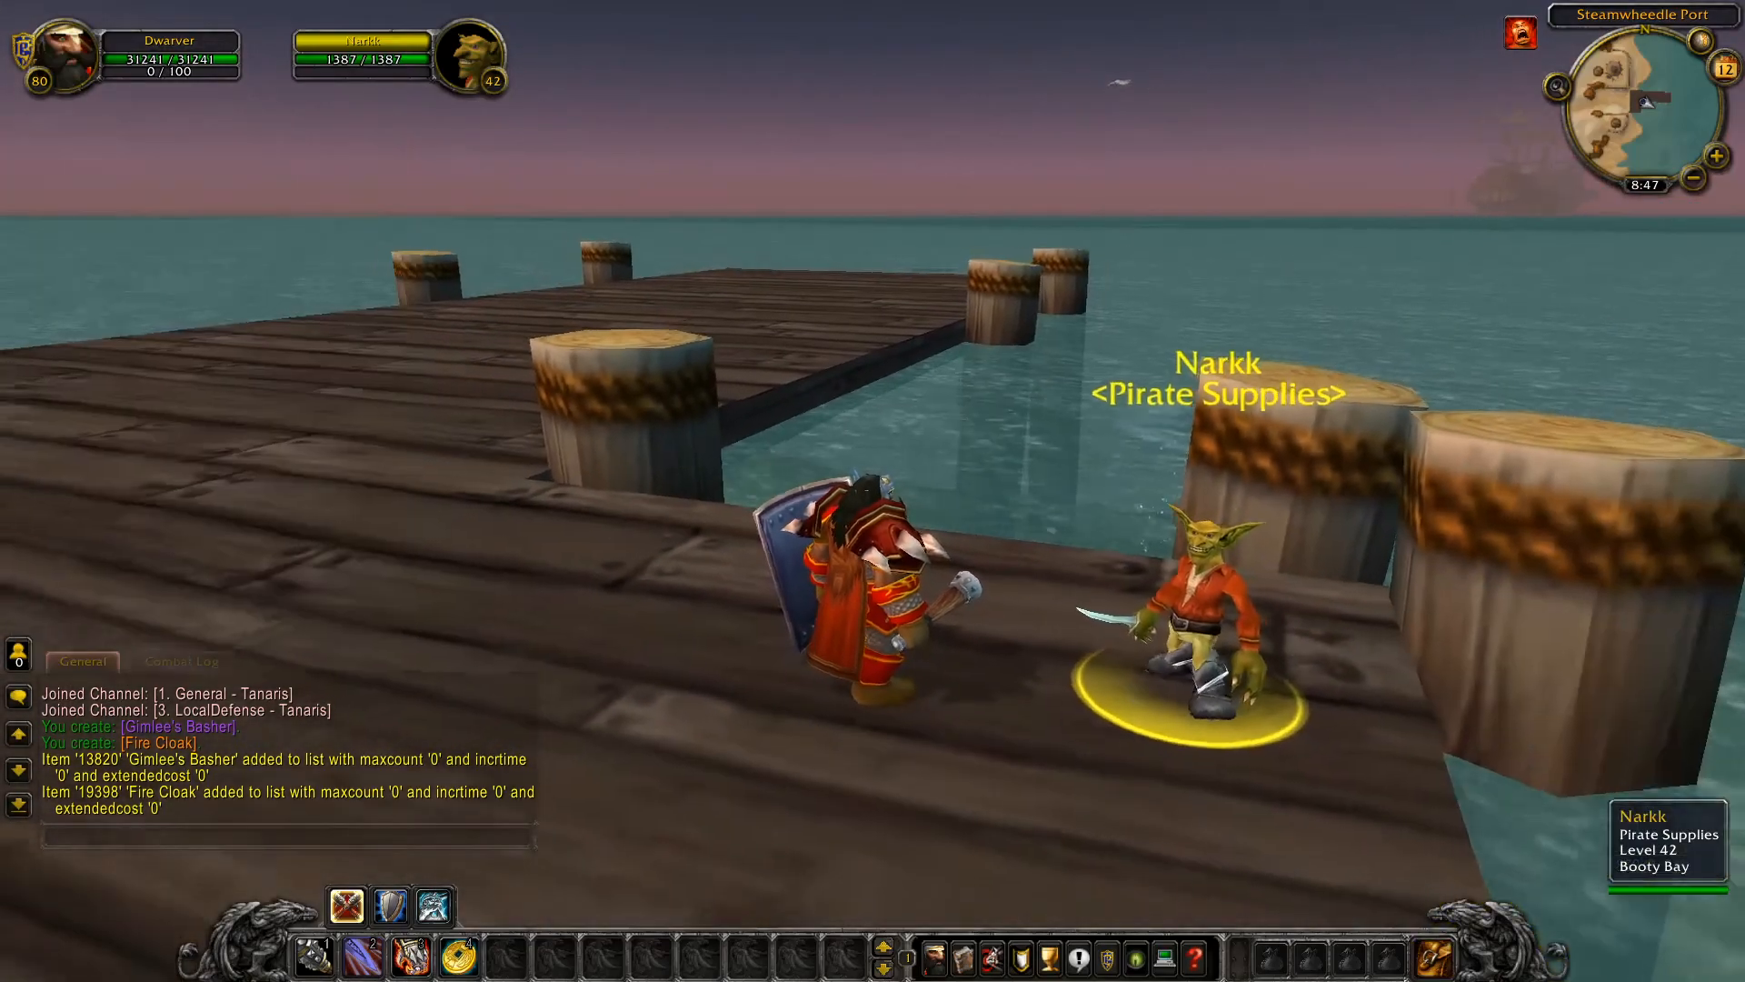